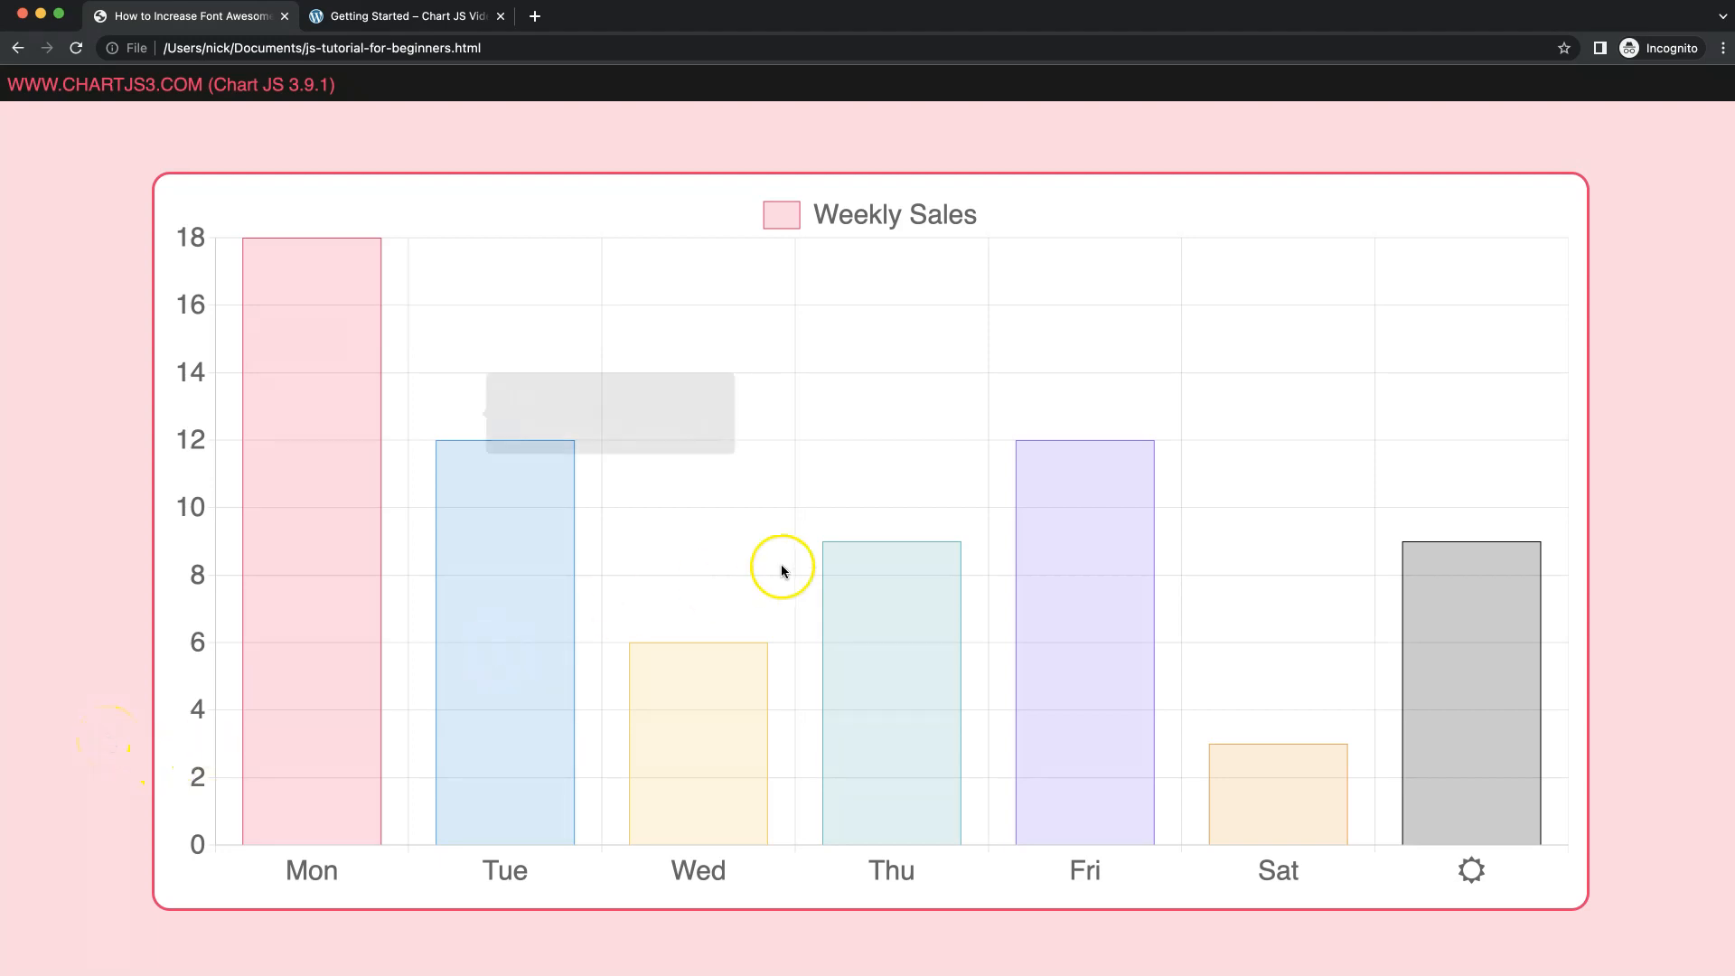
pyautogui.moveTo(1486, 864)
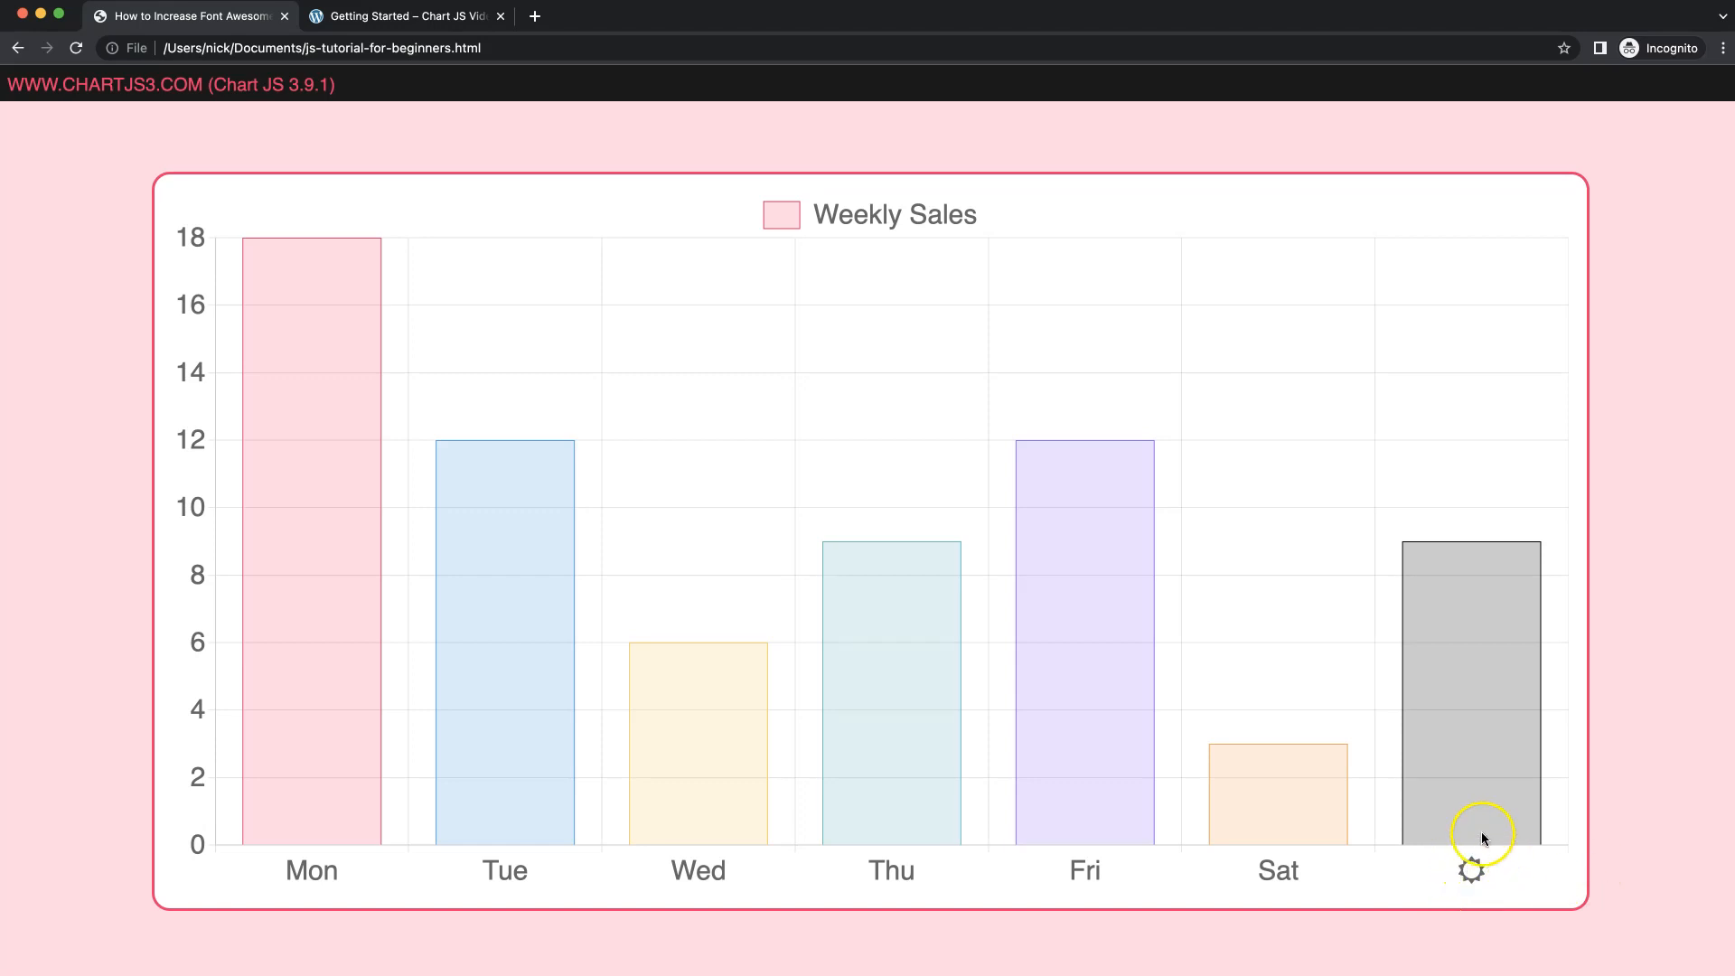
pyautogui.moveTo(154, 615)
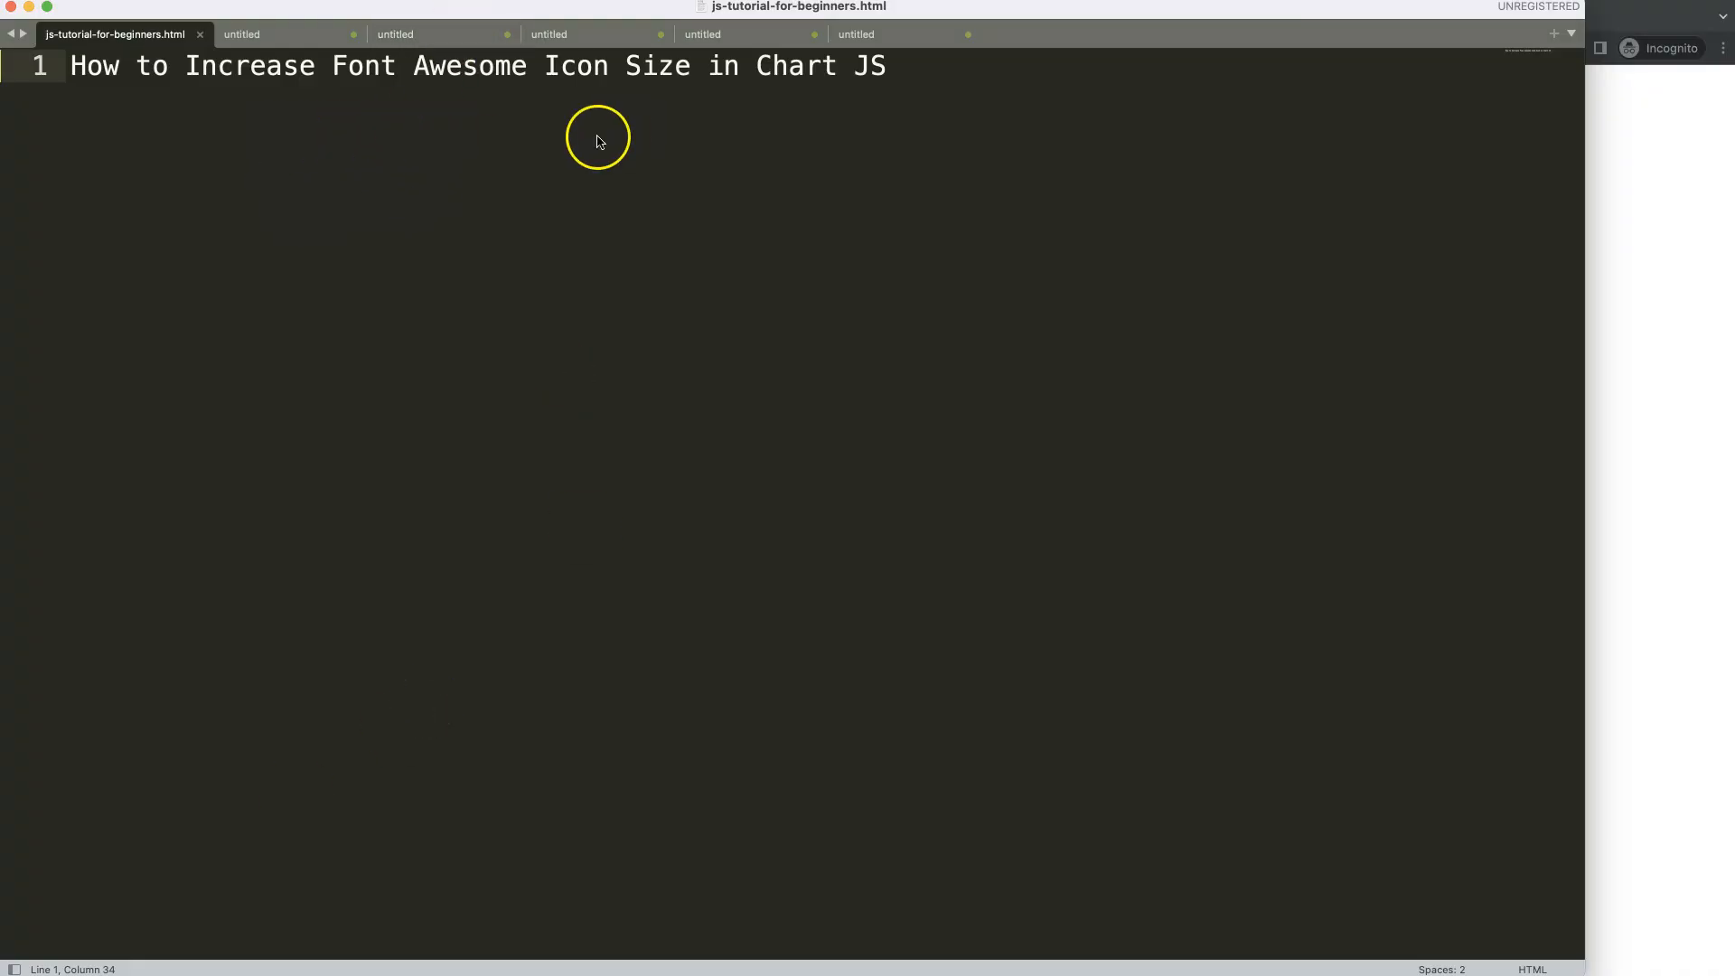
pyautogui.moveTo(1591, 304)
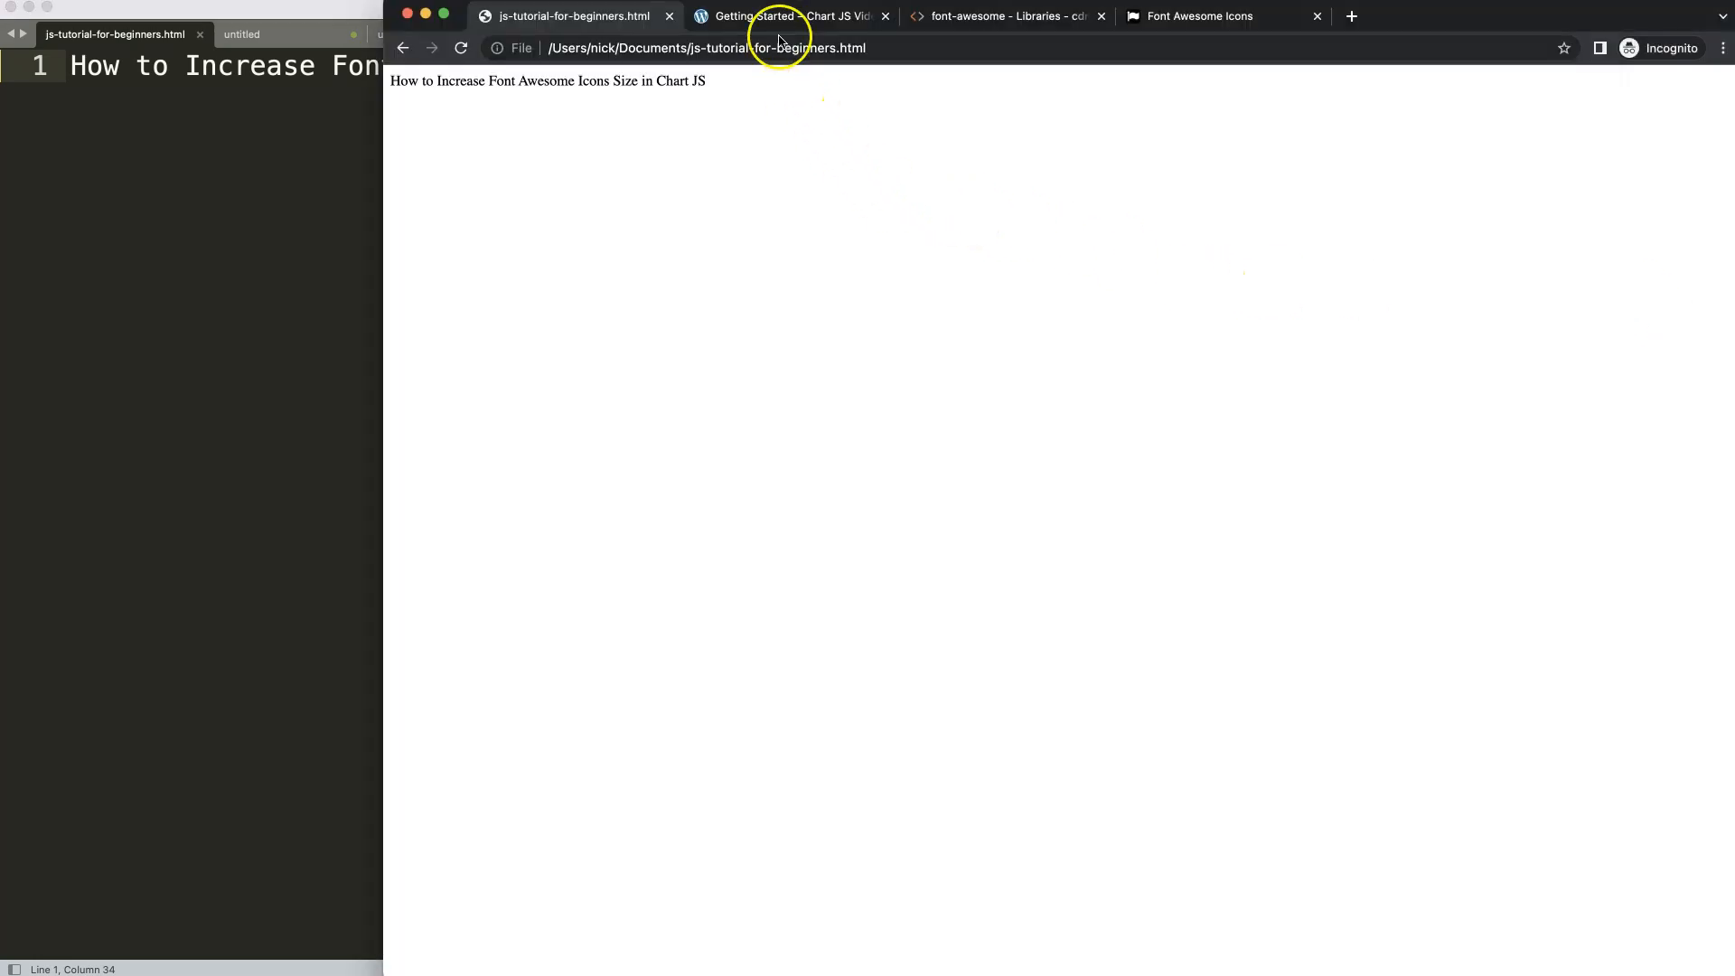
# Step: Browse the Getting Started guide's ready-made starter chart code to copy it
pyautogui.click(786, 16)
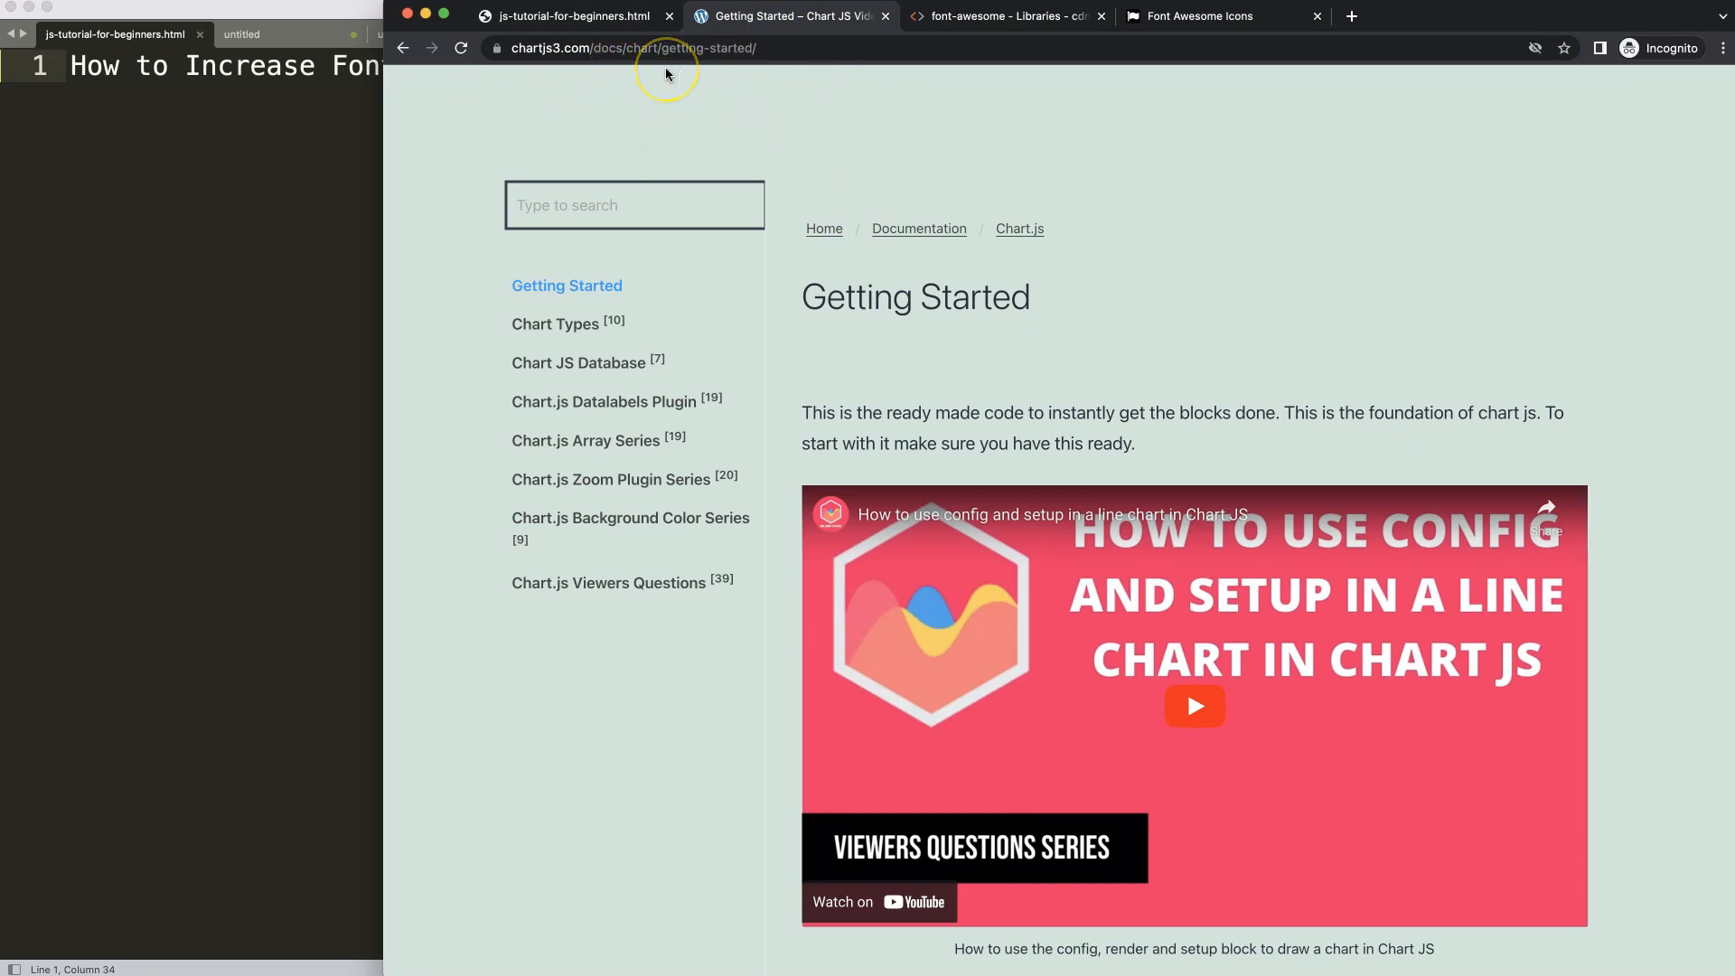
pyautogui.moveTo(732, 94)
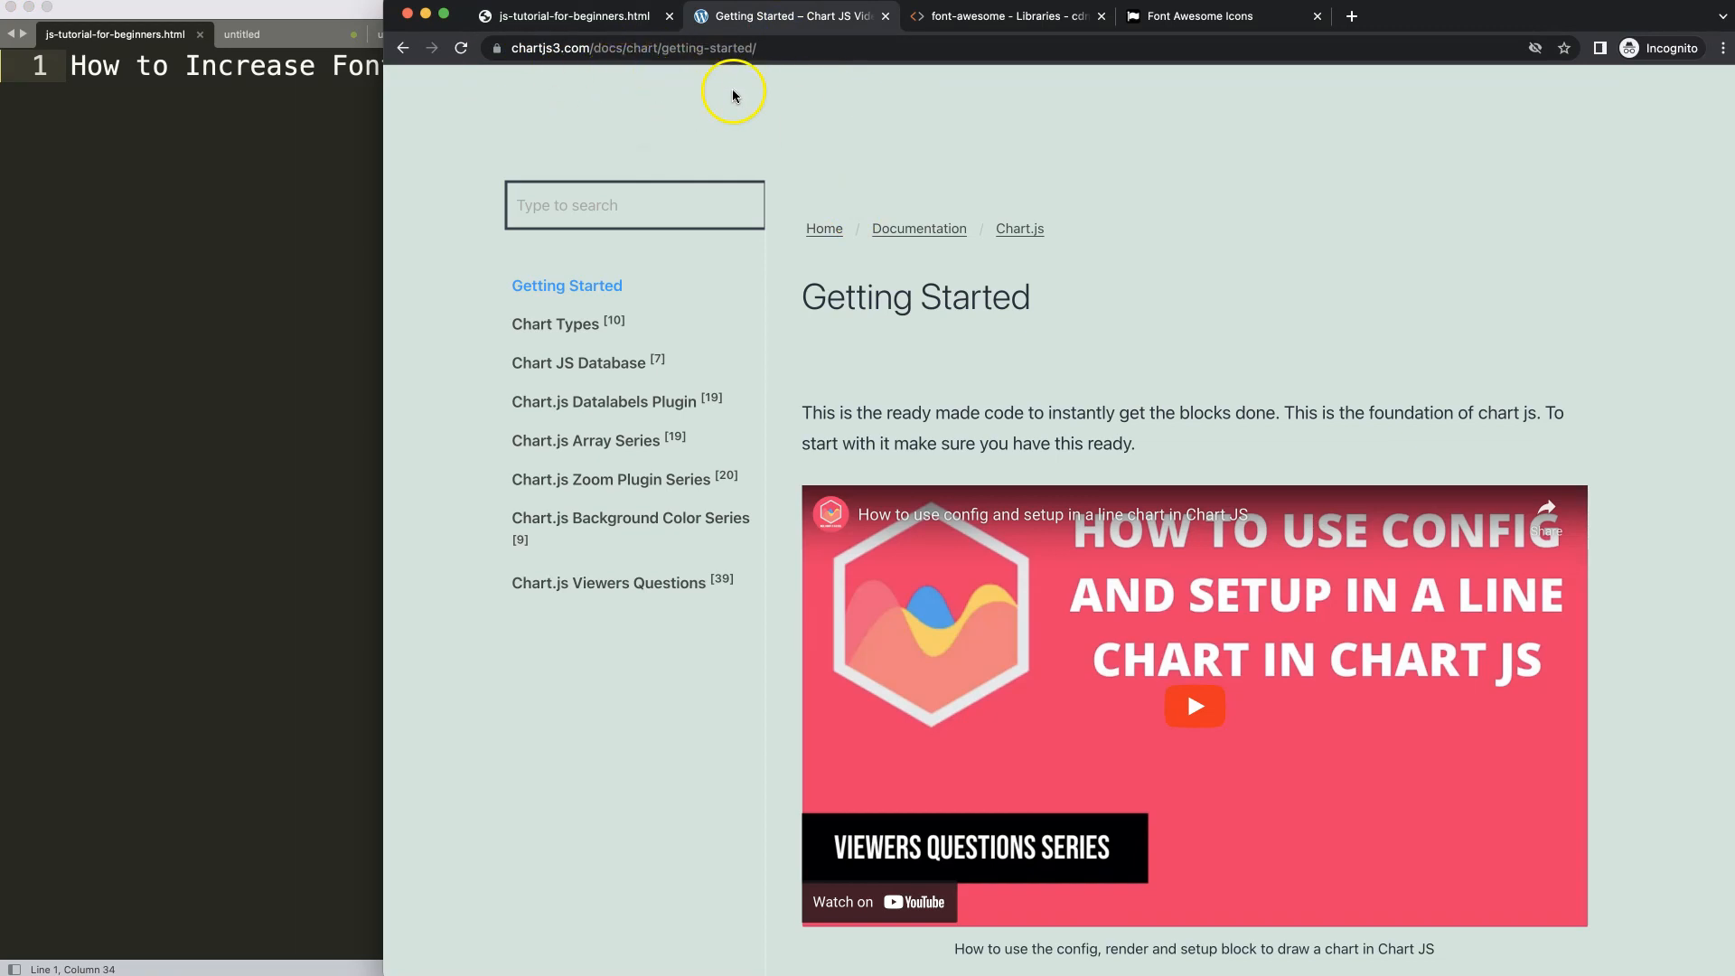
pyautogui.scroll(-3)
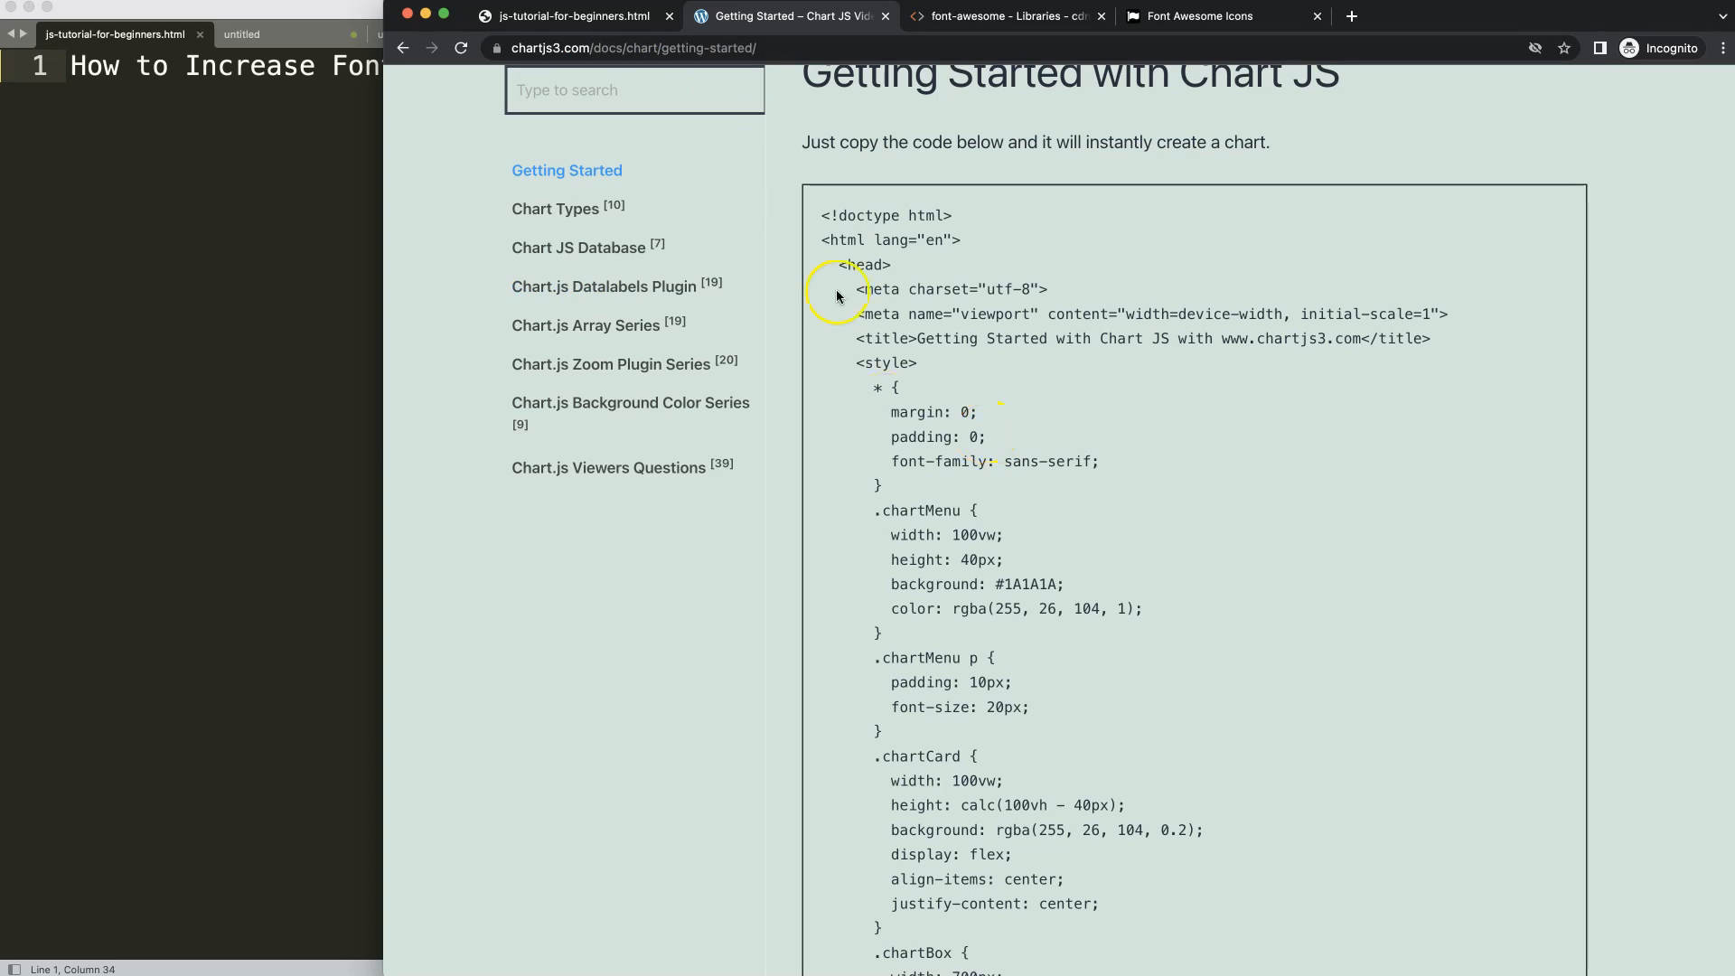
pyautogui.scroll(-3)
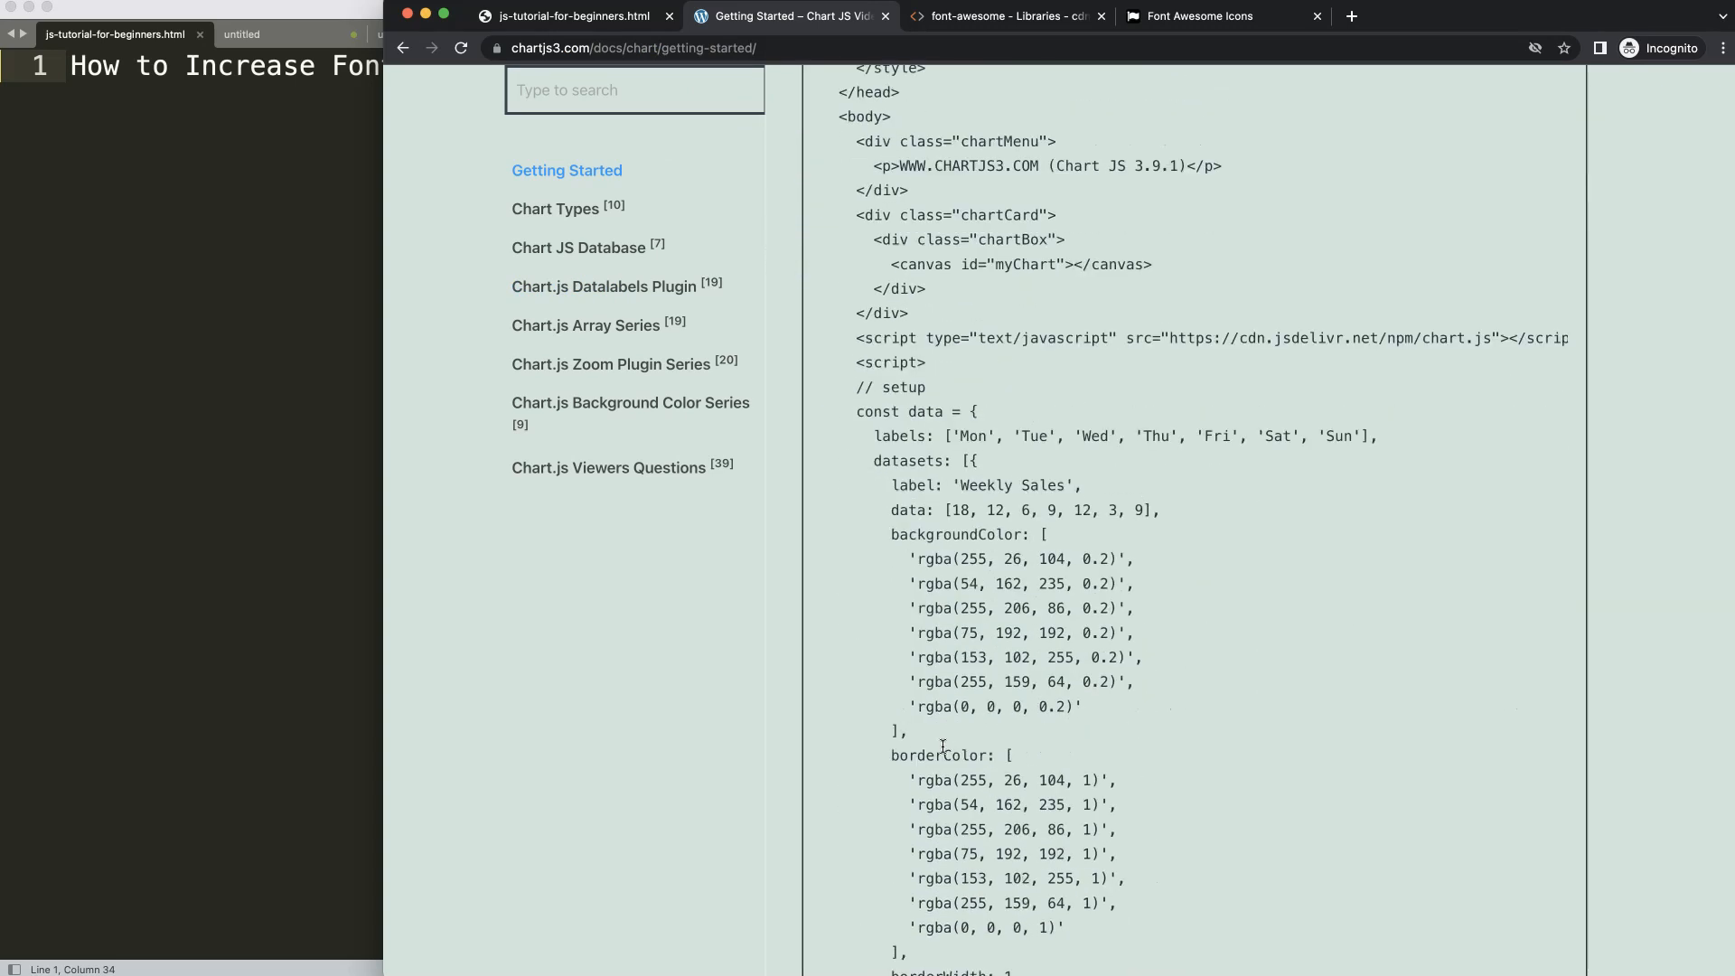
pyautogui.scroll(-3)
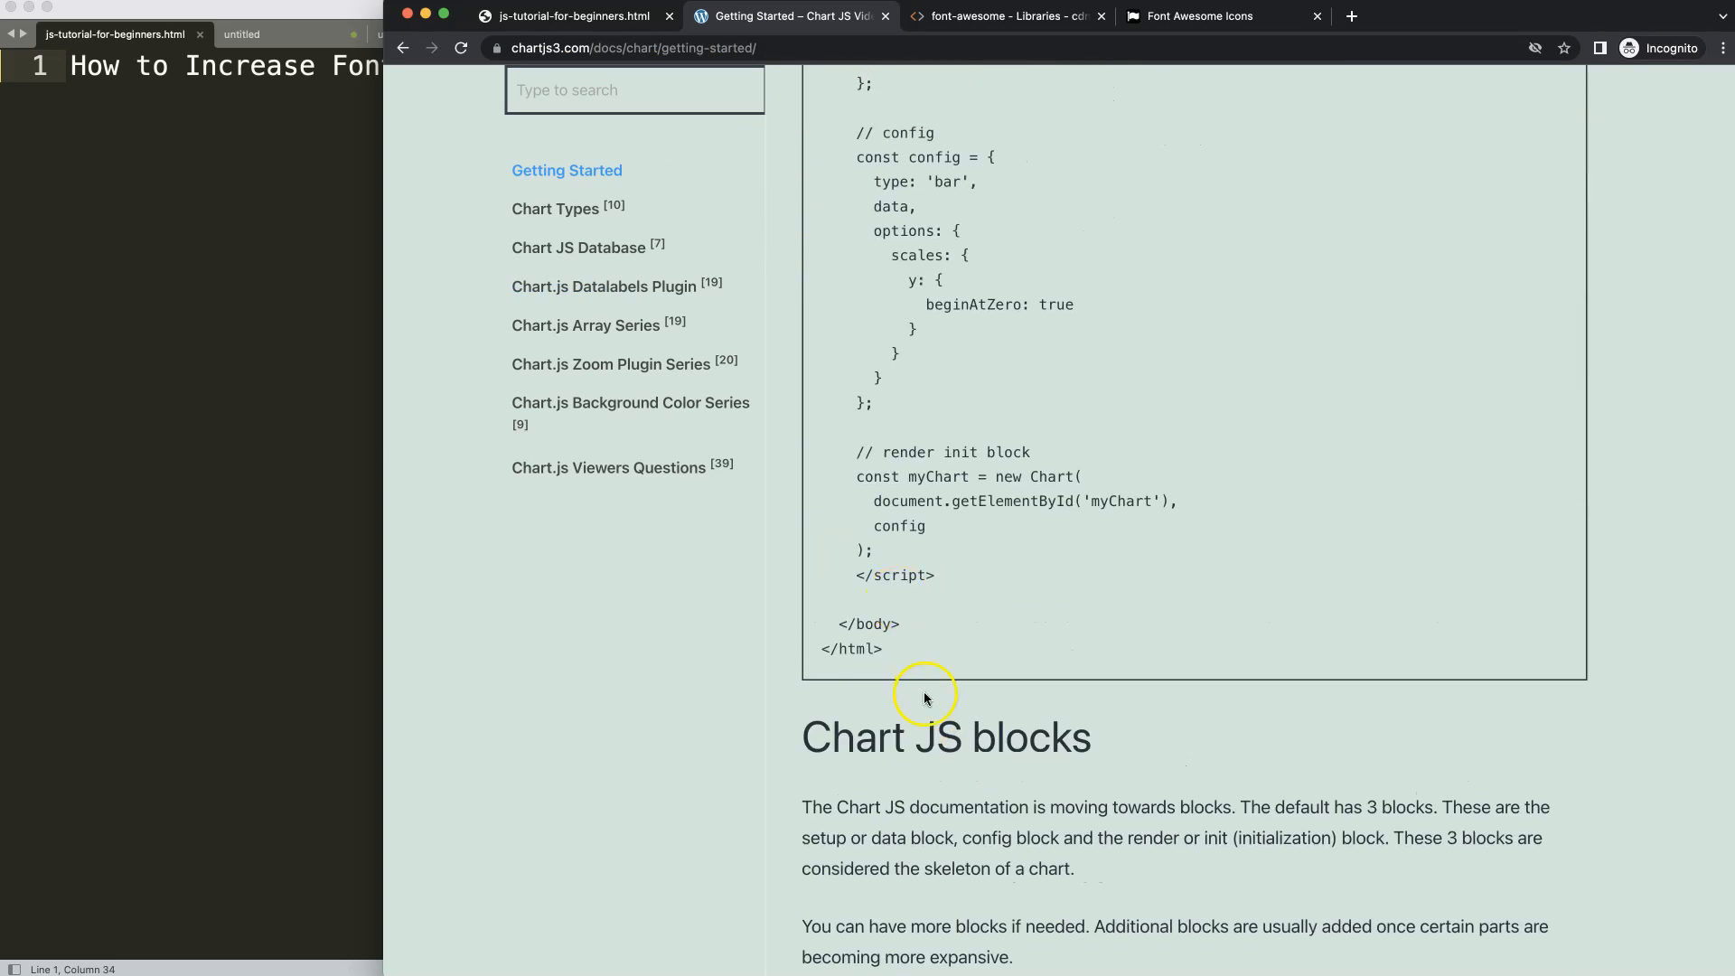
pyautogui.scroll(3)
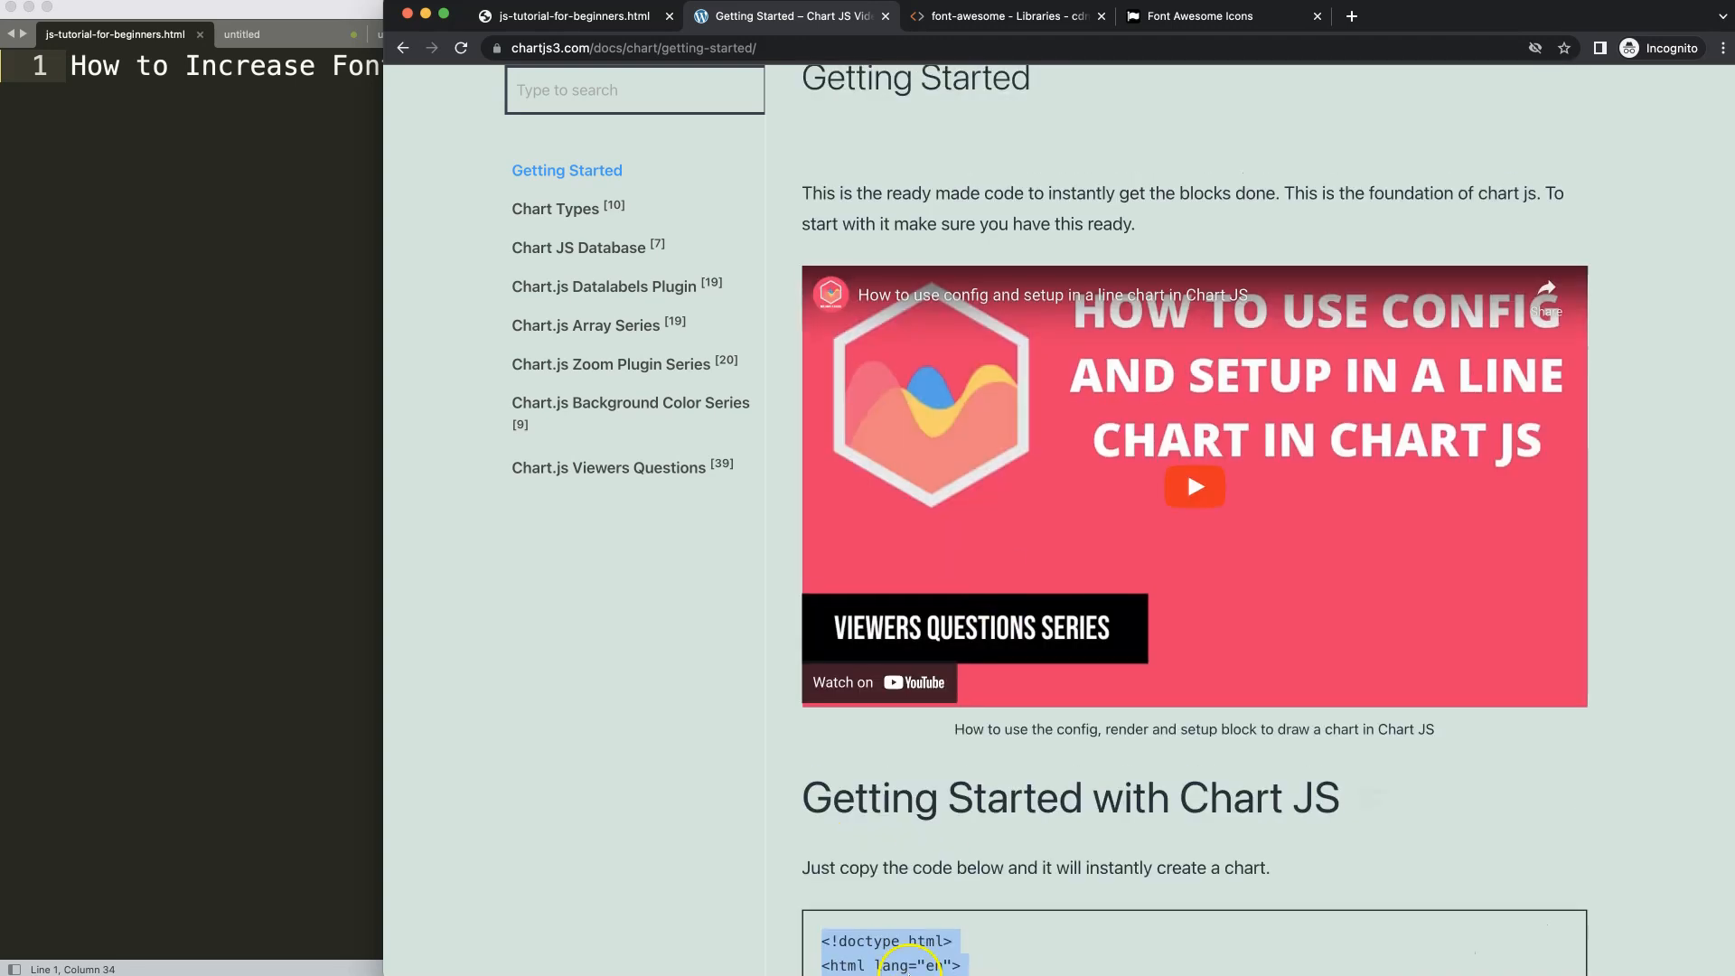
pyautogui.moveTo(1029, 410)
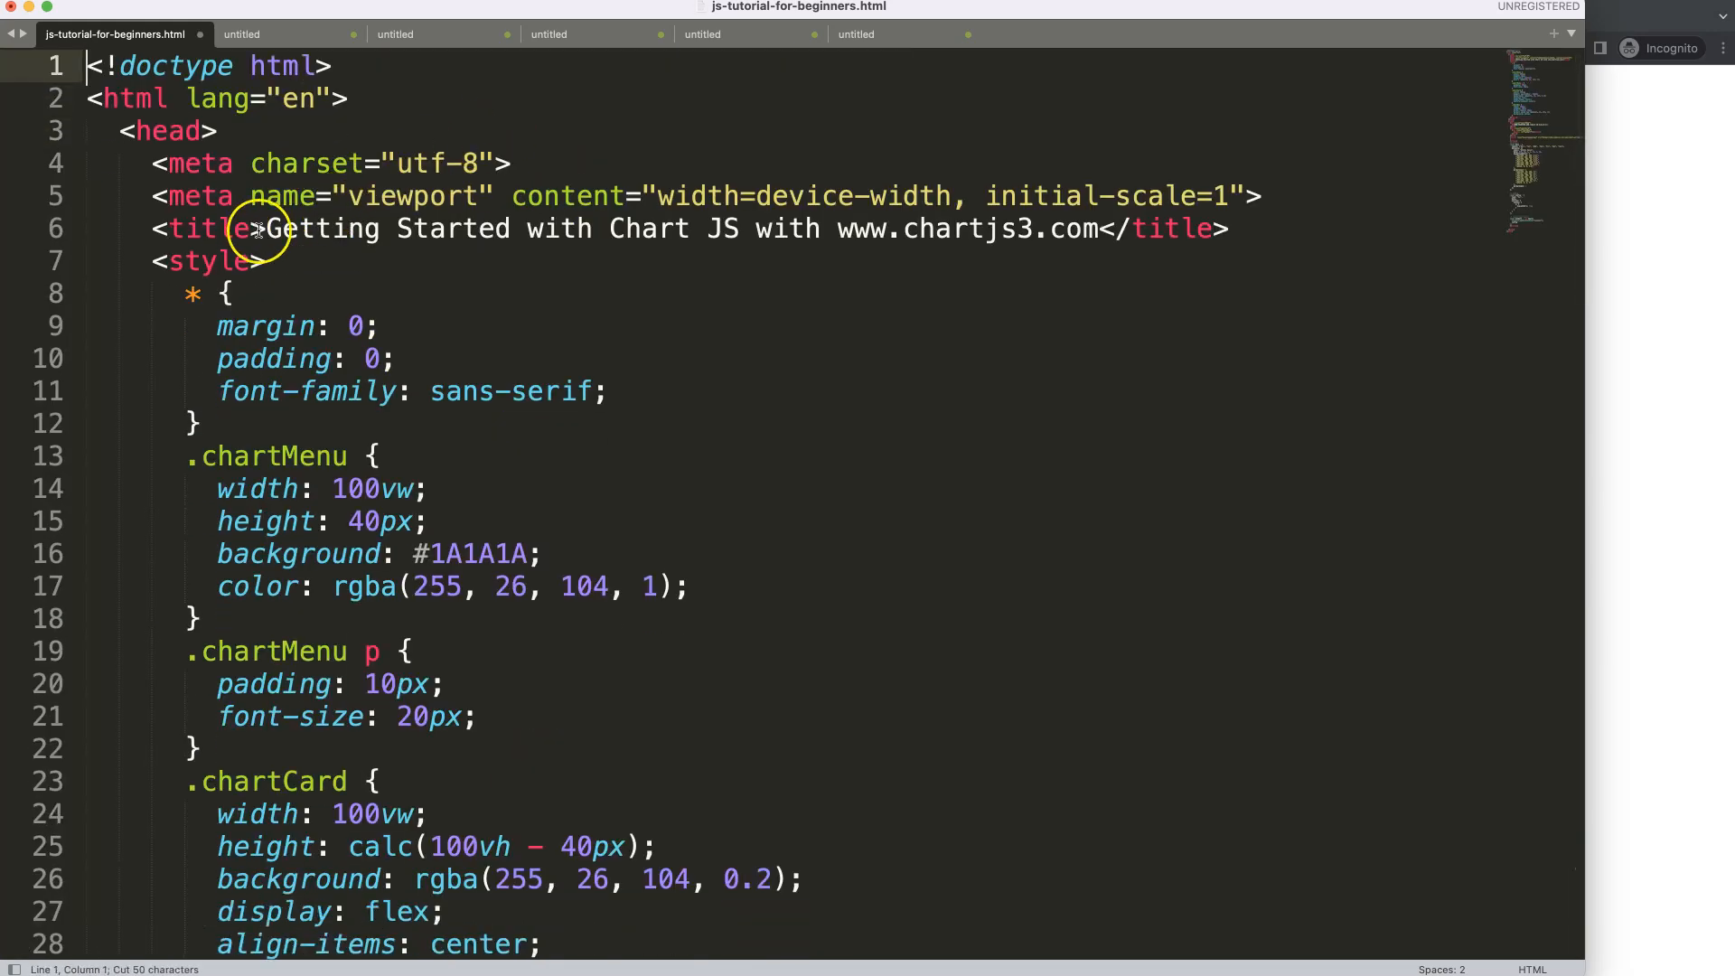
# Step: Title the page 'How to Increase Font Awesome Icon Size in Chart JS' and set .chartBox width to 80%
pyautogui.write('How to Increase Font Awesome Icon Size in Chart JS</title>')
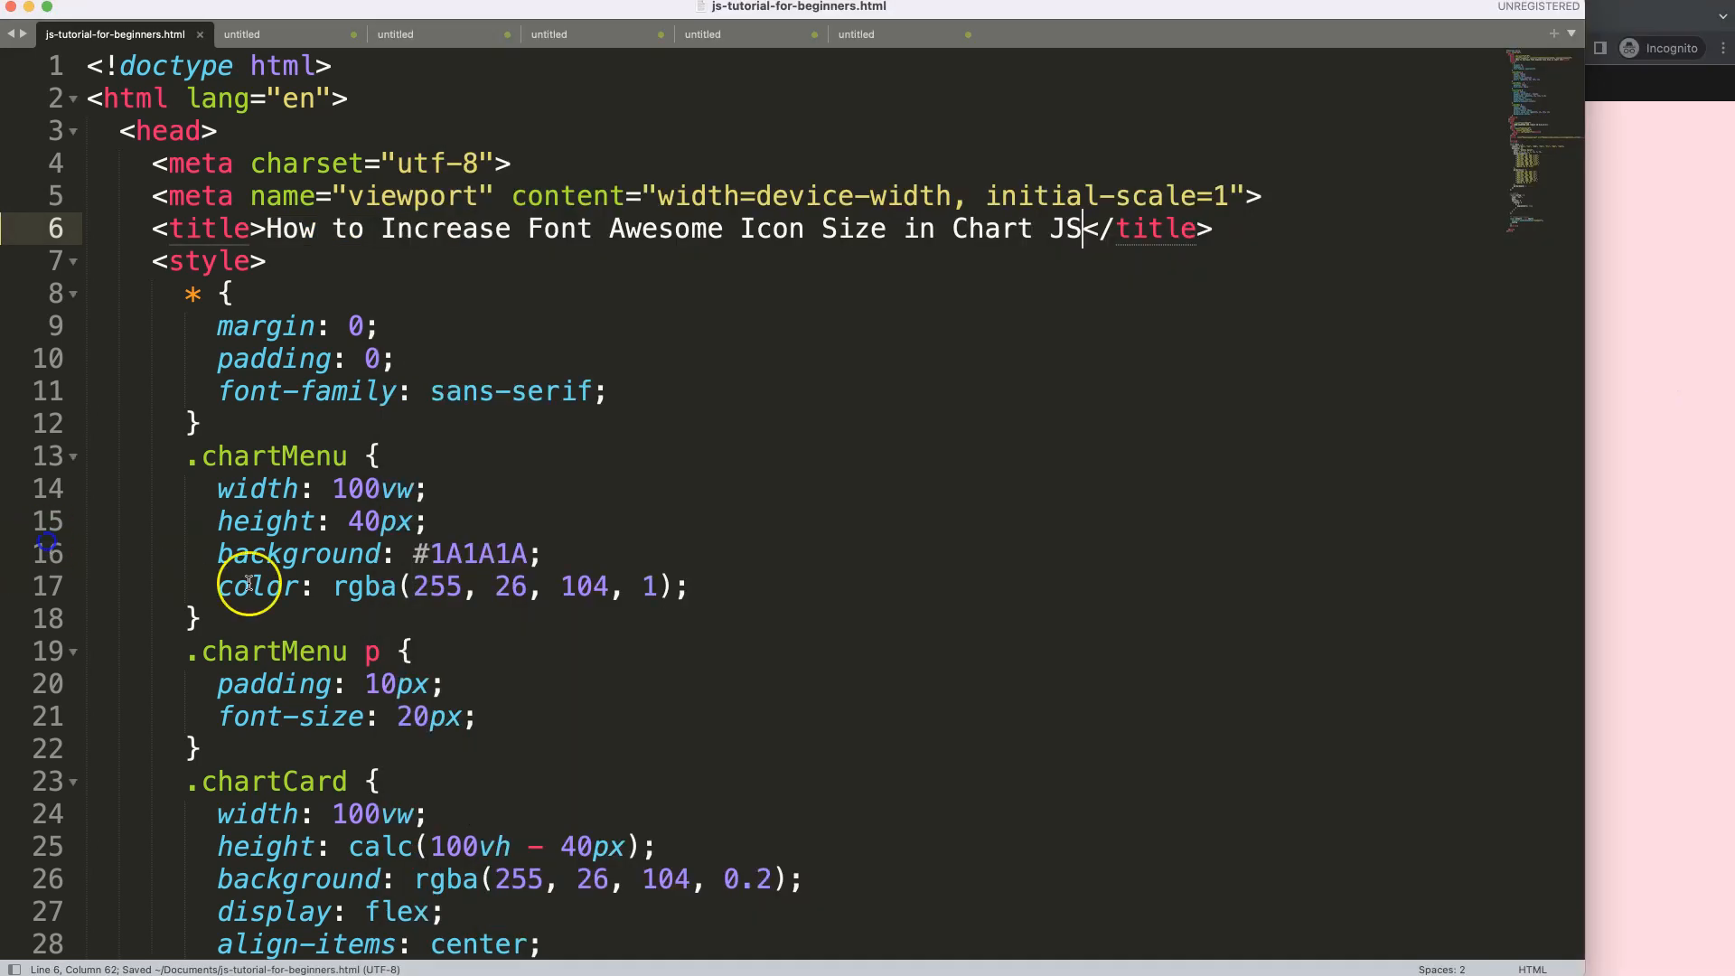
pyautogui.scroll(-3)
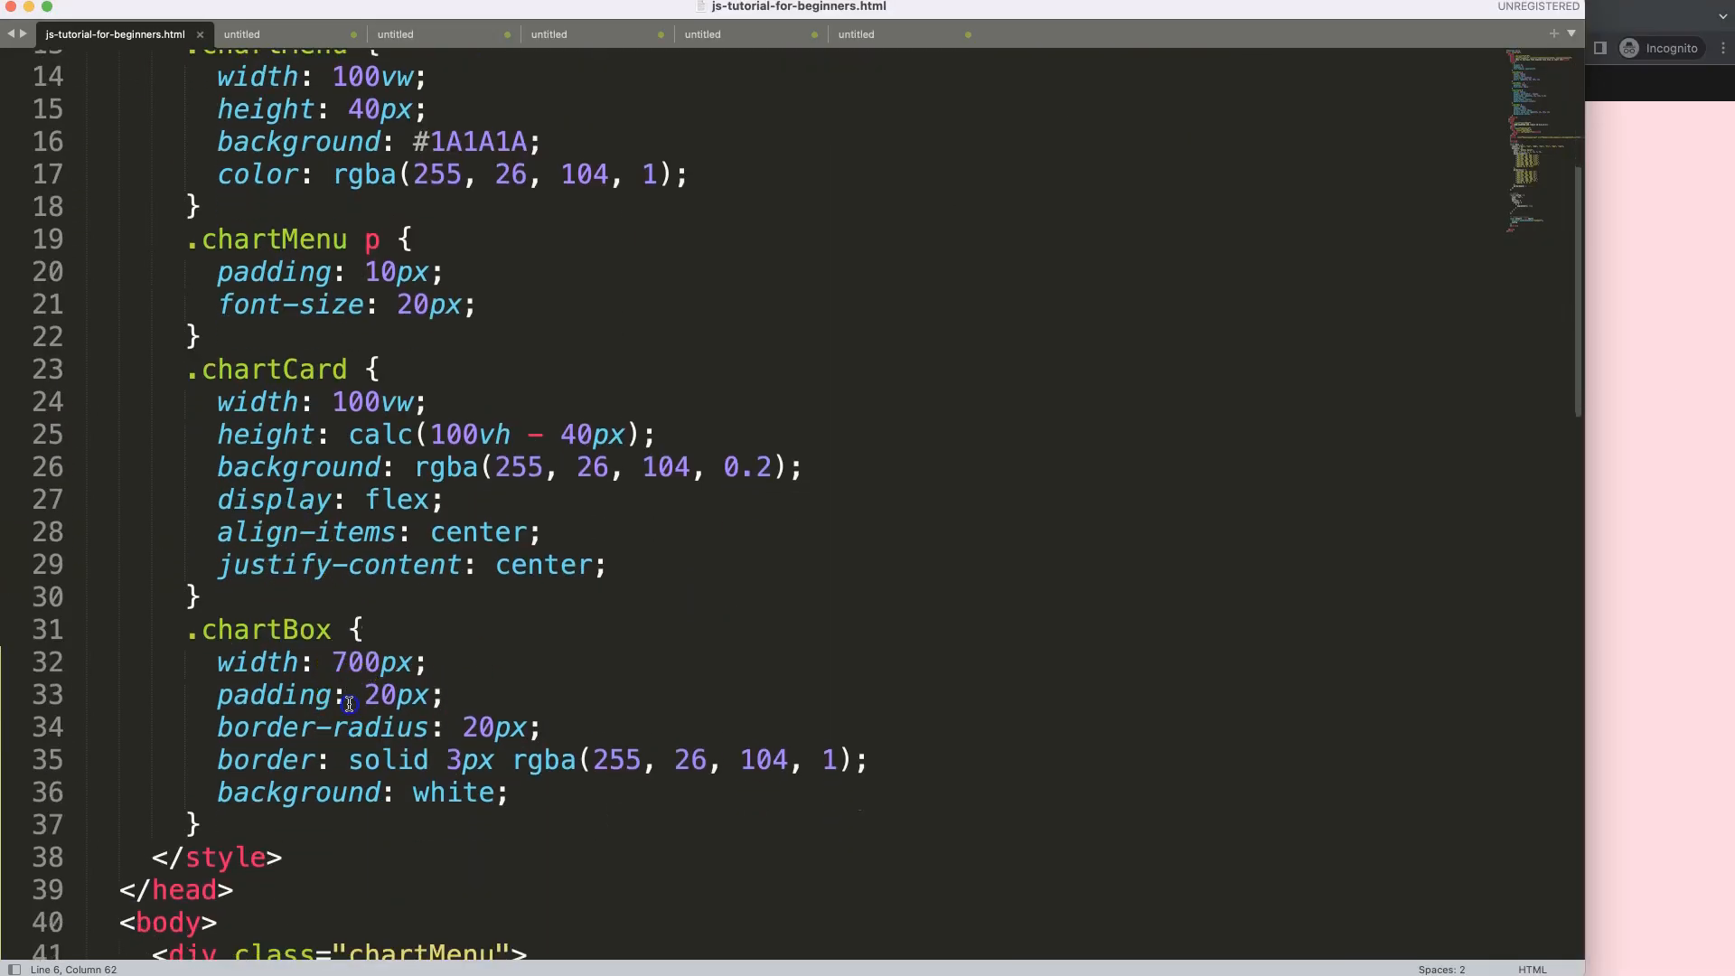
pyautogui.write('80%')
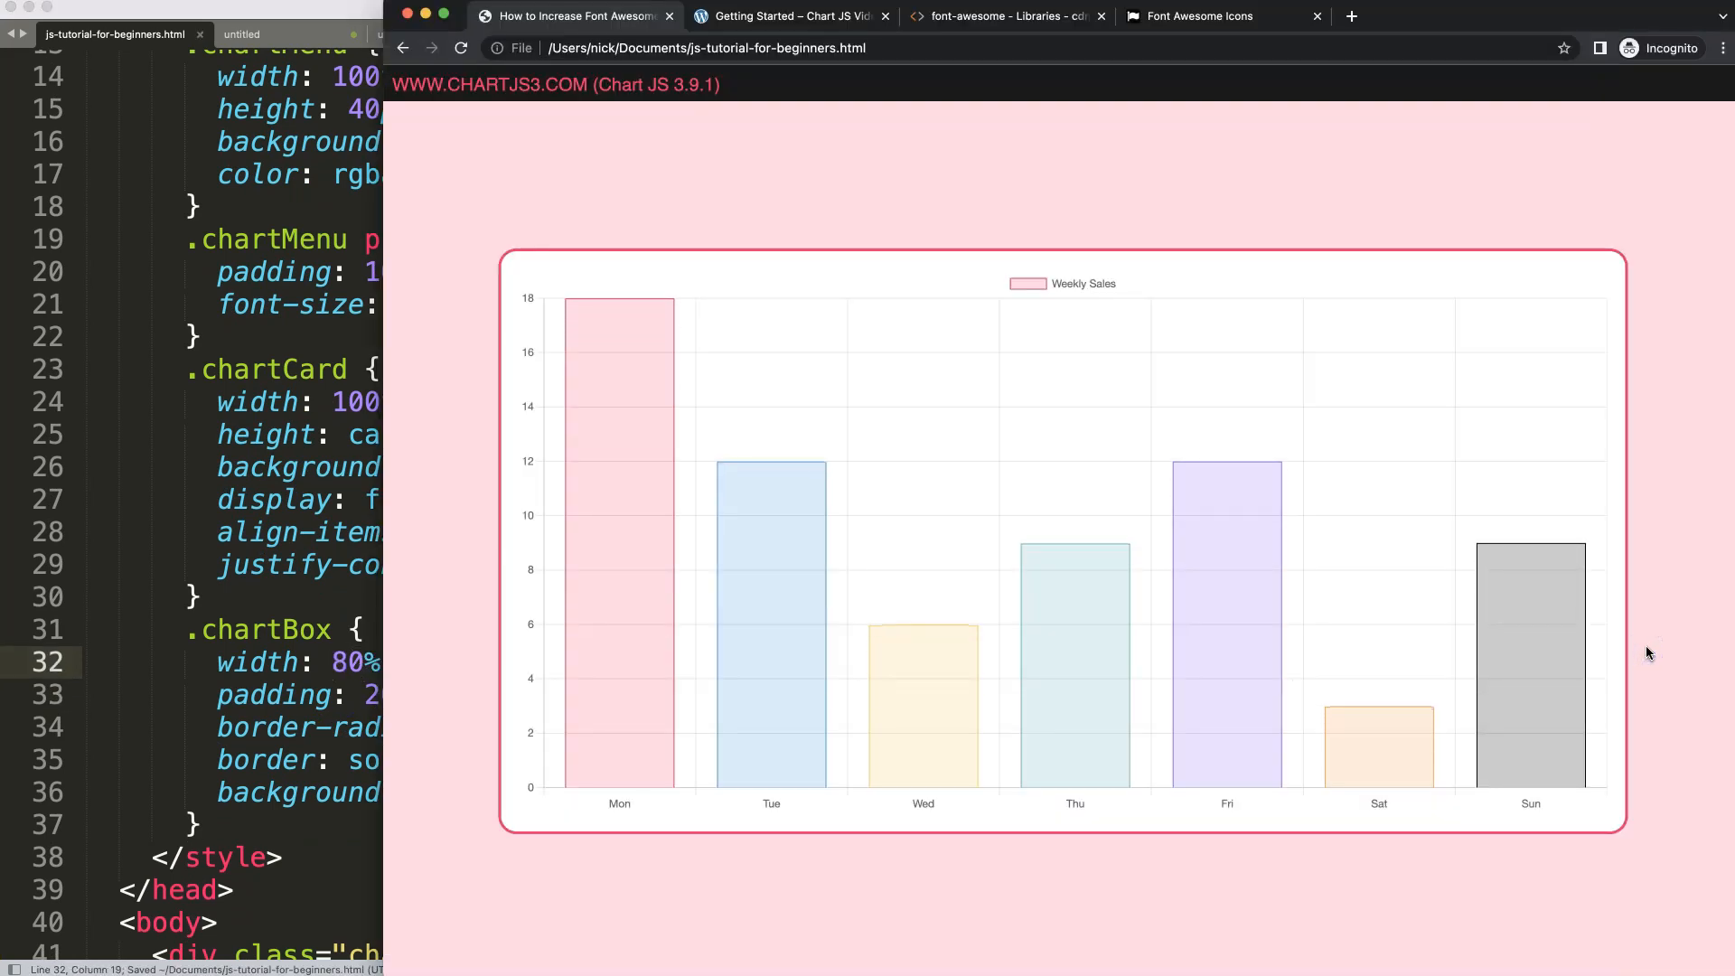
pyautogui.moveTo(1632, 693)
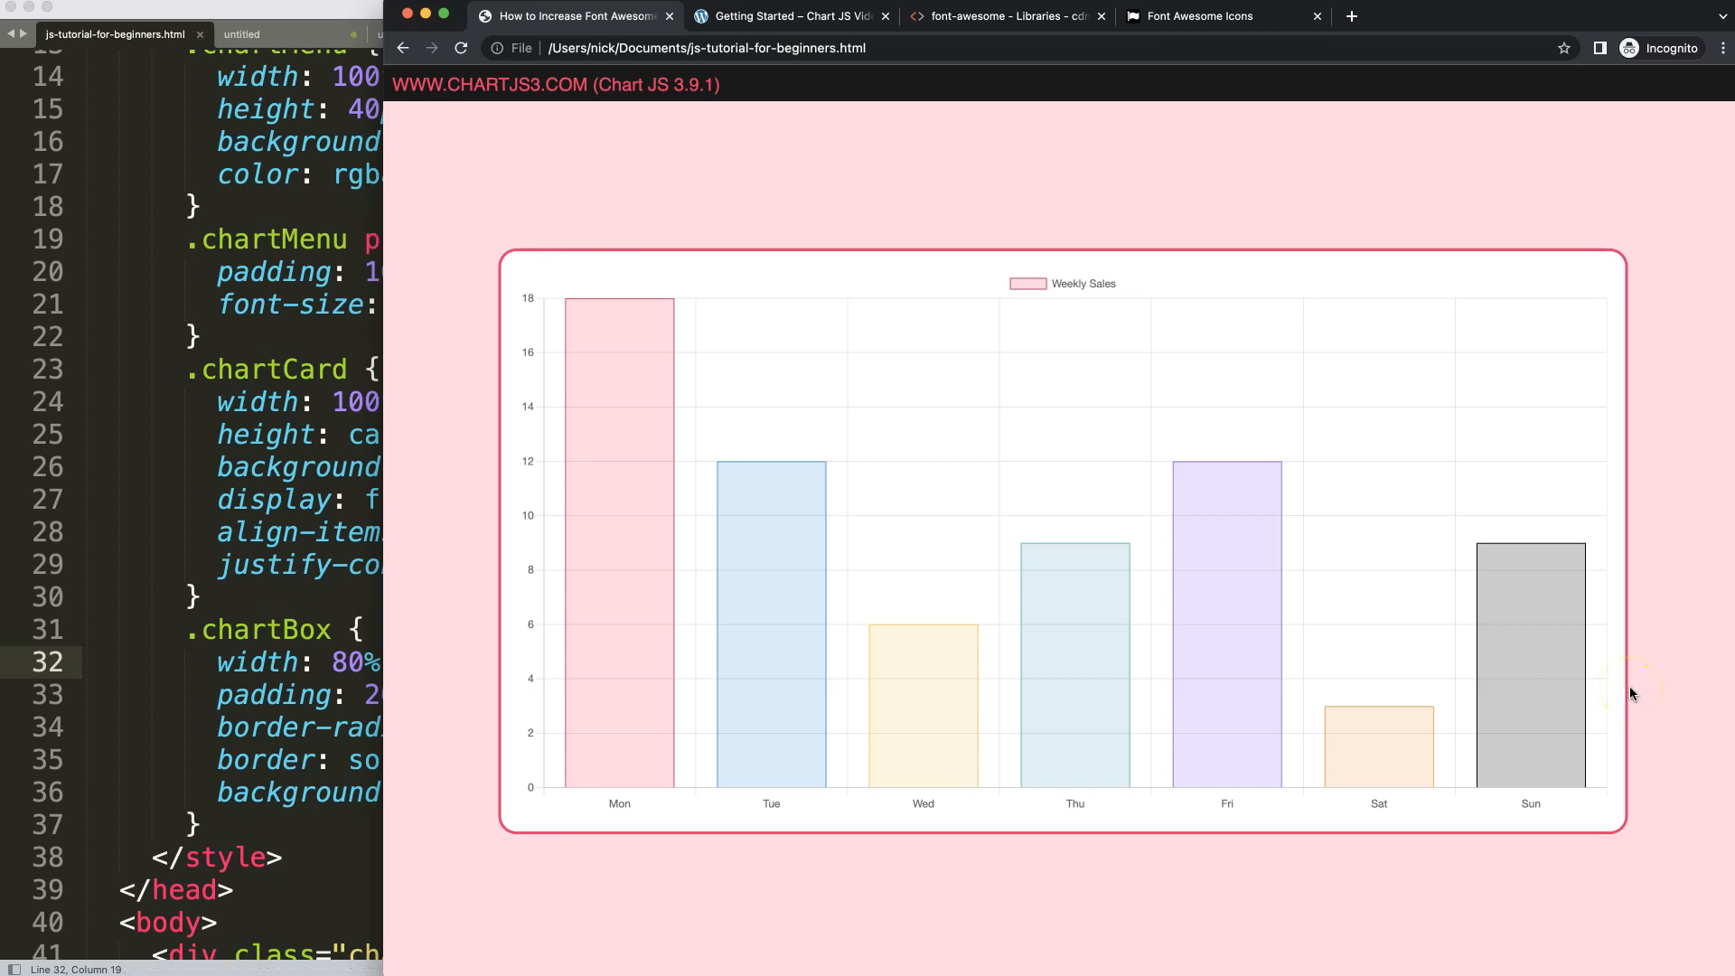
pyautogui.moveTo(599, 797)
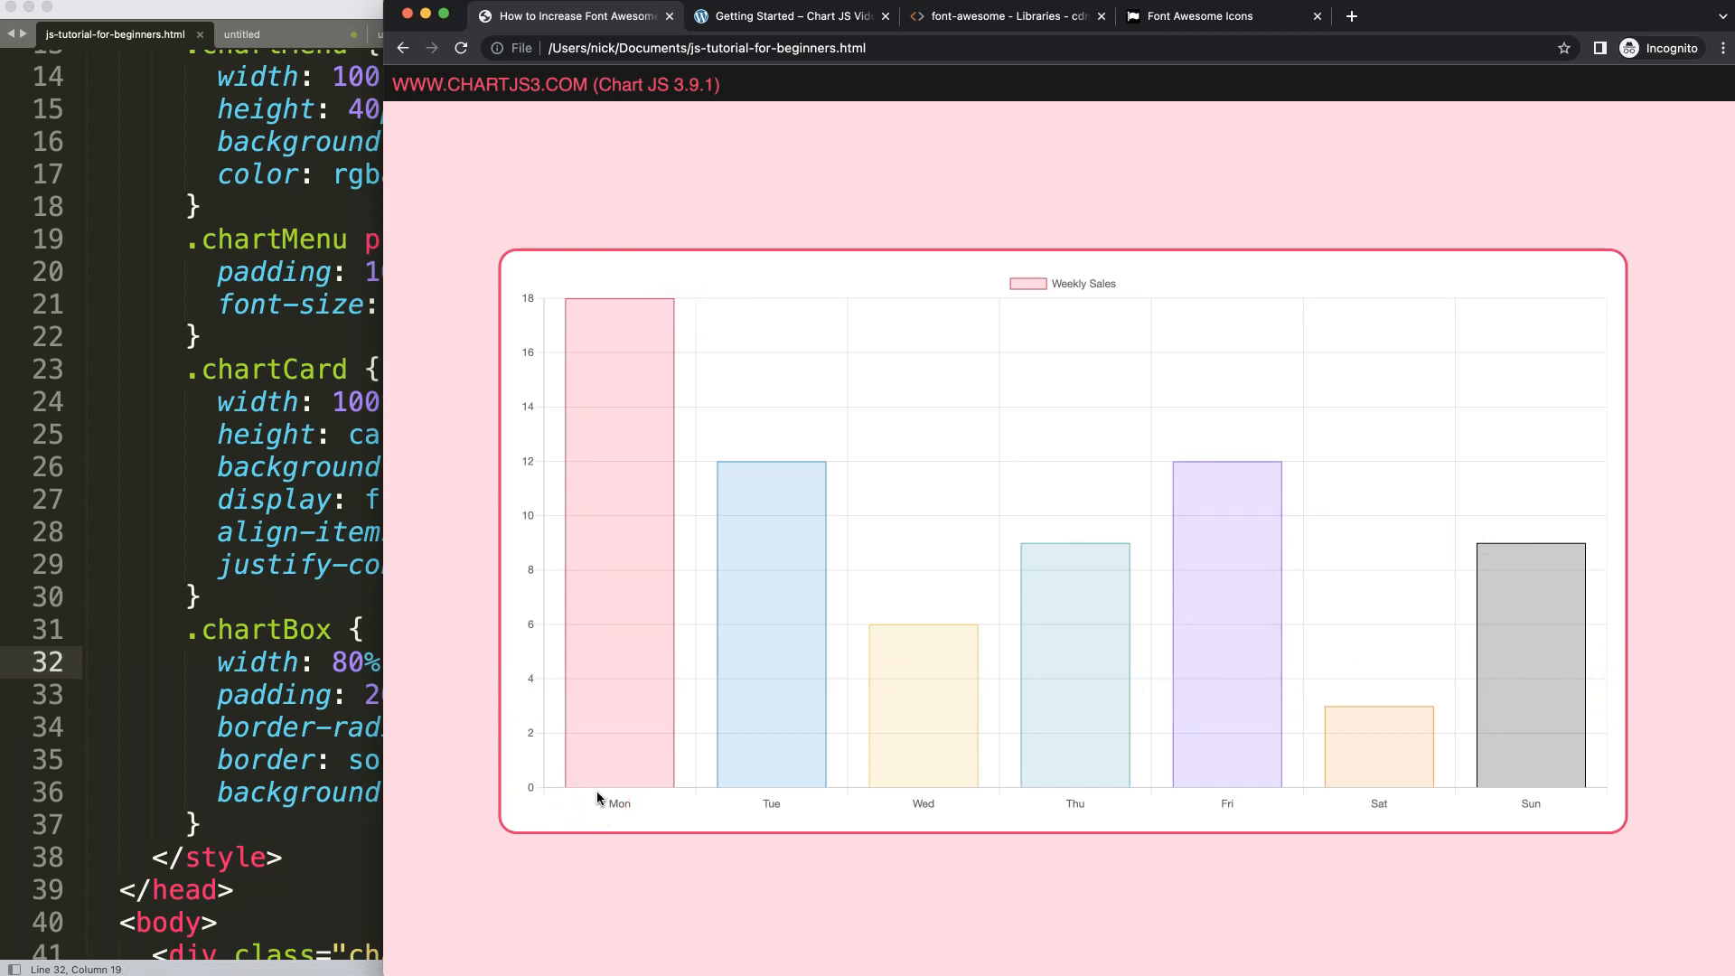
pyautogui.moveTo(817, 461)
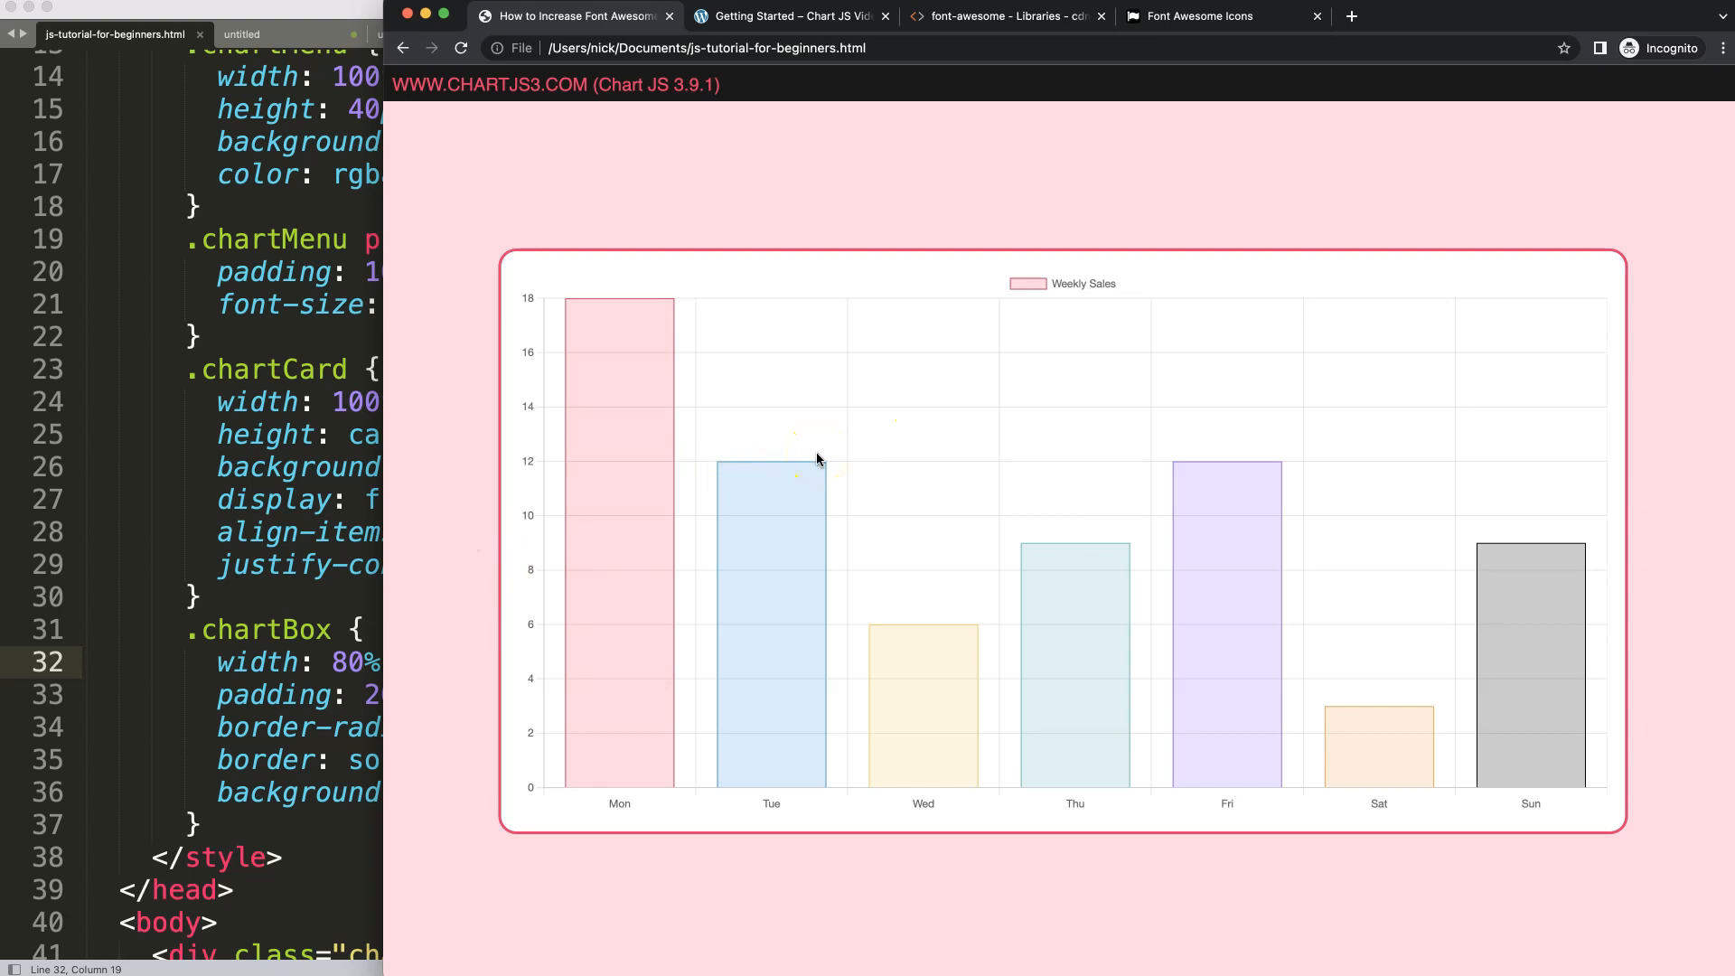
pyautogui.moveTo(736, 464)
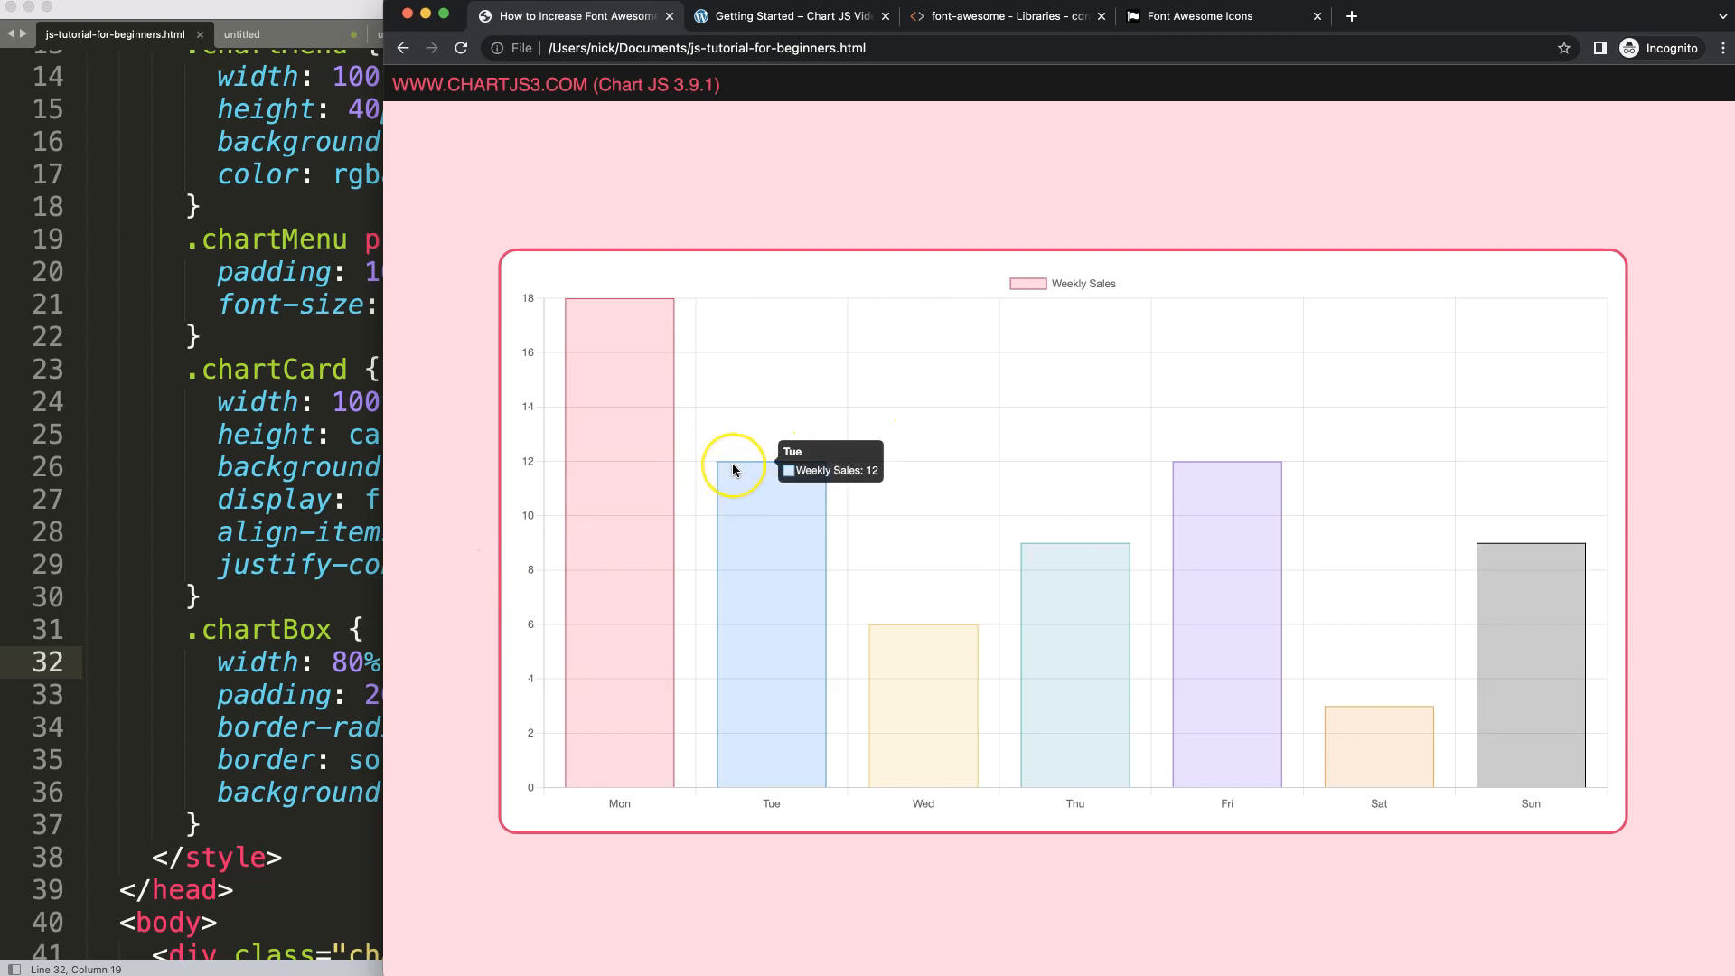
pyautogui.moveTo(733, 470)
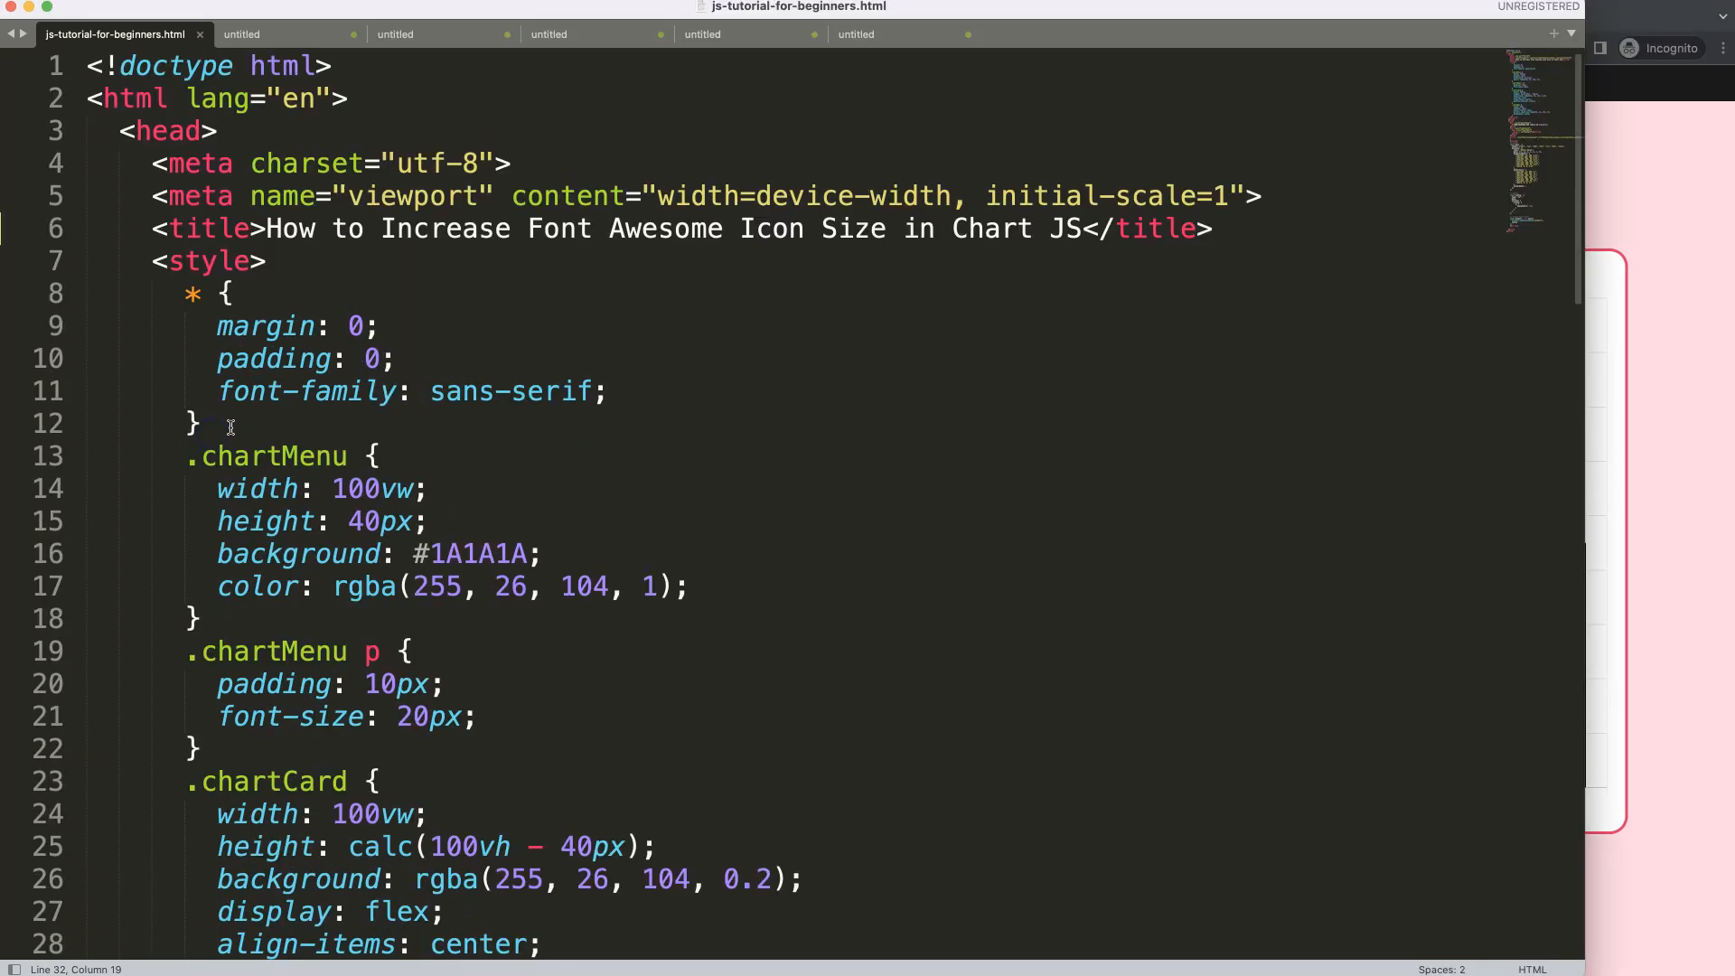
# Step: View the rendered Weekly Sales chart, then move to the cdnjs font-awesome library page
pyautogui.scroll(-3)
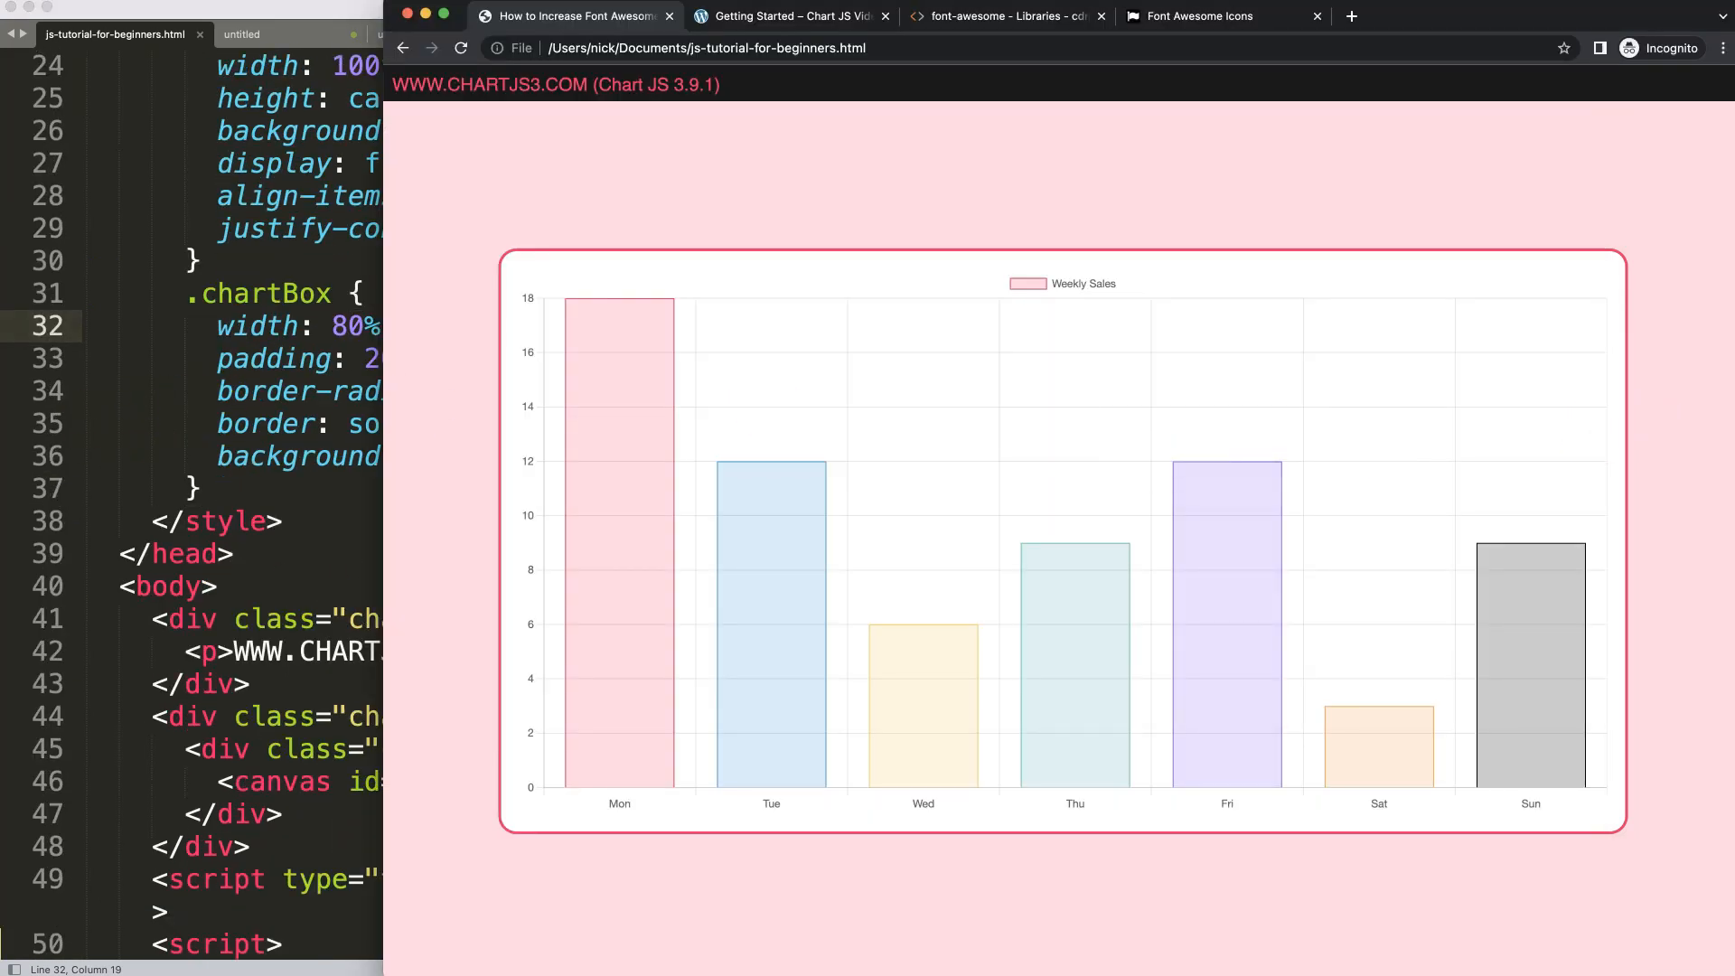
pyautogui.moveTo(1675, 398)
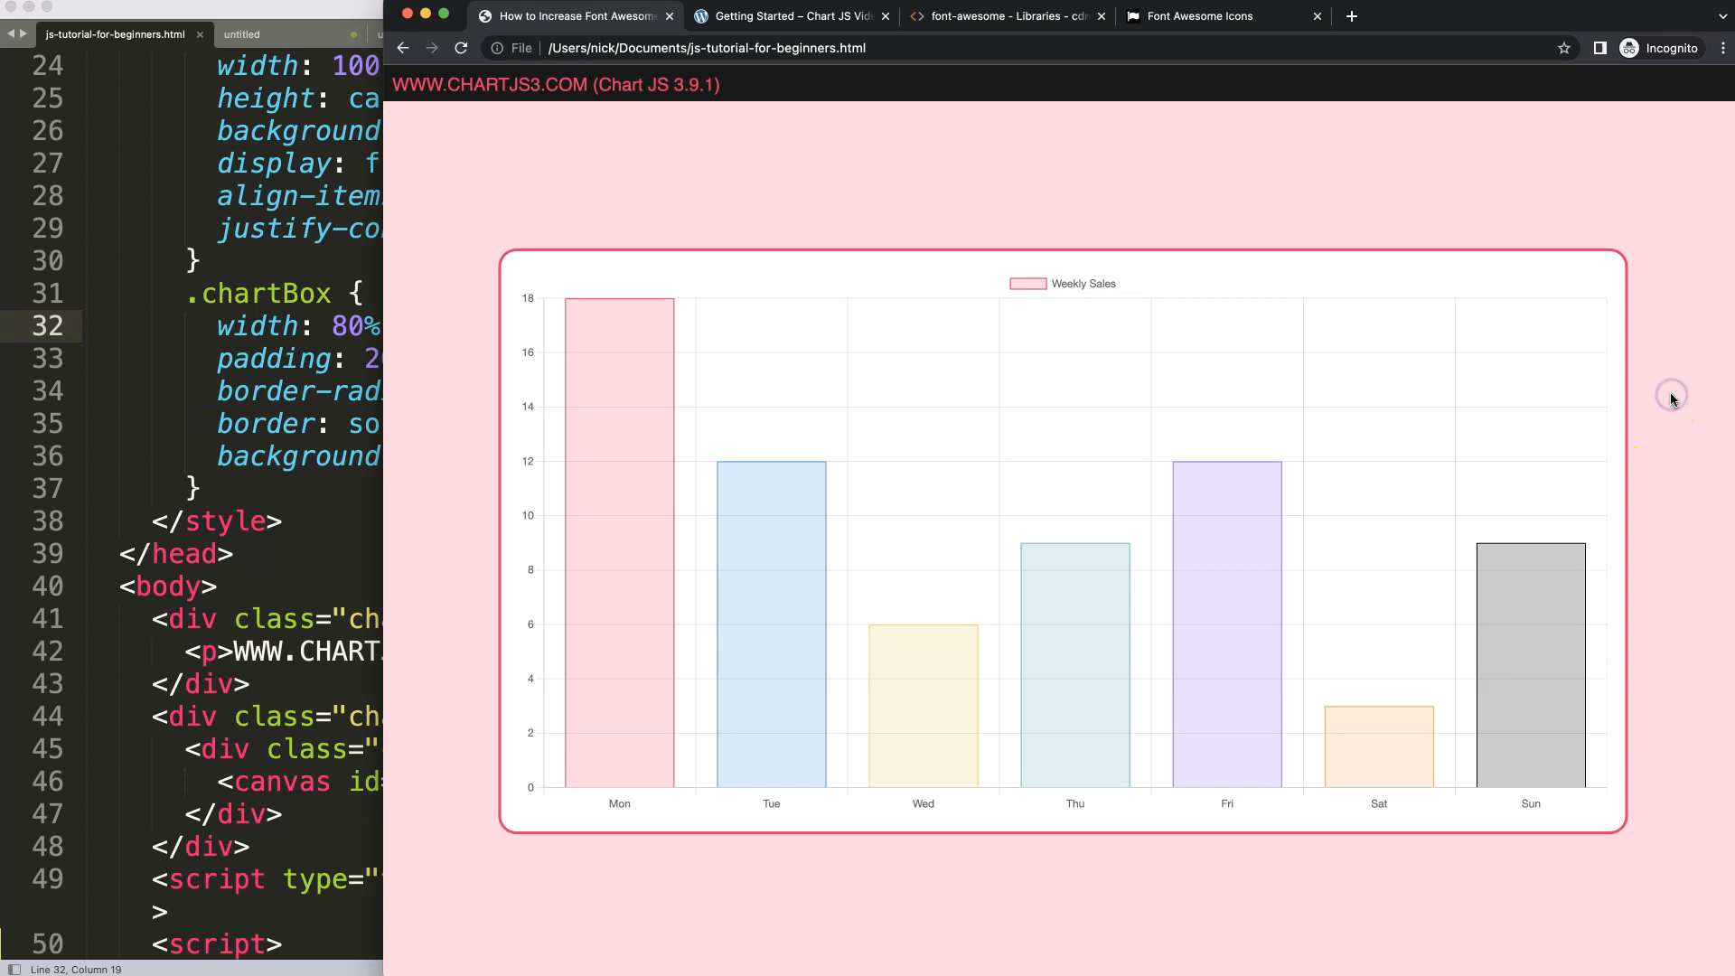
pyautogui.click(1002, 16)
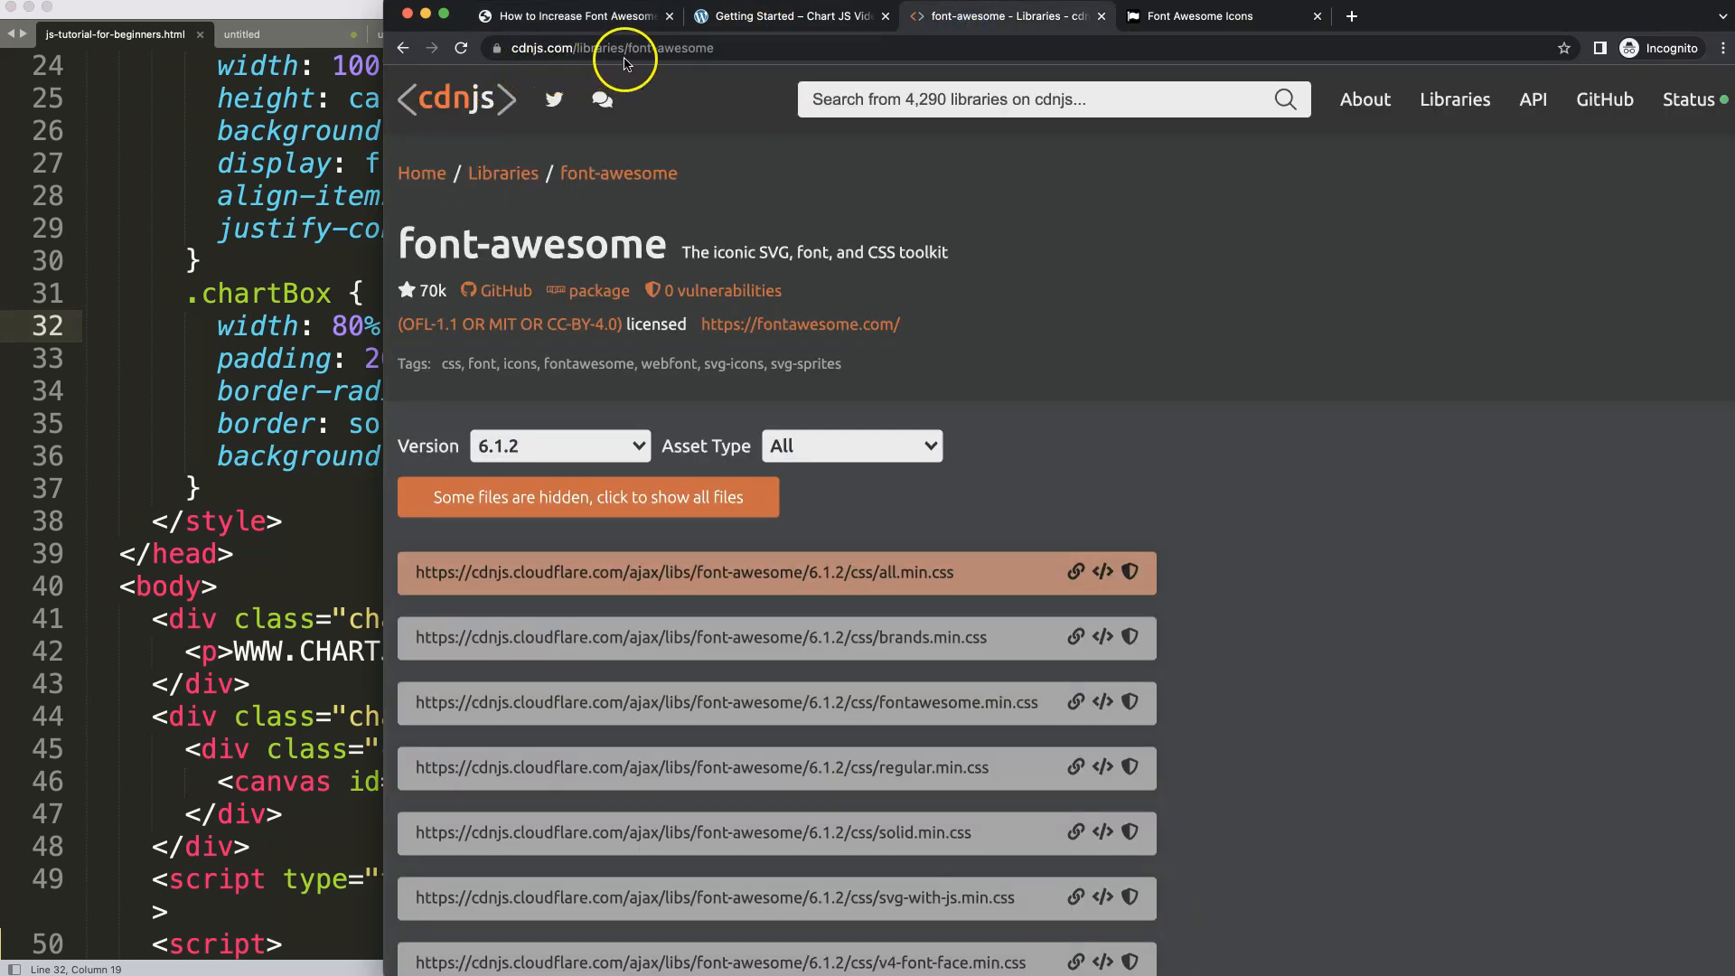
pyautogui.moveTo(658, 67)
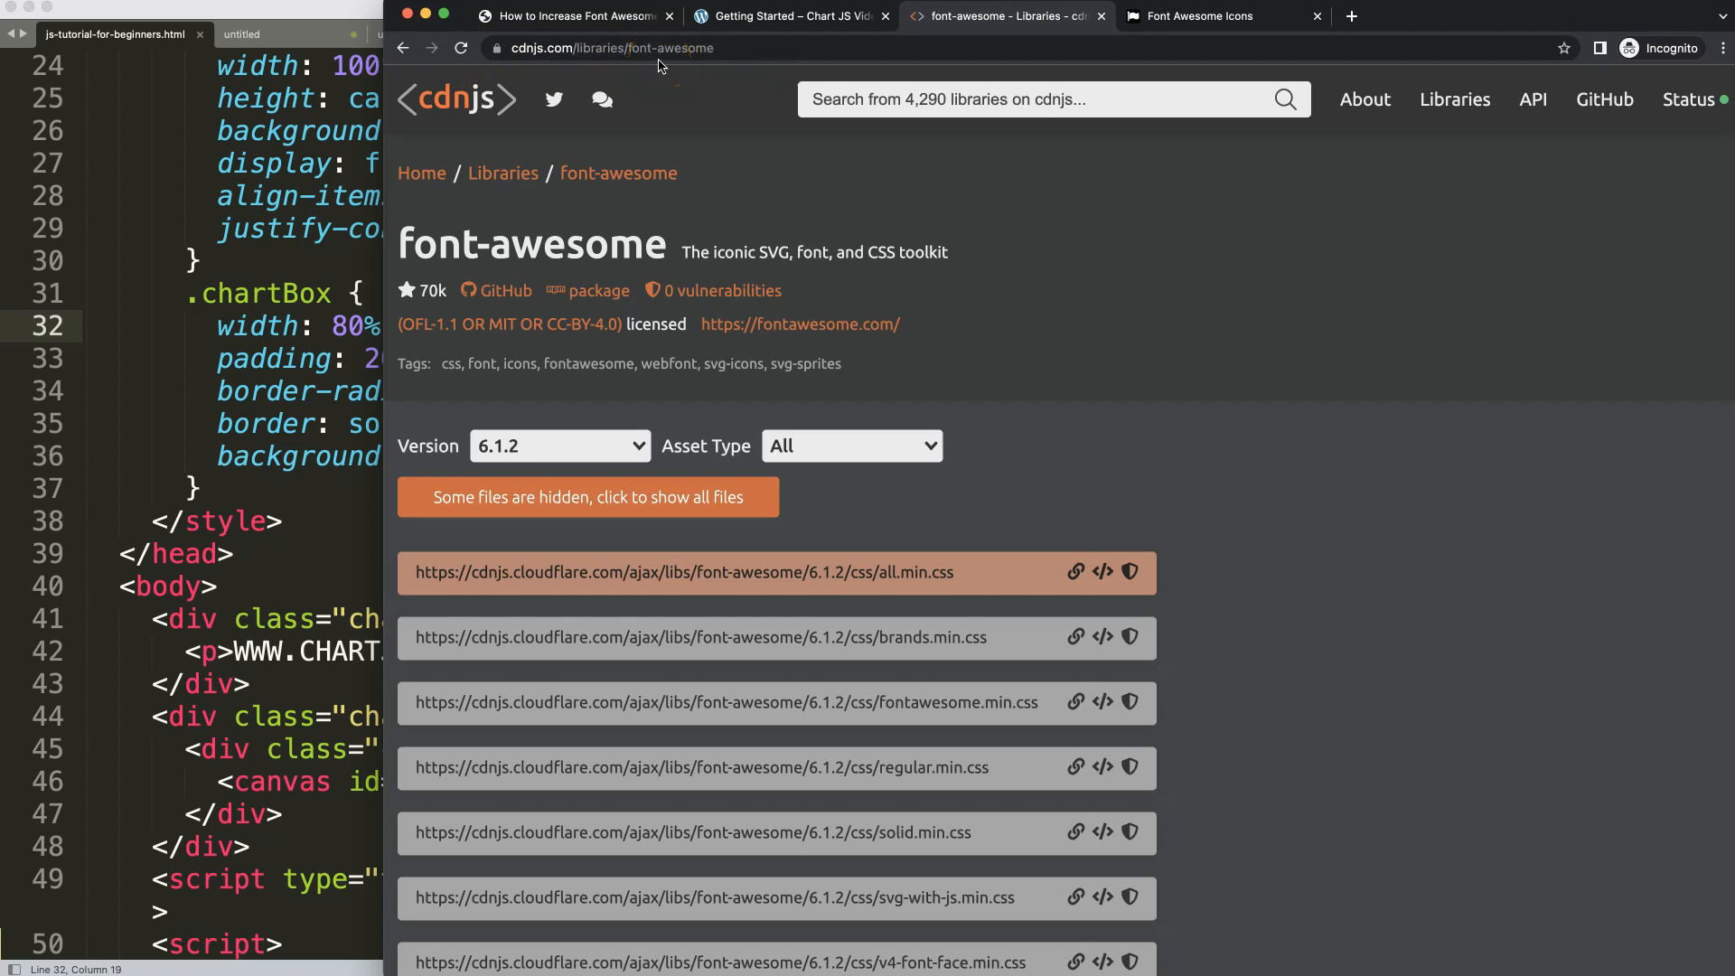
# Step: Pick Font Awesome version 4.7.0 on cdnjs and copy the font-awesome.css link tag
pyautogui.click(560, 446)
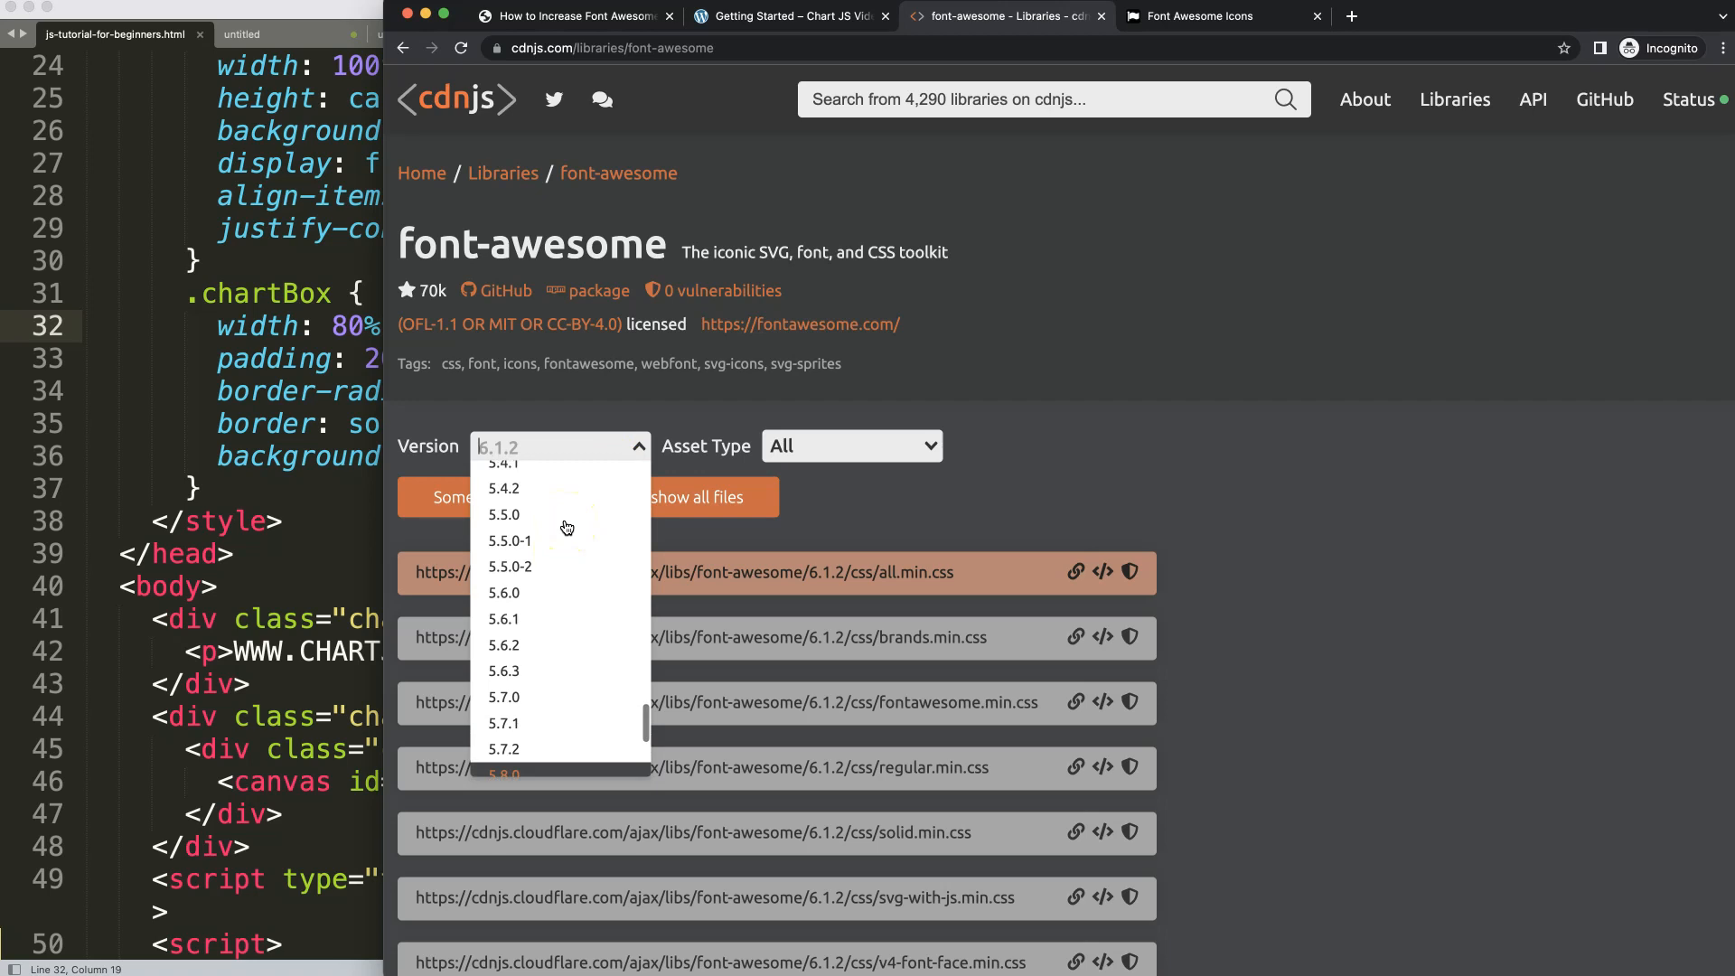
pyautogui.scroll(-3)
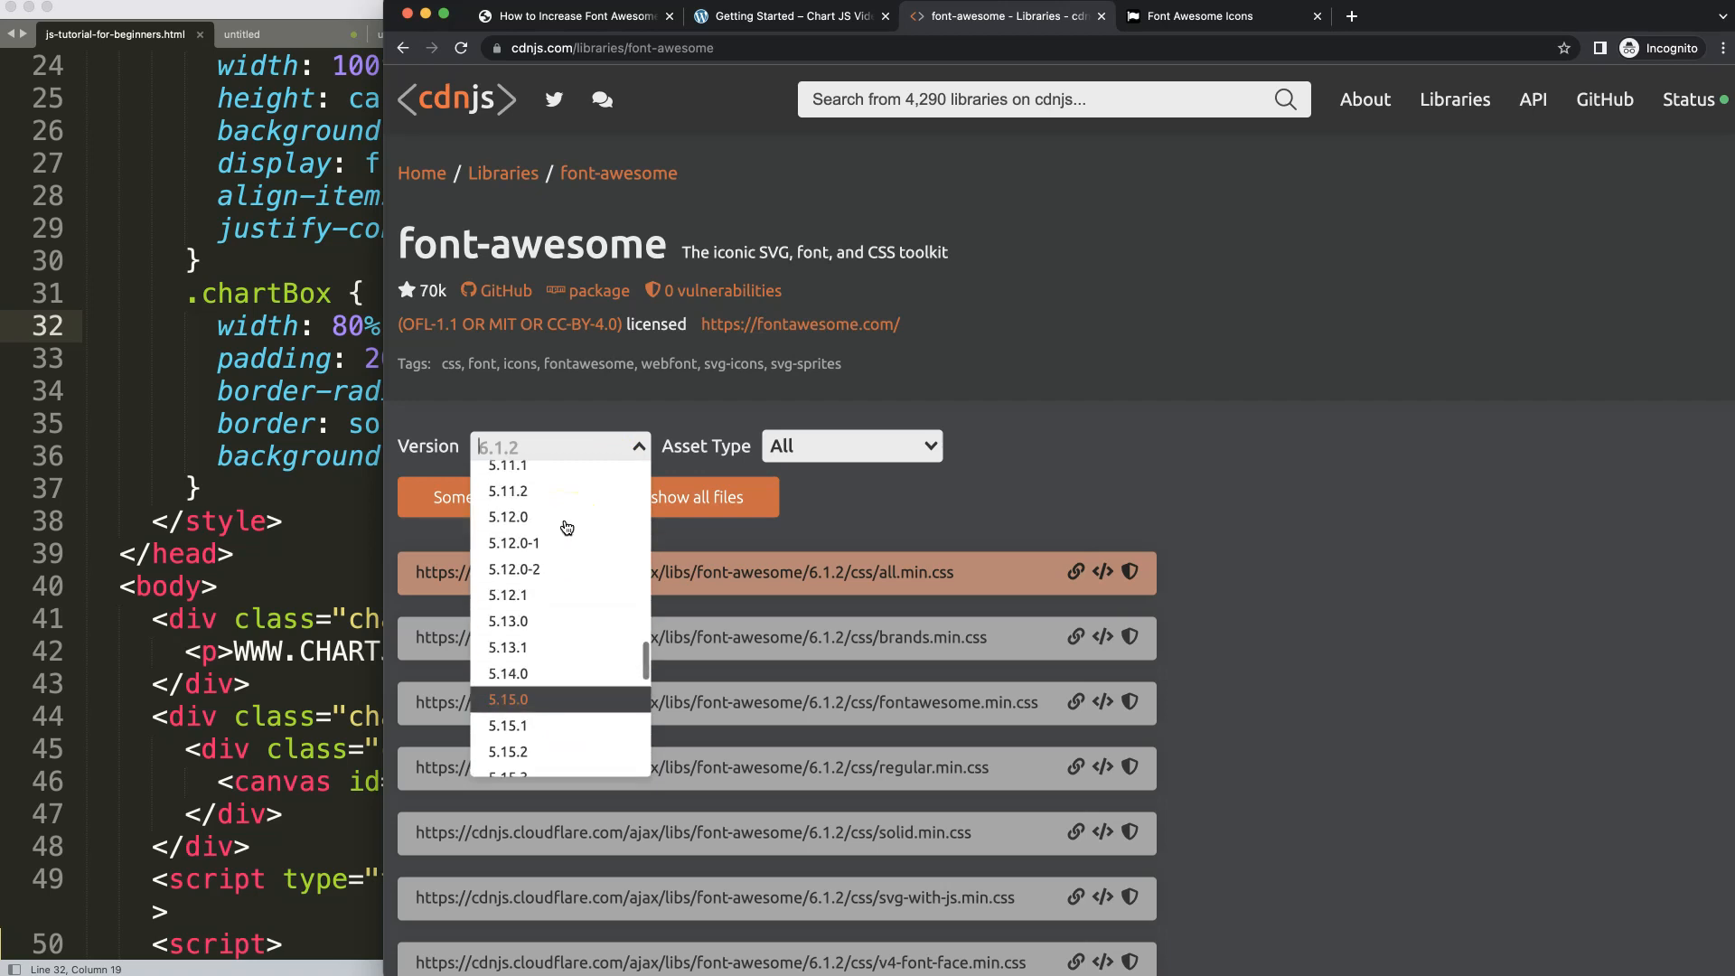
pyautogui.scroll(-3)
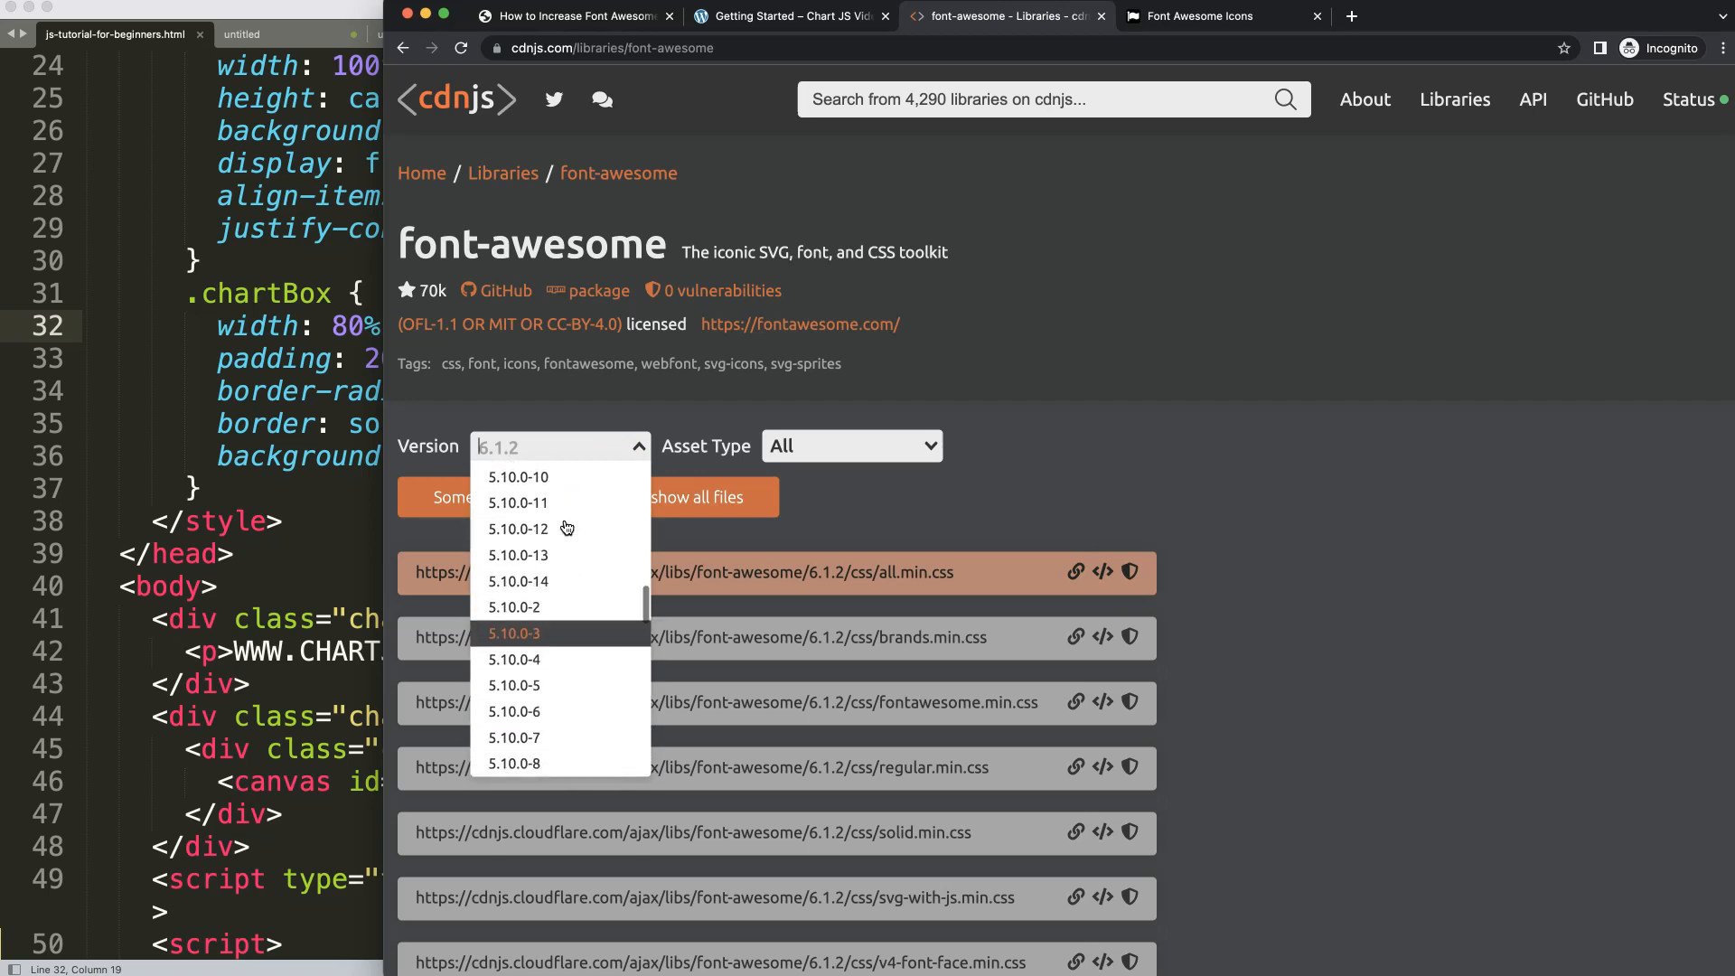
pyautogui.scroll(3)
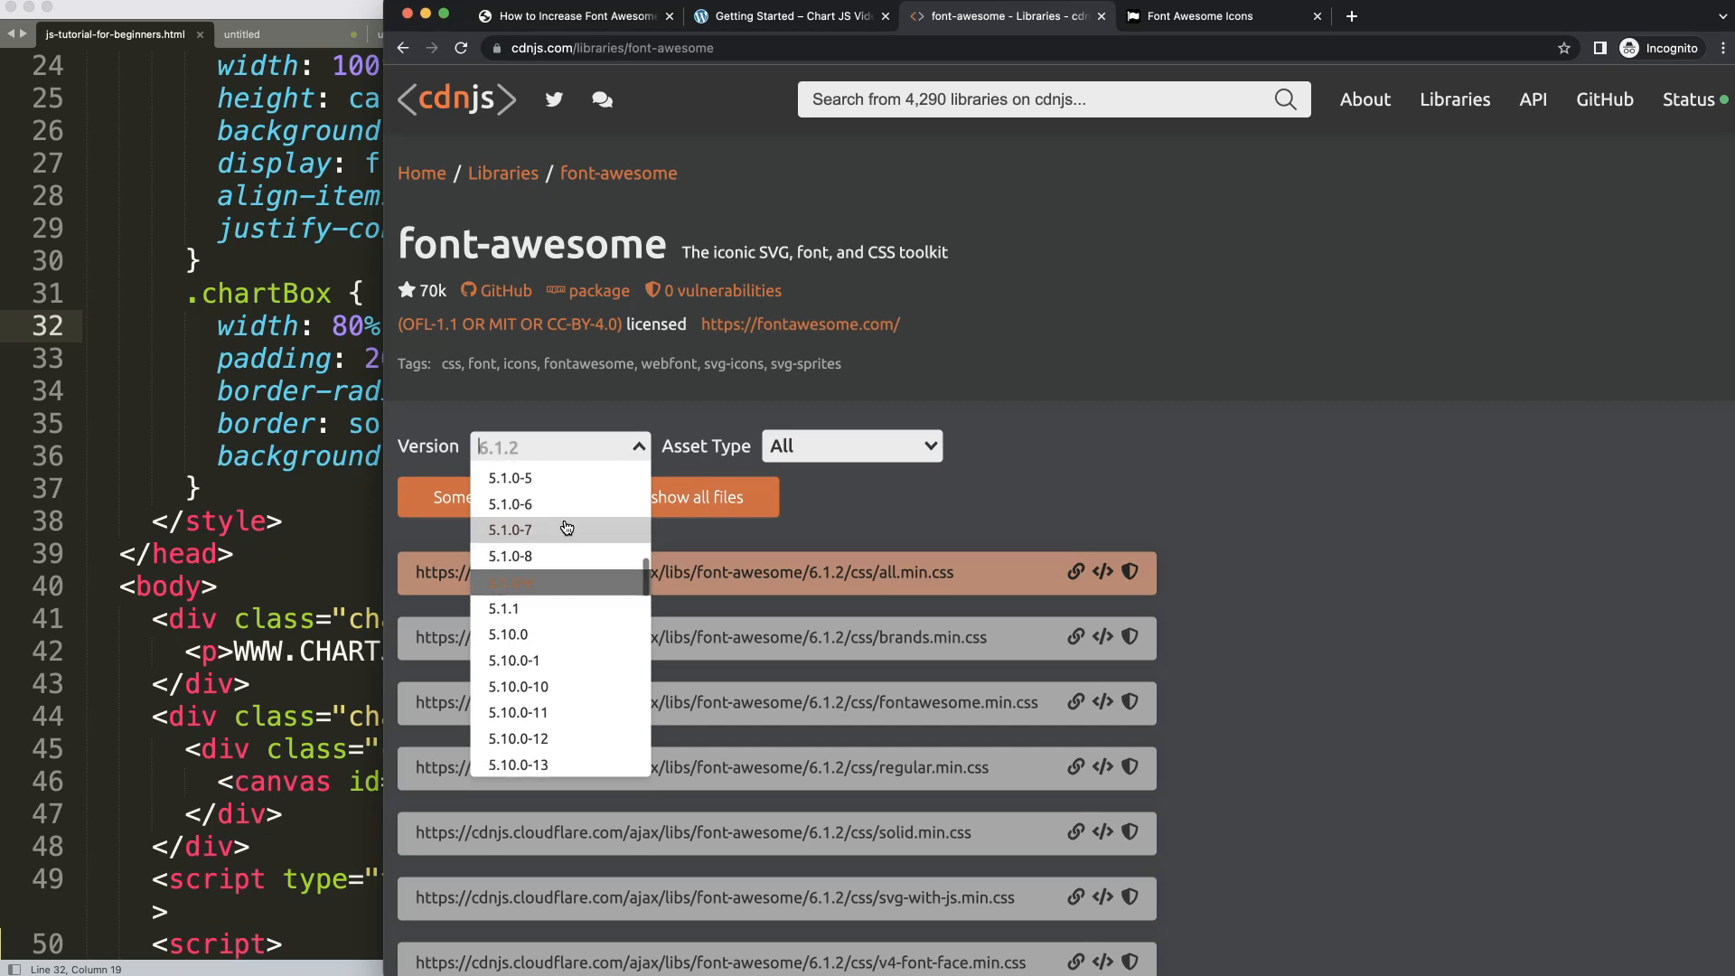
pyautogui.scroll(3)
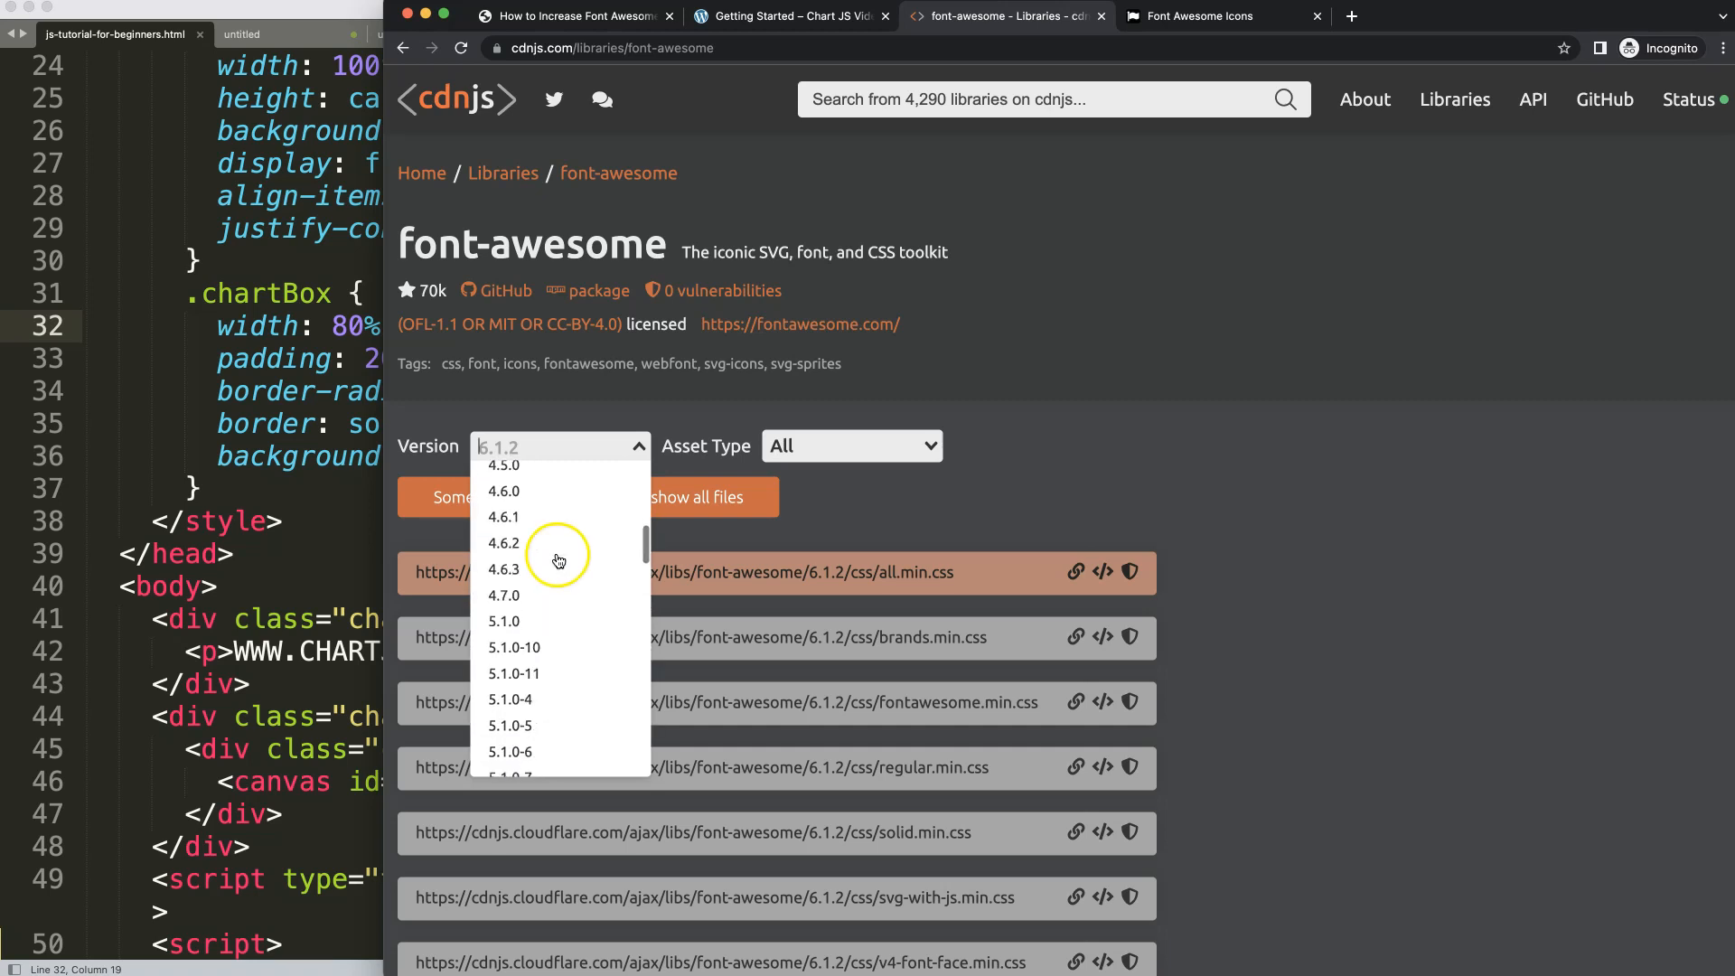
pyautogui.click(505, 595)
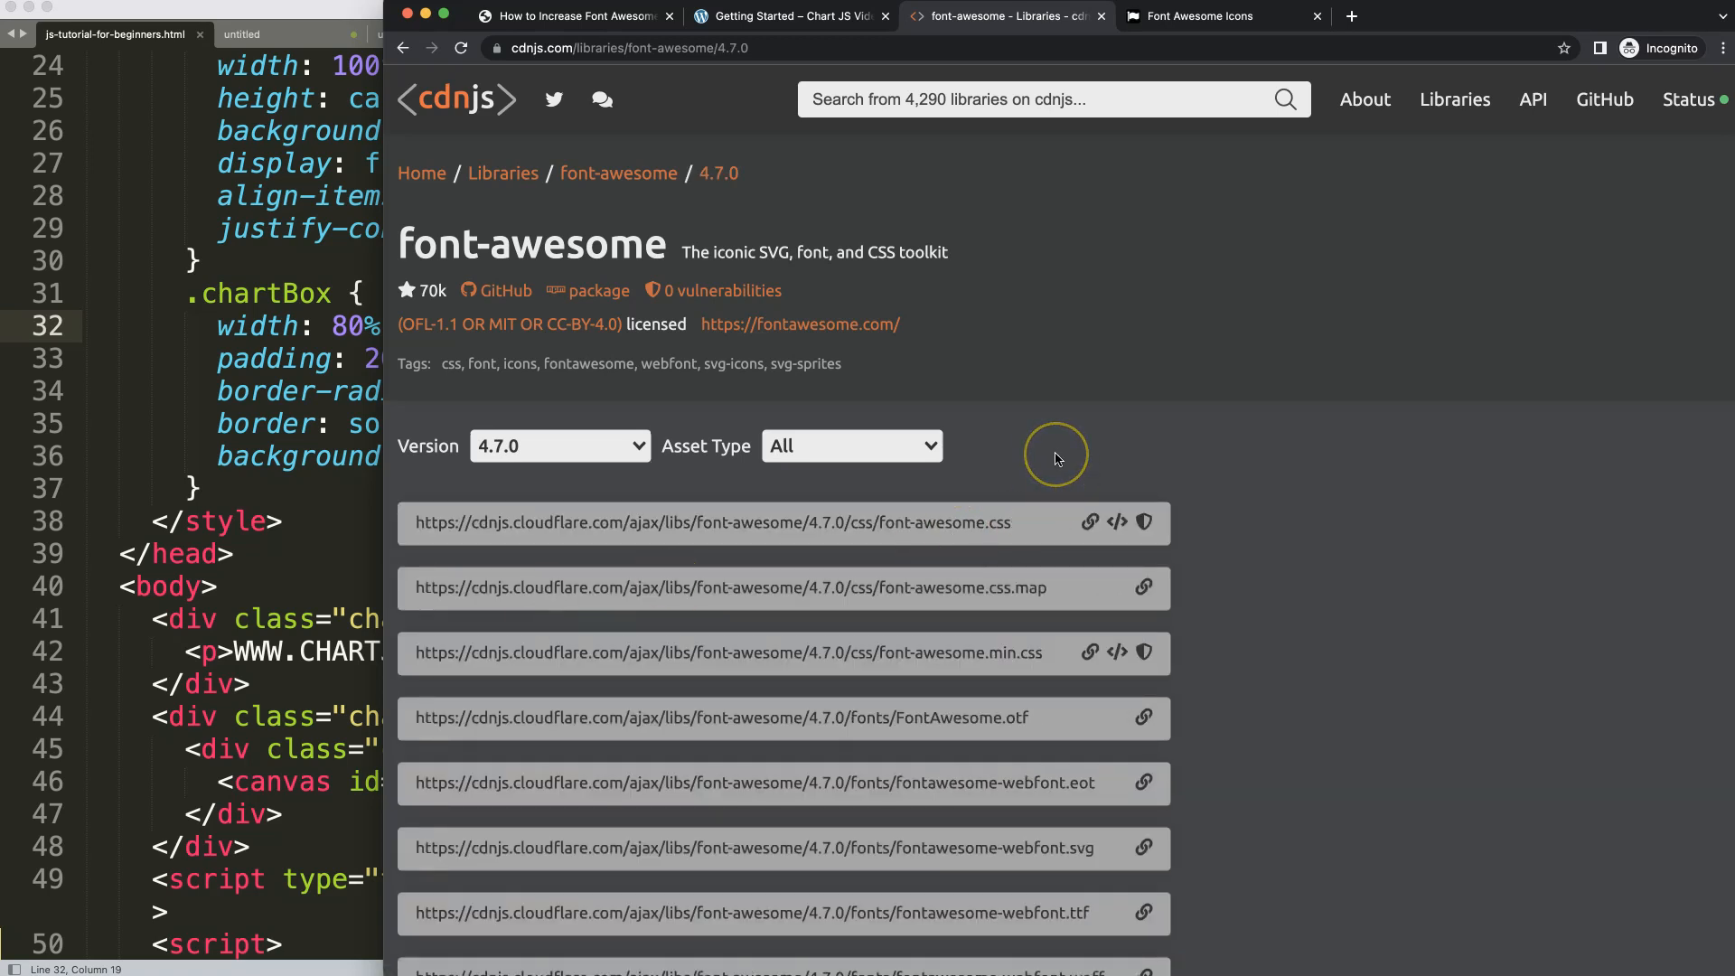
pyautogui.moveTo(904, 575)
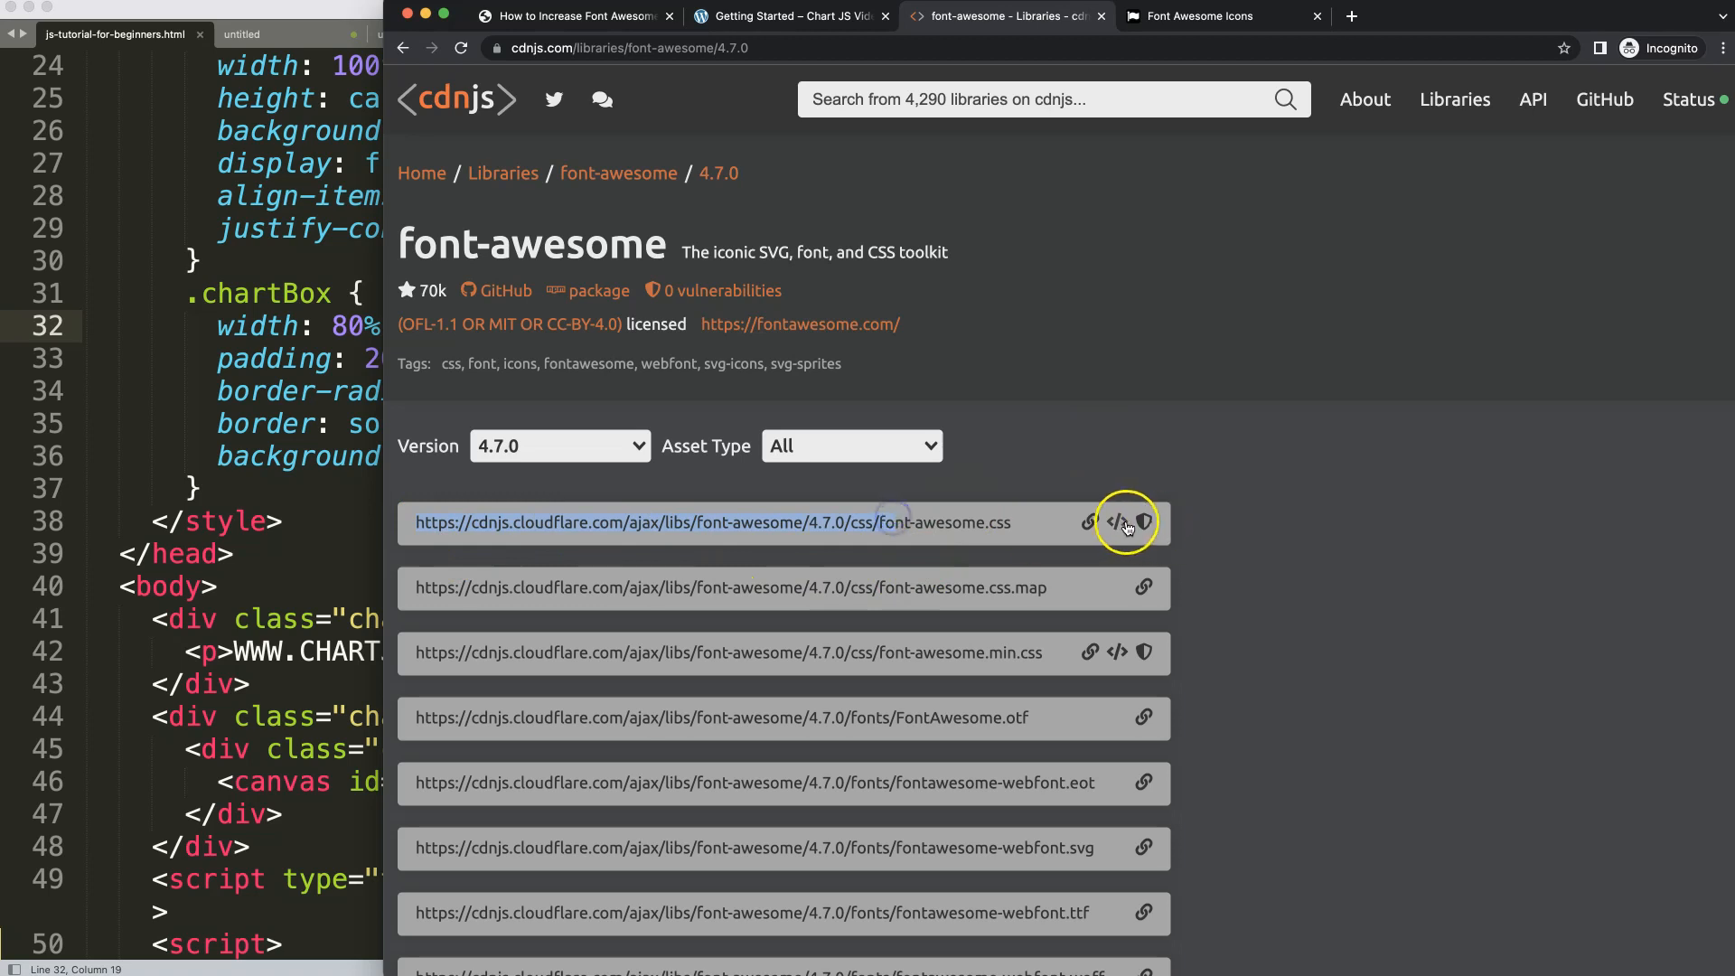
pyautogui.click(569, 16)
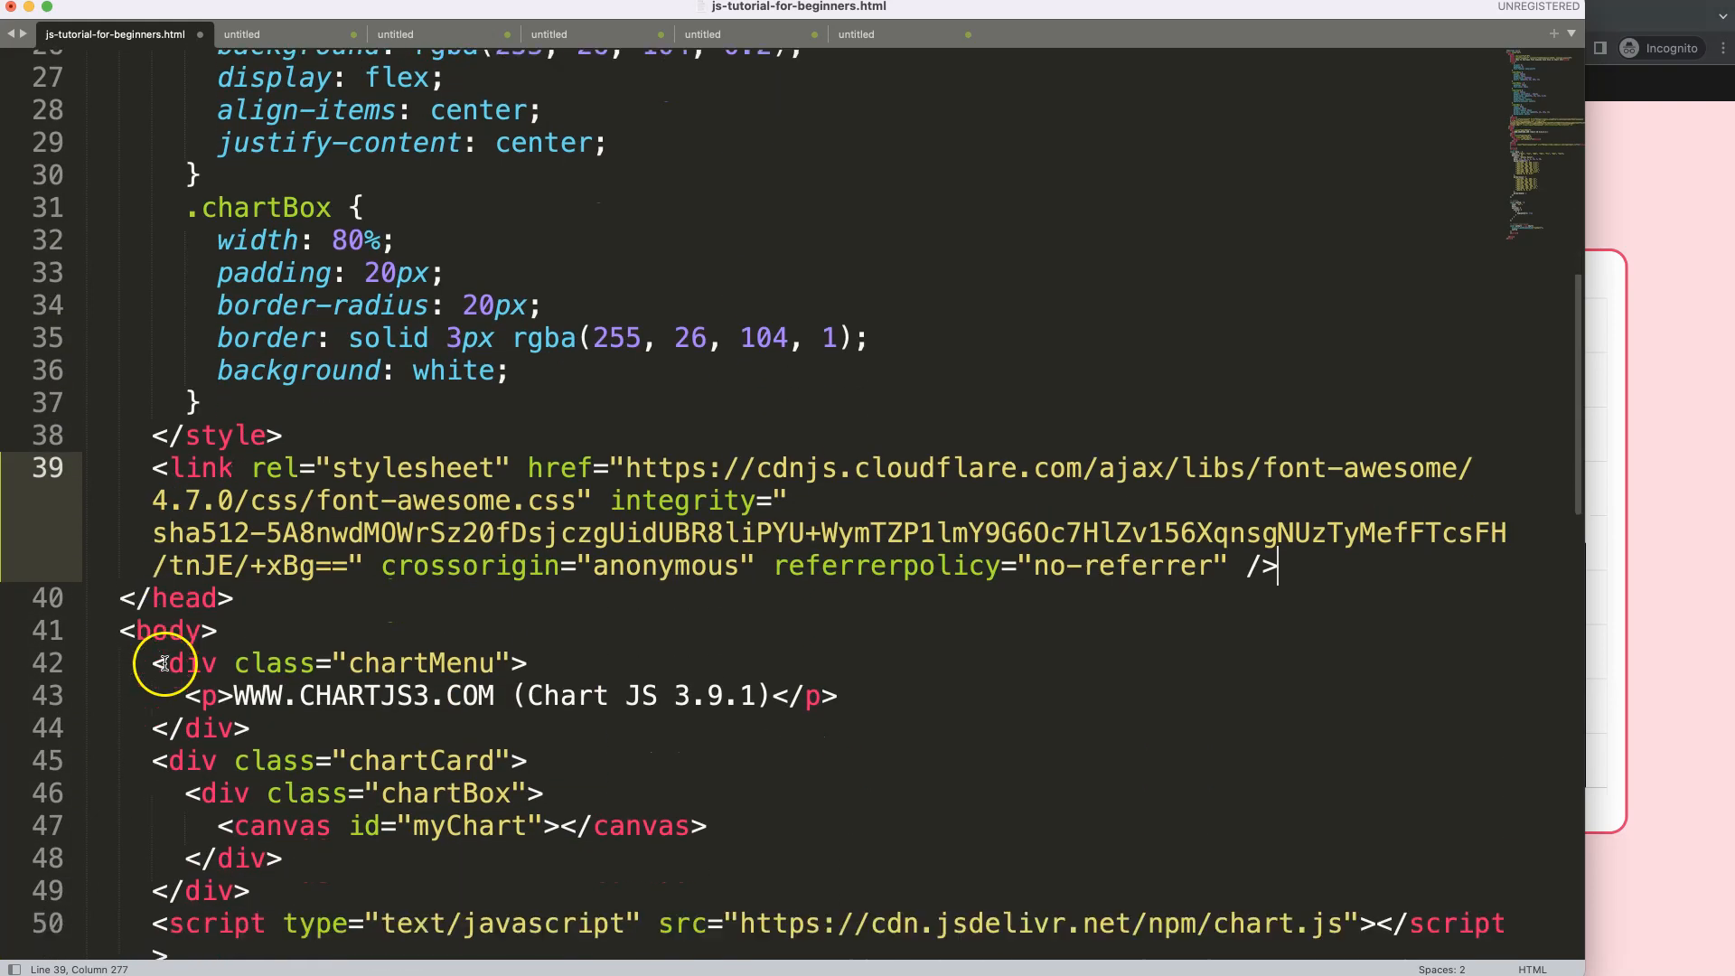
# Step: Add the Font Awesome 4.7.0 stylesheet link in the head after the style block
pyautogui.click(282, 466)
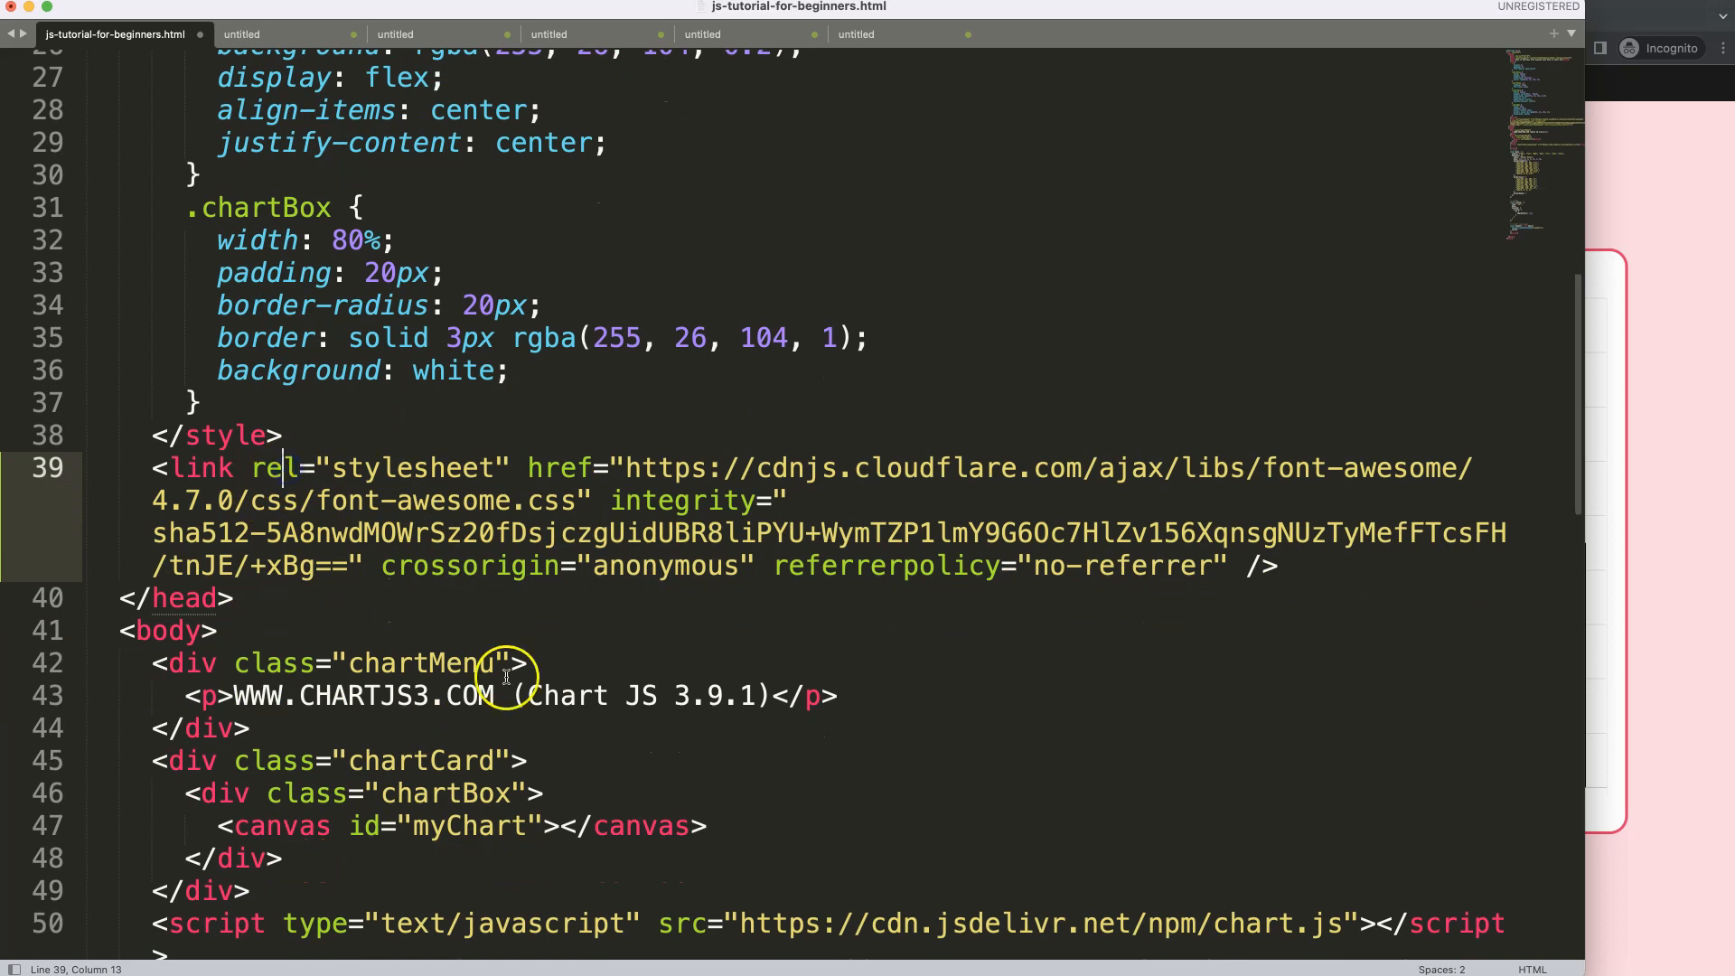
pyautogui.scroll(-3)
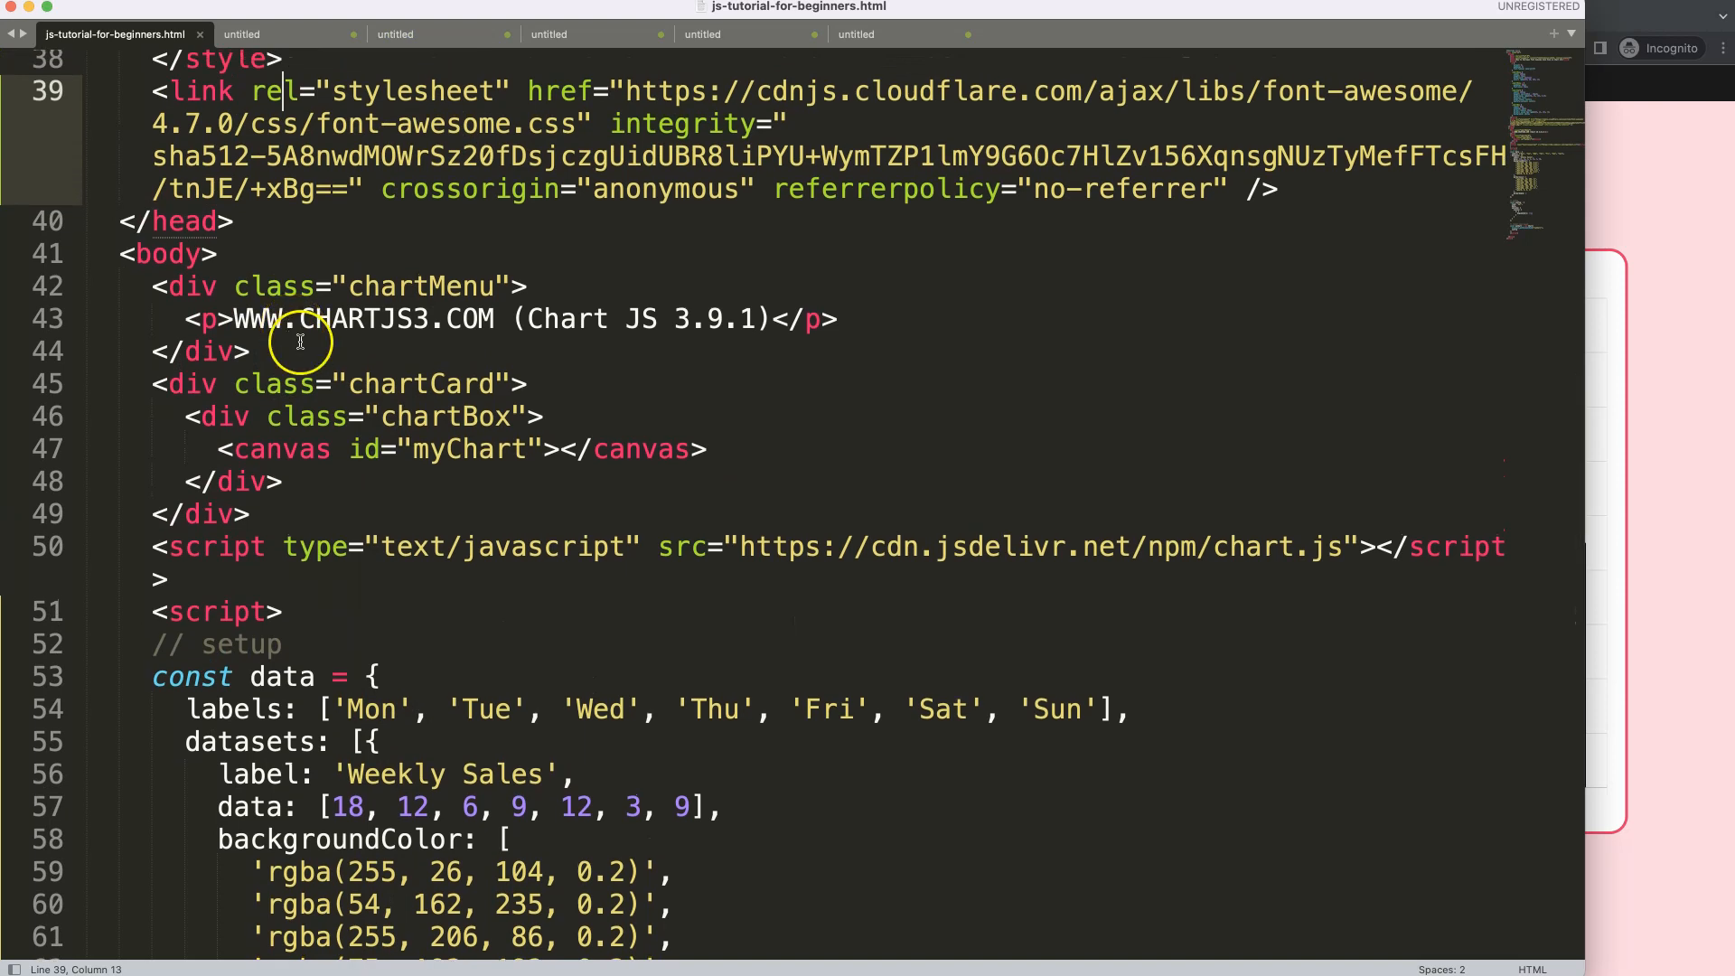
pyautogui.moveTo(403, 353)
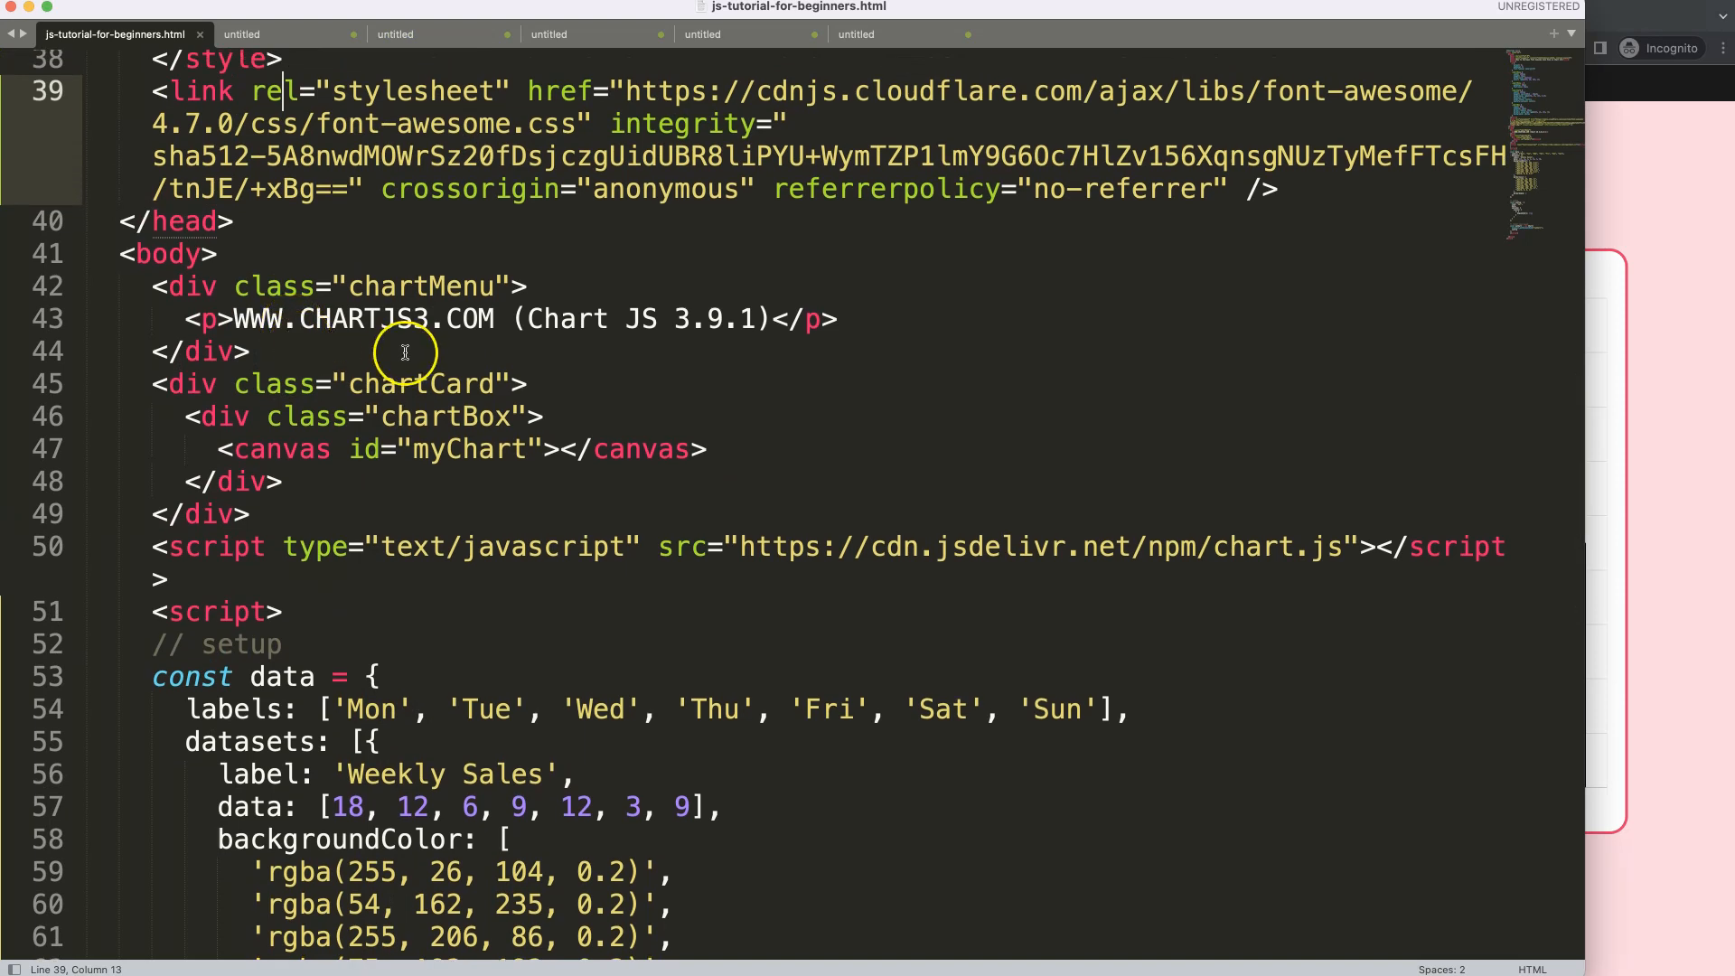
pyautogui.scroll(3)
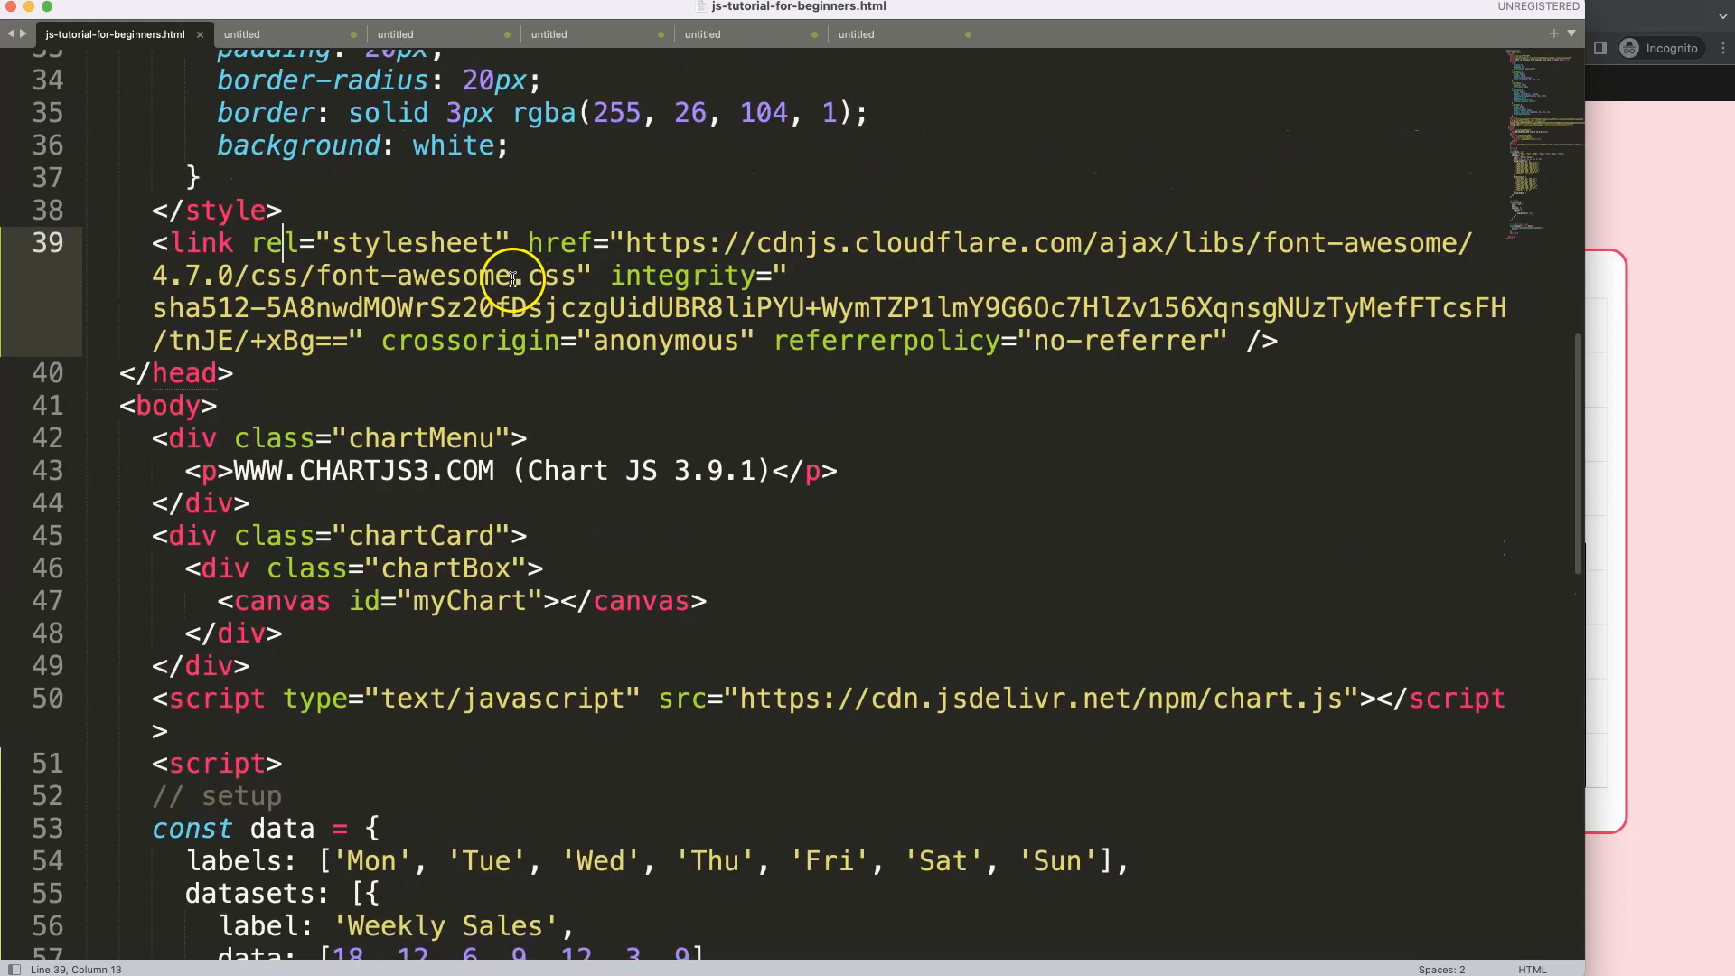
pyautogui.scroll(-3)
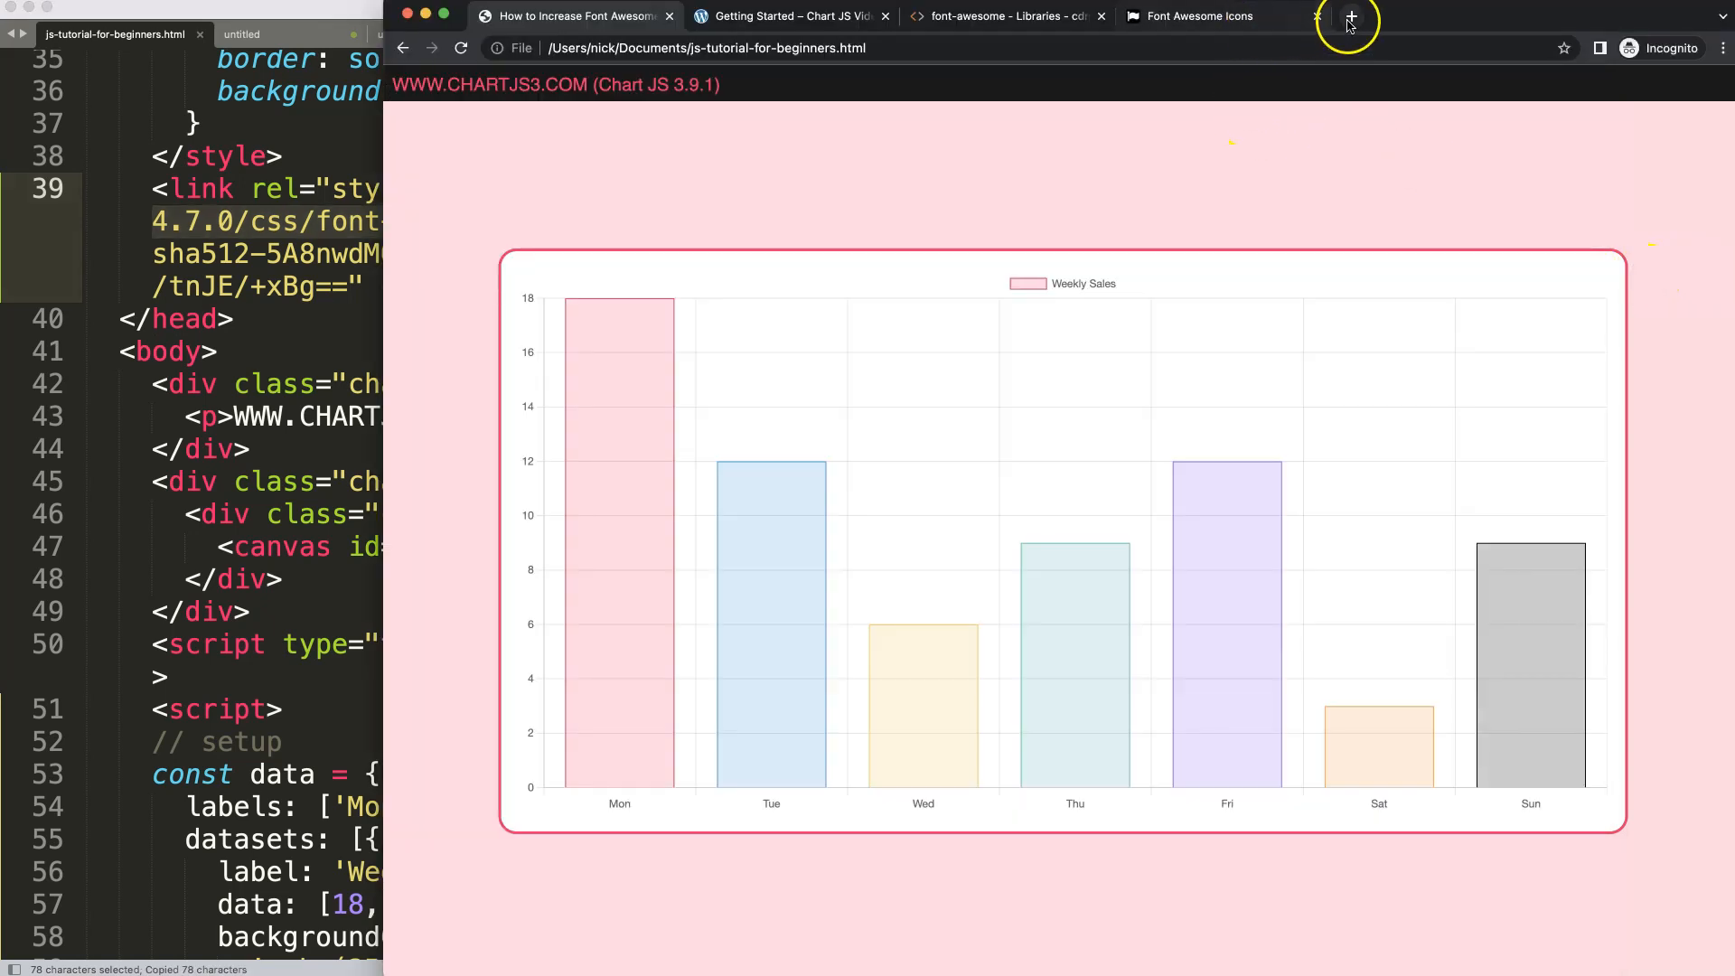
# Step: Load the raw Font Awesome 4.7.0 stylesheet in a new tab to find its font-family name
pyautogui.click(1348, 16)
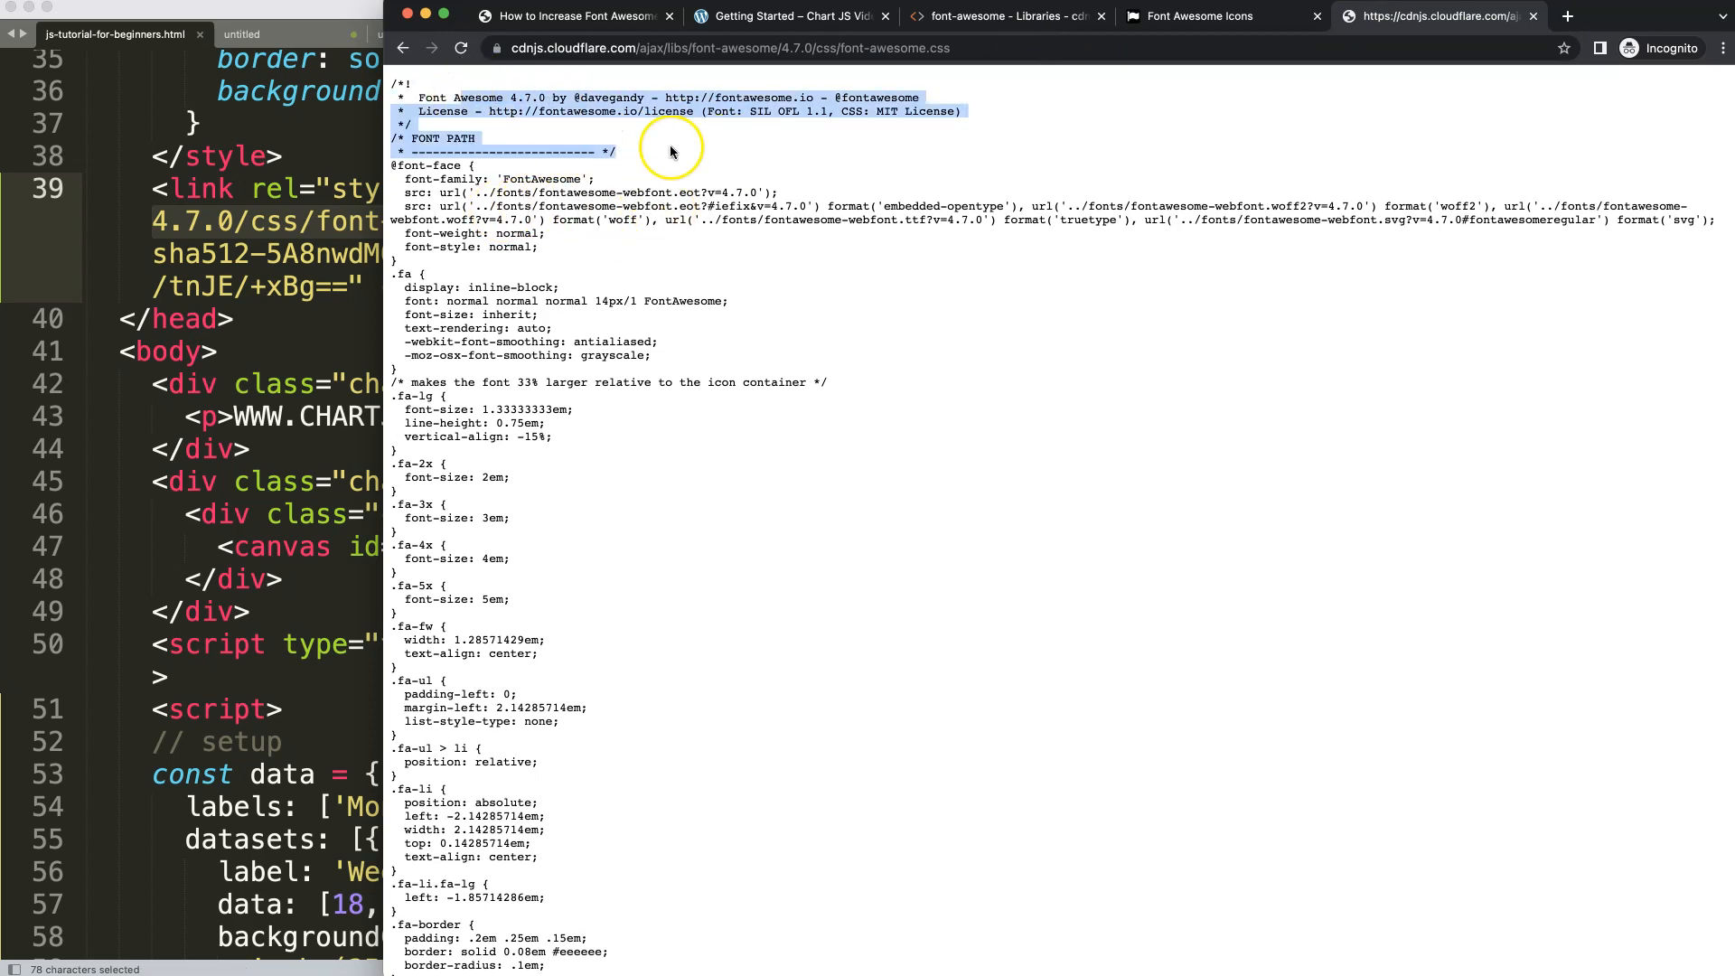
pyautogui.moveTo(532, 233)
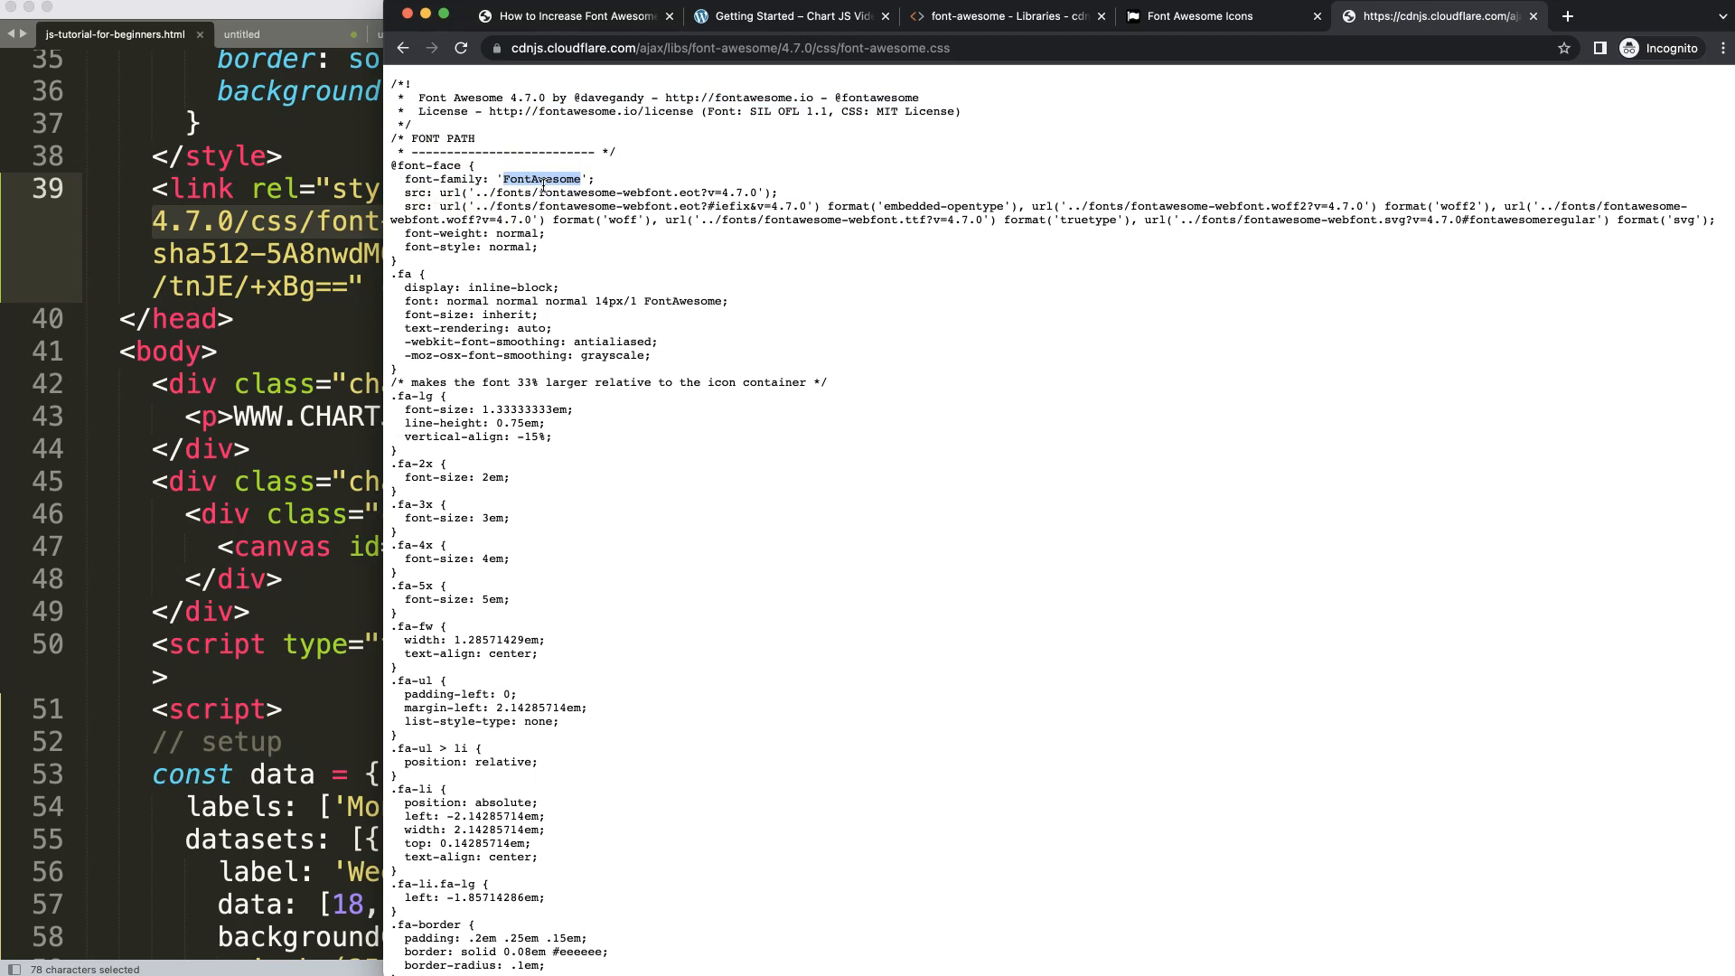
pyautogui.moveTo(738, 226)
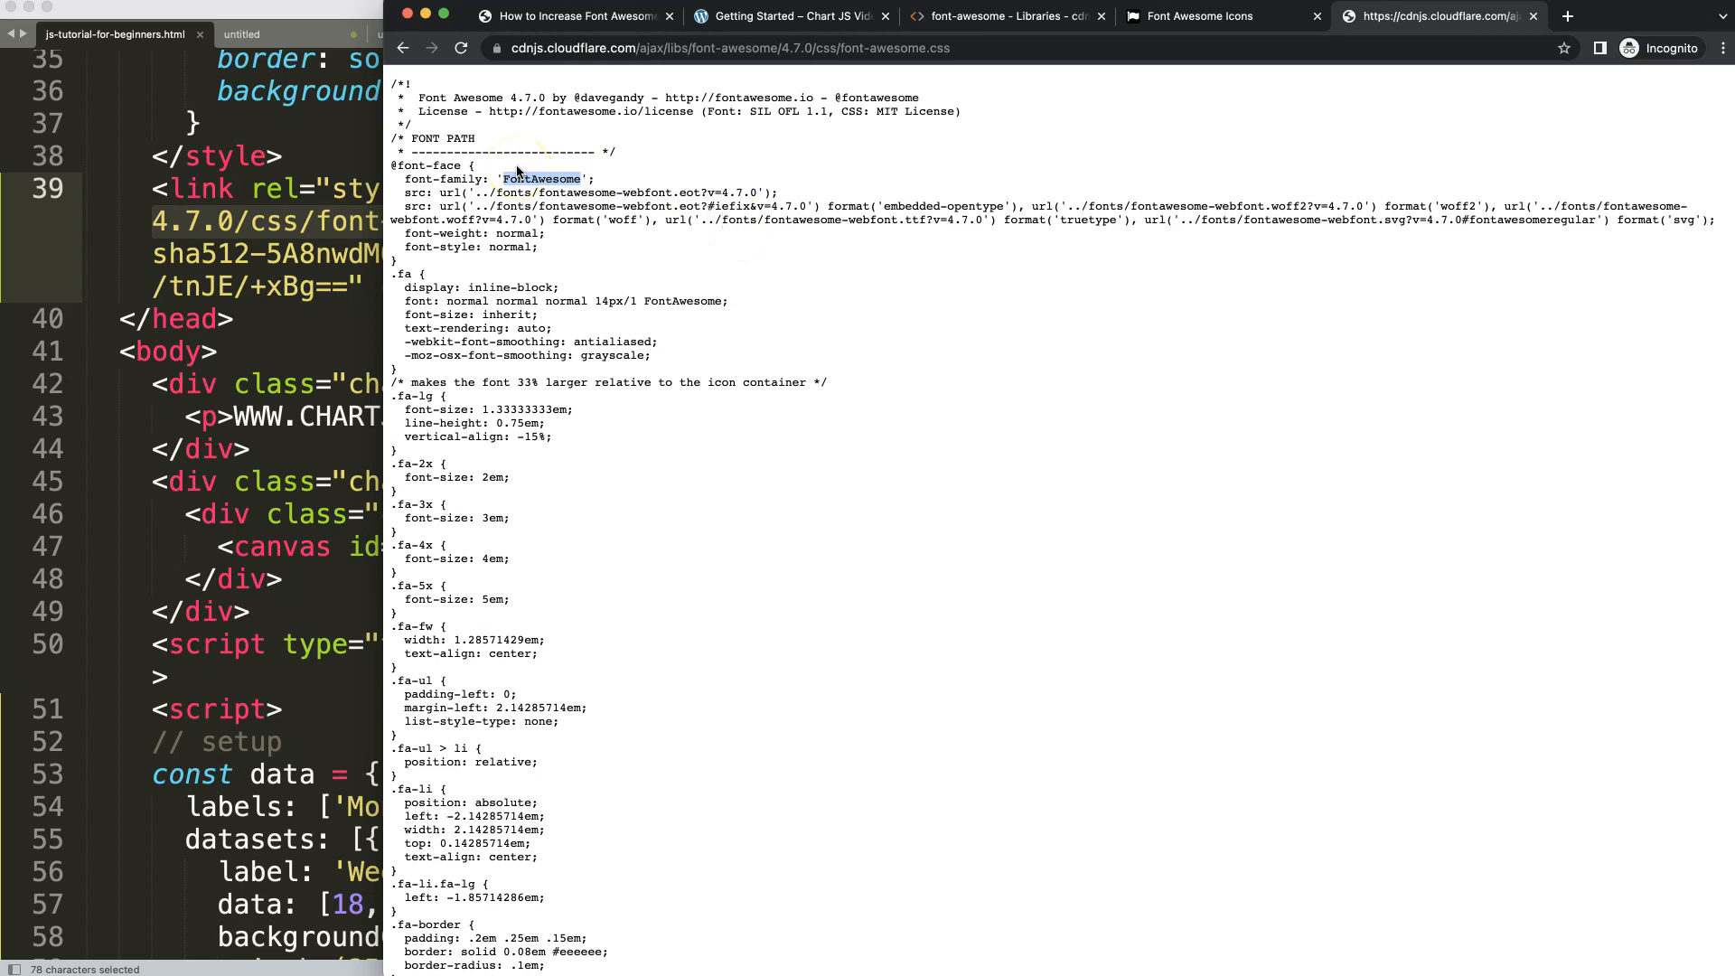
pyautogui.moveTo(542, 179)
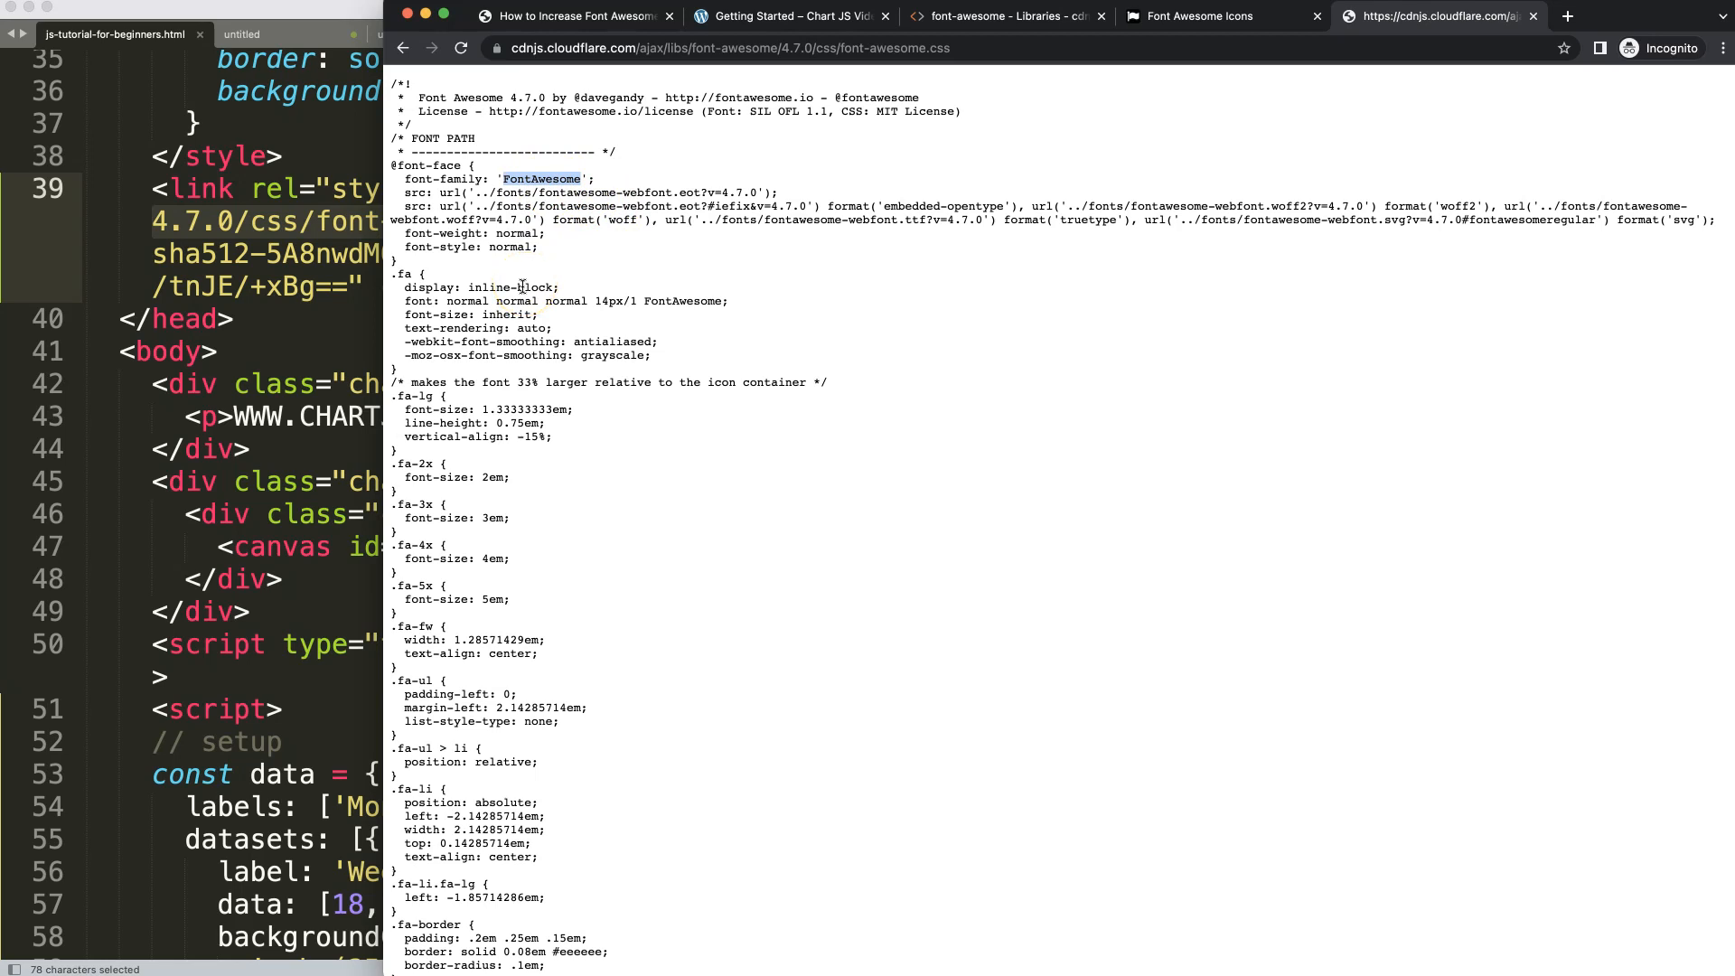
pyautogui.moveTo(662, 146)
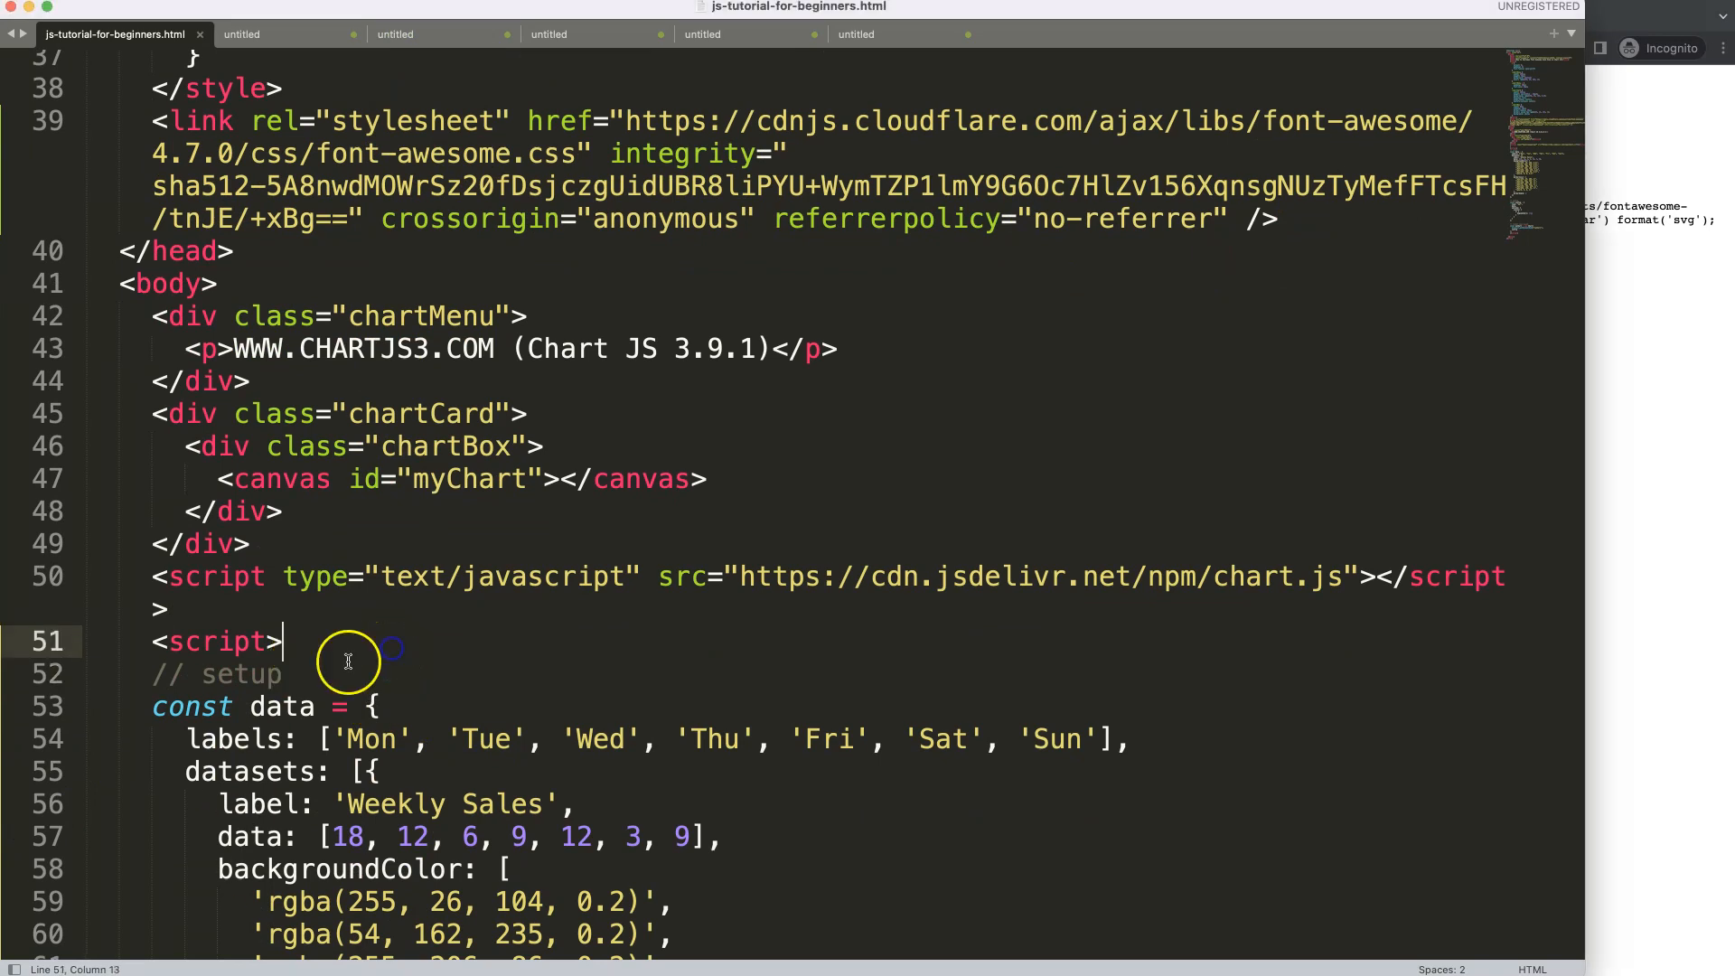
pyautogui.moveTo(378, 660)
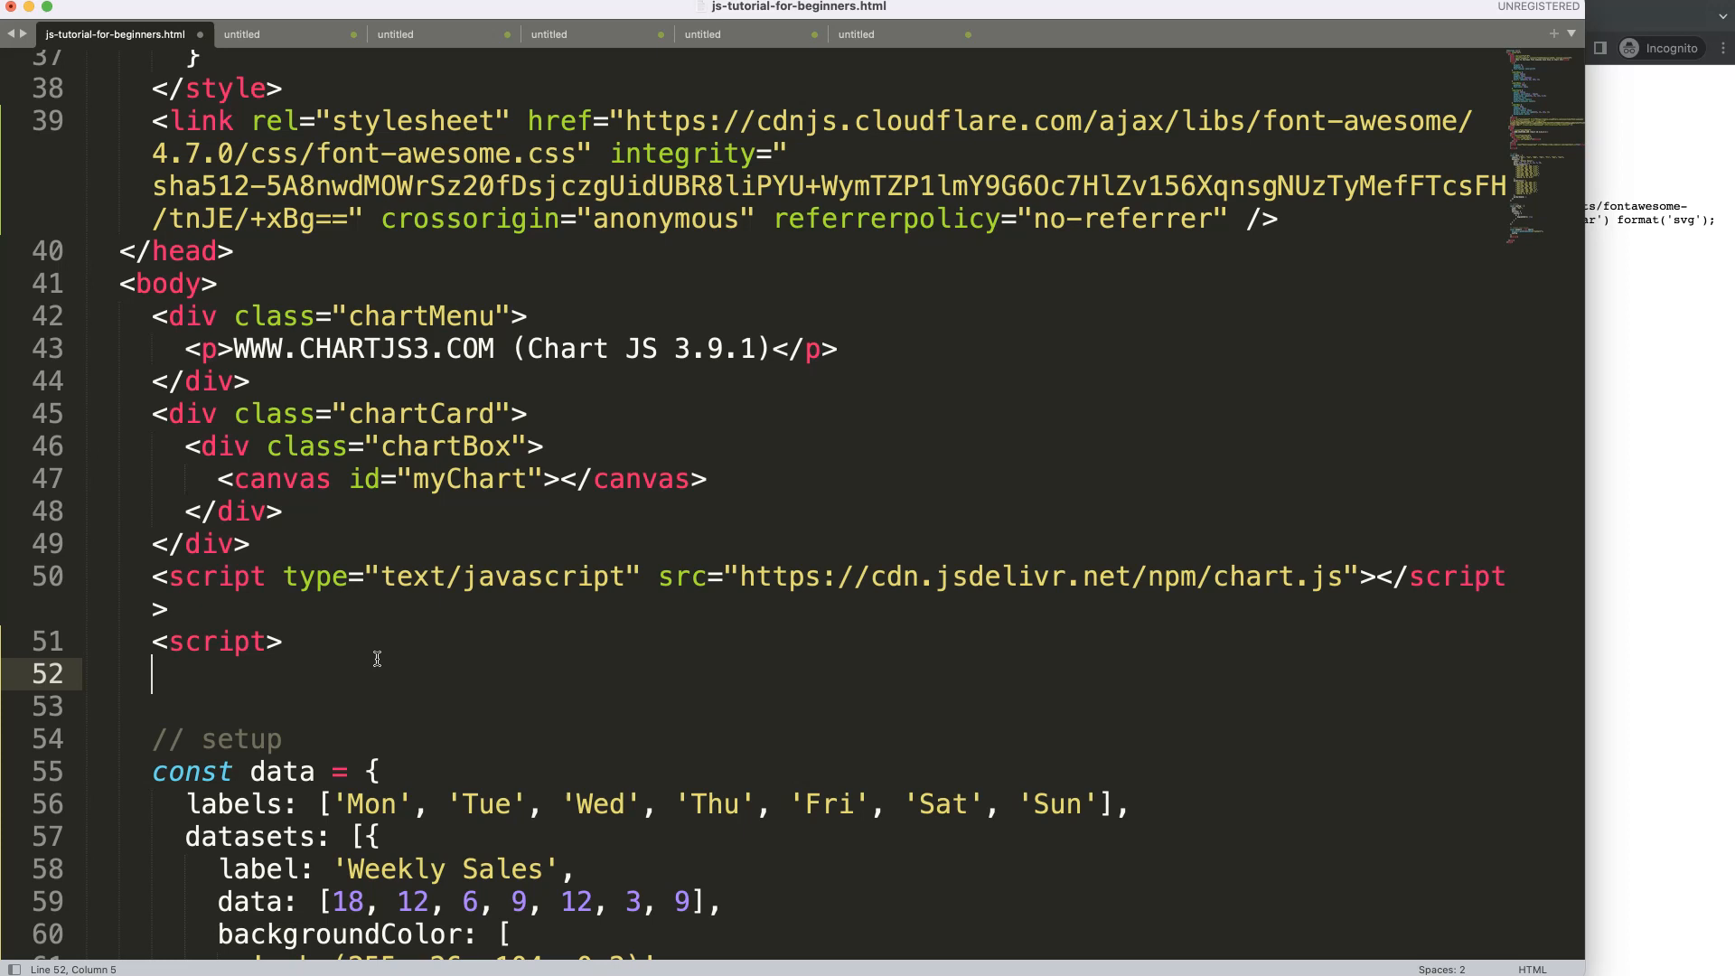
# Step: Write Chart.defaults.font.family = "sans-serif" at the start of the chart script
pyautogui.write('Chart')
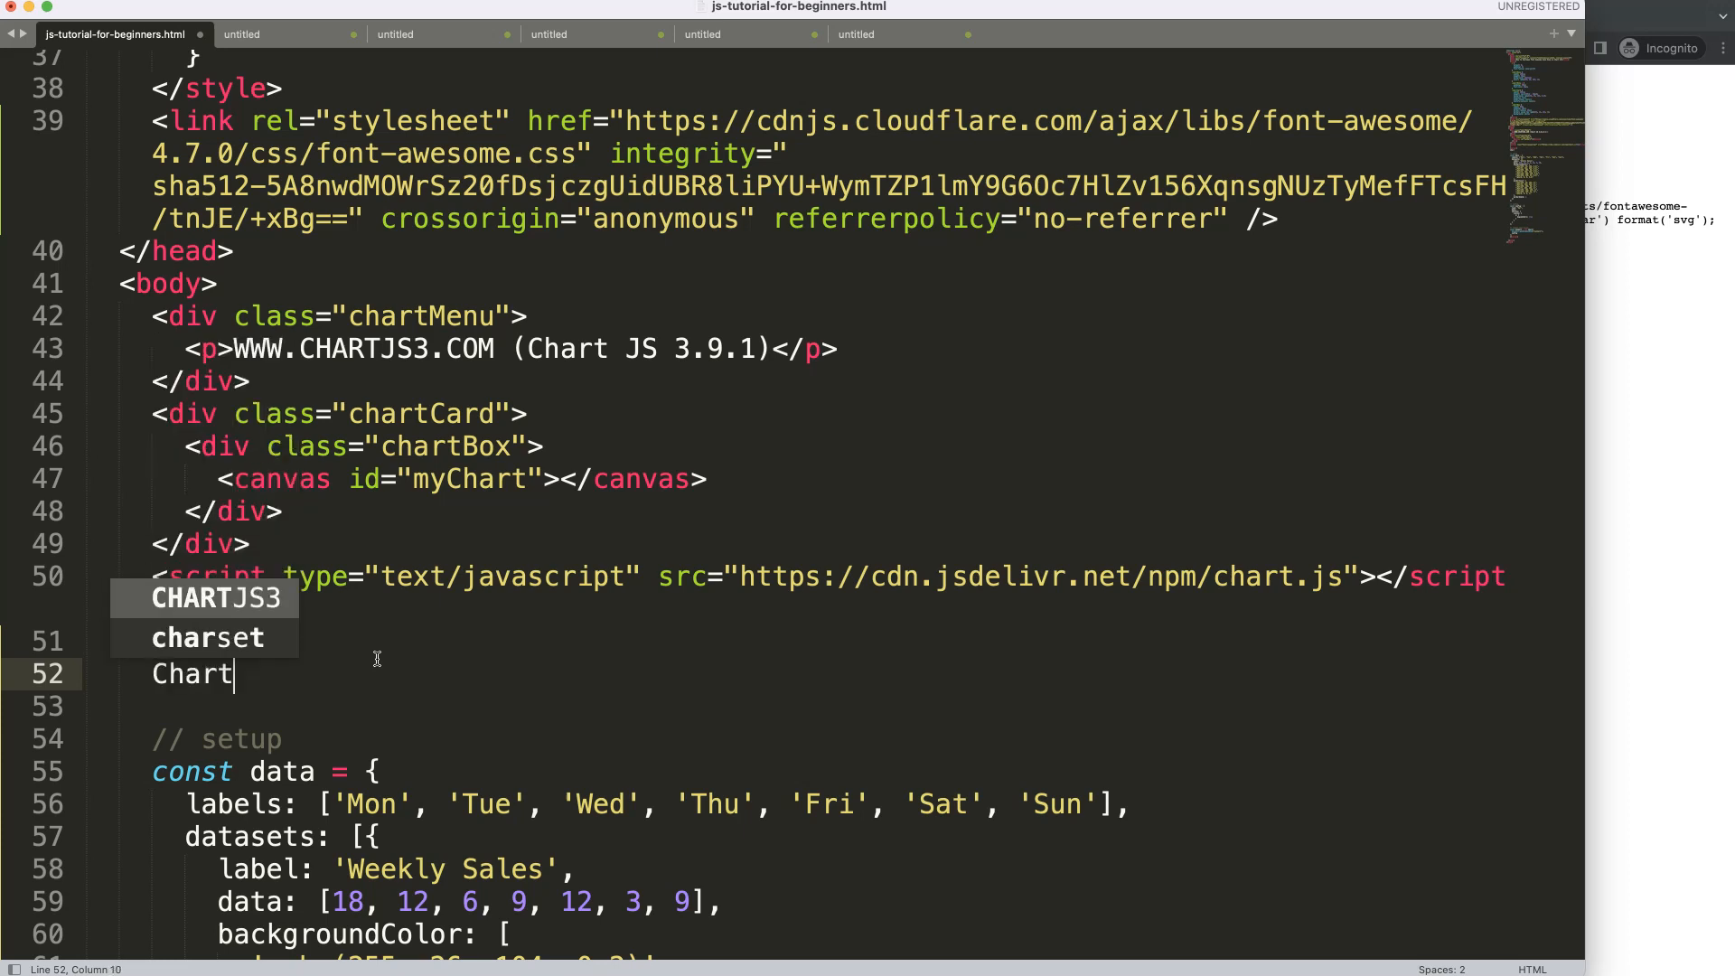
pyautogui.write('.')
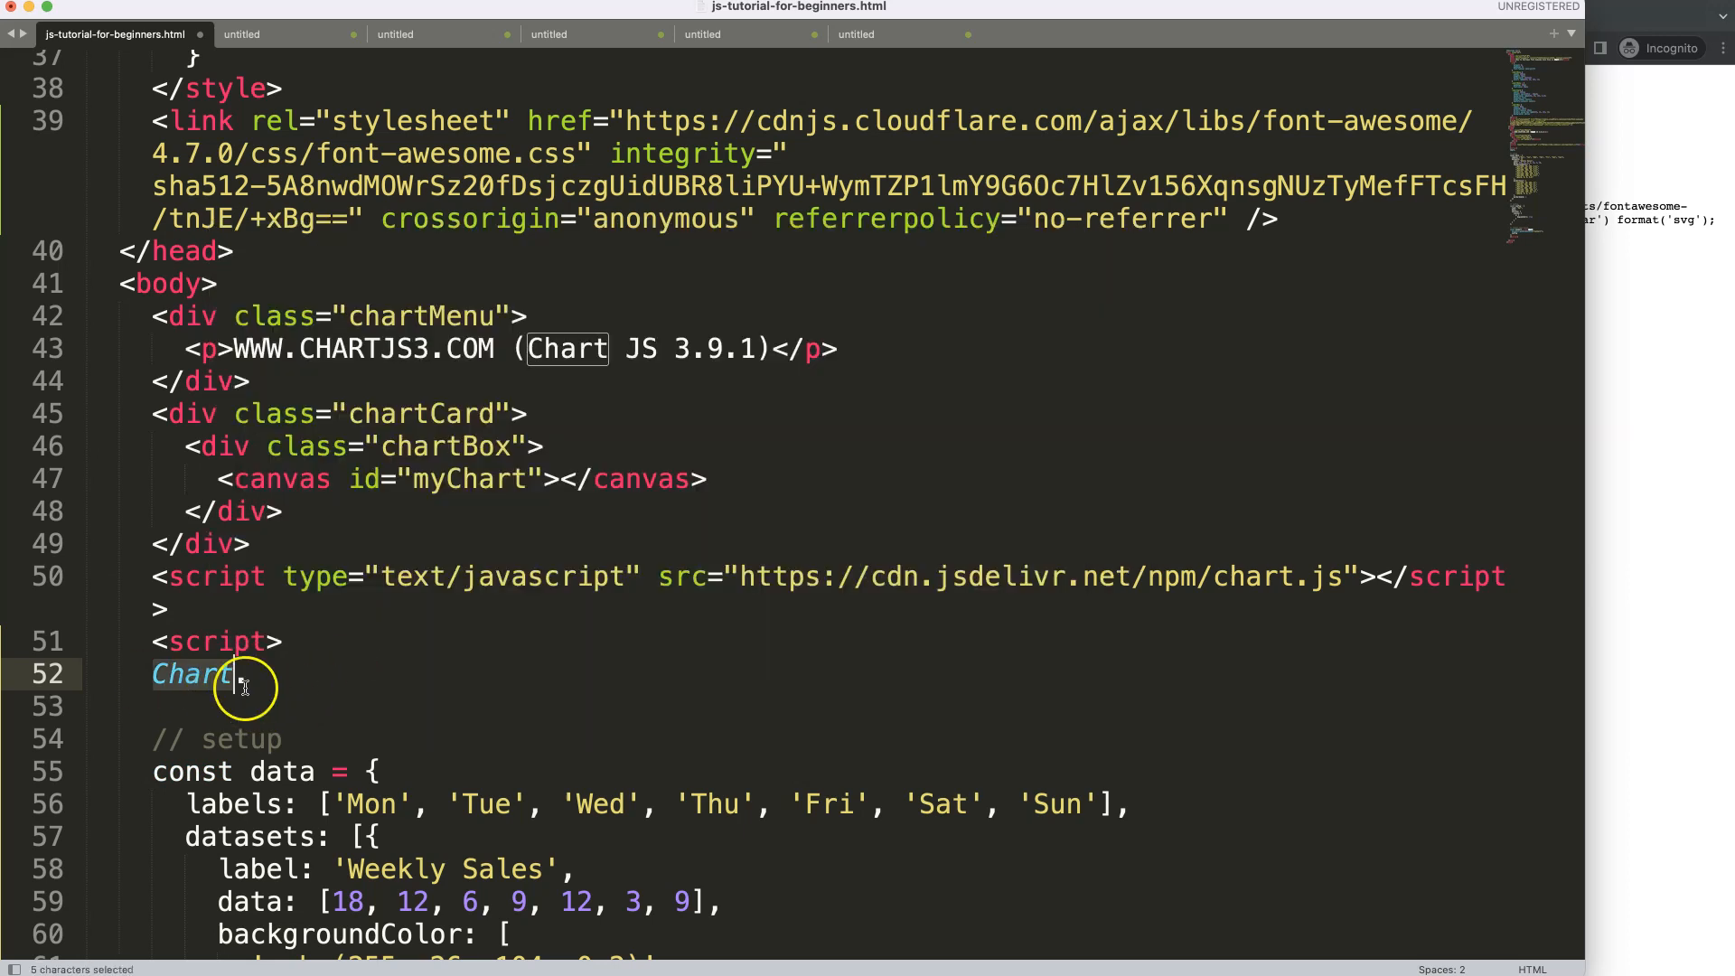
pyautogui.moveTo(1184, 570)
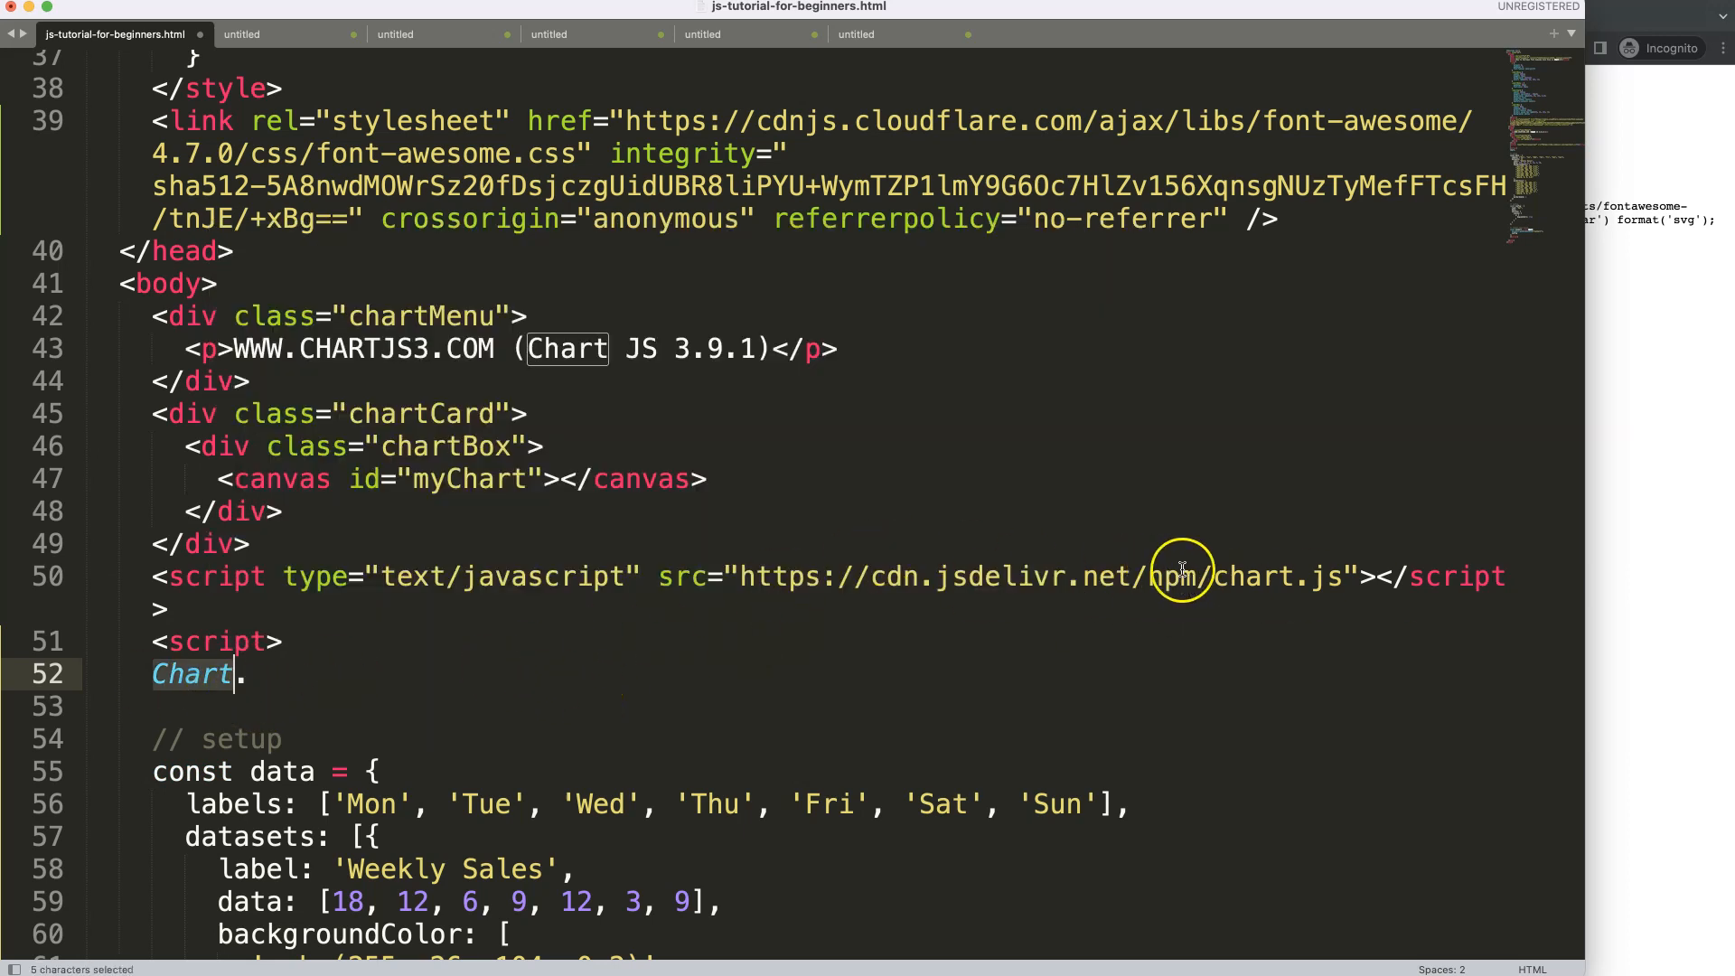
pyautogui.click(304, 674)
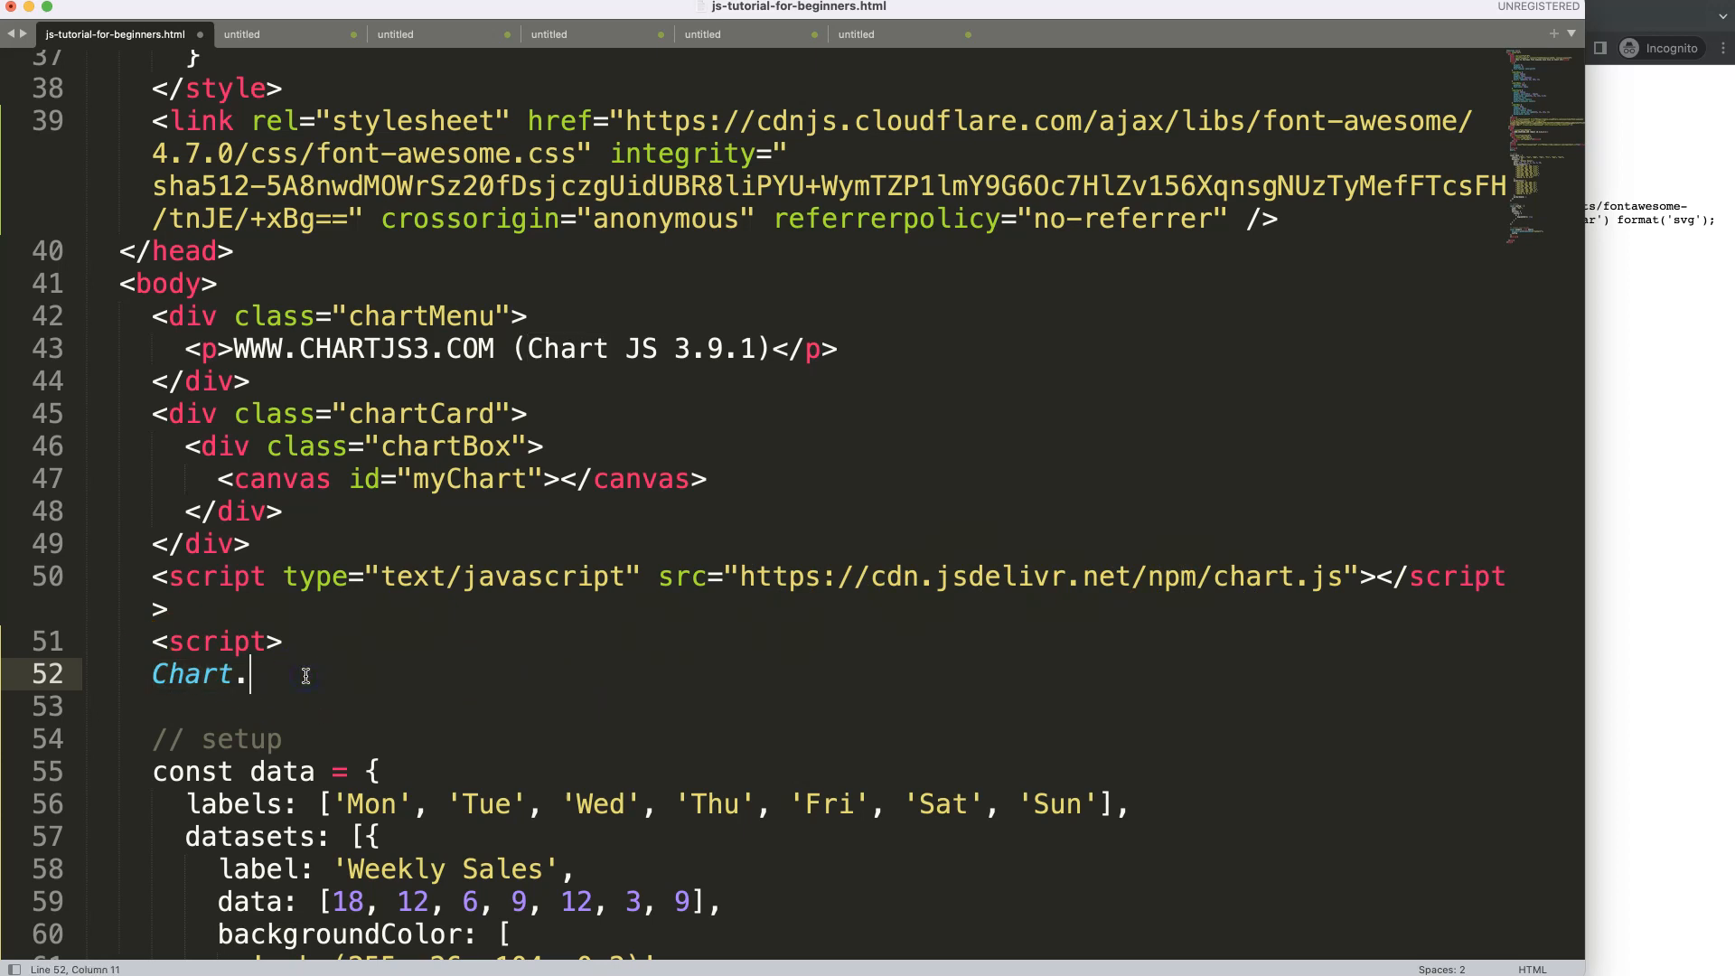
pyautogui.write('defaults')
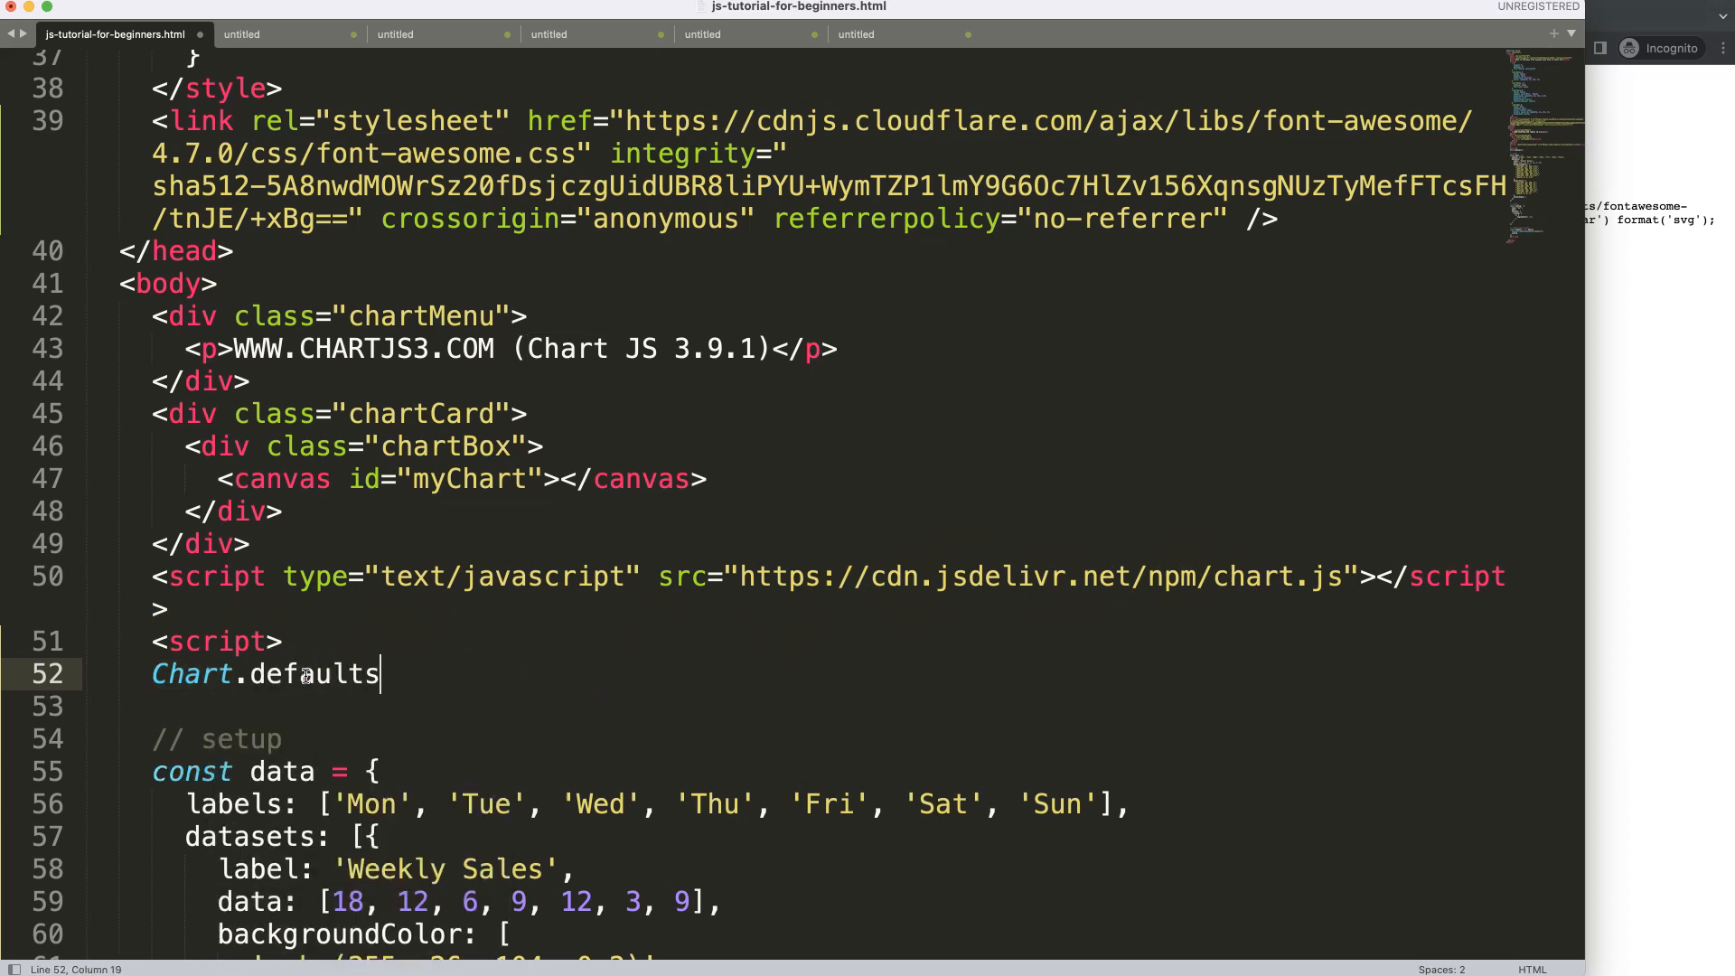
pyautogui.write('.font.famil')
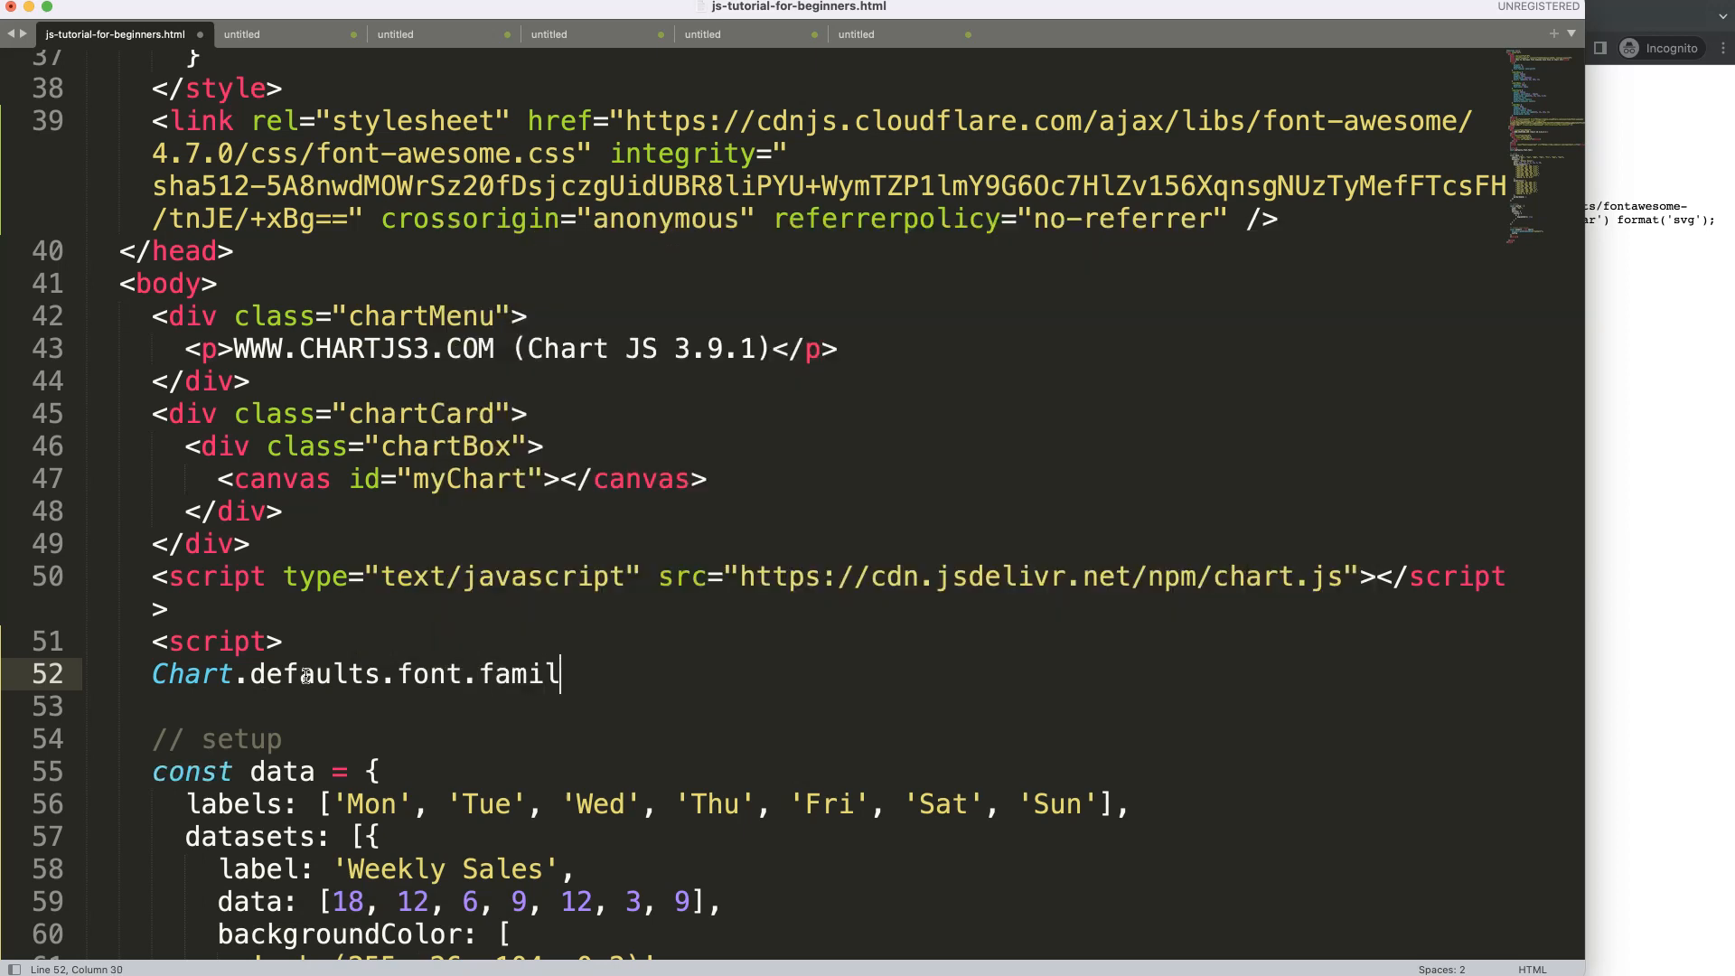
pyautogui.write('y =')
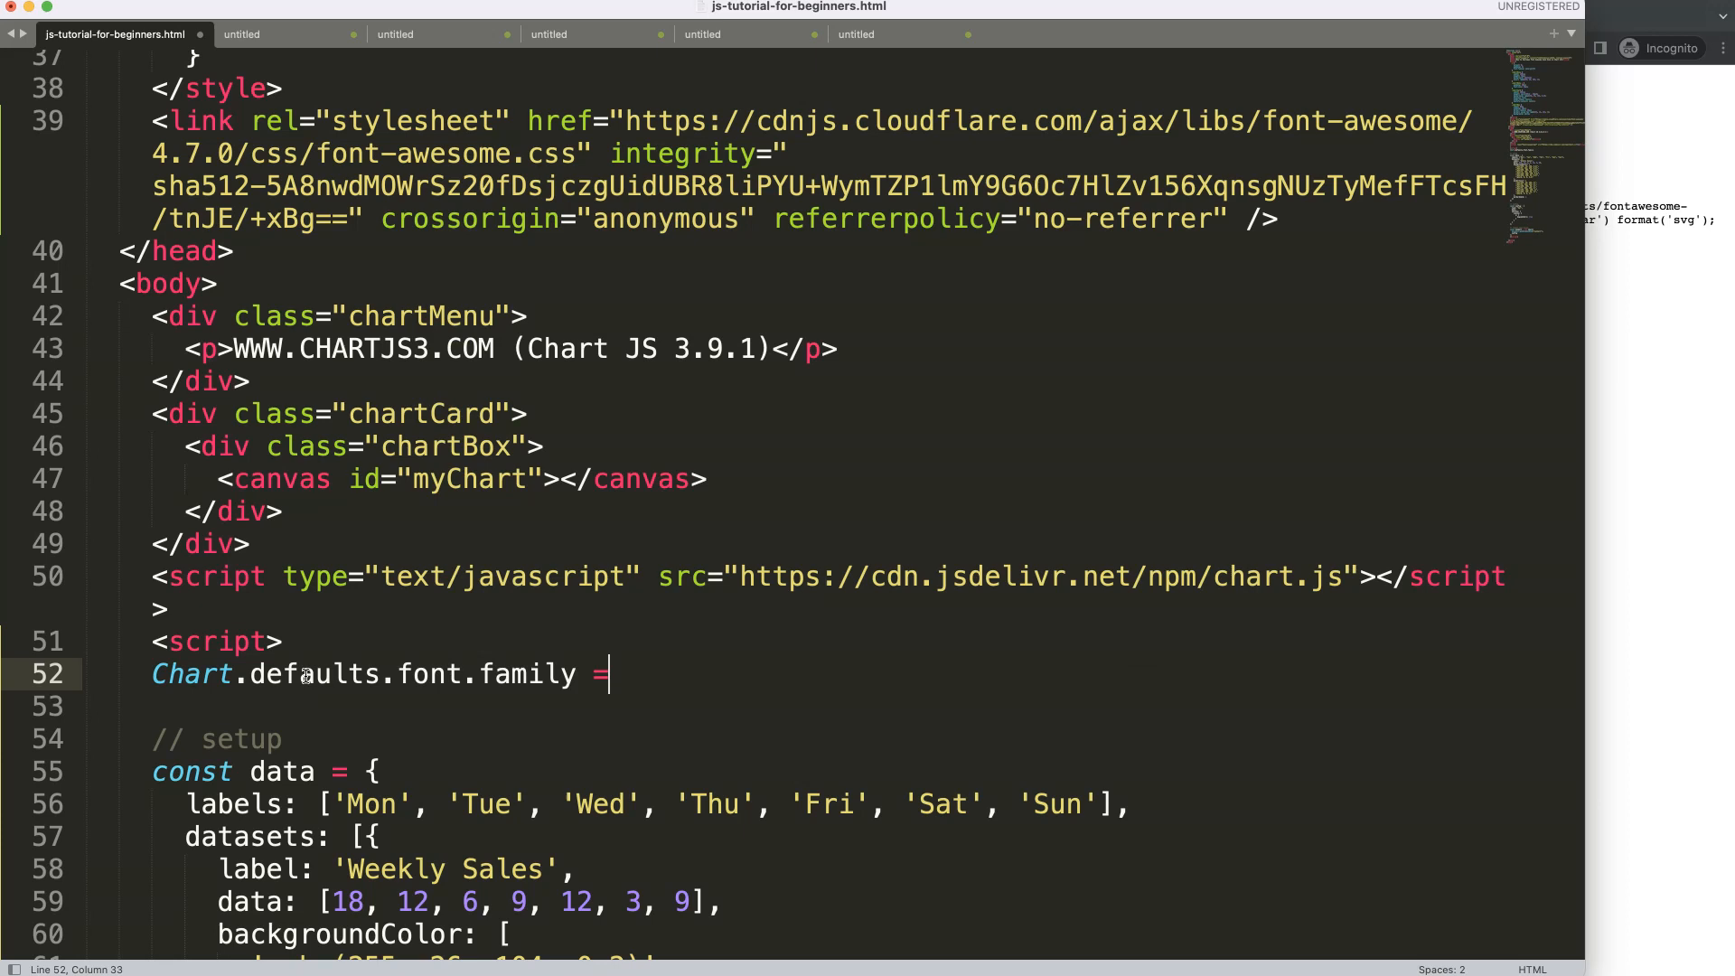
pyautogui.moveTo(575, 850)
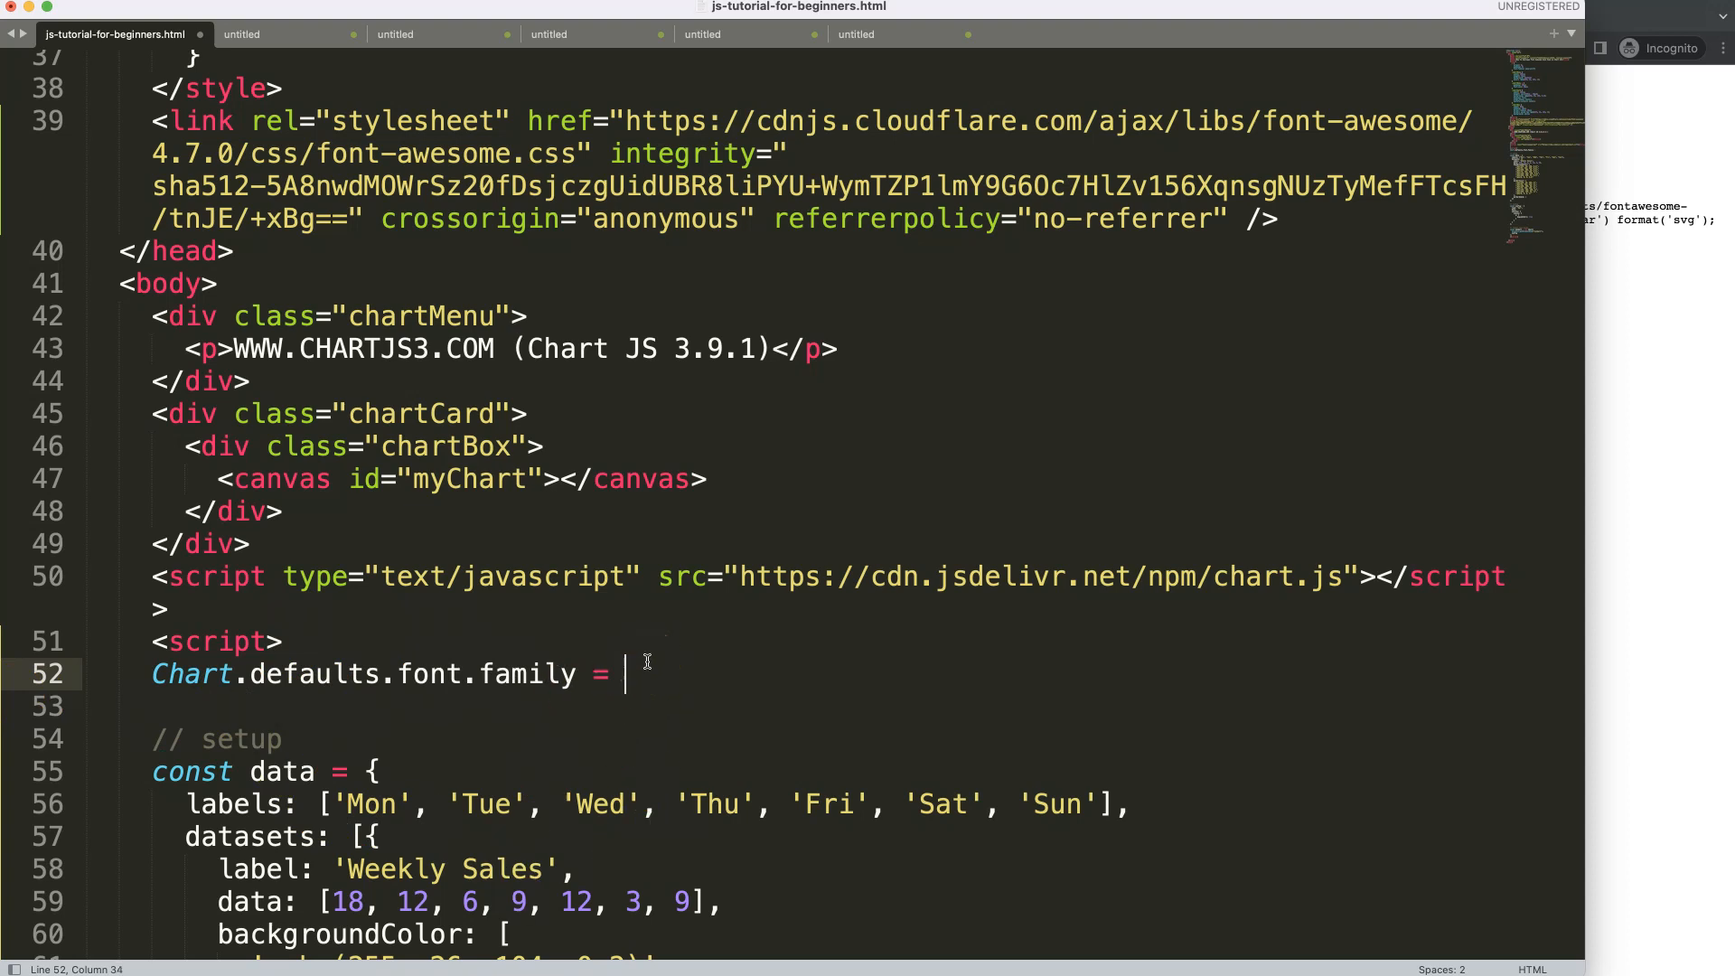
pyautogui.write('"')
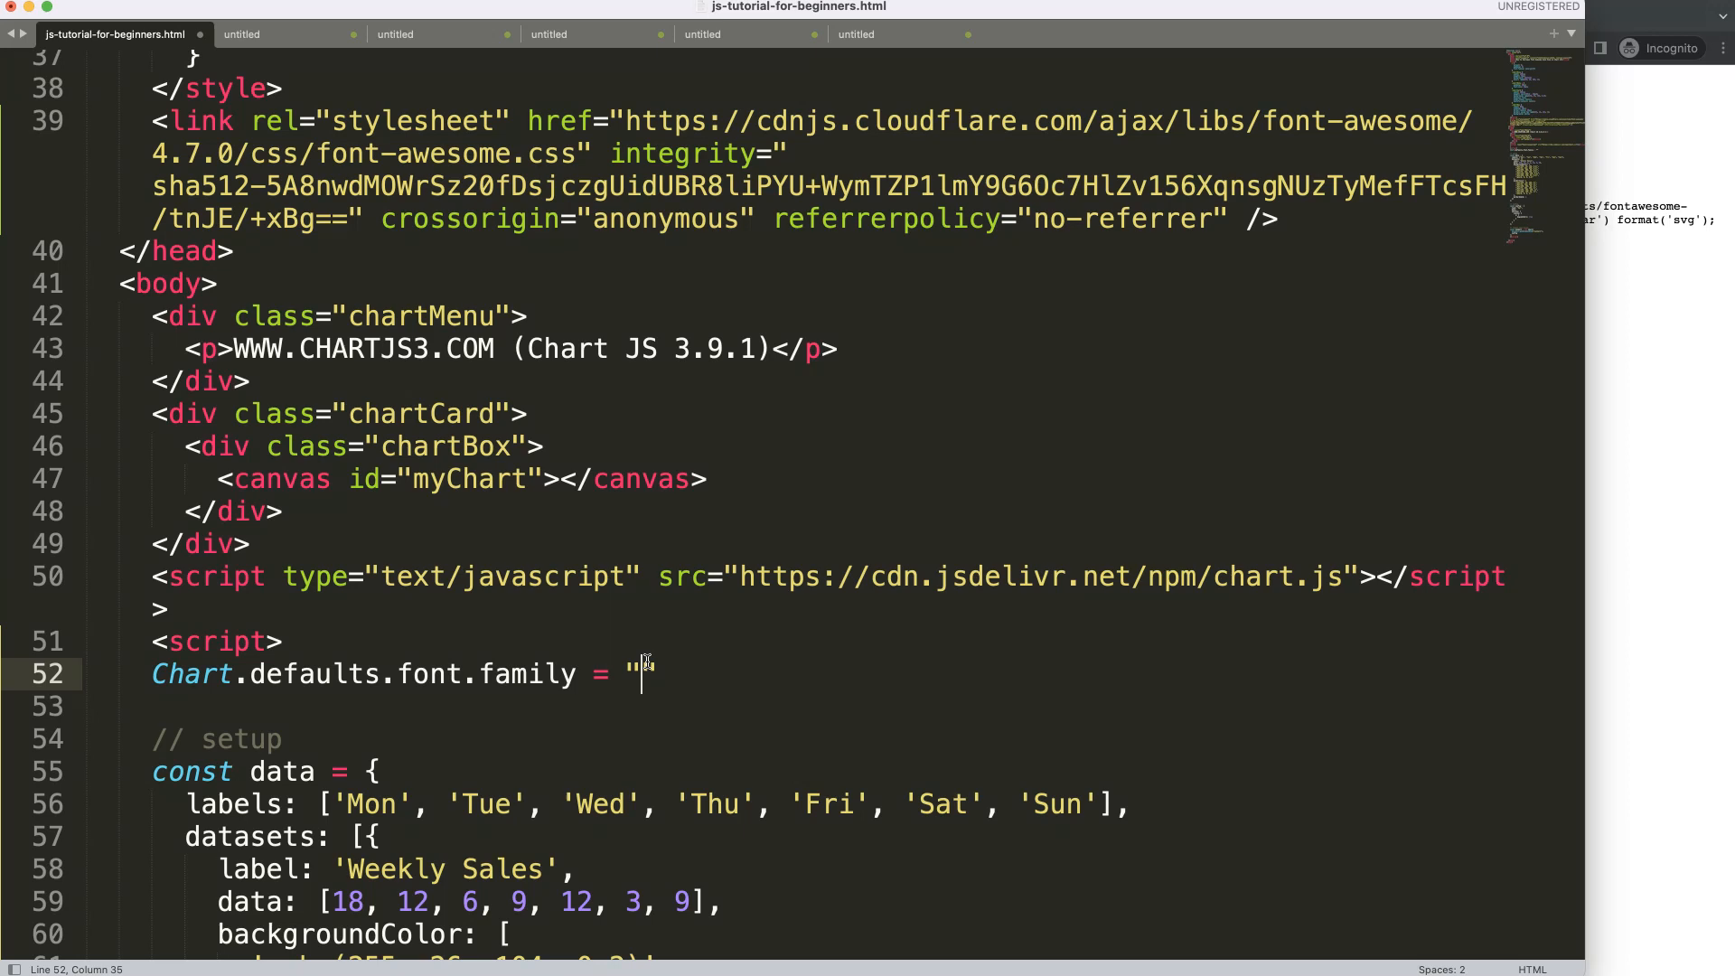
pyautogui.write('sans-')
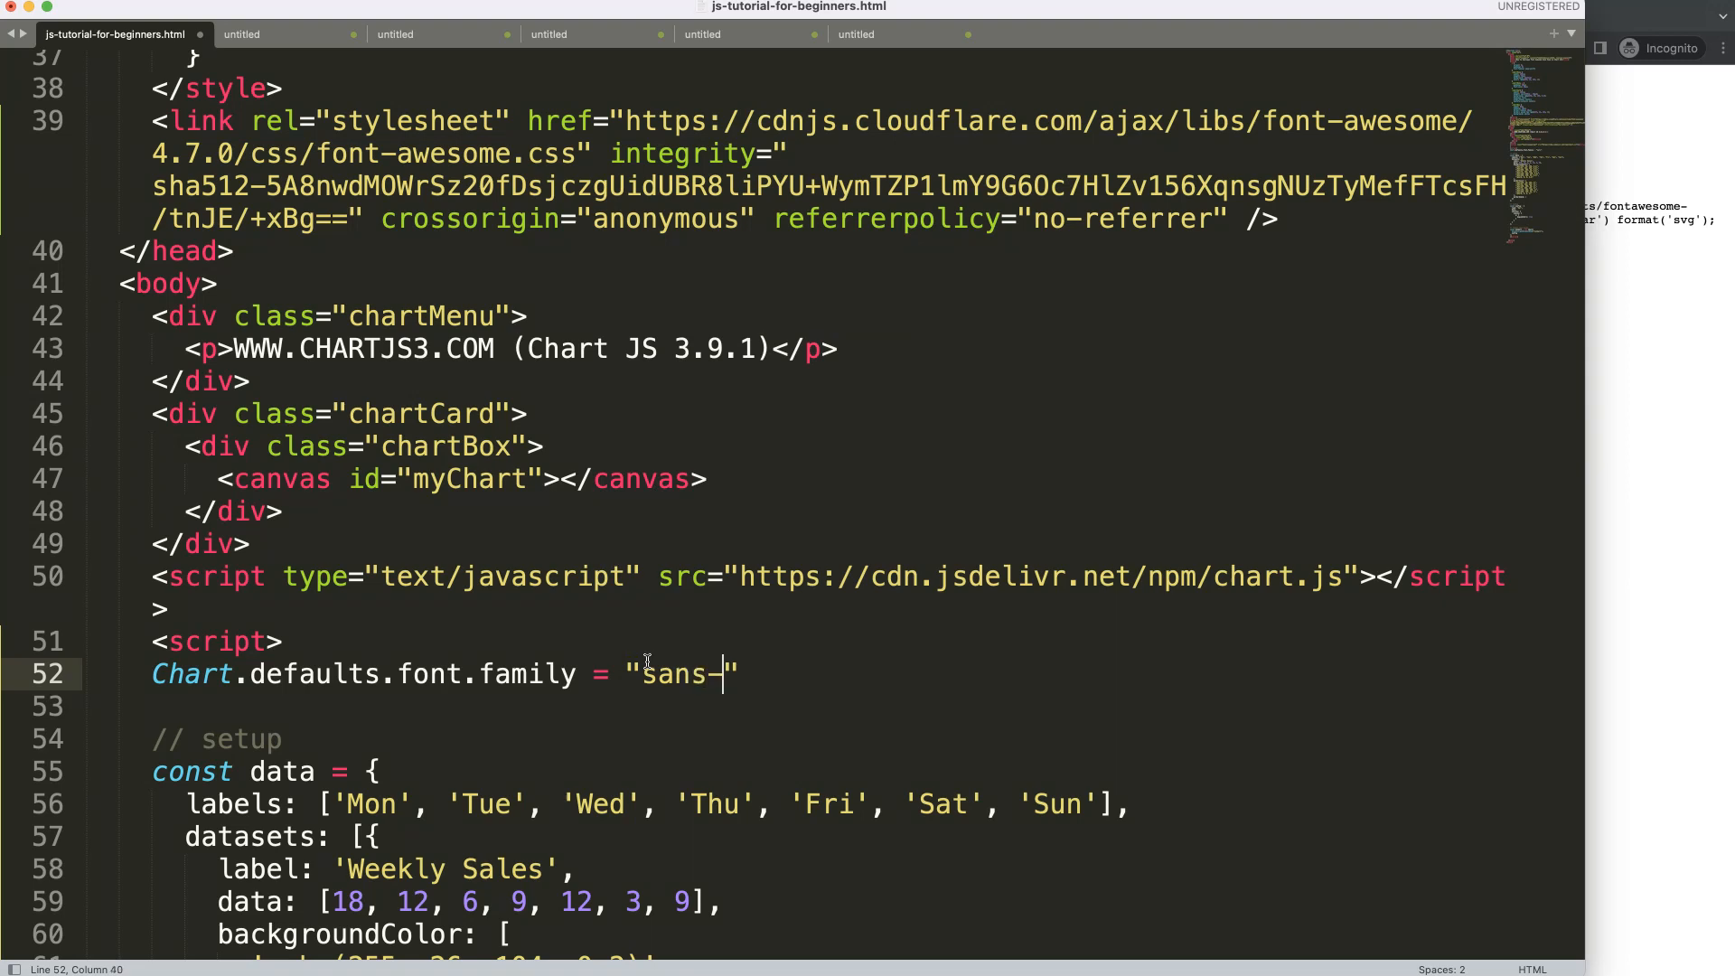
pyautogui.write('serif')
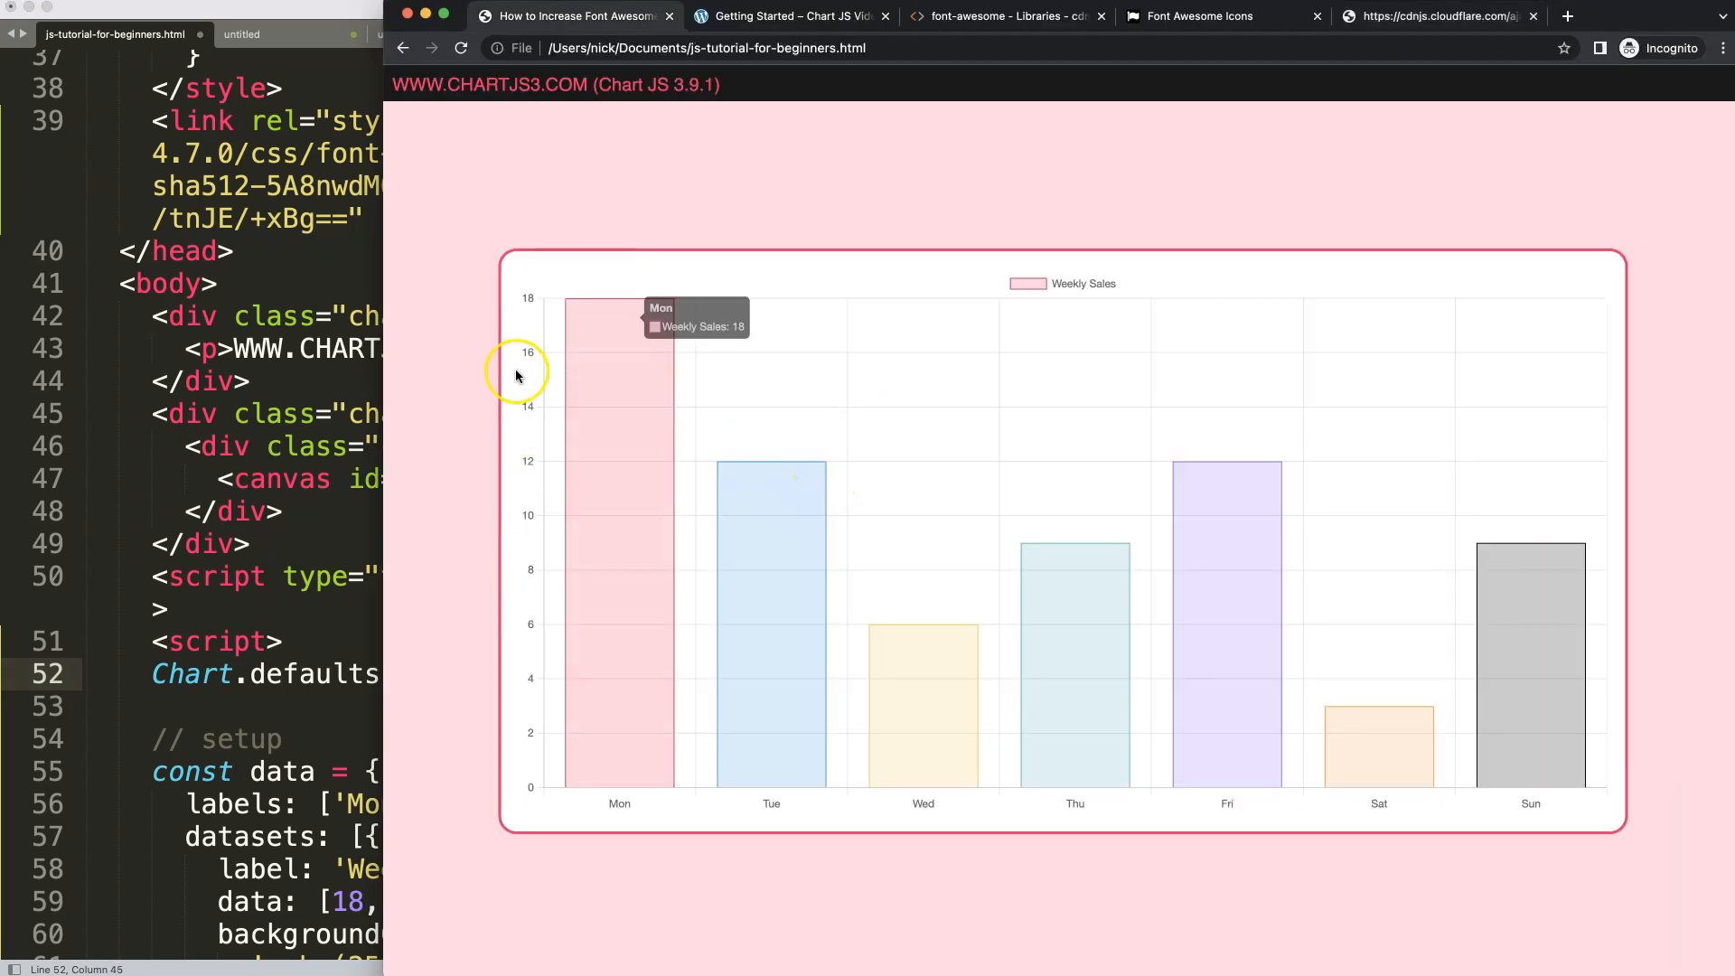
pyautogui.moveTo(668, 797)
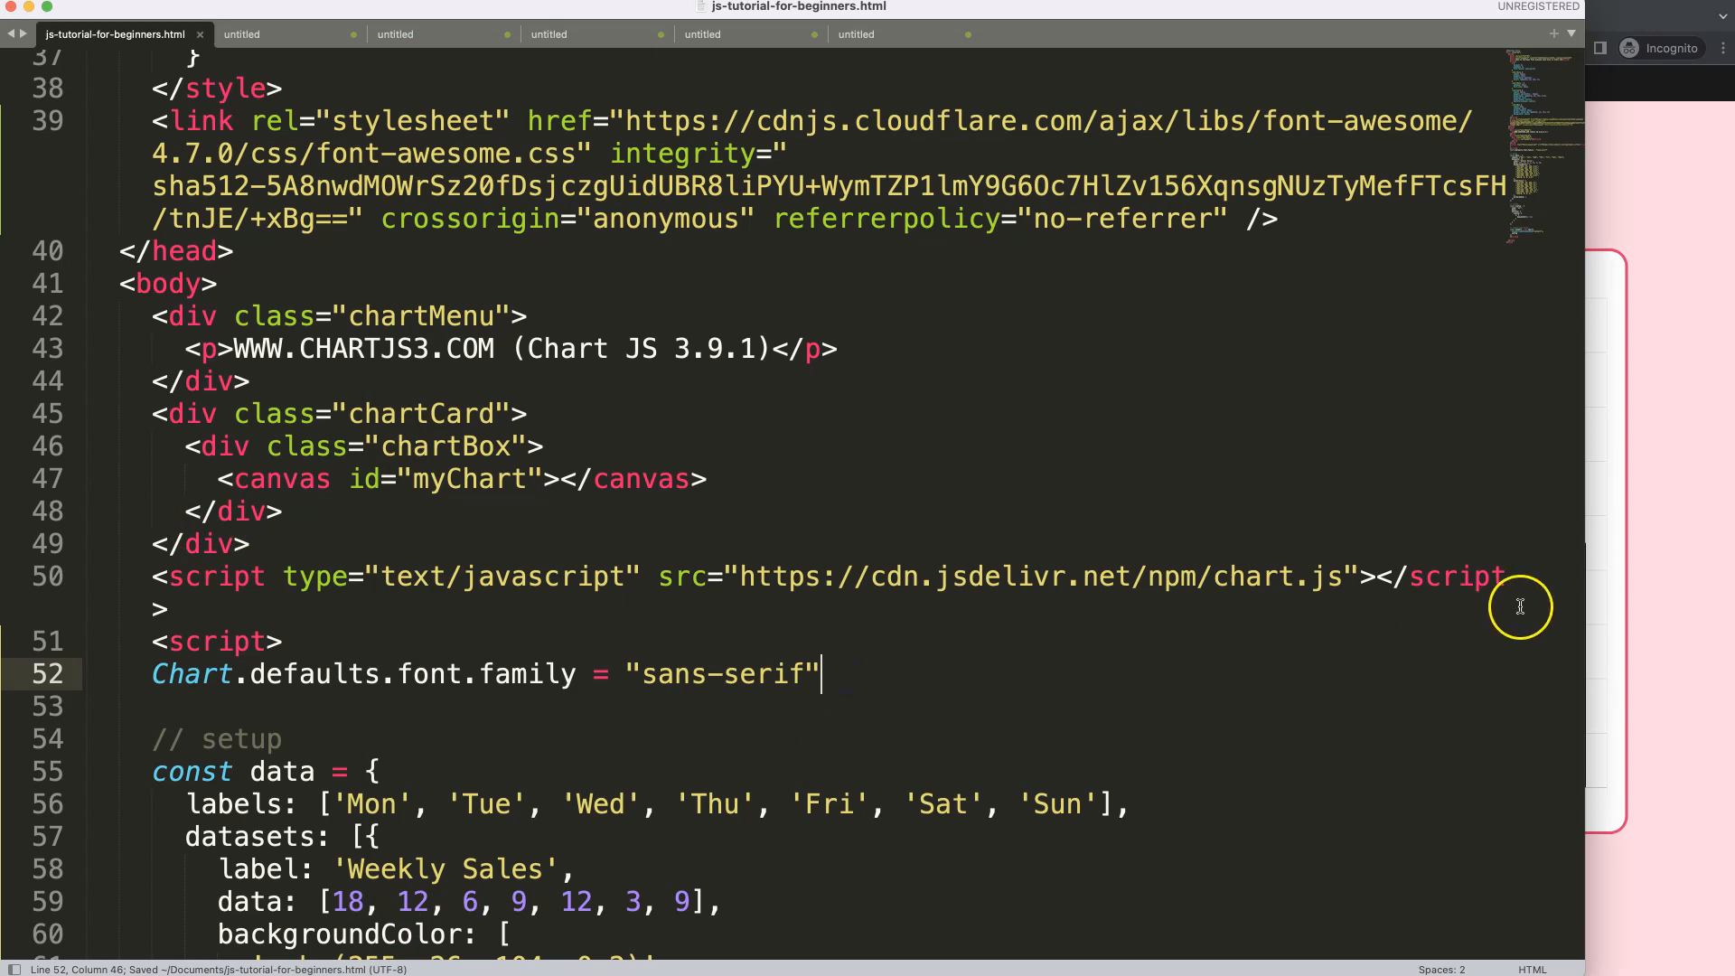
pyautogui.moveTo(718, 625)
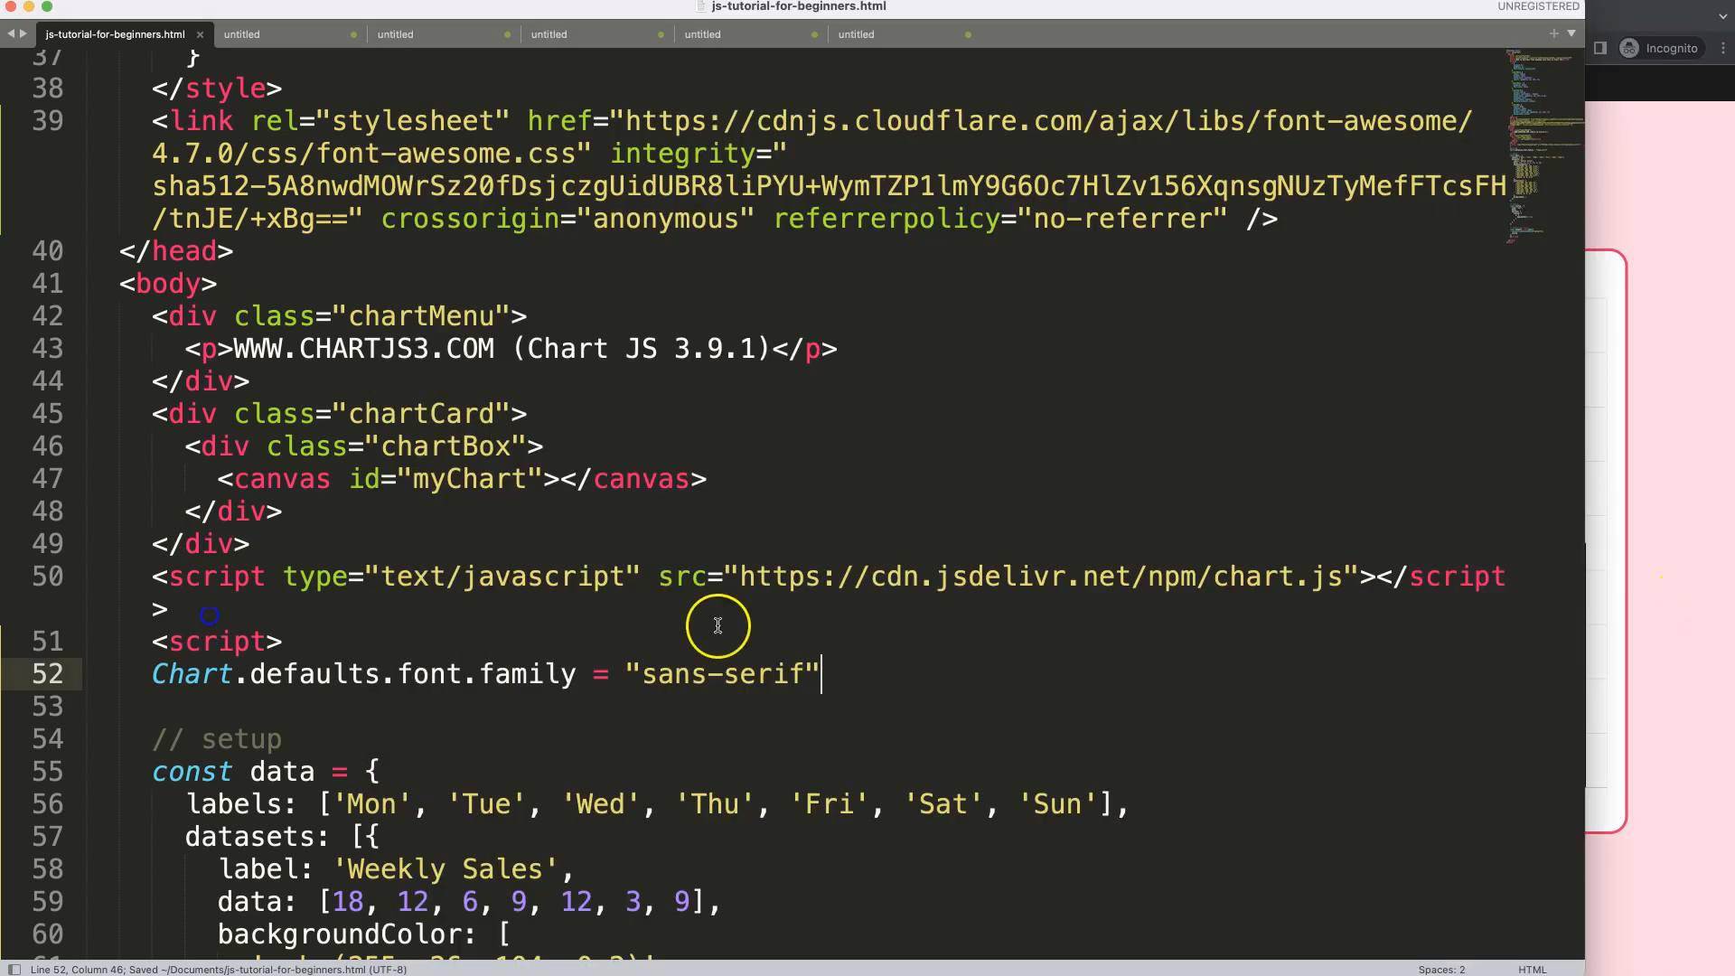
# Step: Change the default font family value to 'Arial' in single quotes
pyautogui.write('A')
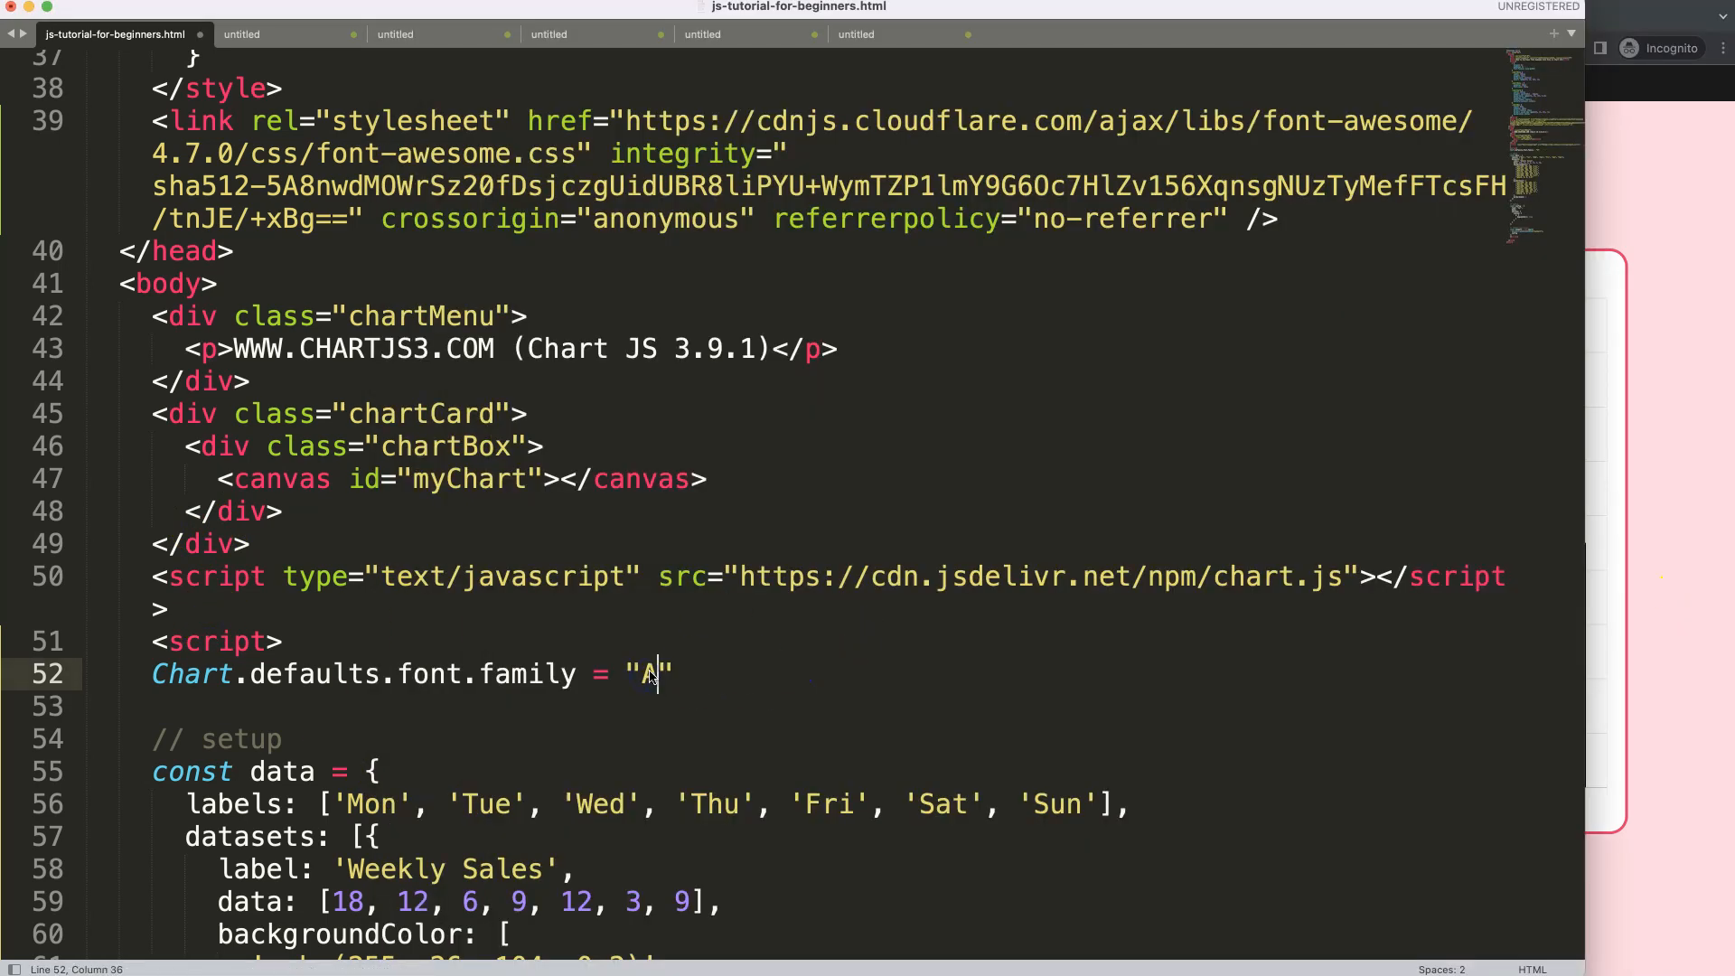
pyautogui.write('rial')
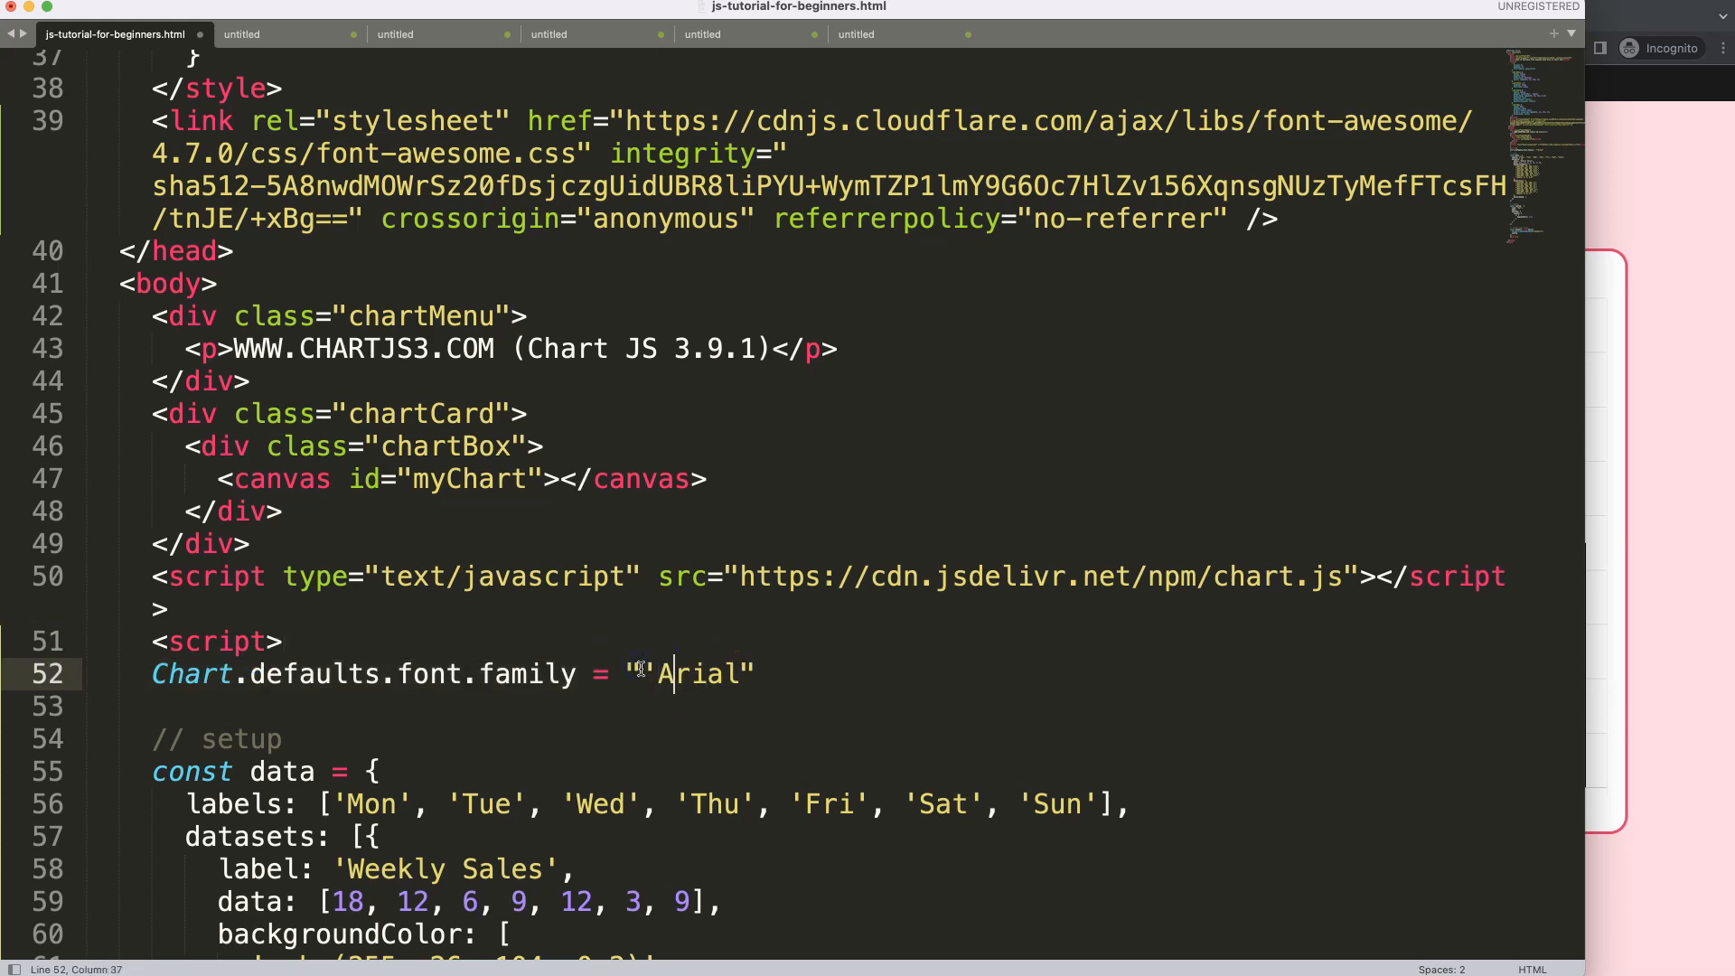
pyautogui.write("'")
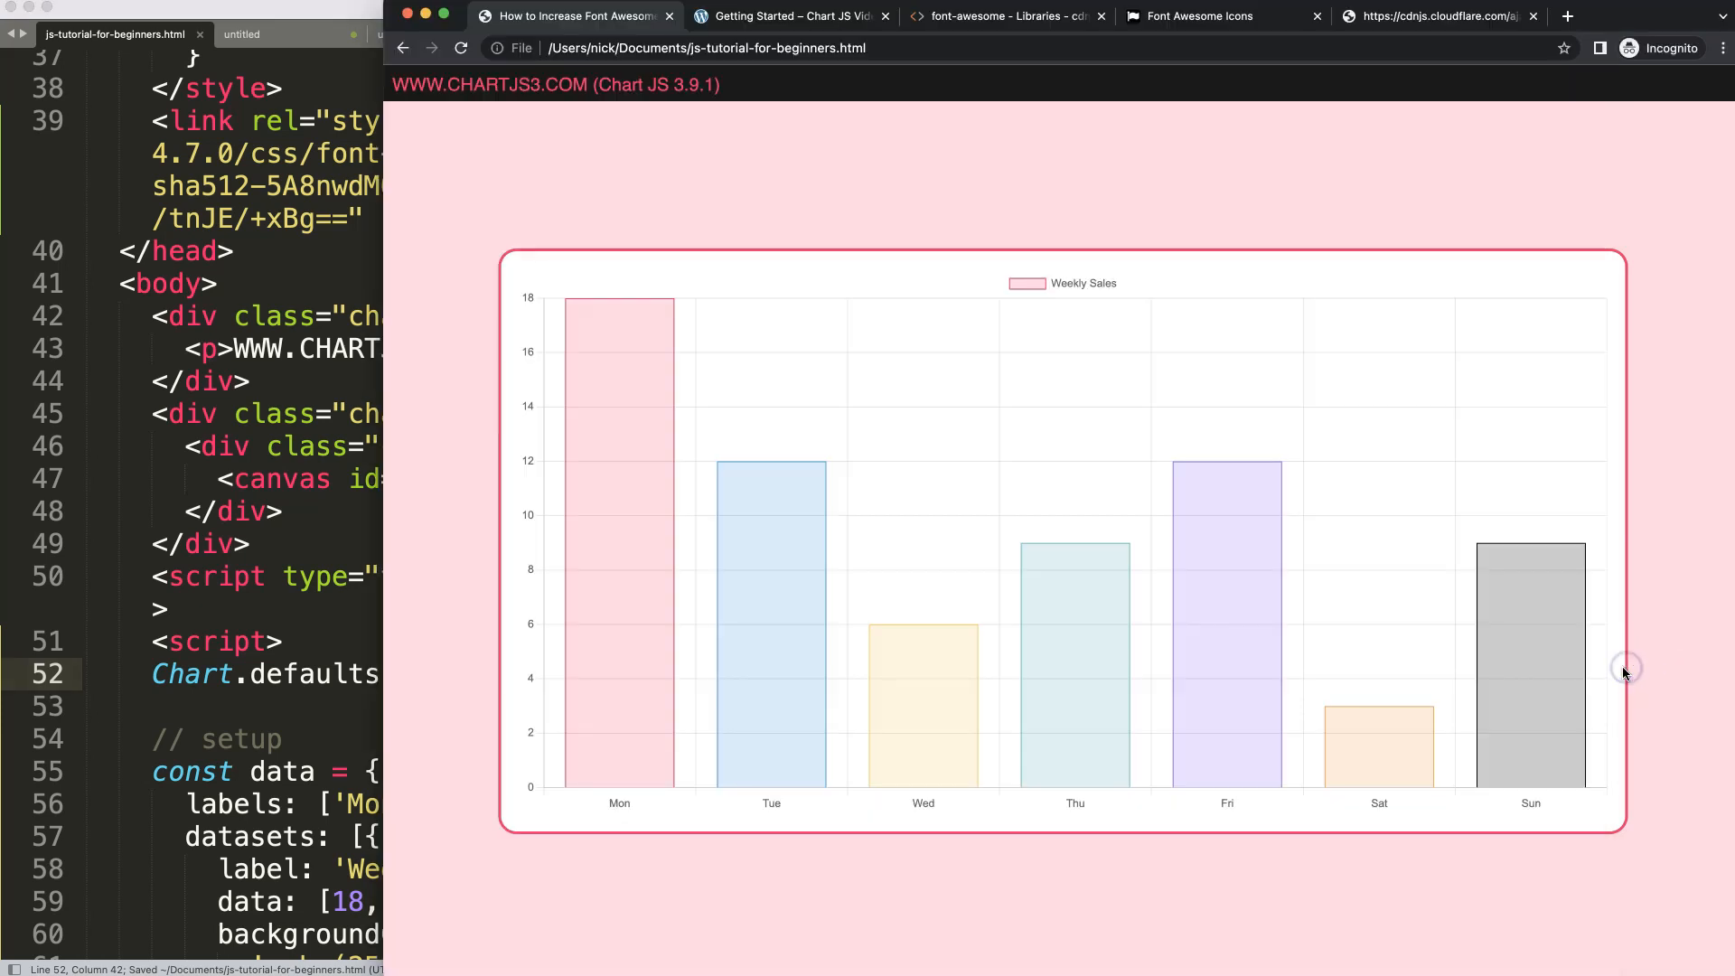
pyautogui.moveTo(969, 734)
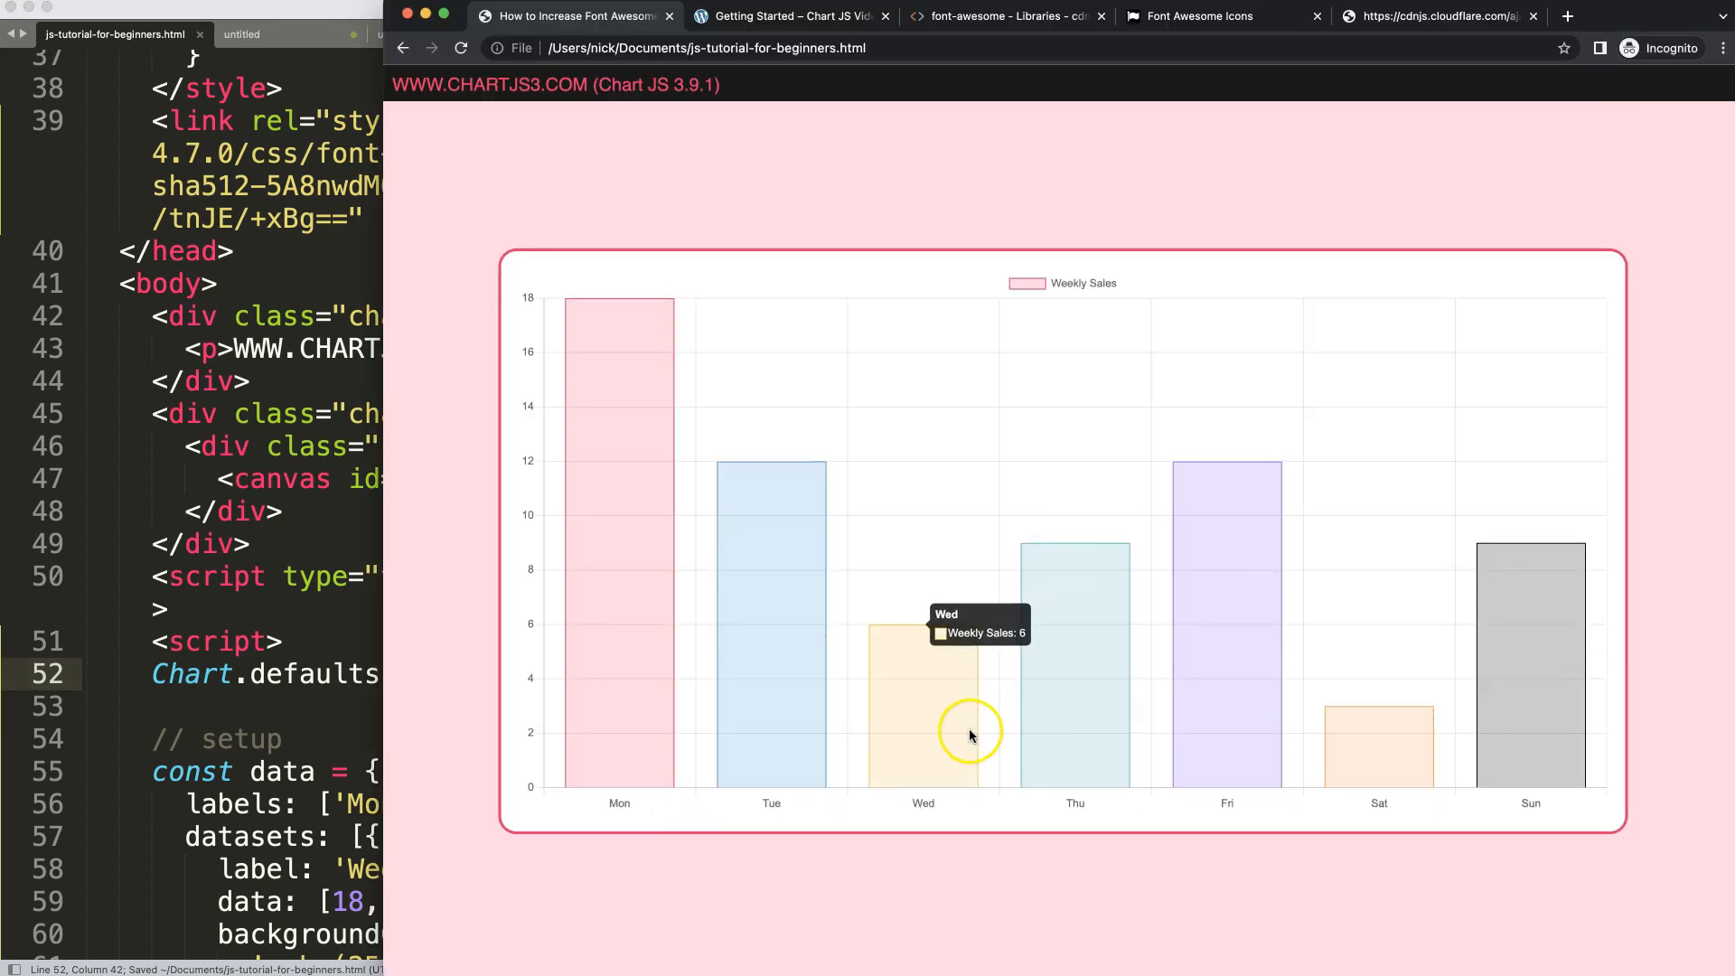
pyautogui.moveTo(233, 808)
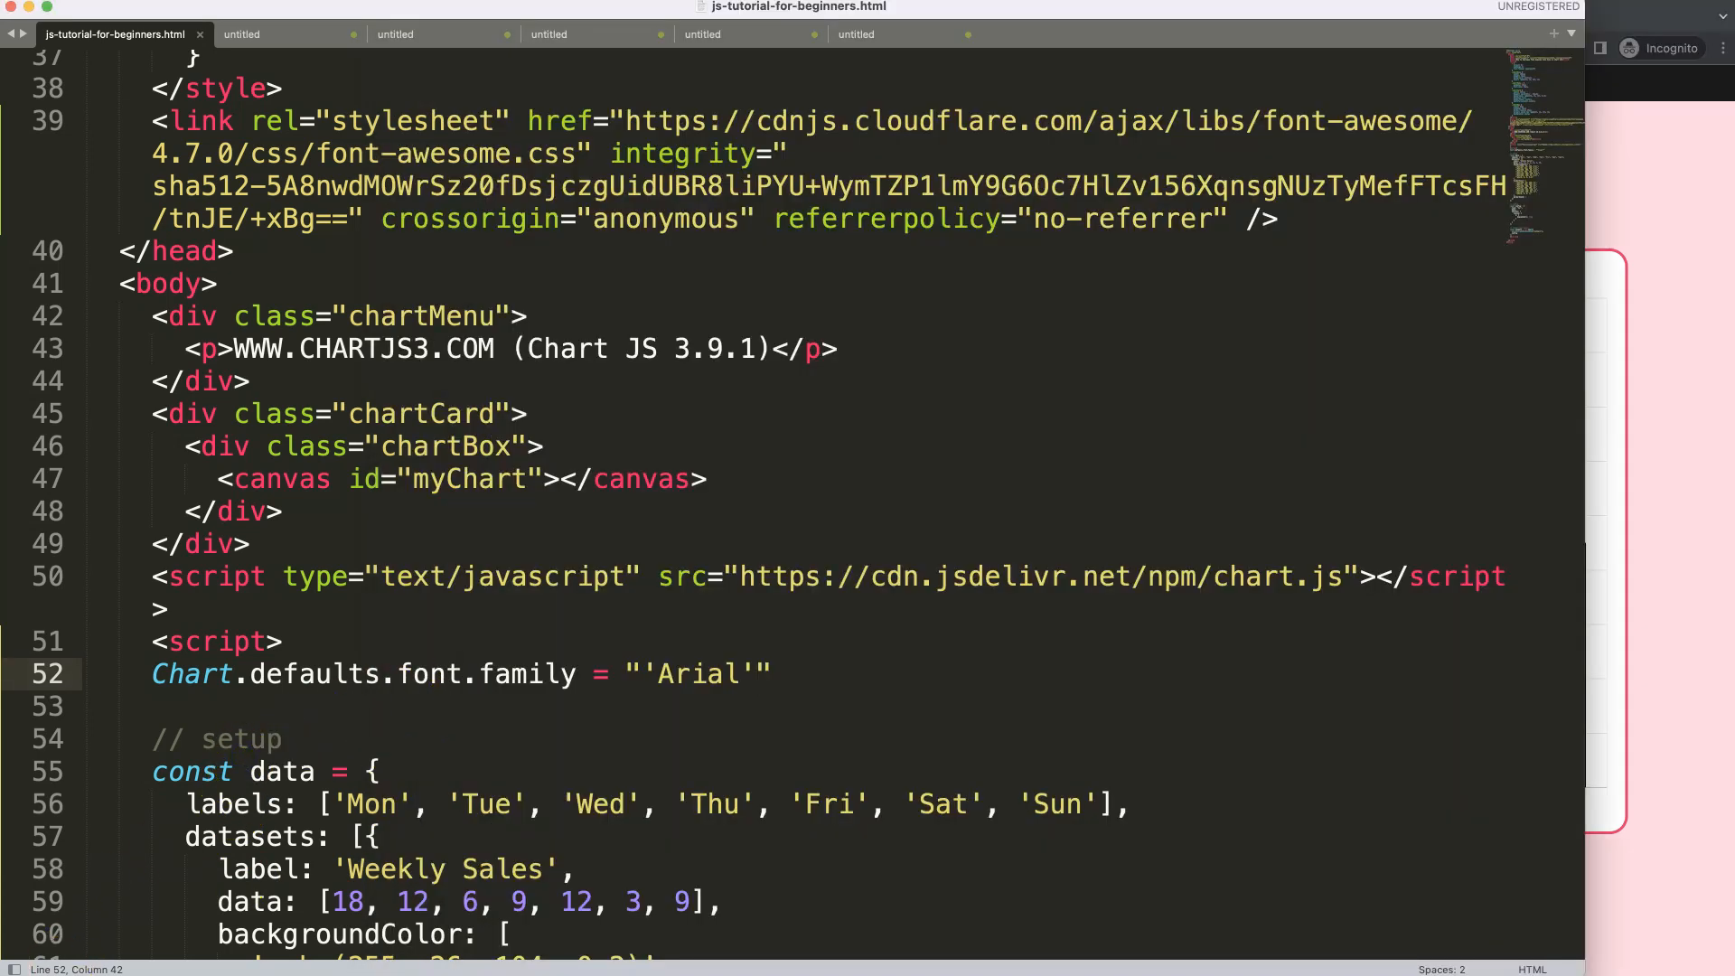
# Step: Replace Arial with New Times Roman as the default chart font family
pyautogui.doubleClick(697, 673)
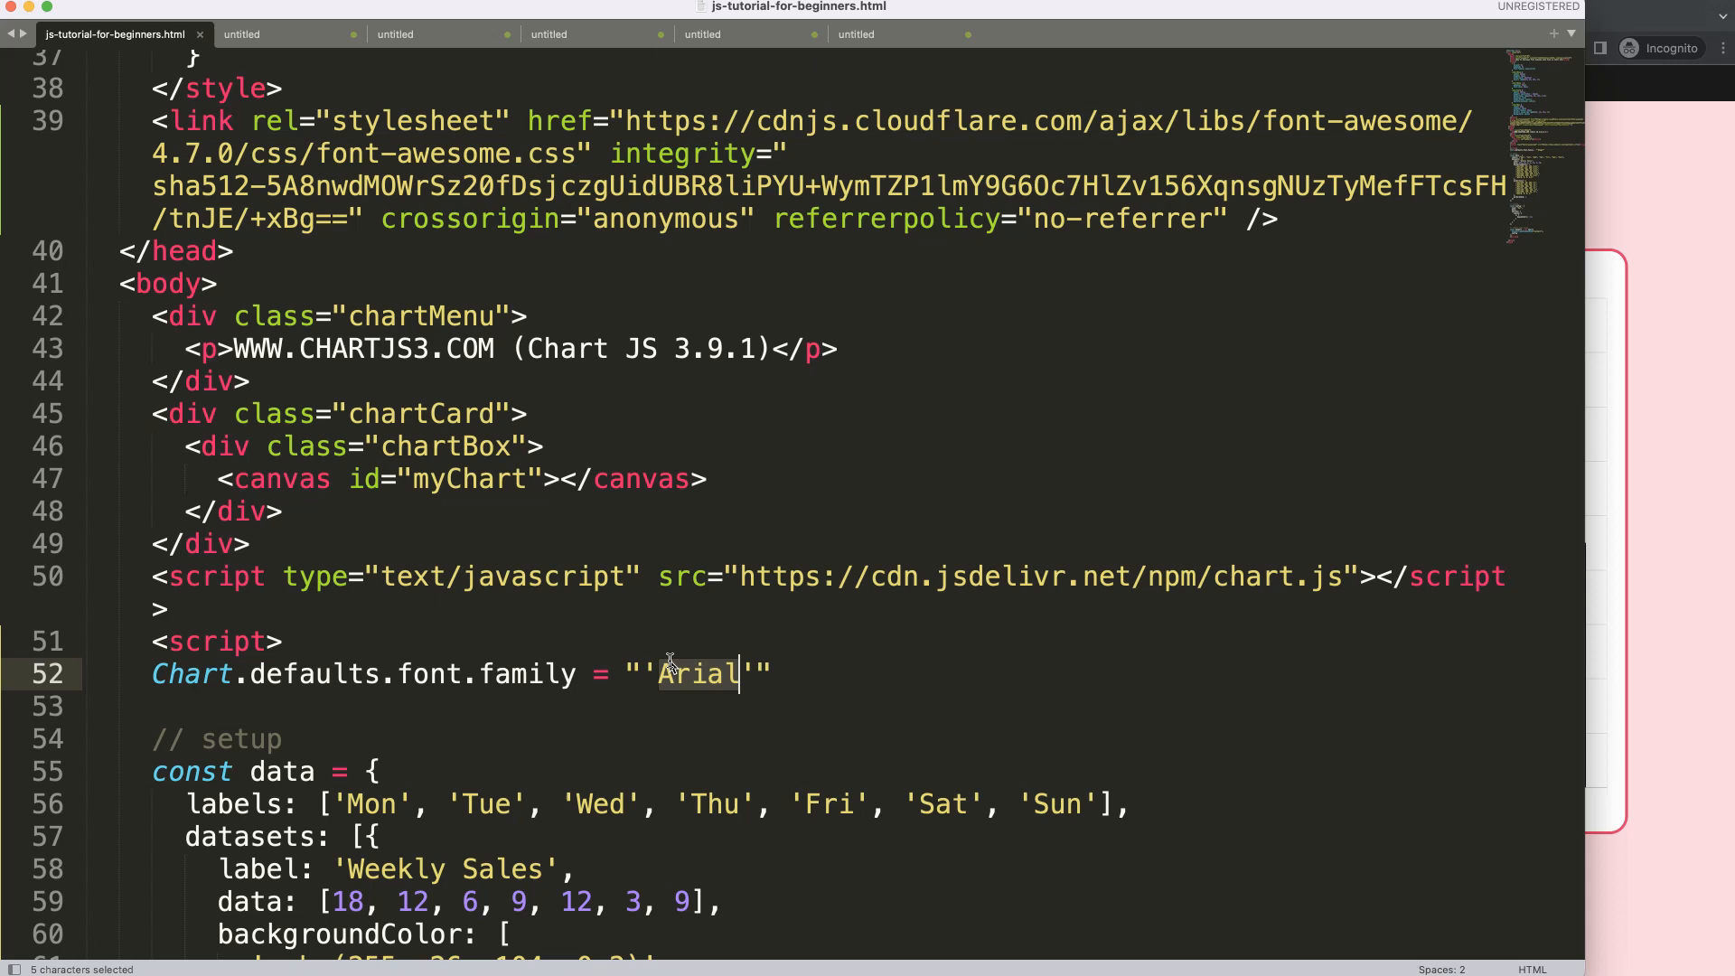
pyautogui.press('Delete')
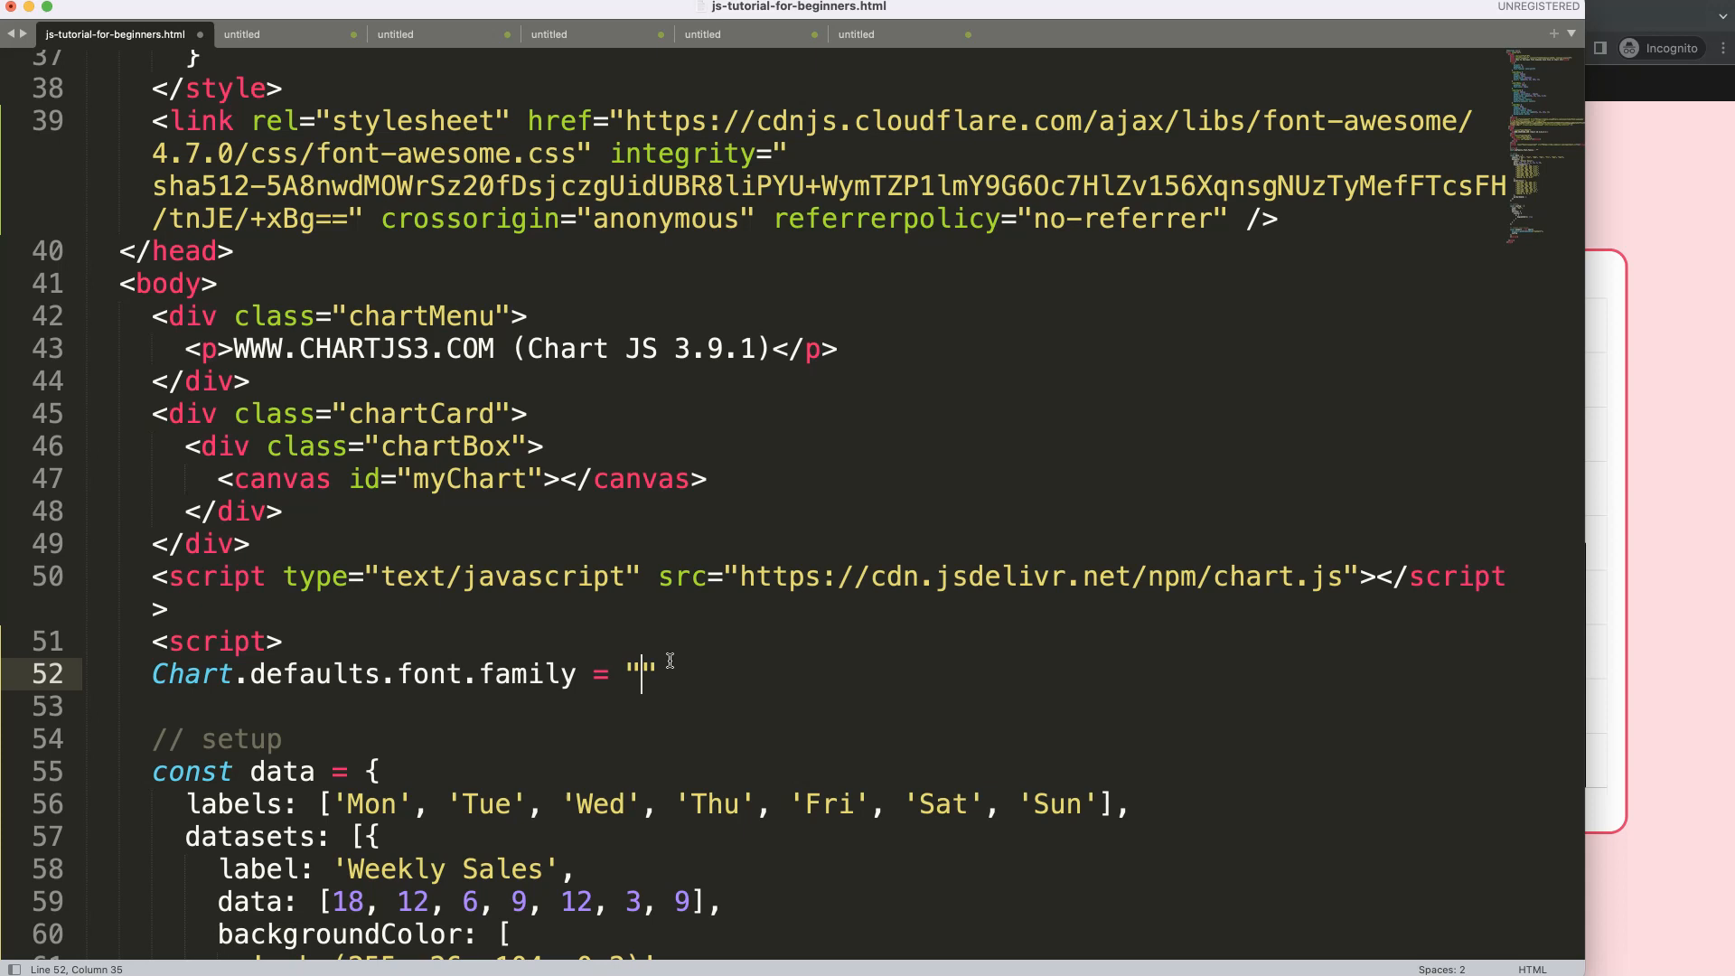
pyautogui.doubleClick(636, 674)
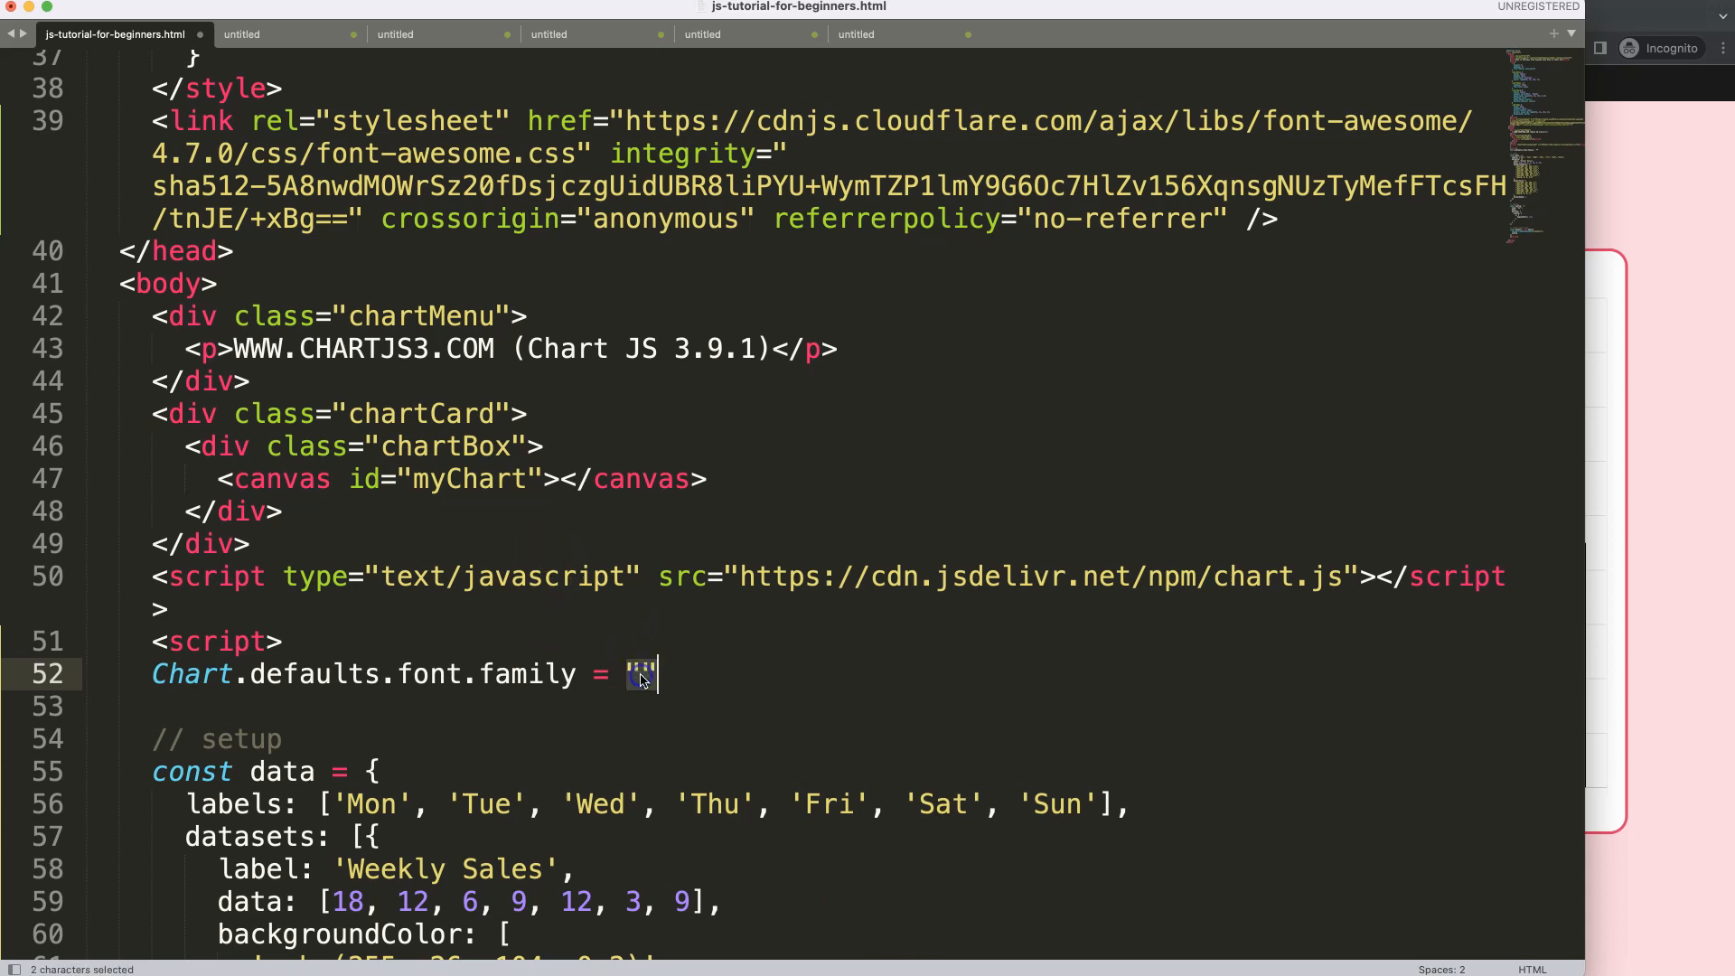
pyautogui.write('New')
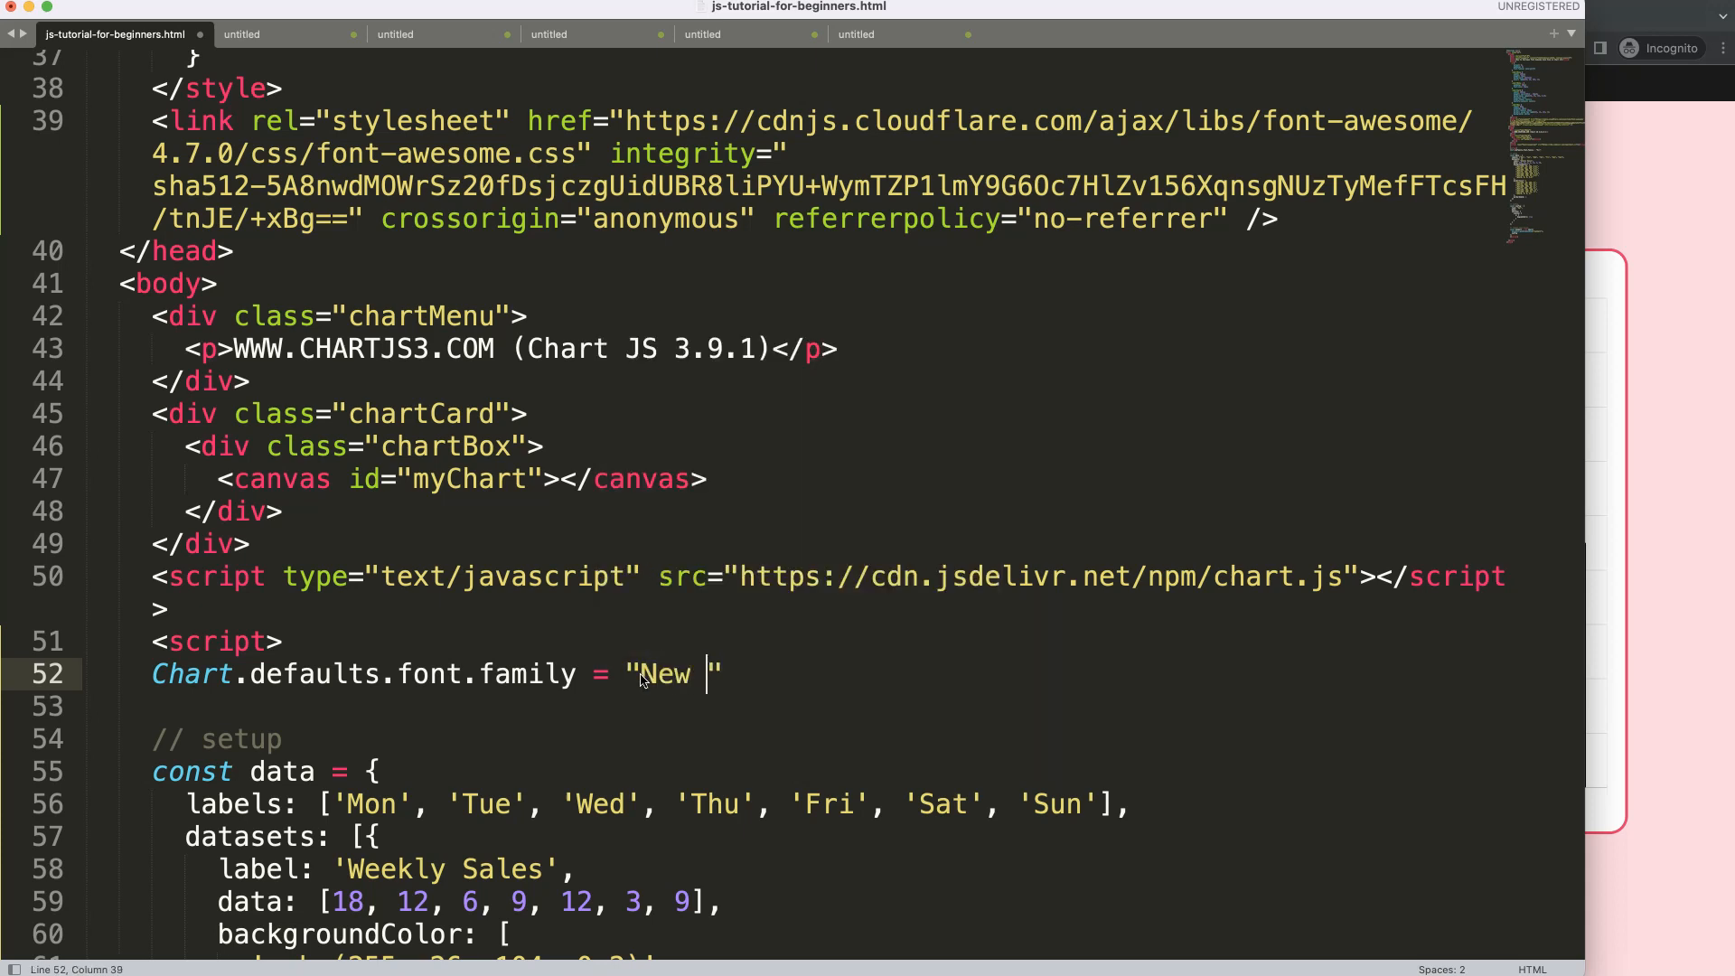
pyautogui.write('Times Roman')
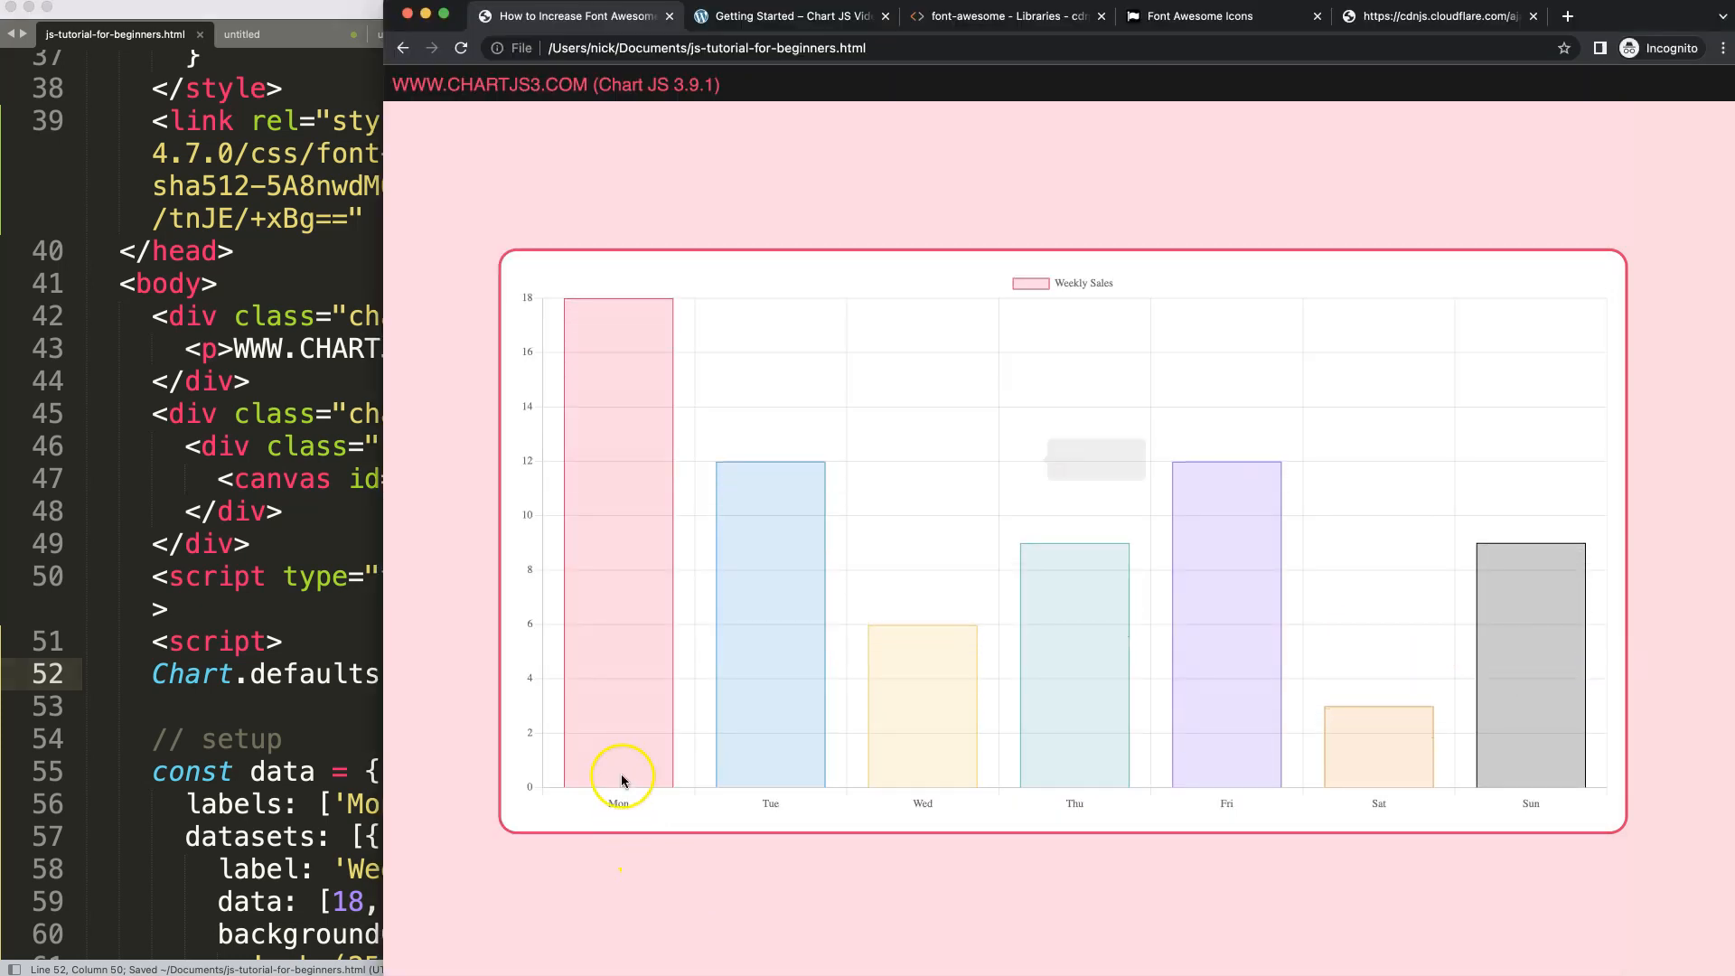
pyautogui.moveTo(618, 797)
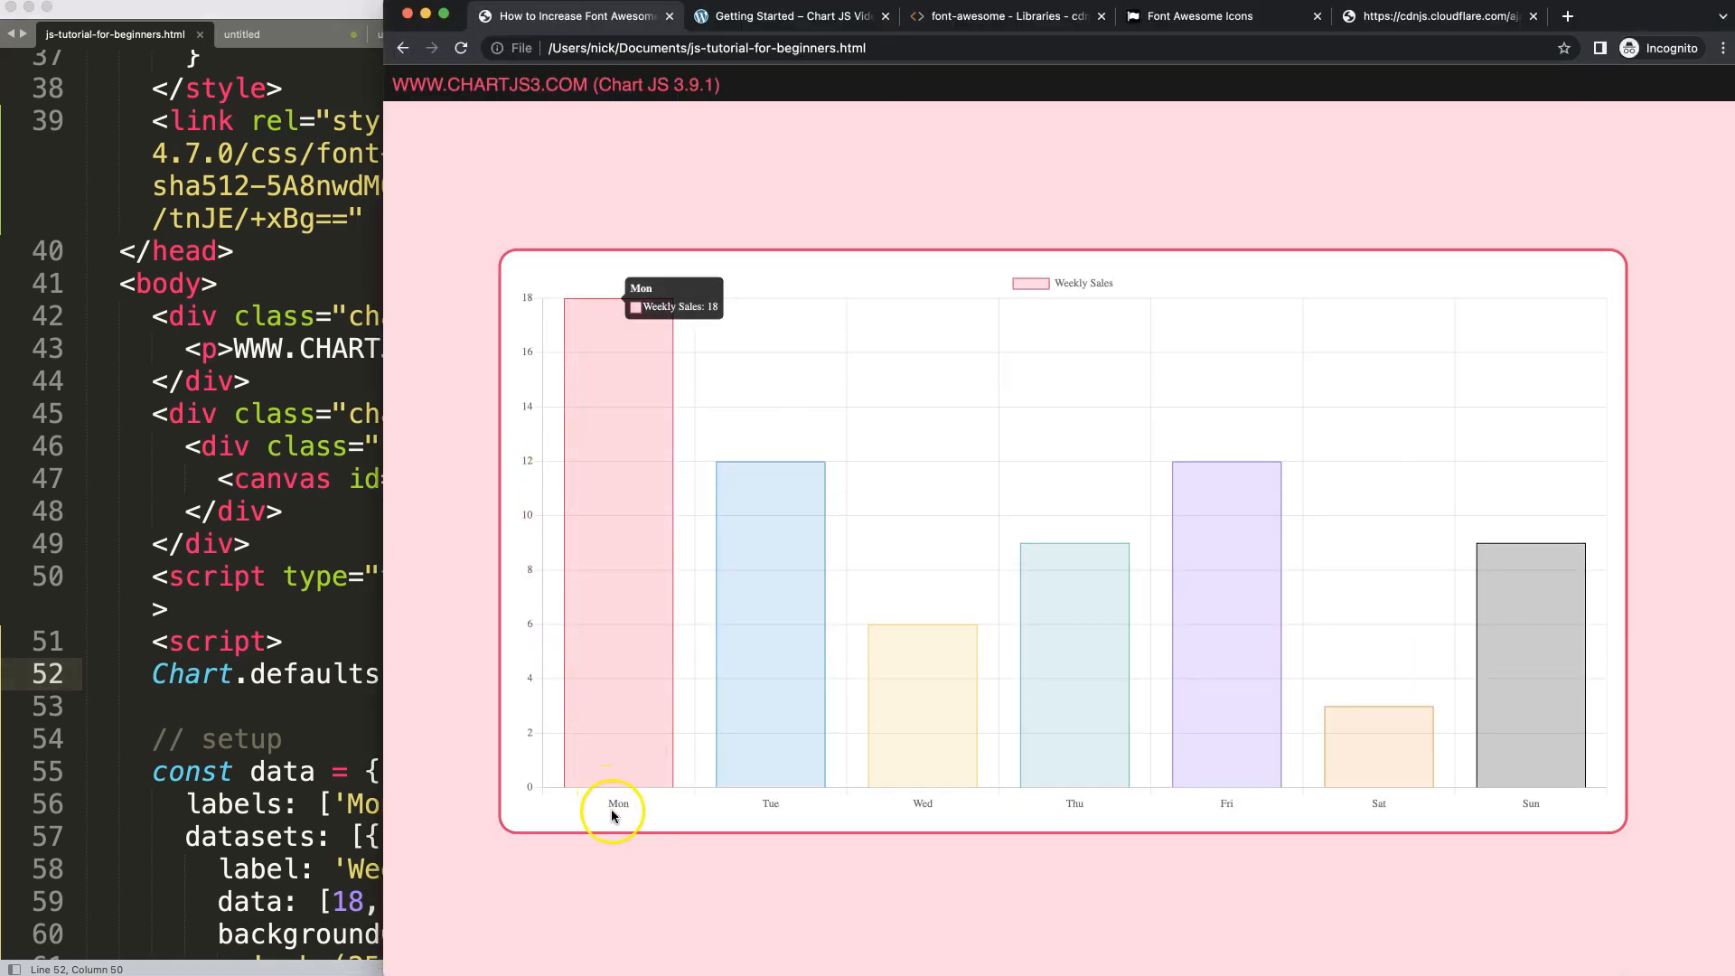
pyautogui.moveTo(739, 816)
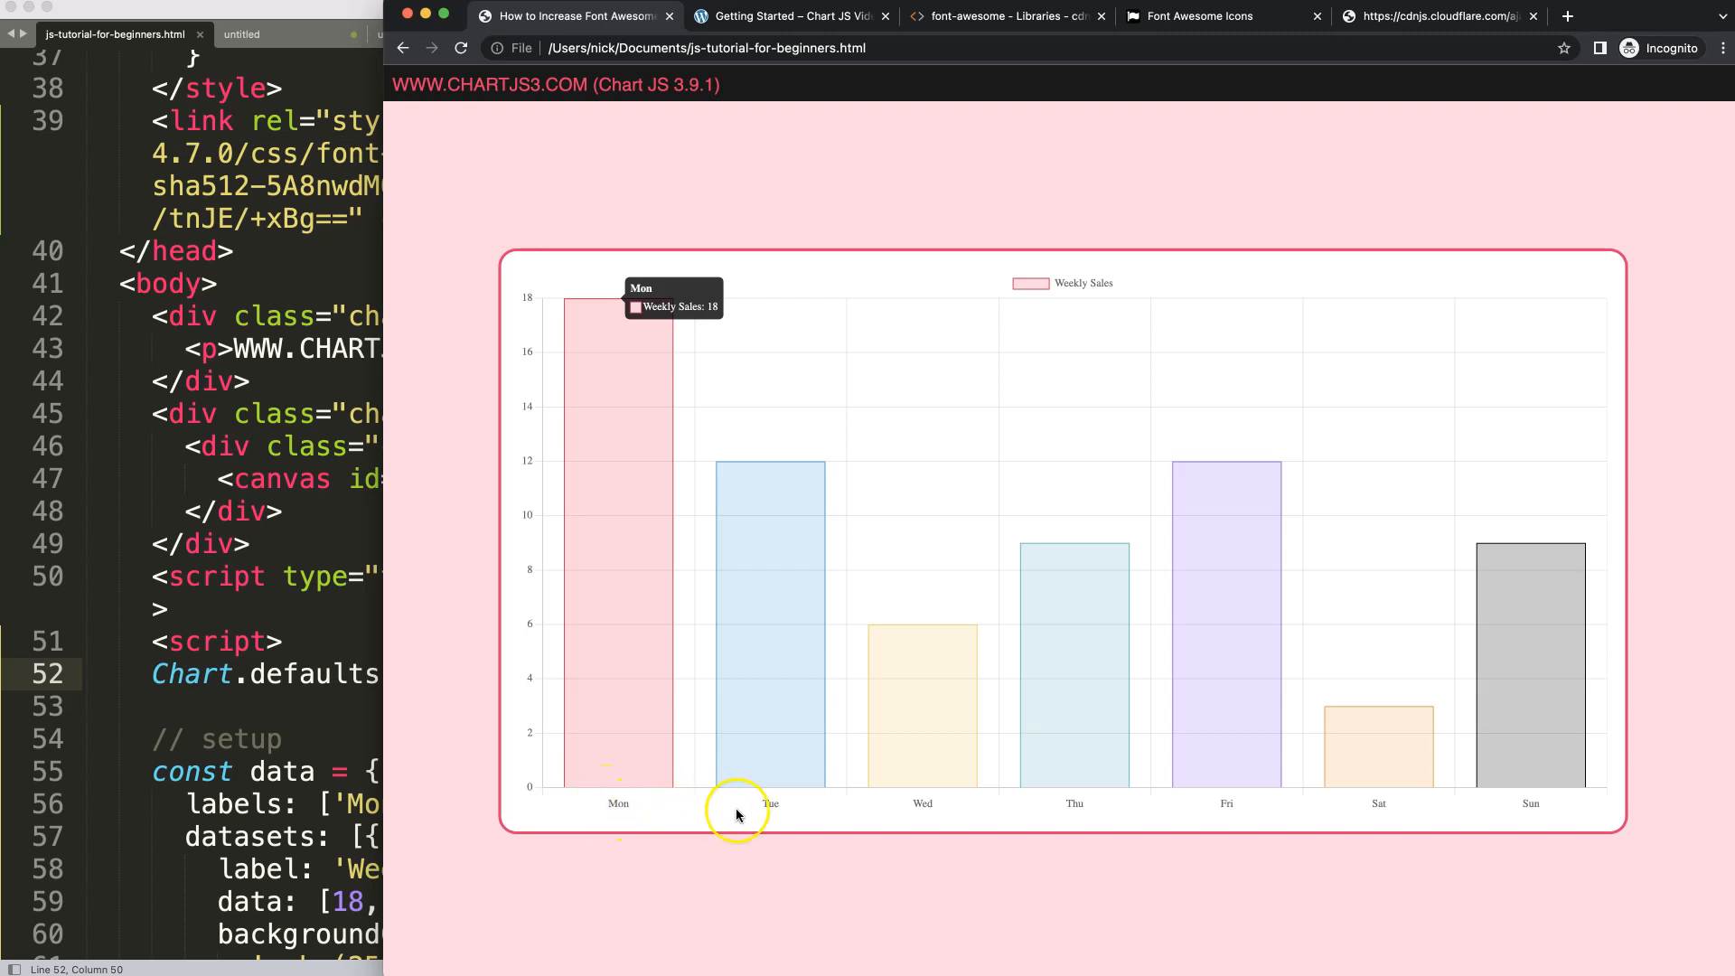
pyautogui.moveTo(792, 808)
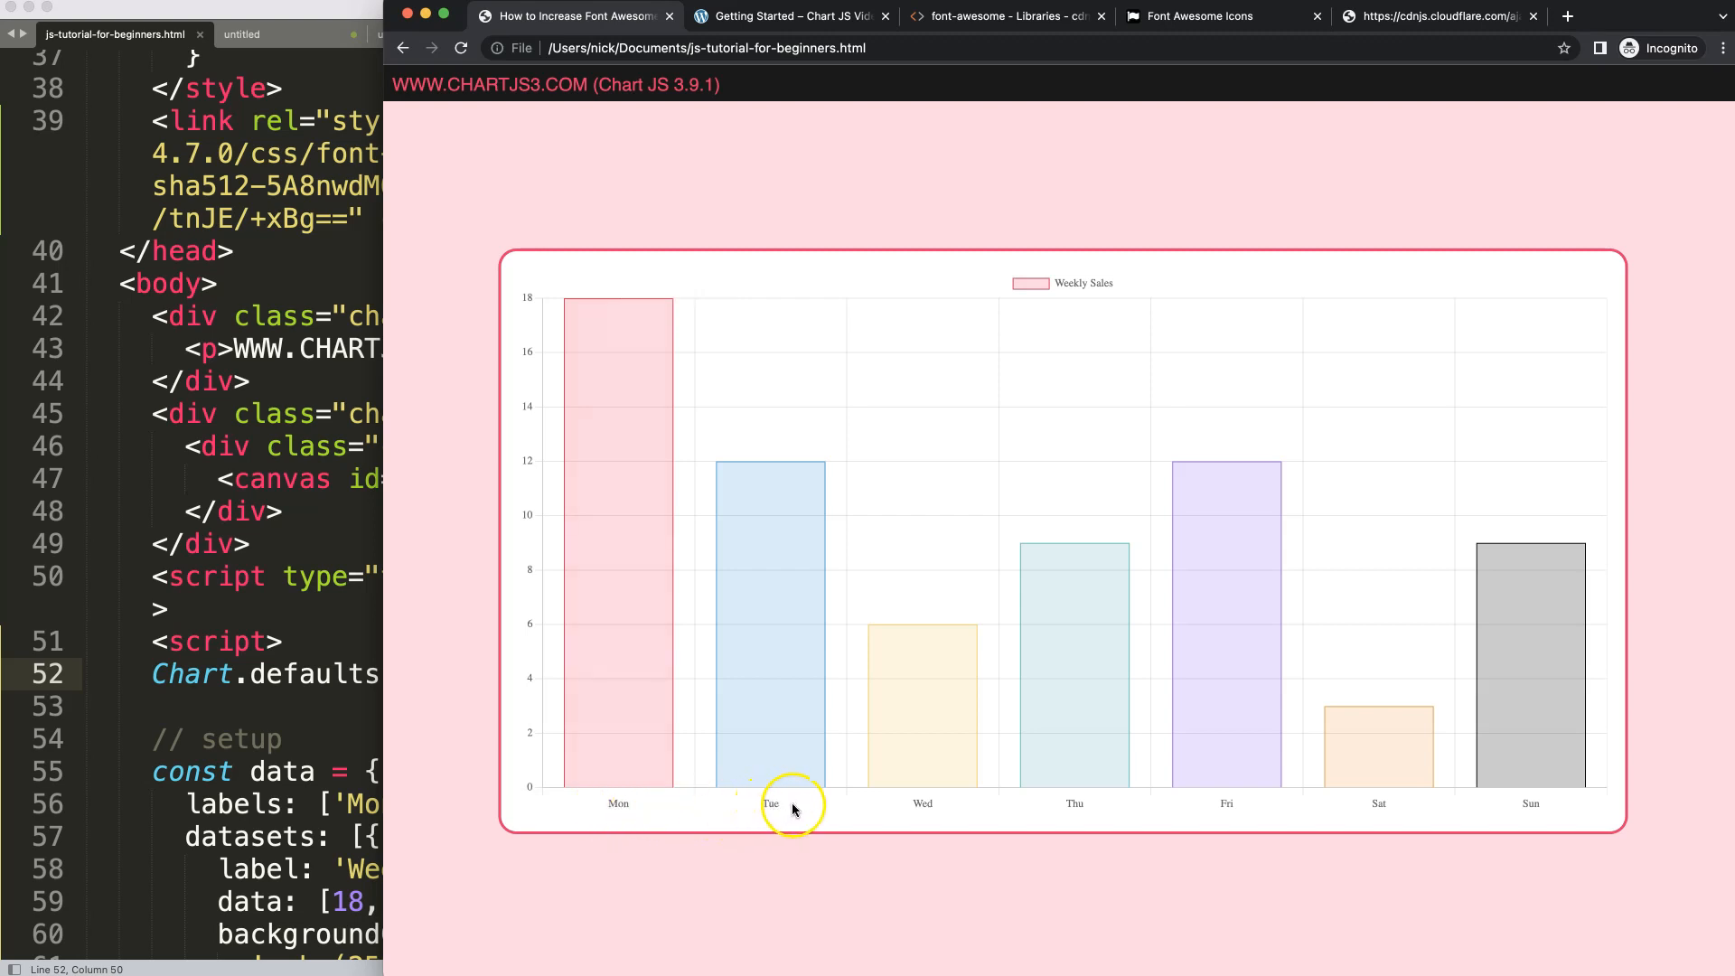
pyautogui.moveTo(943, 813)
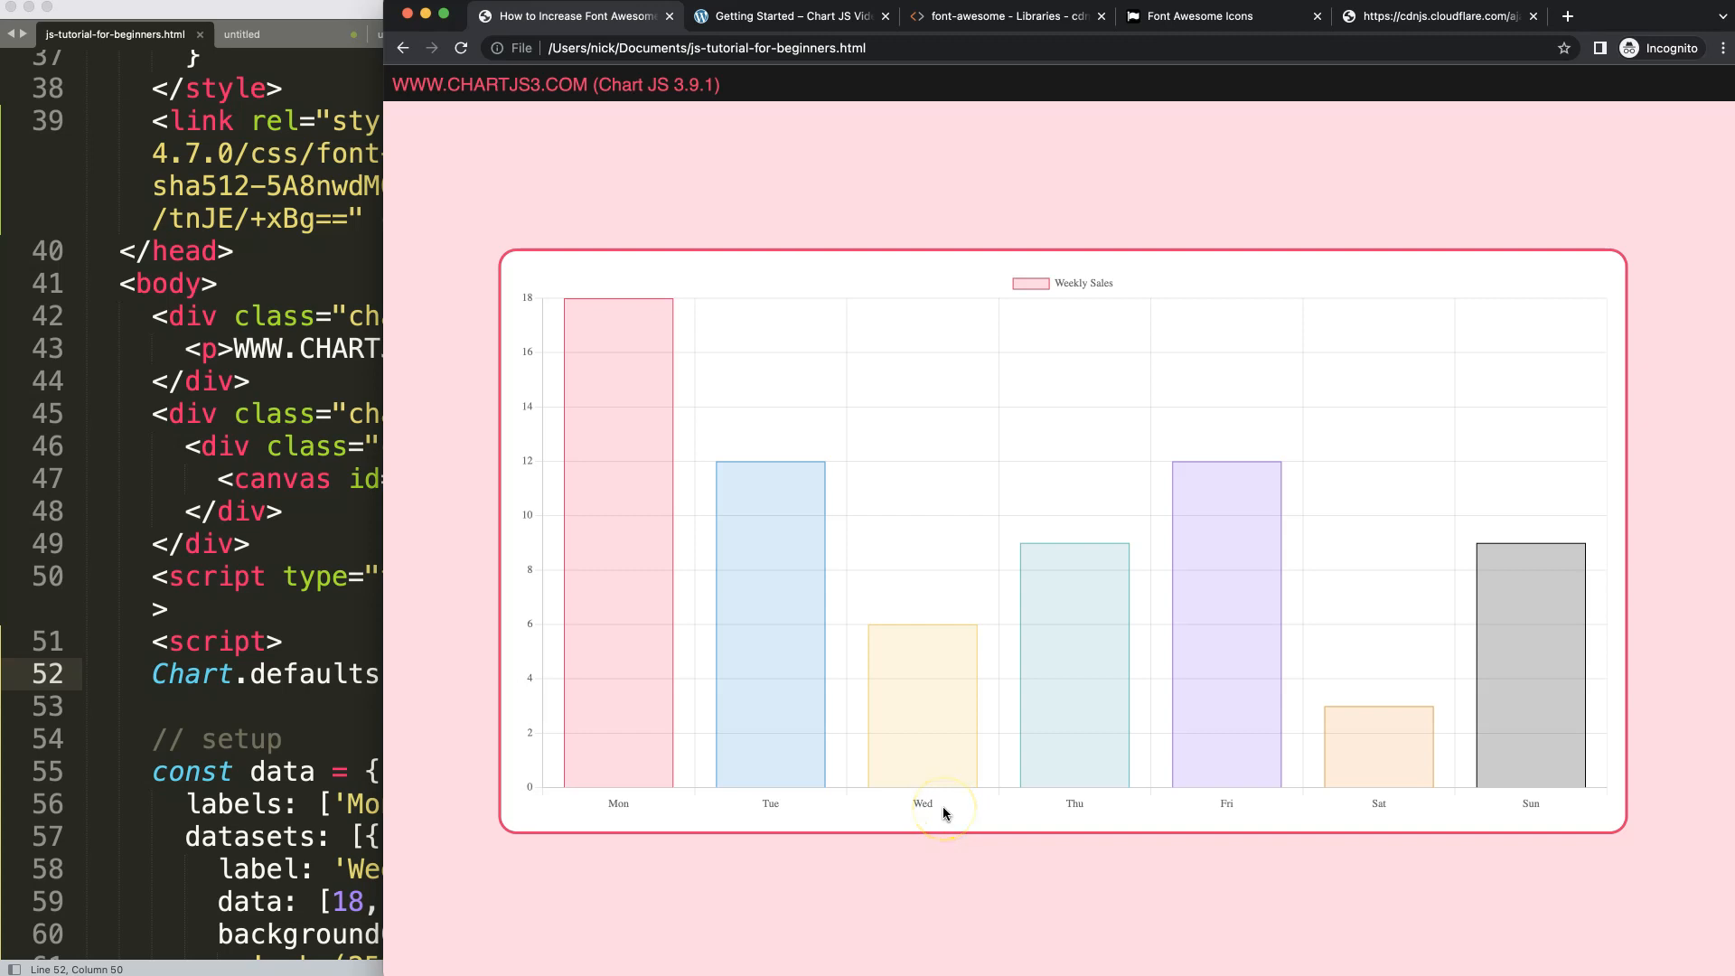
pyautogui.moveTo(943, 808)
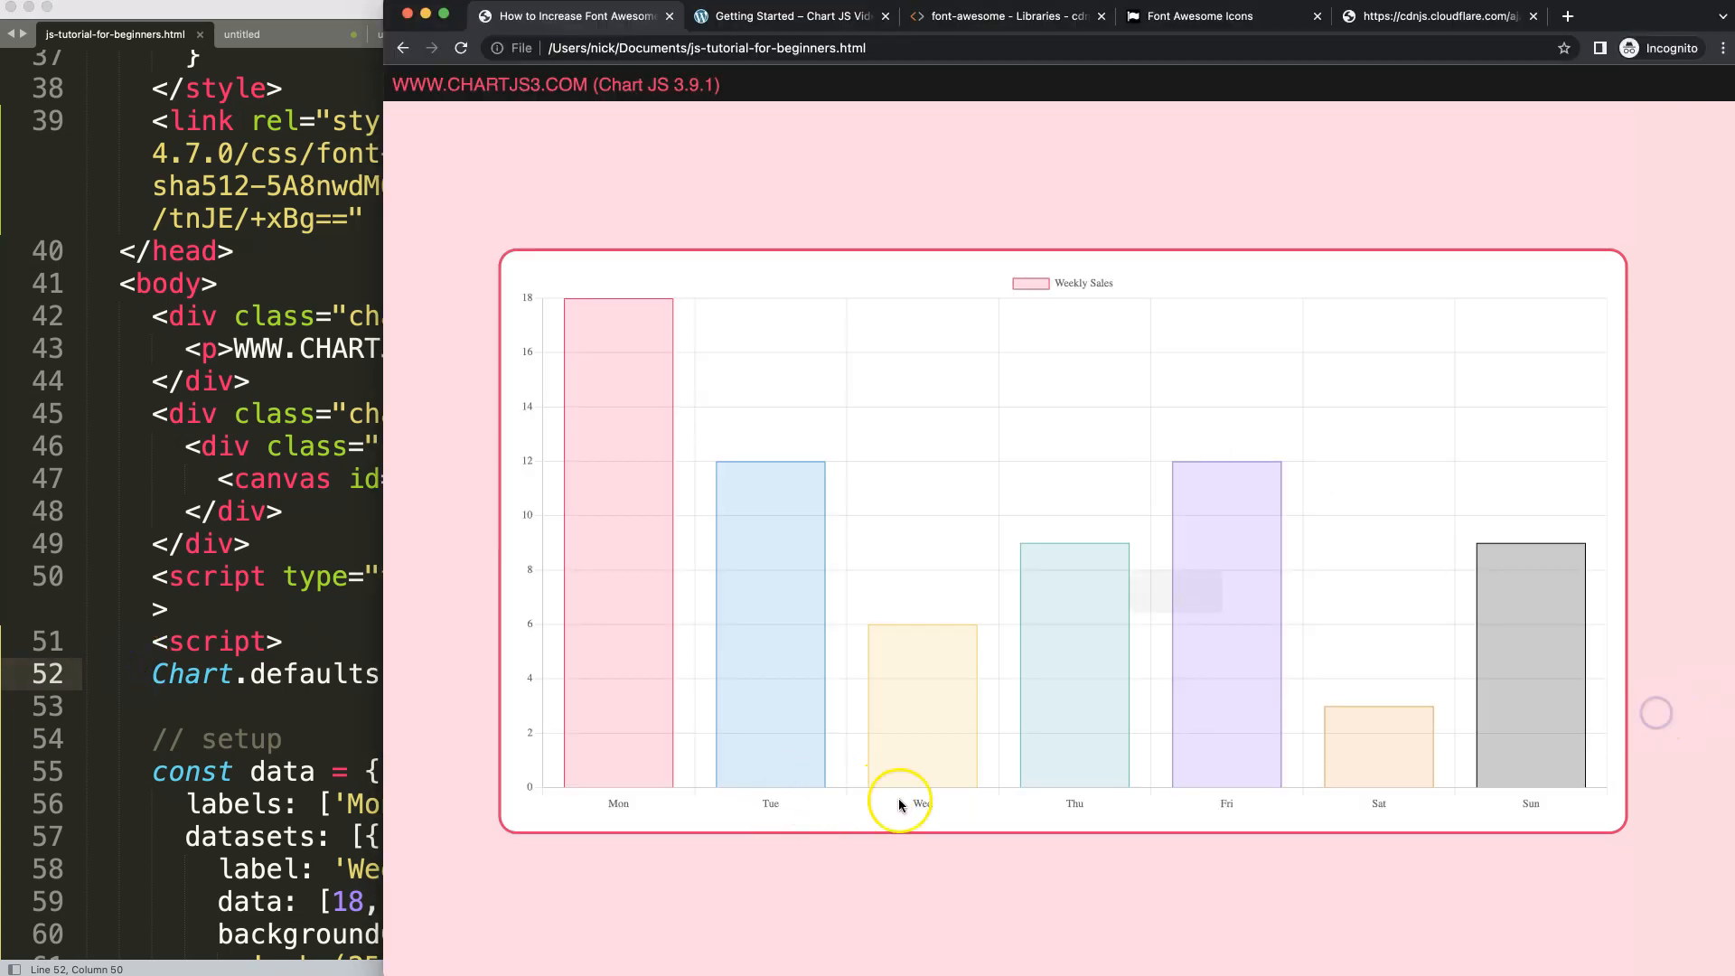
pyautogui.moveTo(919, 802)
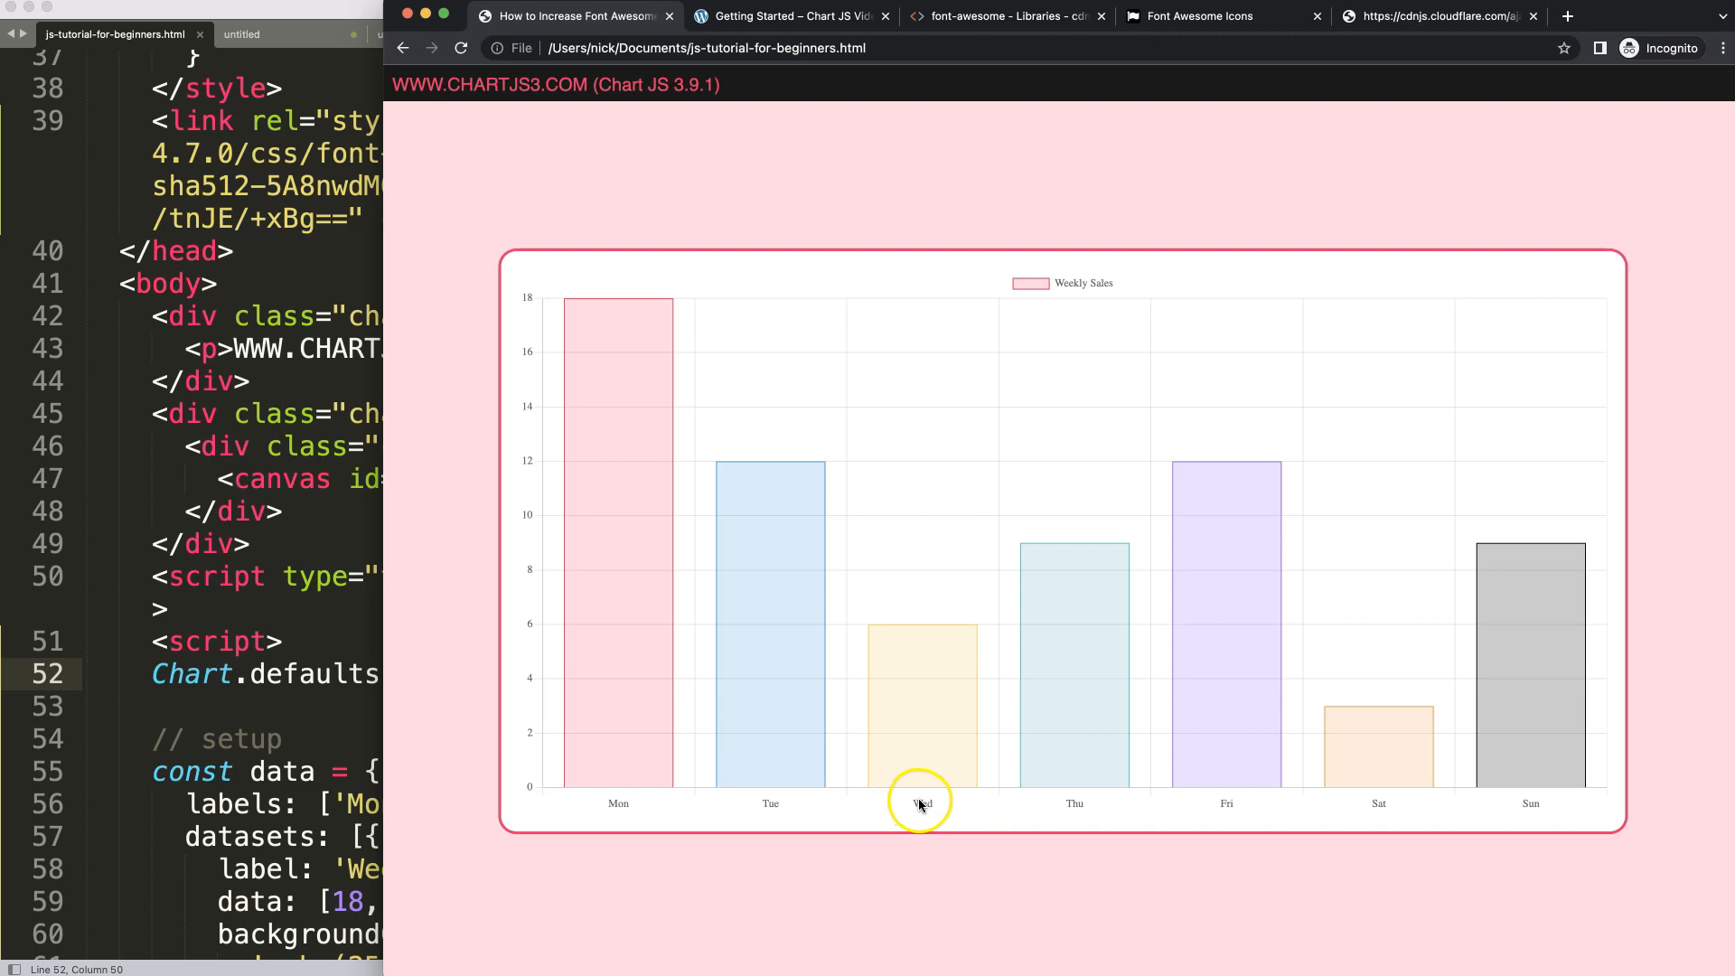
pyautogui.moveTo(1003, 662)
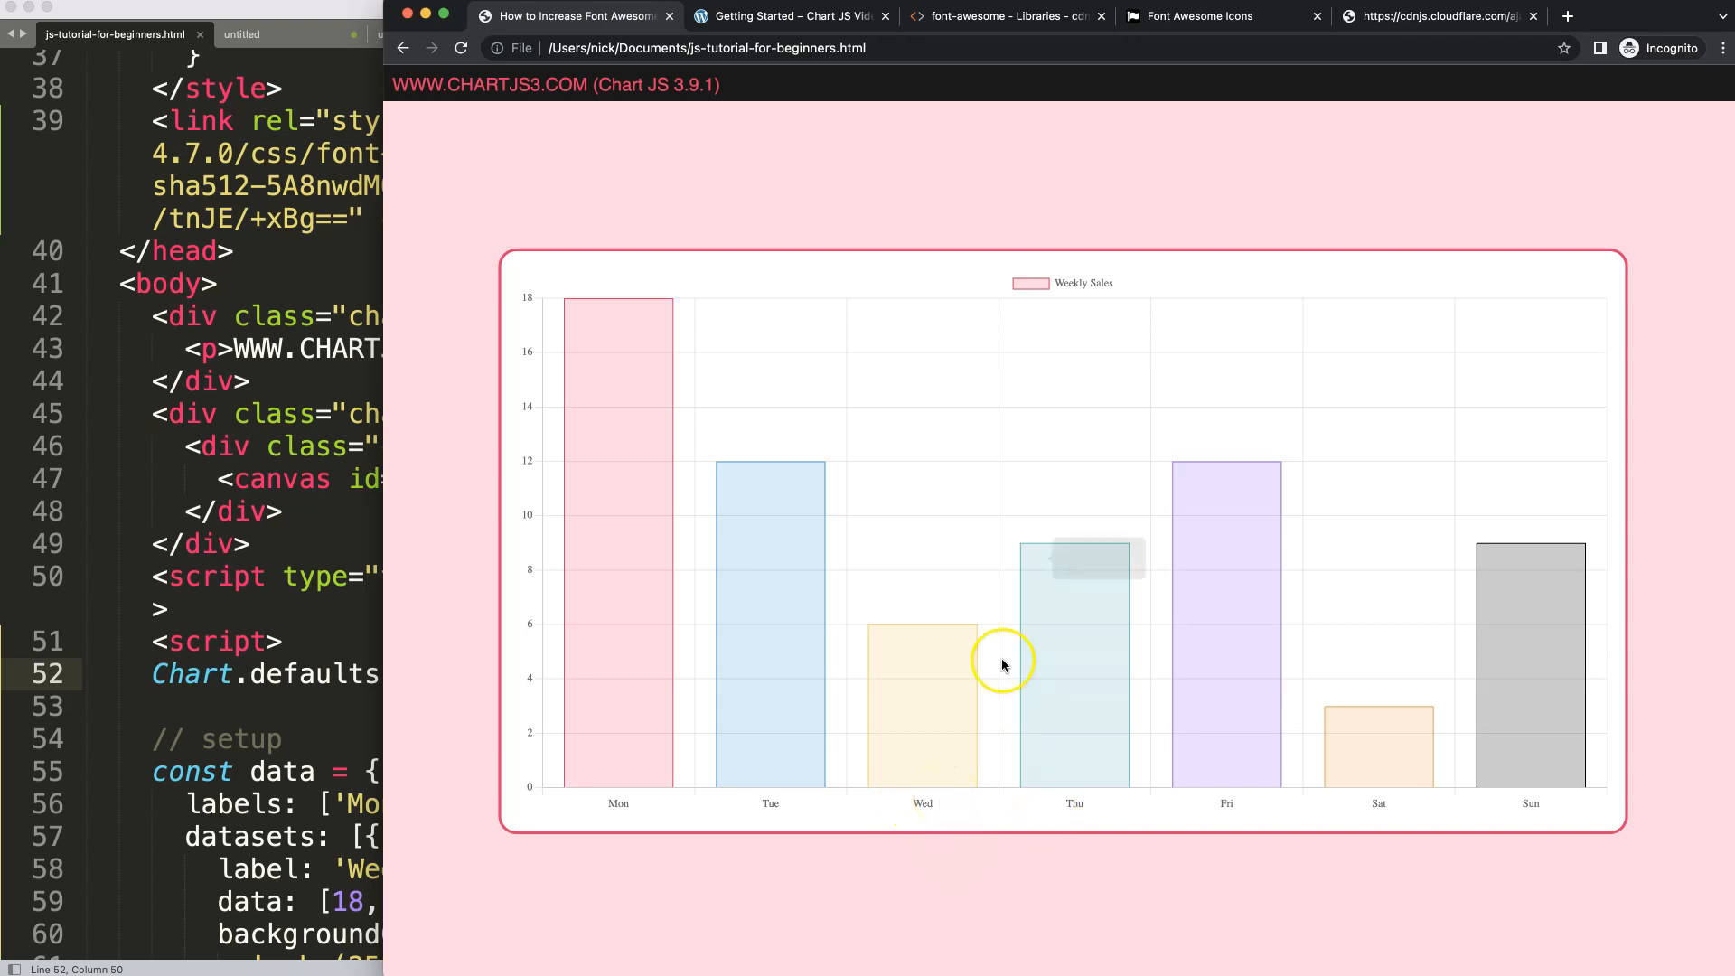
pyautogui.moveTo(444, 570)
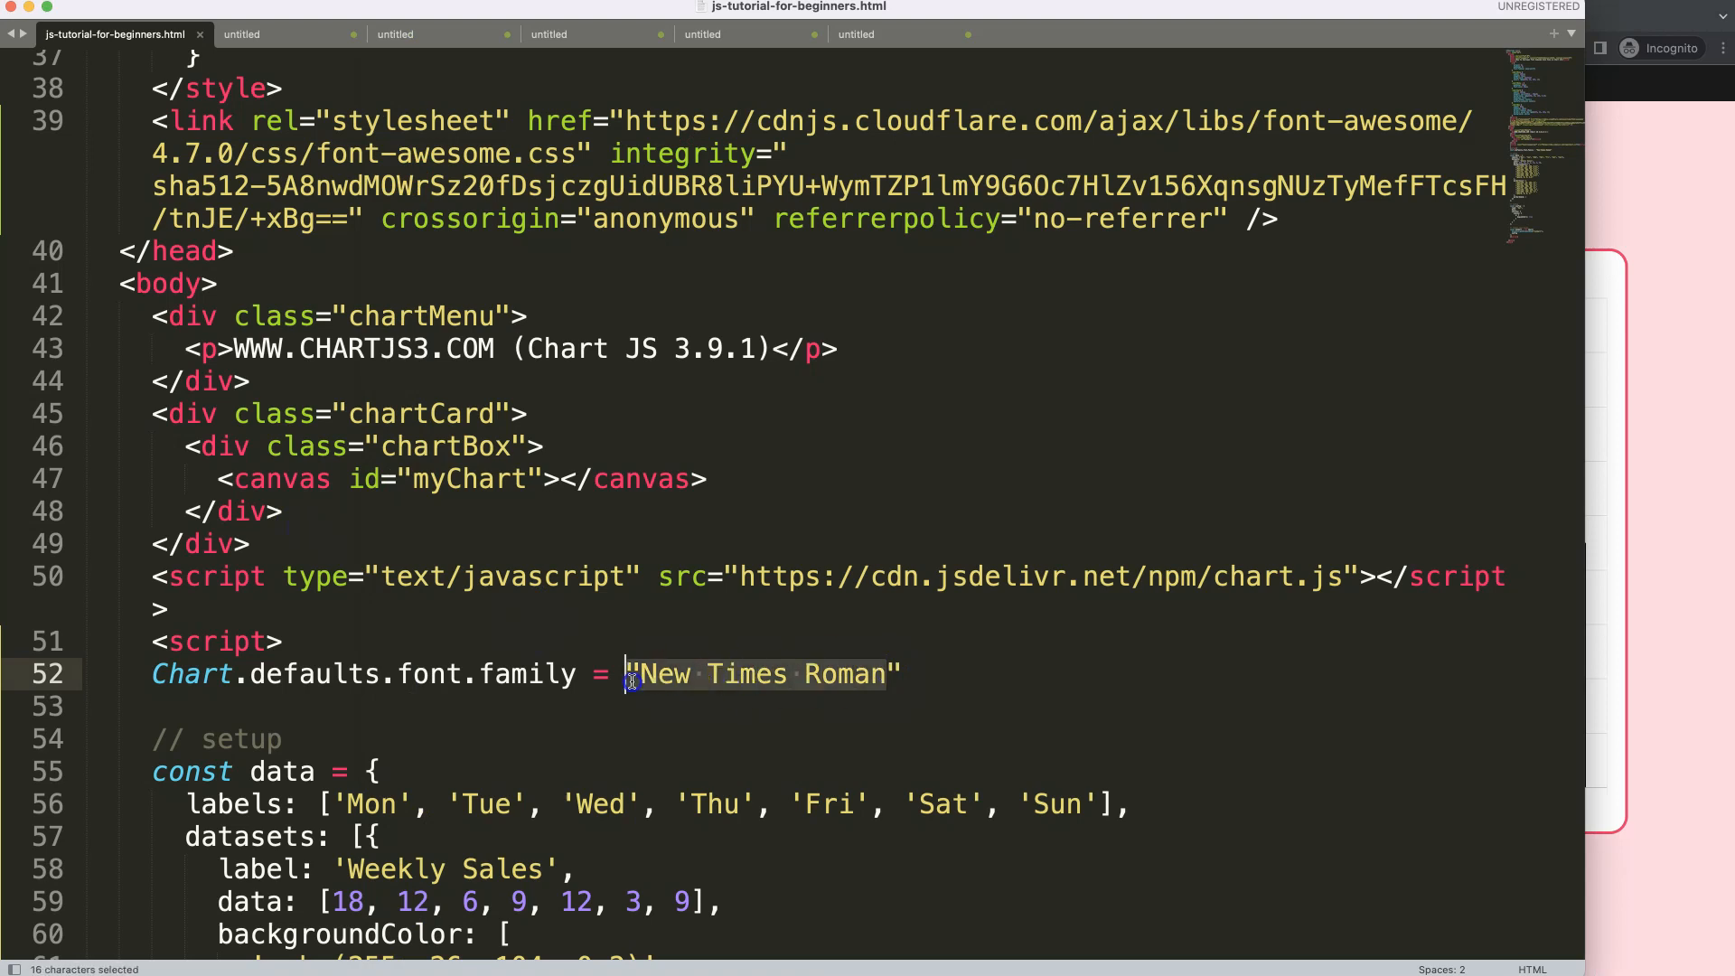
# Step: Retype the default font family to start with sans-serif, a comma and an opening quote
pyautogui.write('Sa')
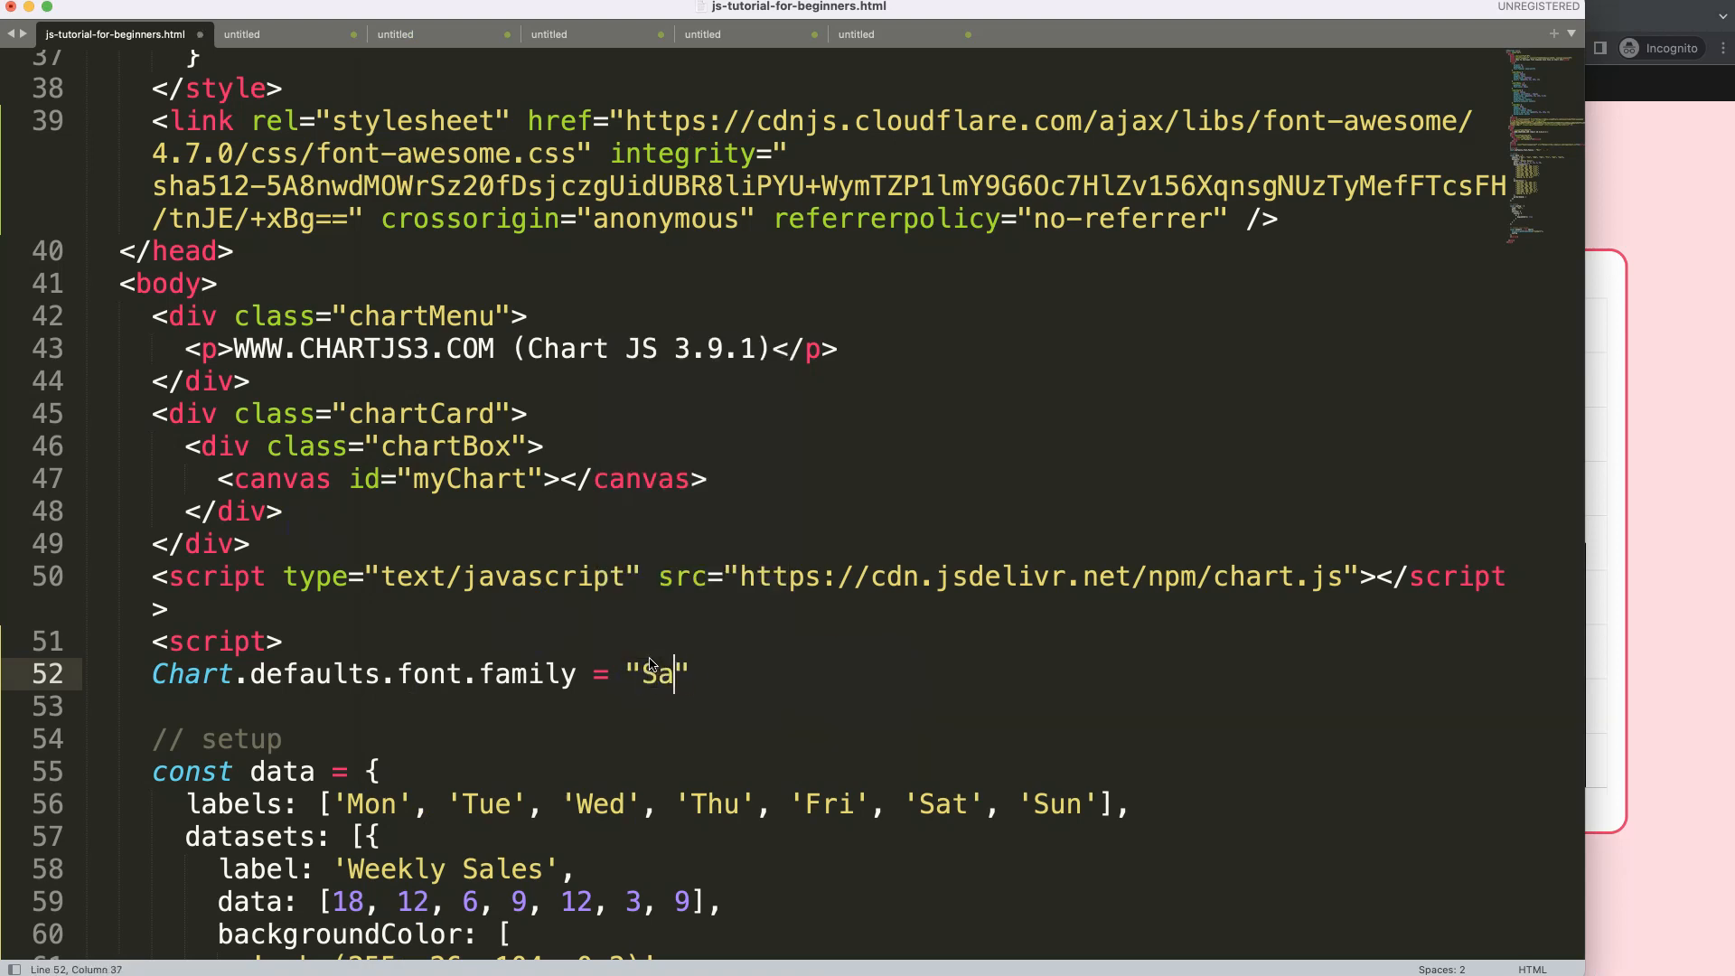
pyautogui.write('ns-s')
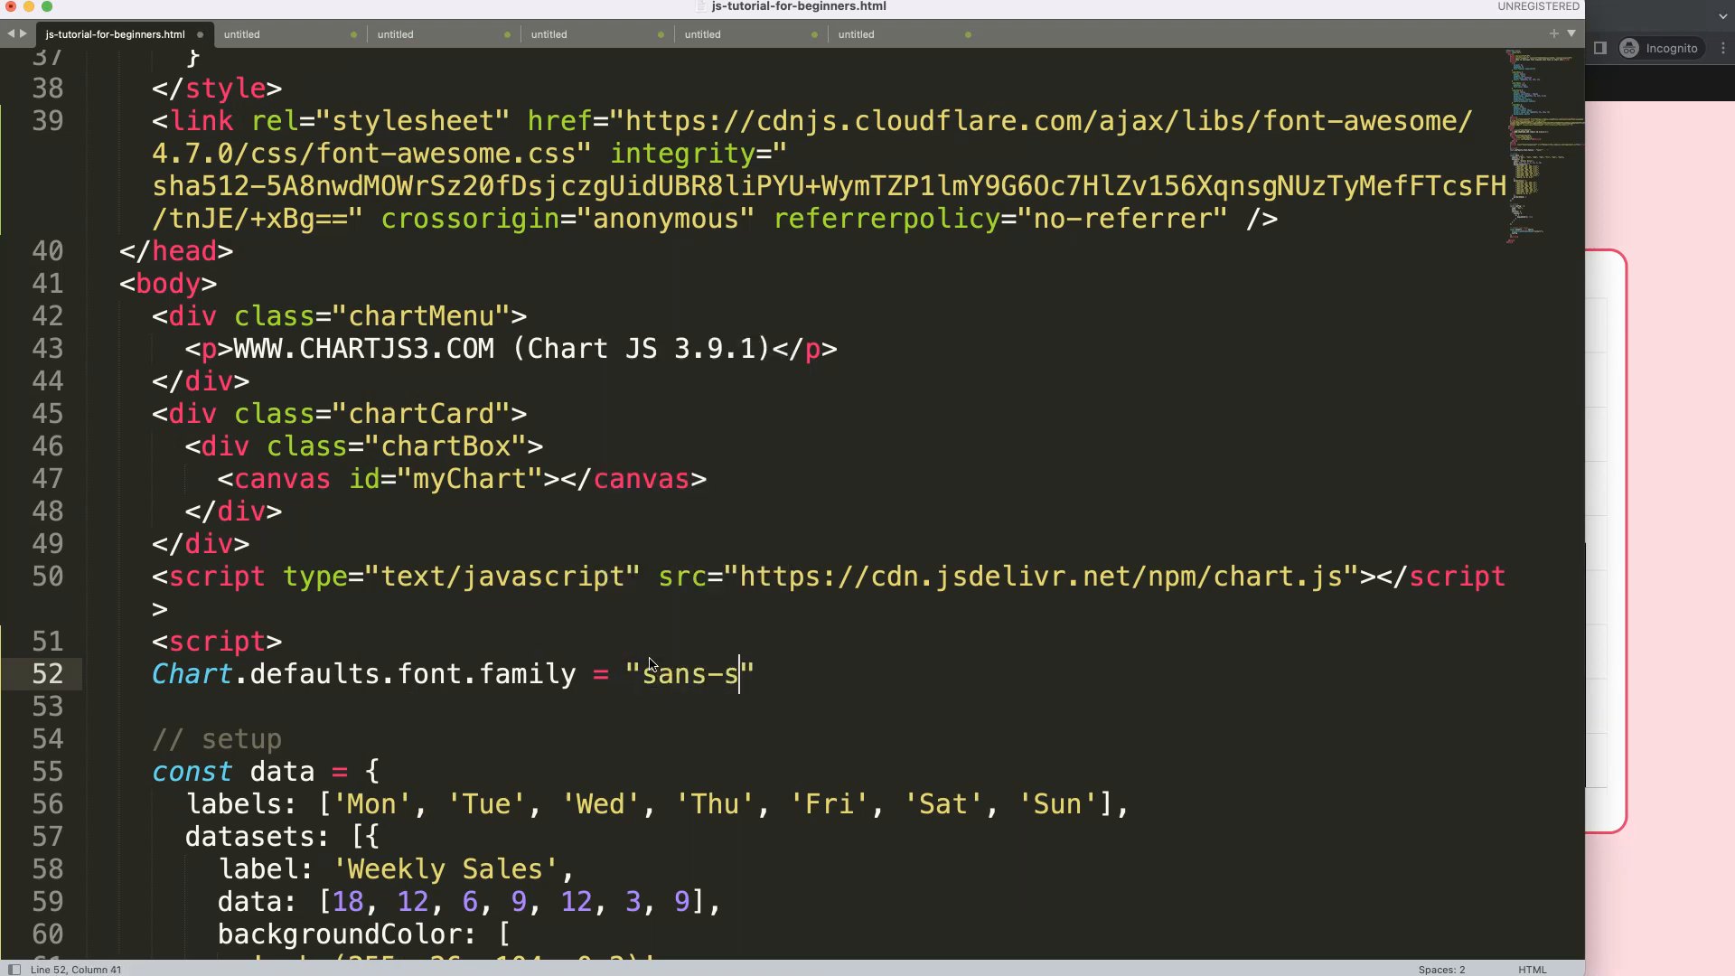
pyautogui.write('erif,')
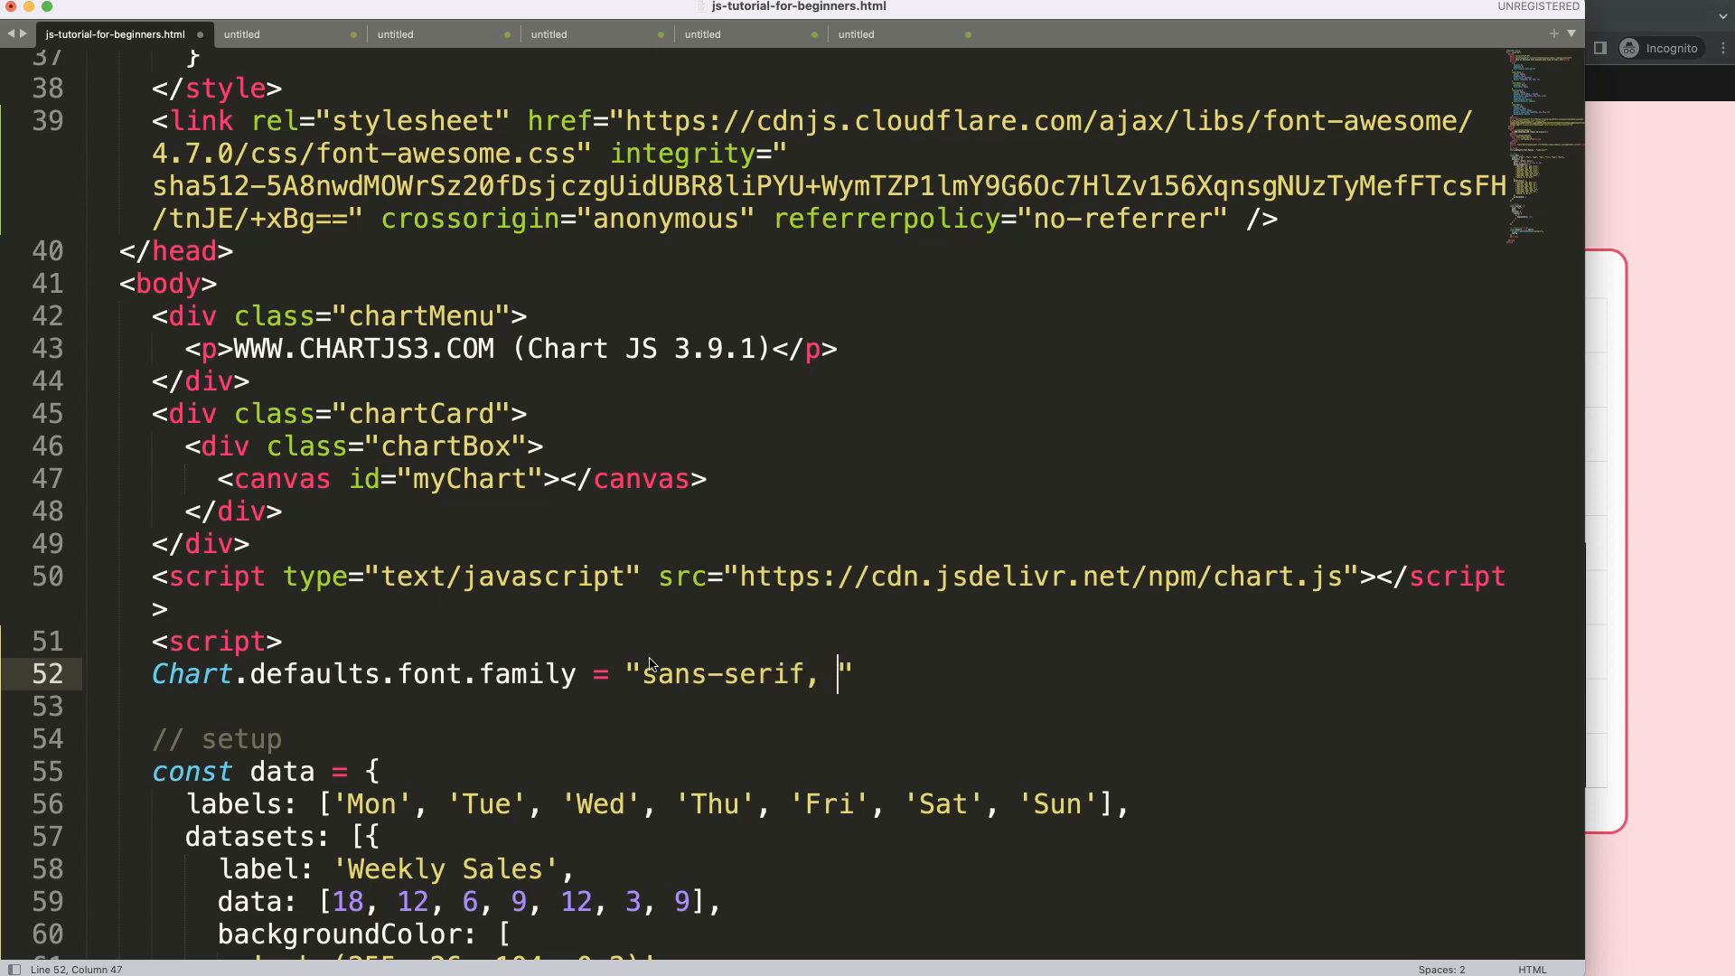
pyautogui.write("'")
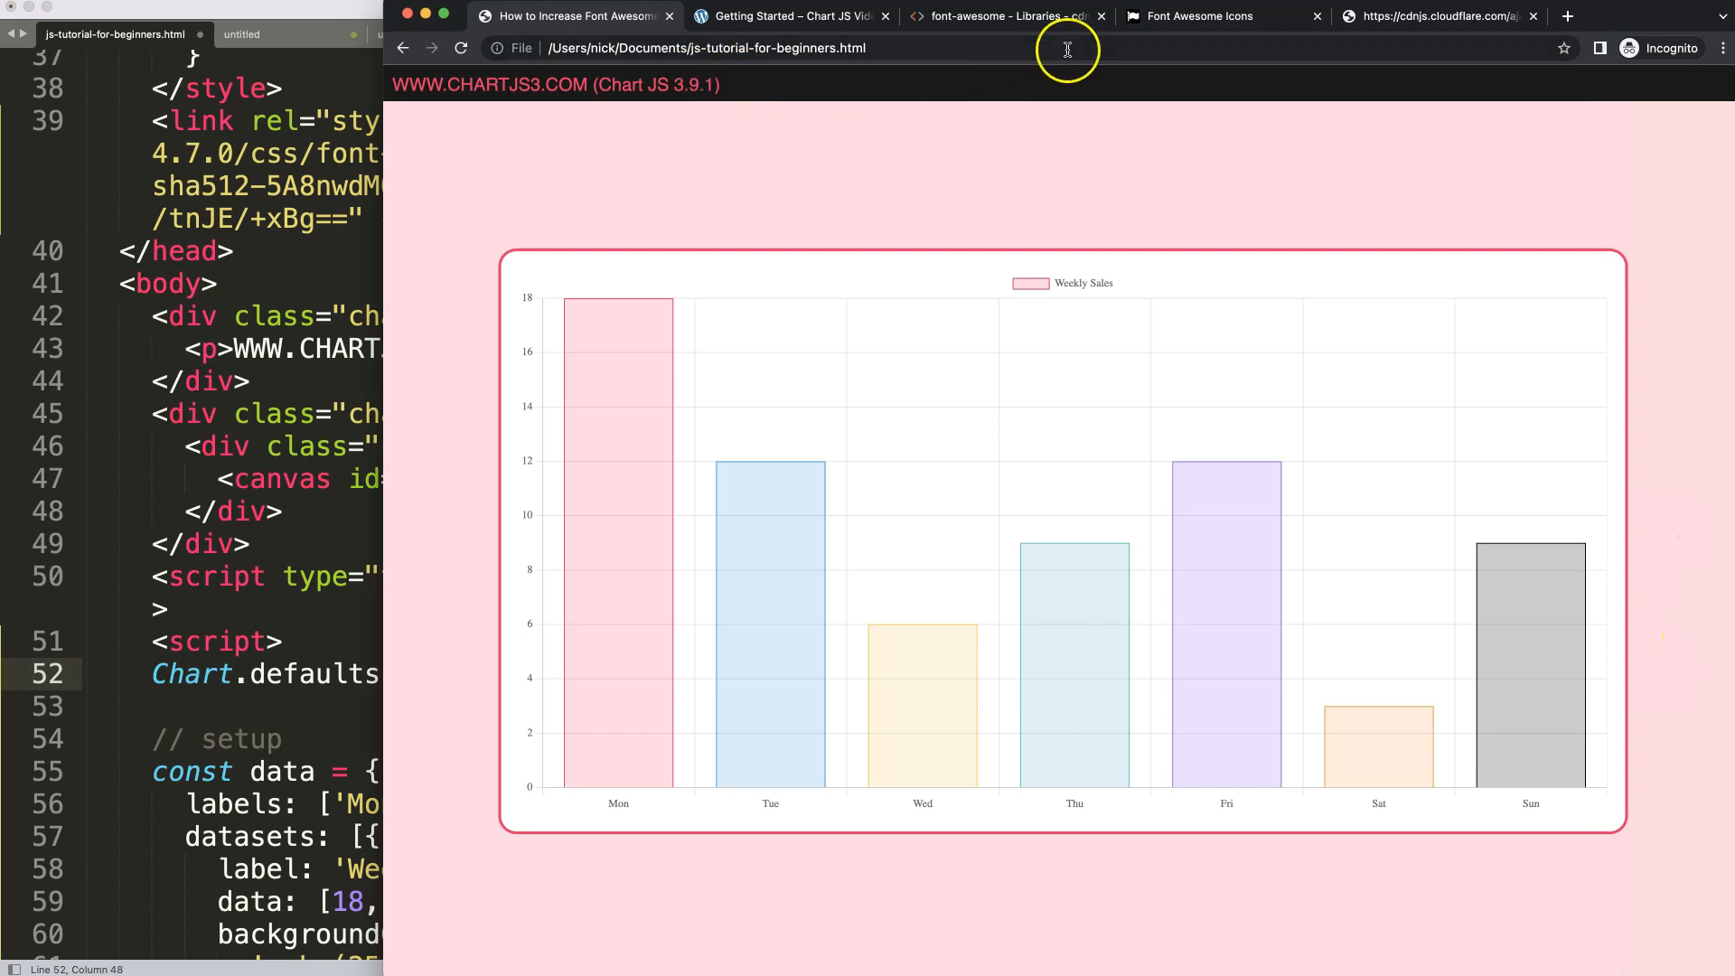
pyautogui.click(1195, 17)
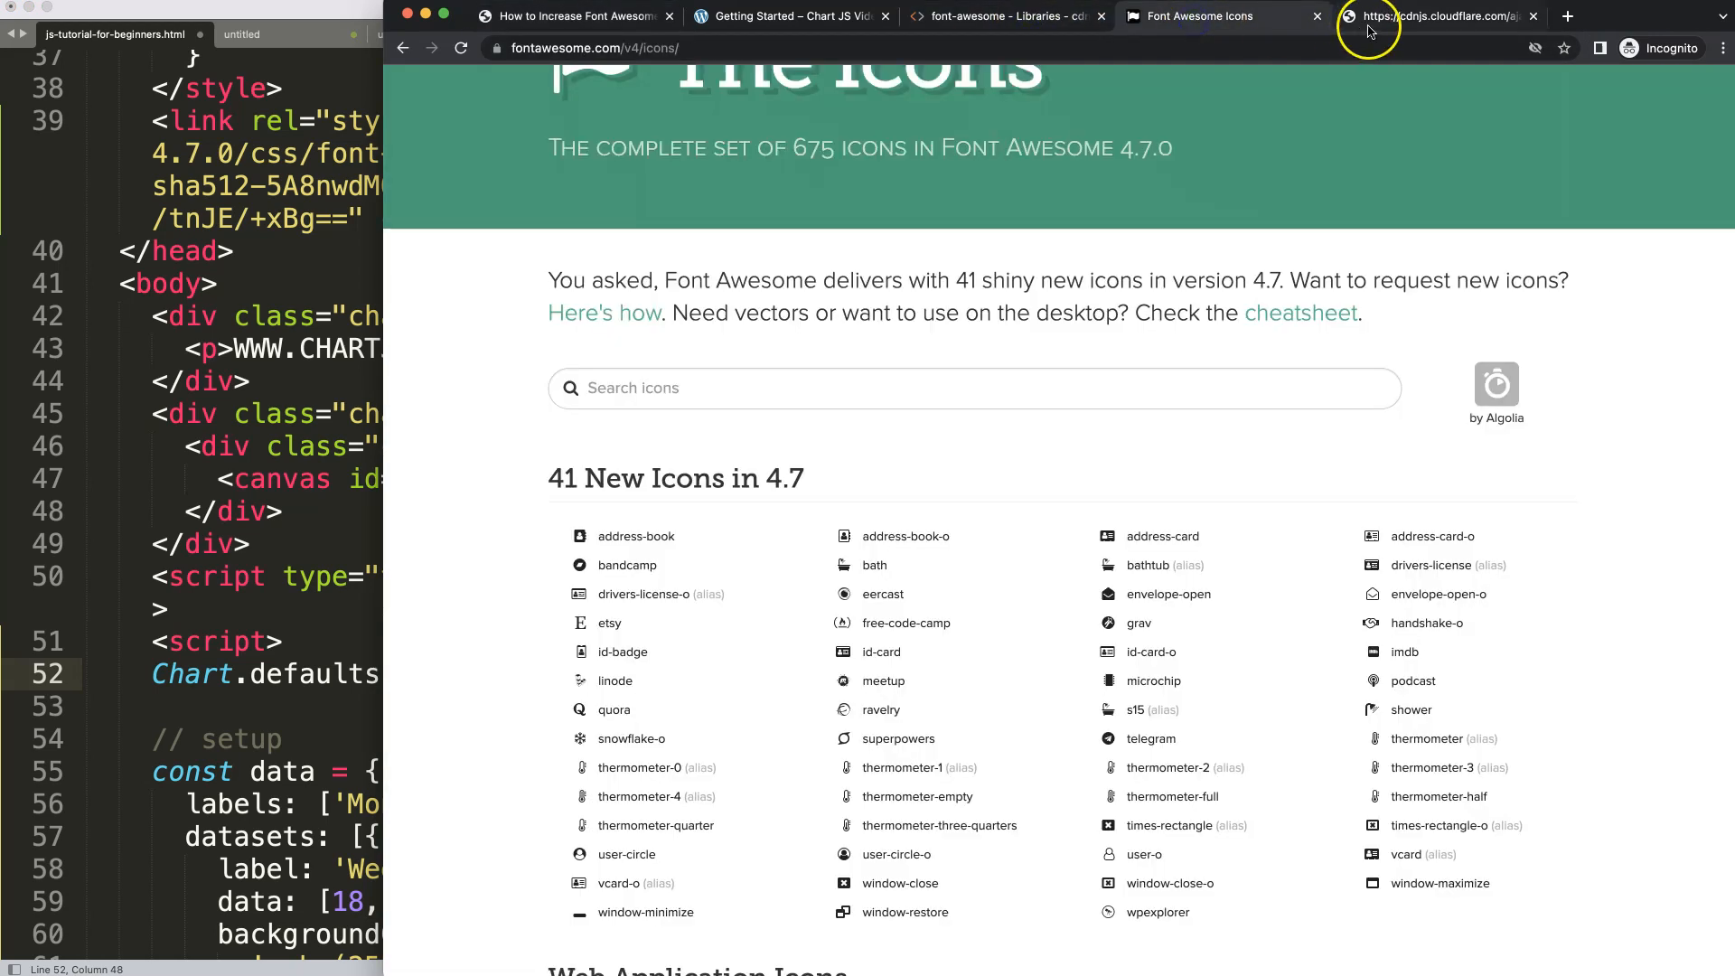
pyautogui.click(1439, 16)
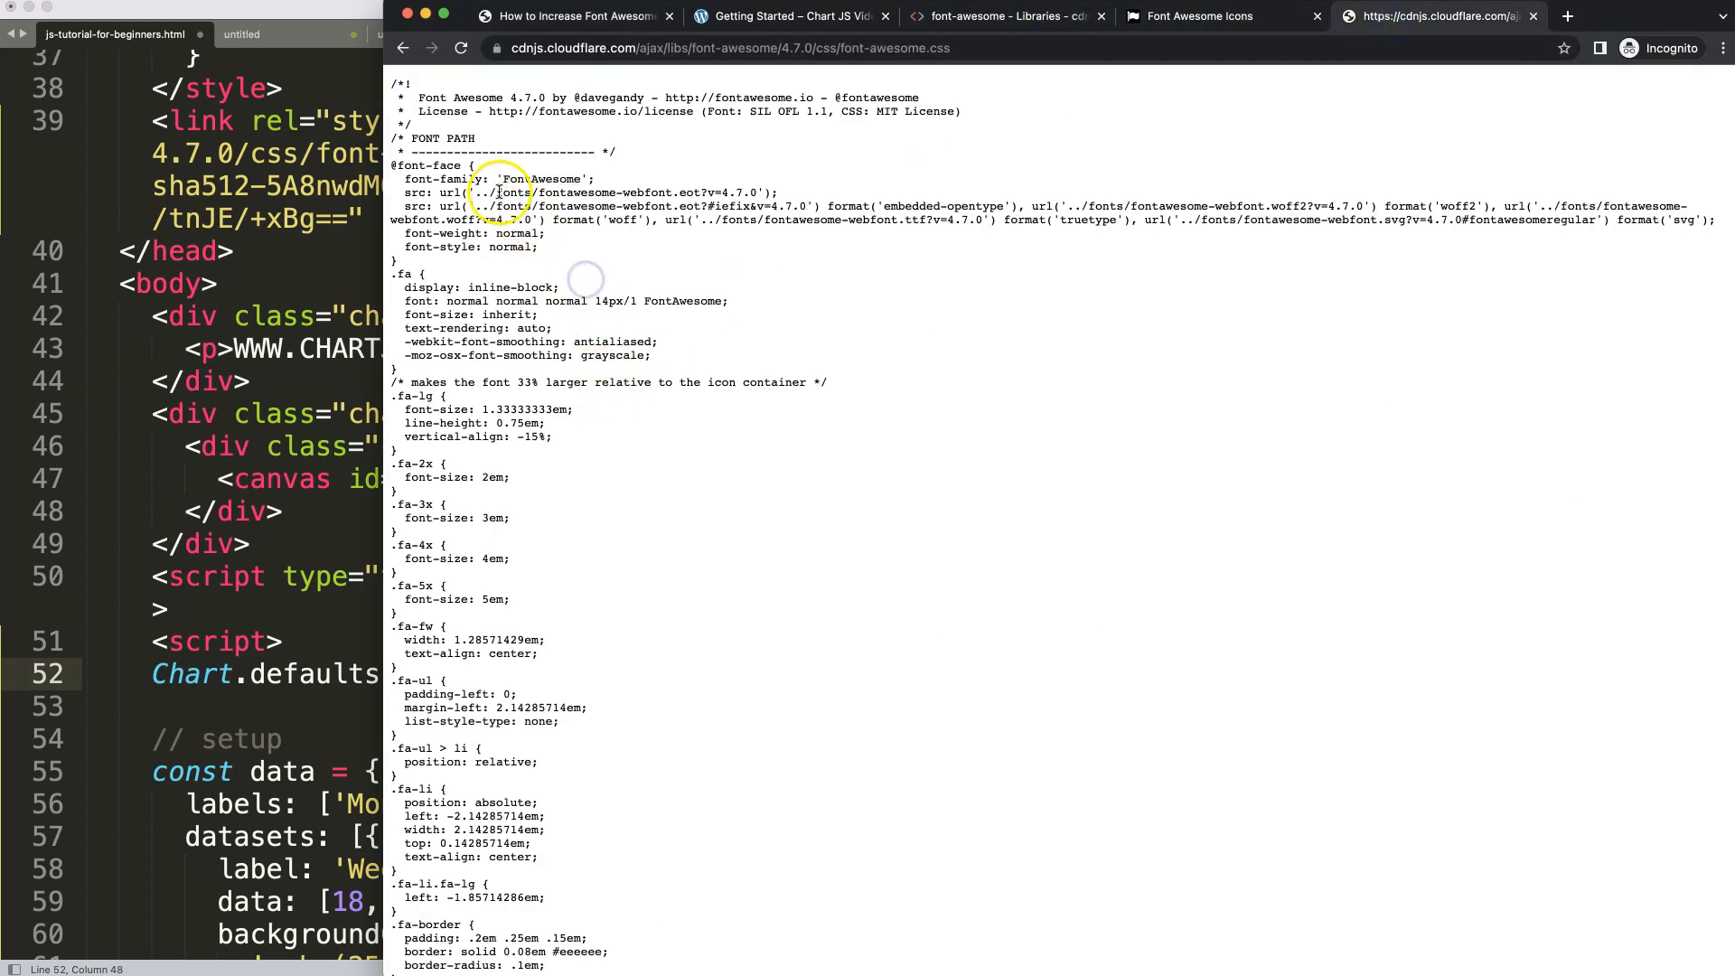
pyautogui.doubleClick(539, 179)
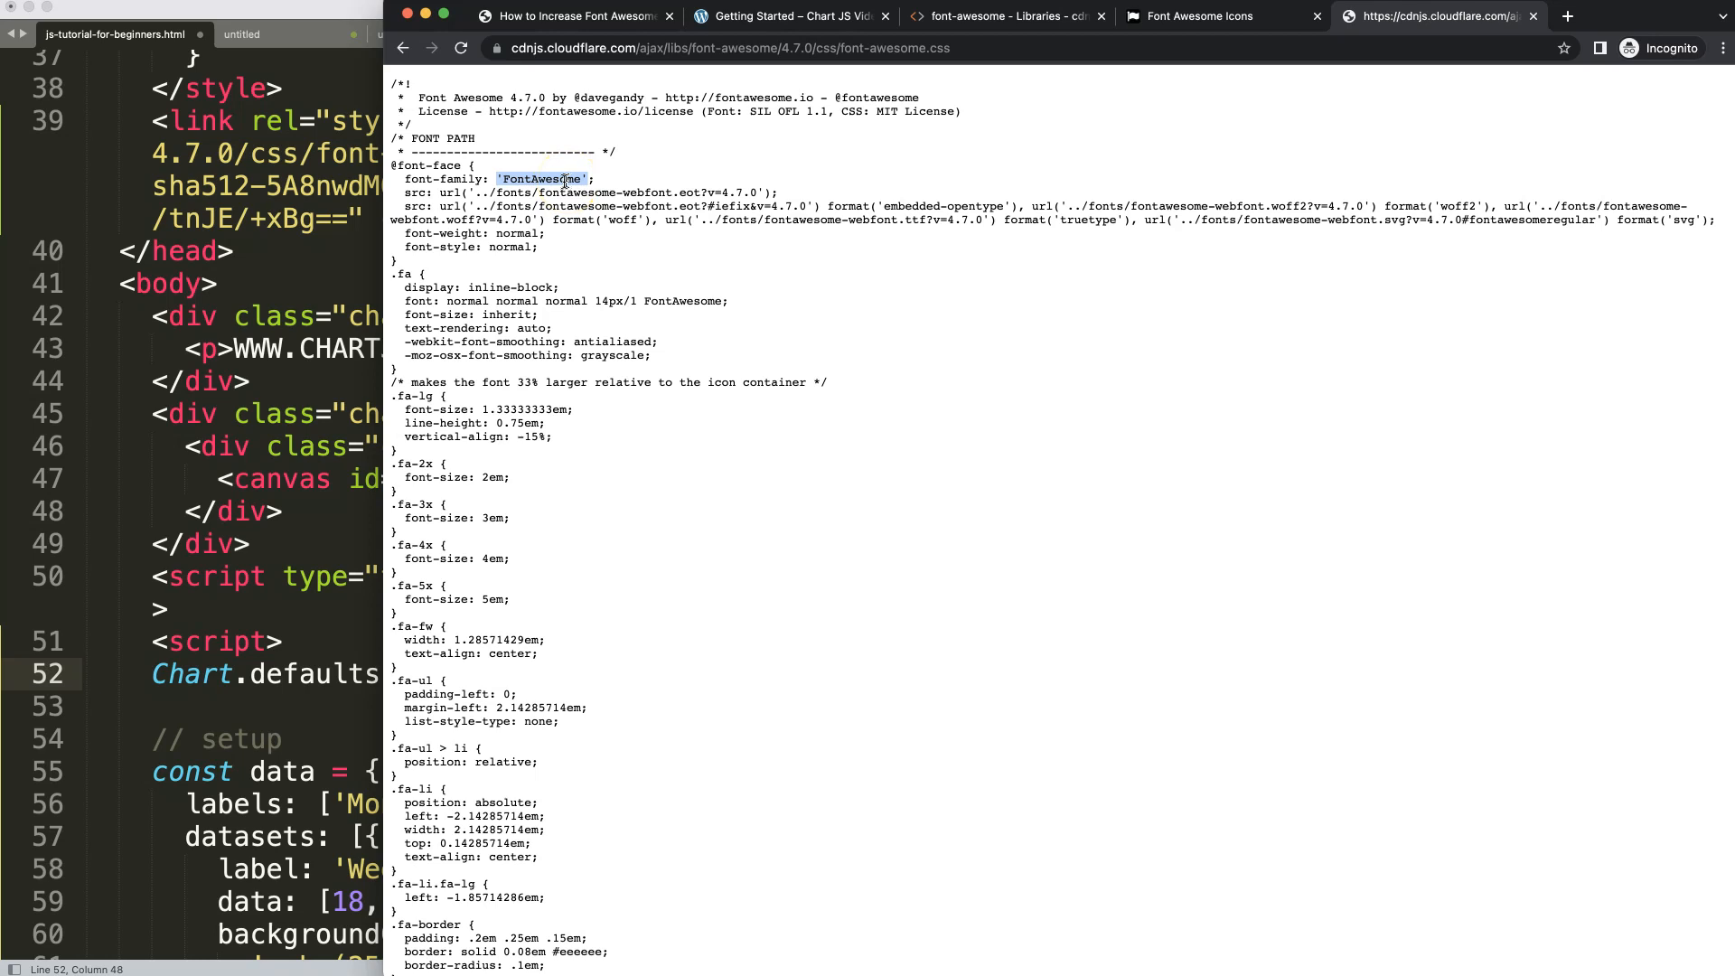
pyautogui.click(542, 179)
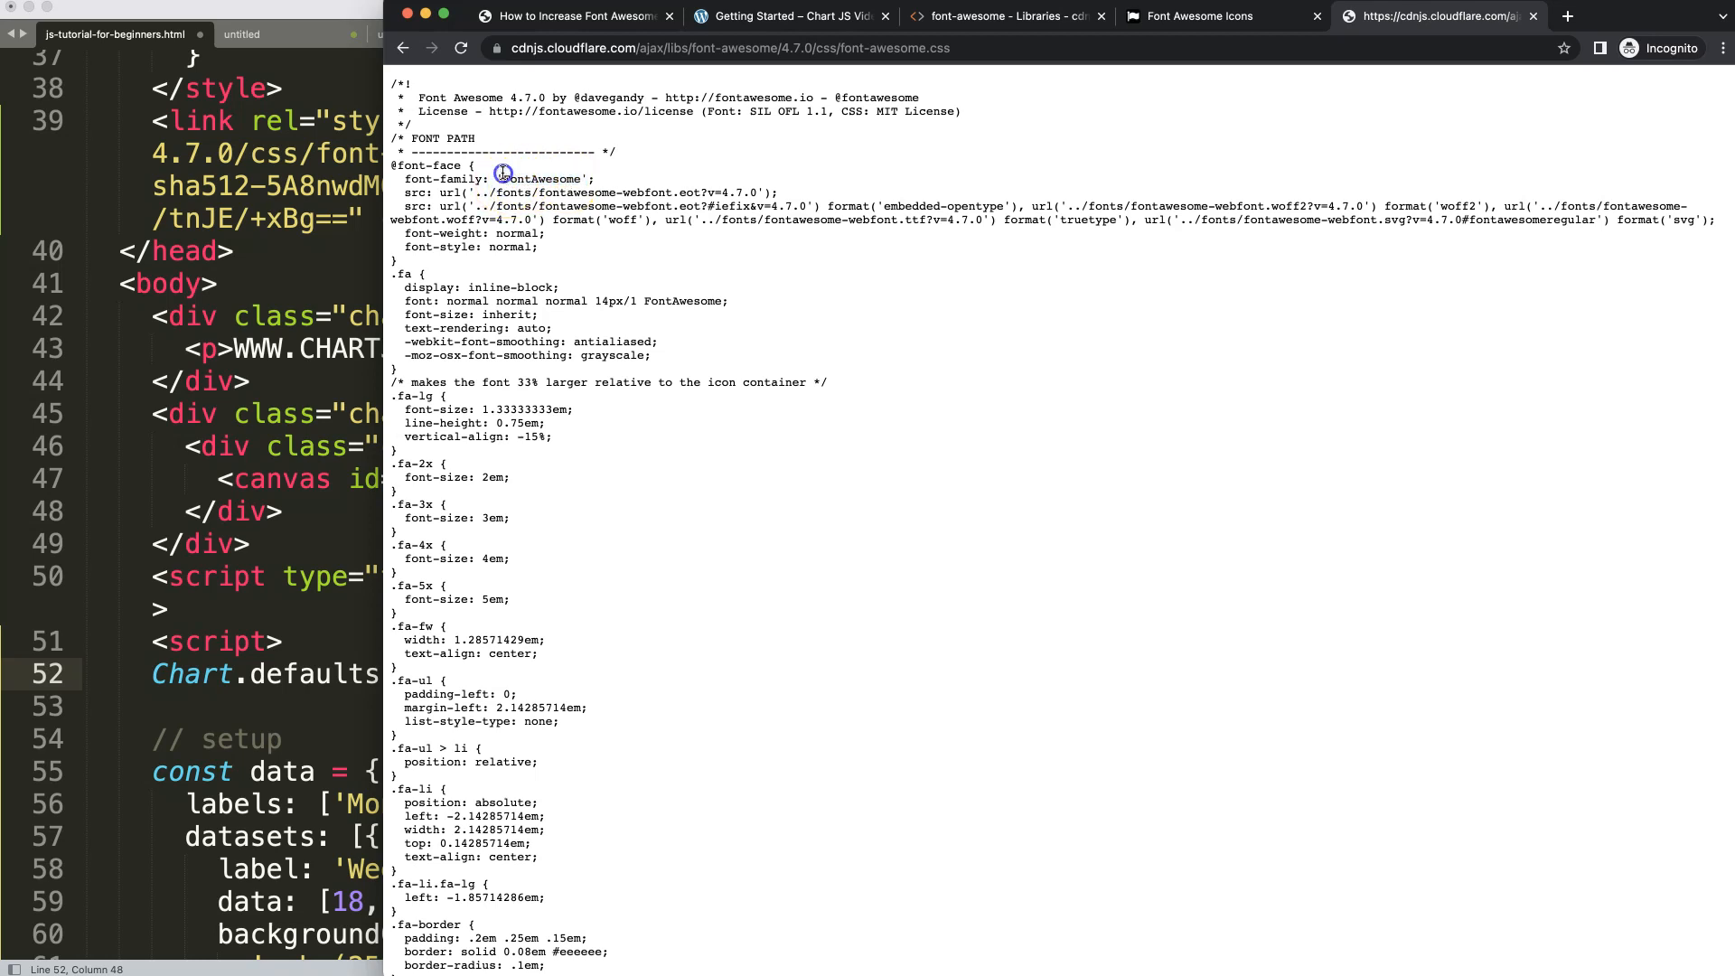
pyautogui.doubleClick(543, 179)
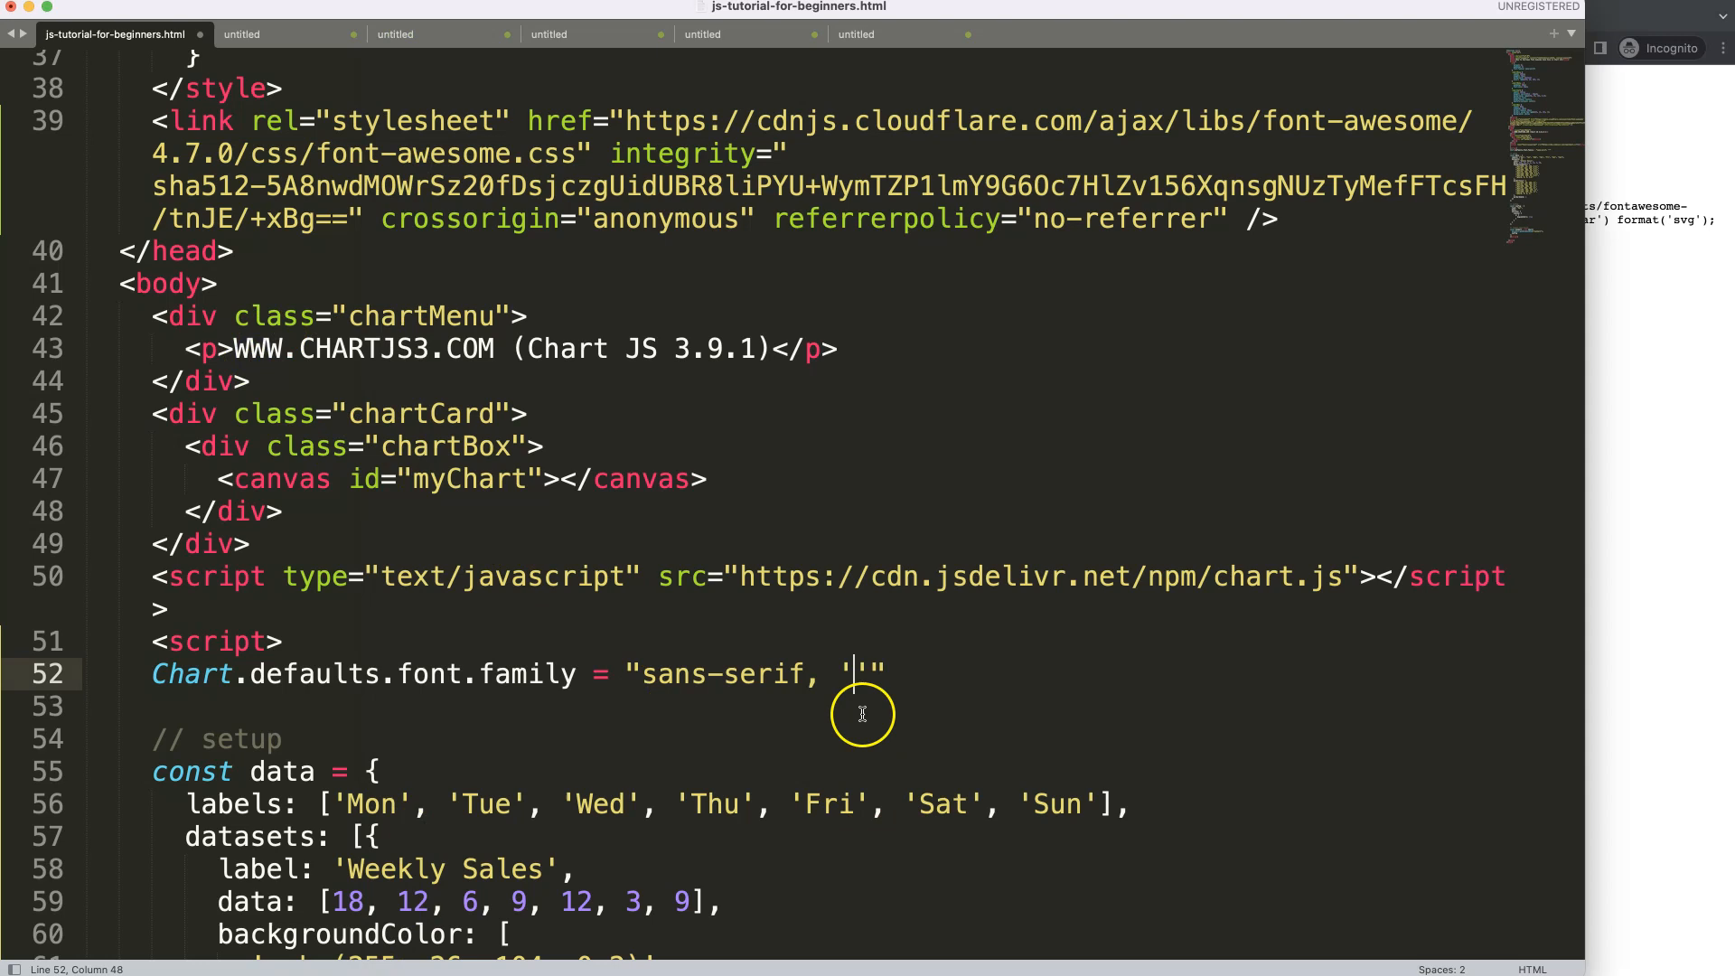
# Step: Complete line 52 so the chart's default font reads sans-serif, 'FontAwesome', then select the Mon label
pyautogui.write("FontAwesome'")
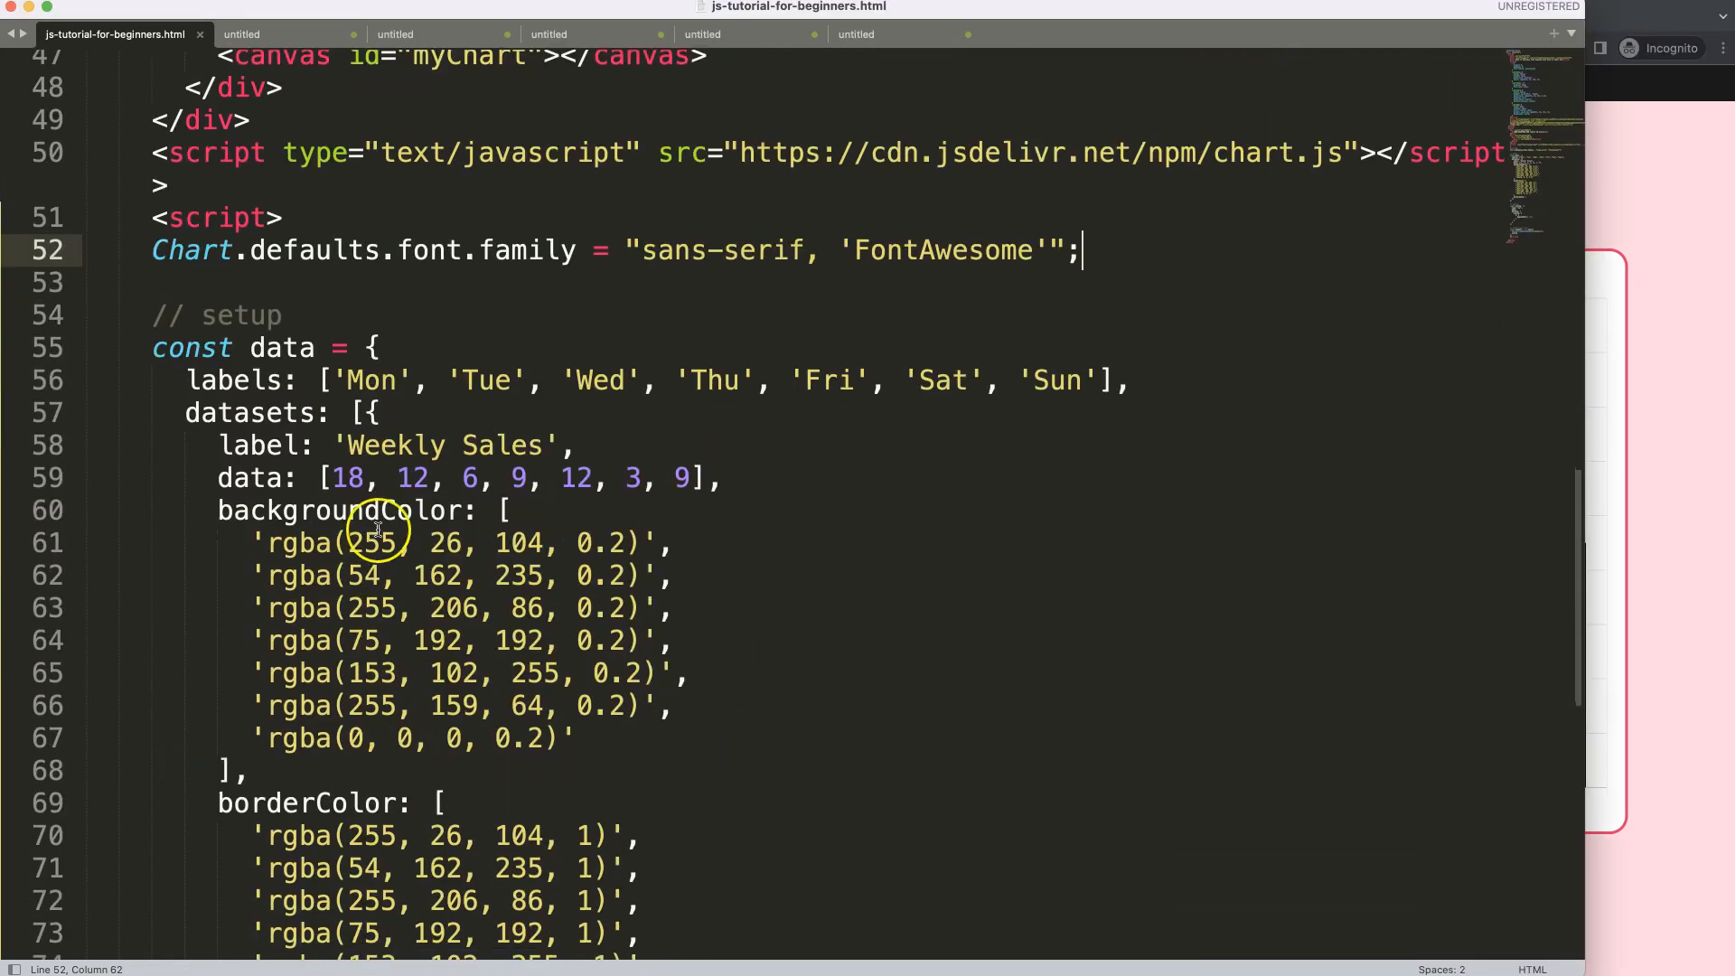
pyautogui.click(365, 477)
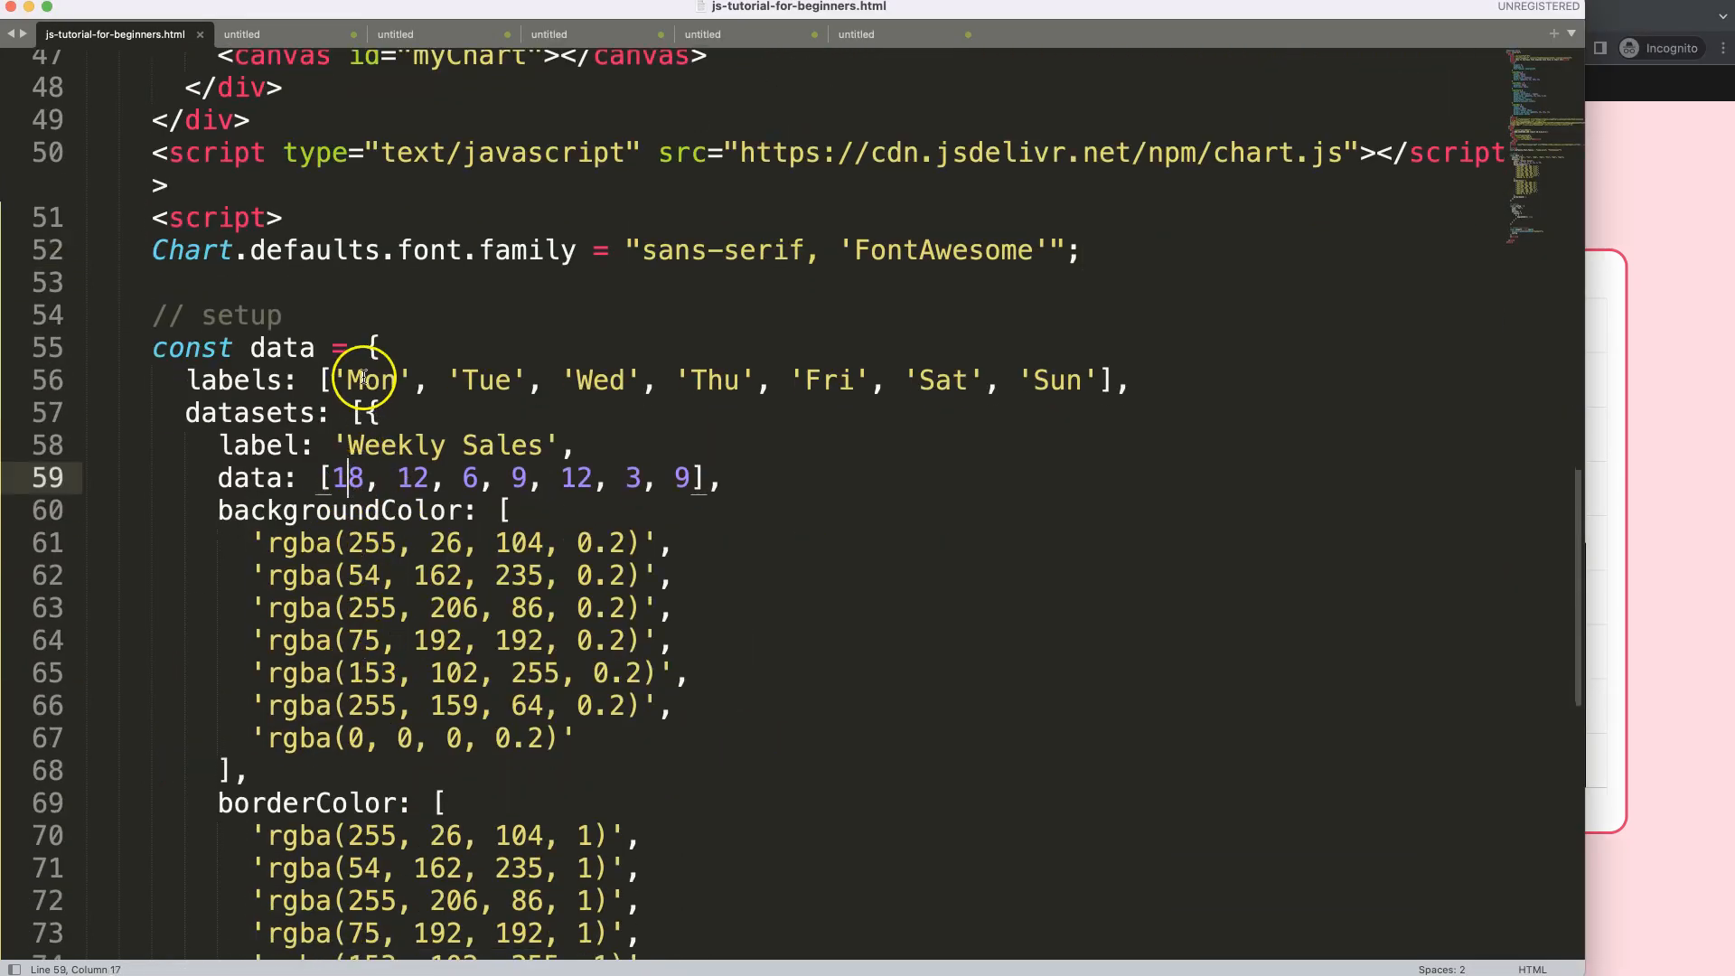
pyautogui.doubleClick(369, 380)
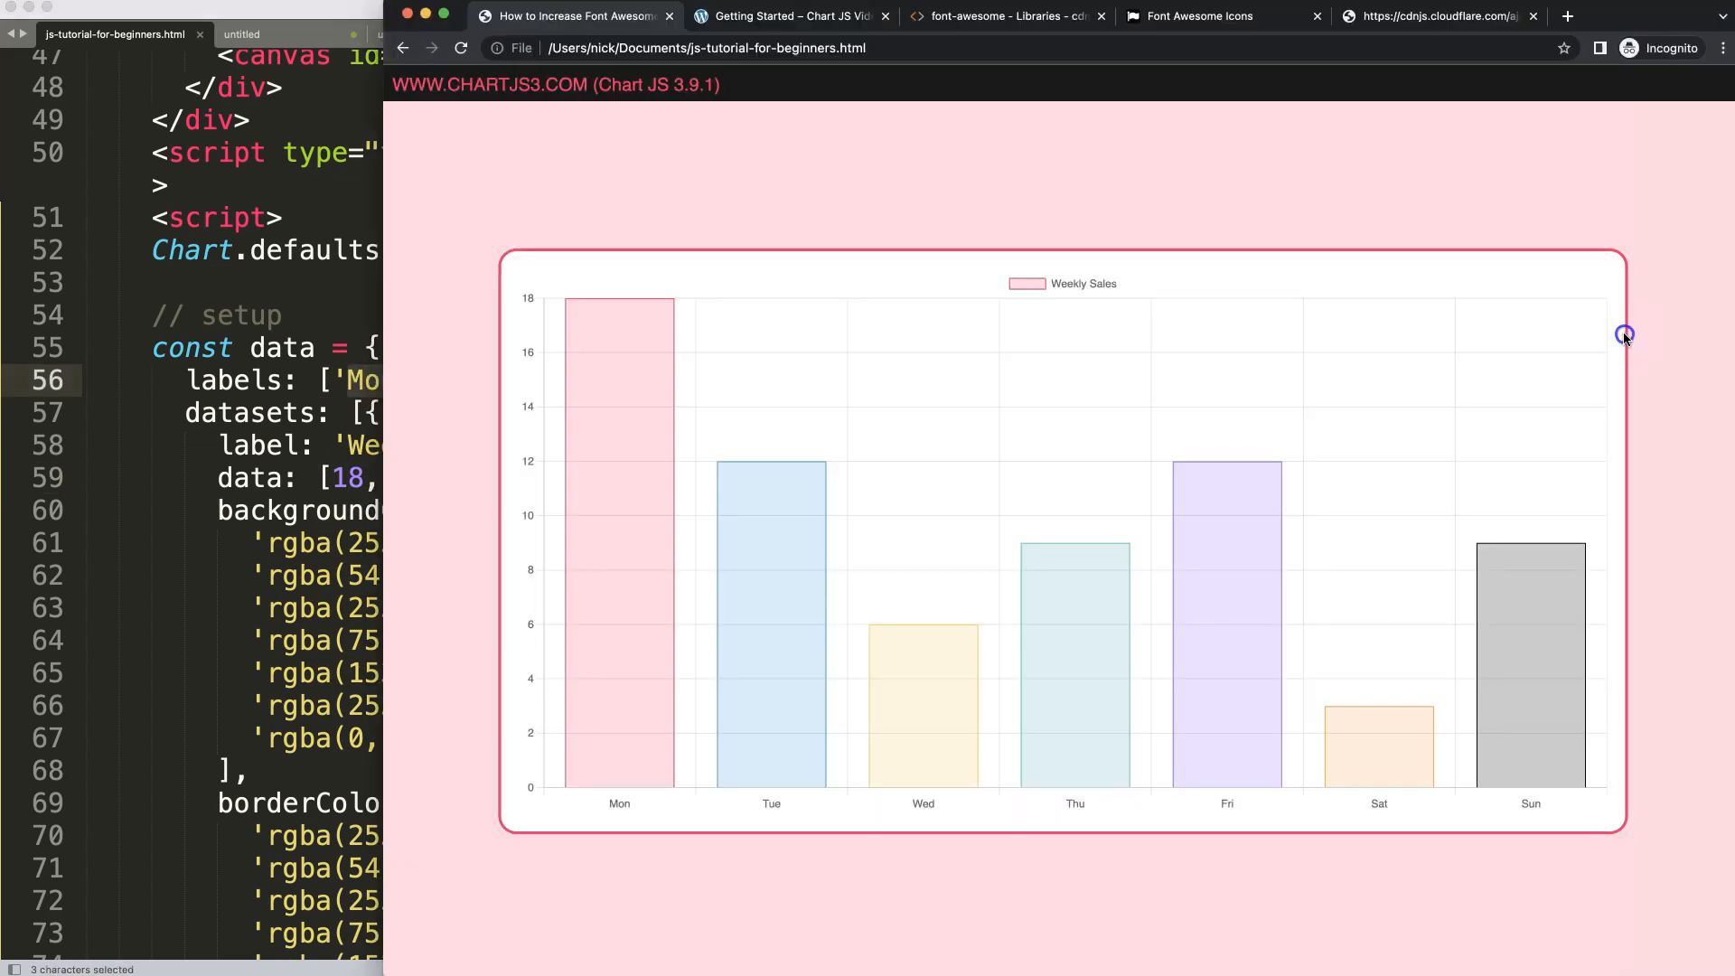
# Step: Search the Font Awesome gallery for 'day' and select the fa-sun-o icon name on its page
pyautogui.click(1195, 17)
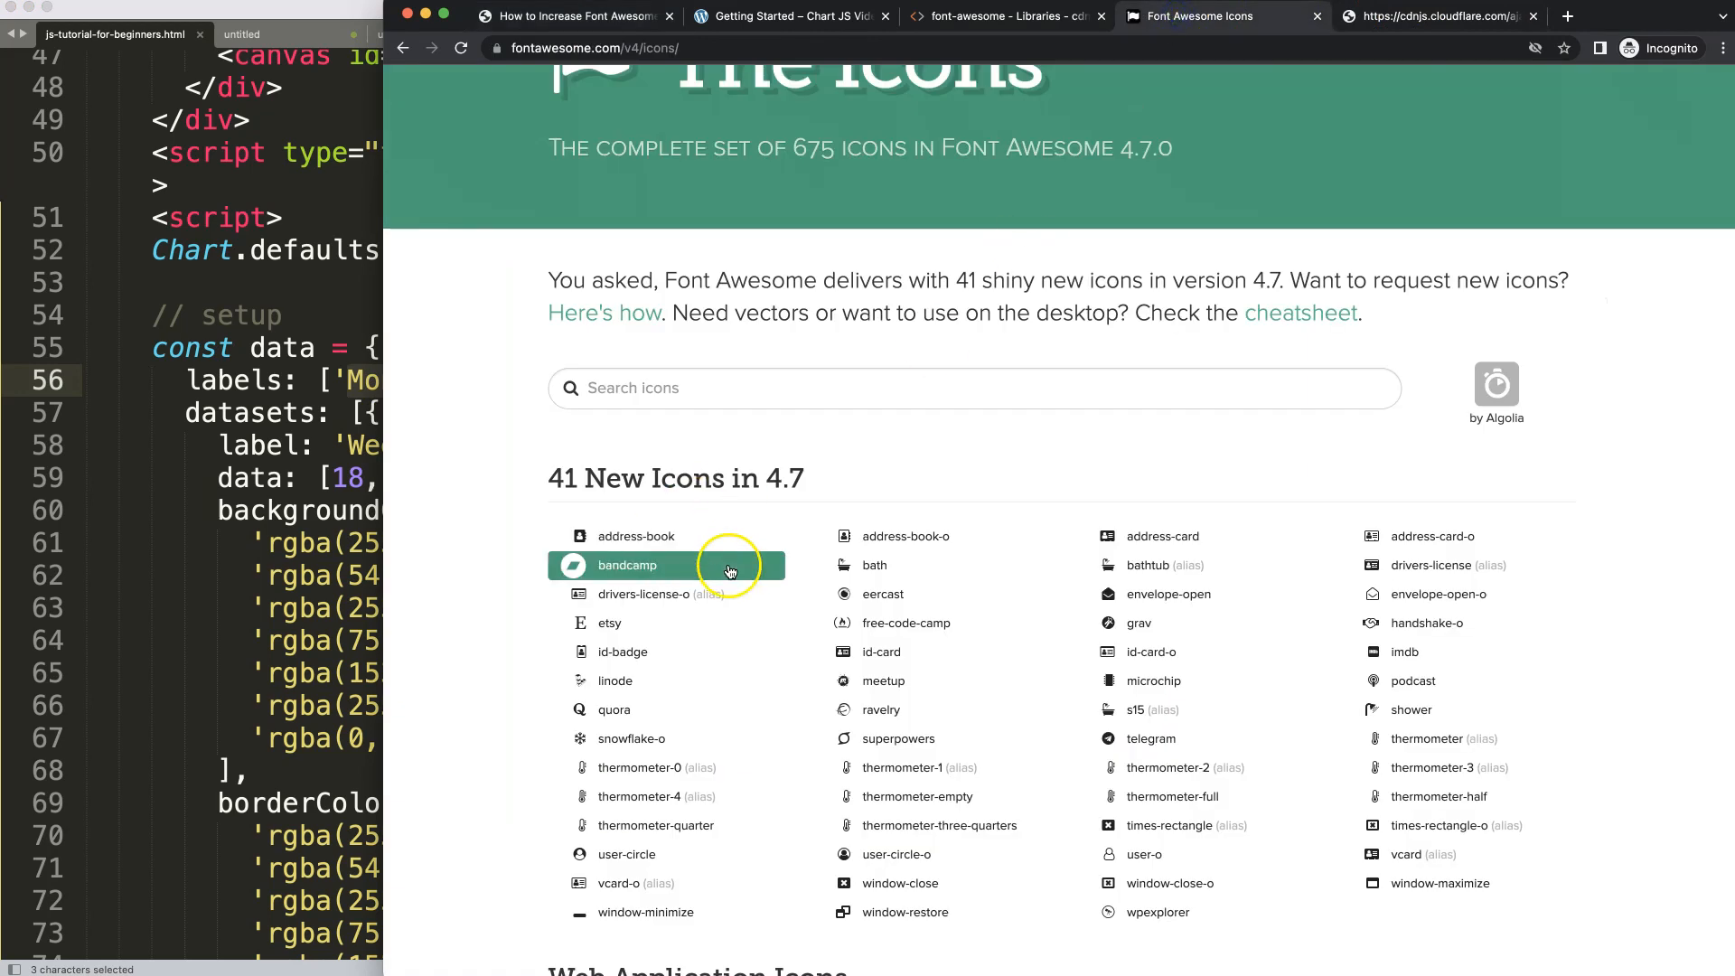
pyautogui.write('da')
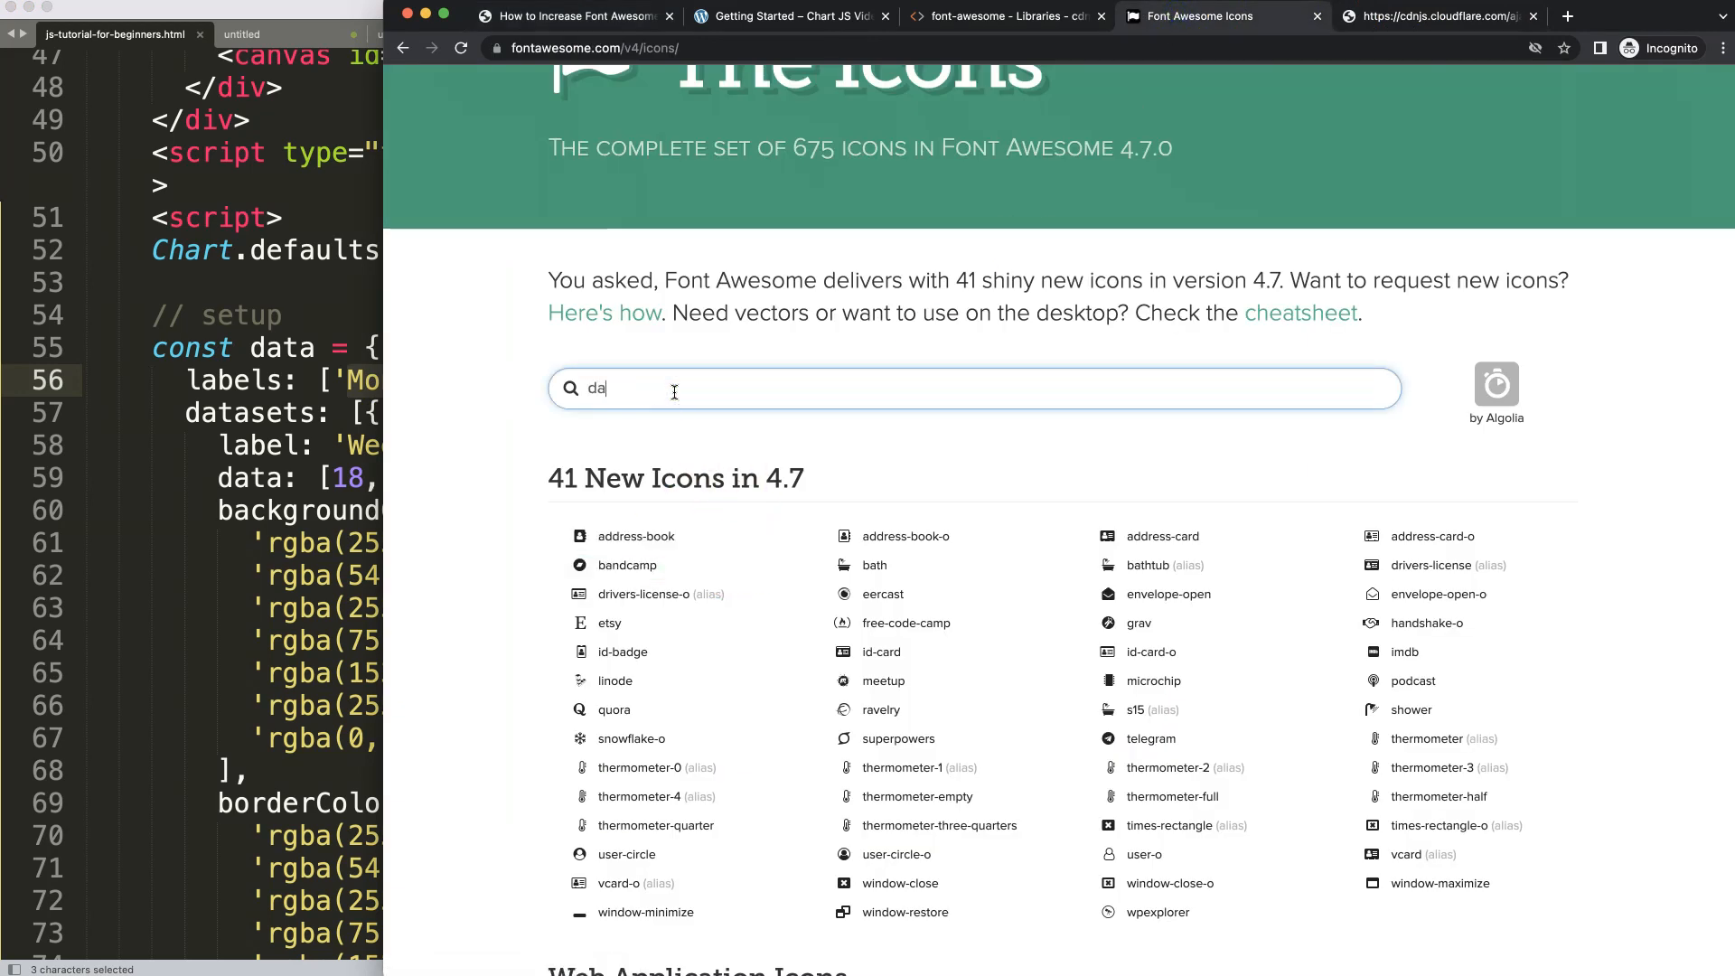
pyautogui.write('y')
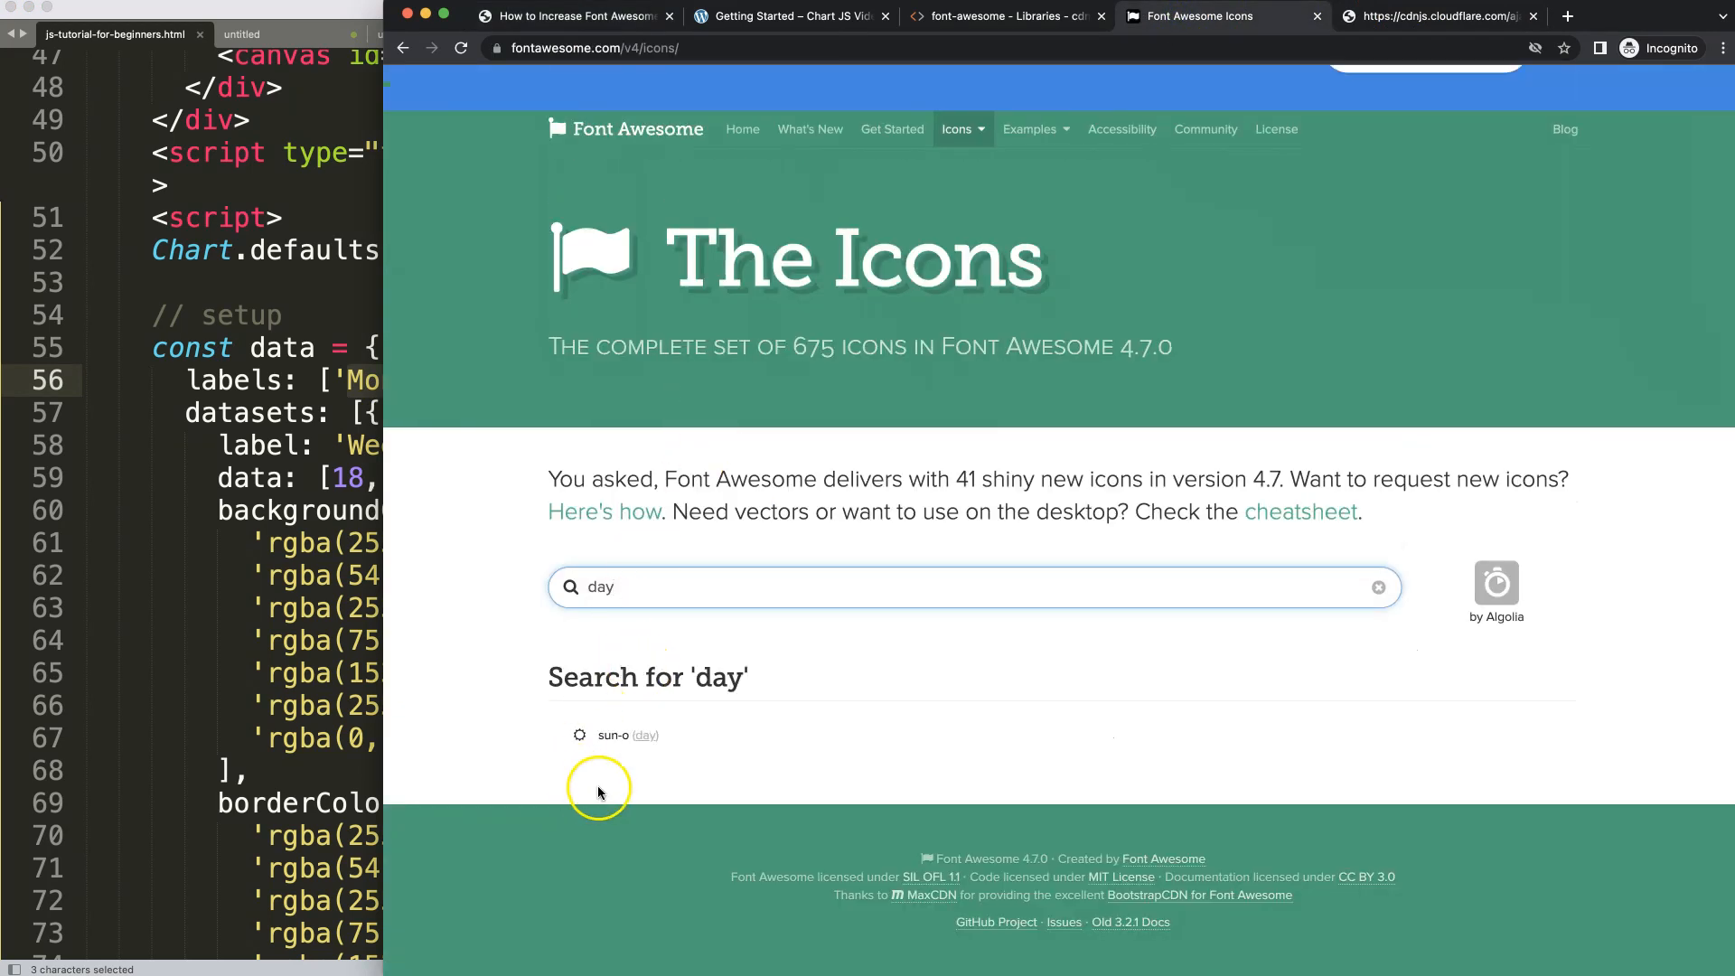
pyautogui.click(613, 735)
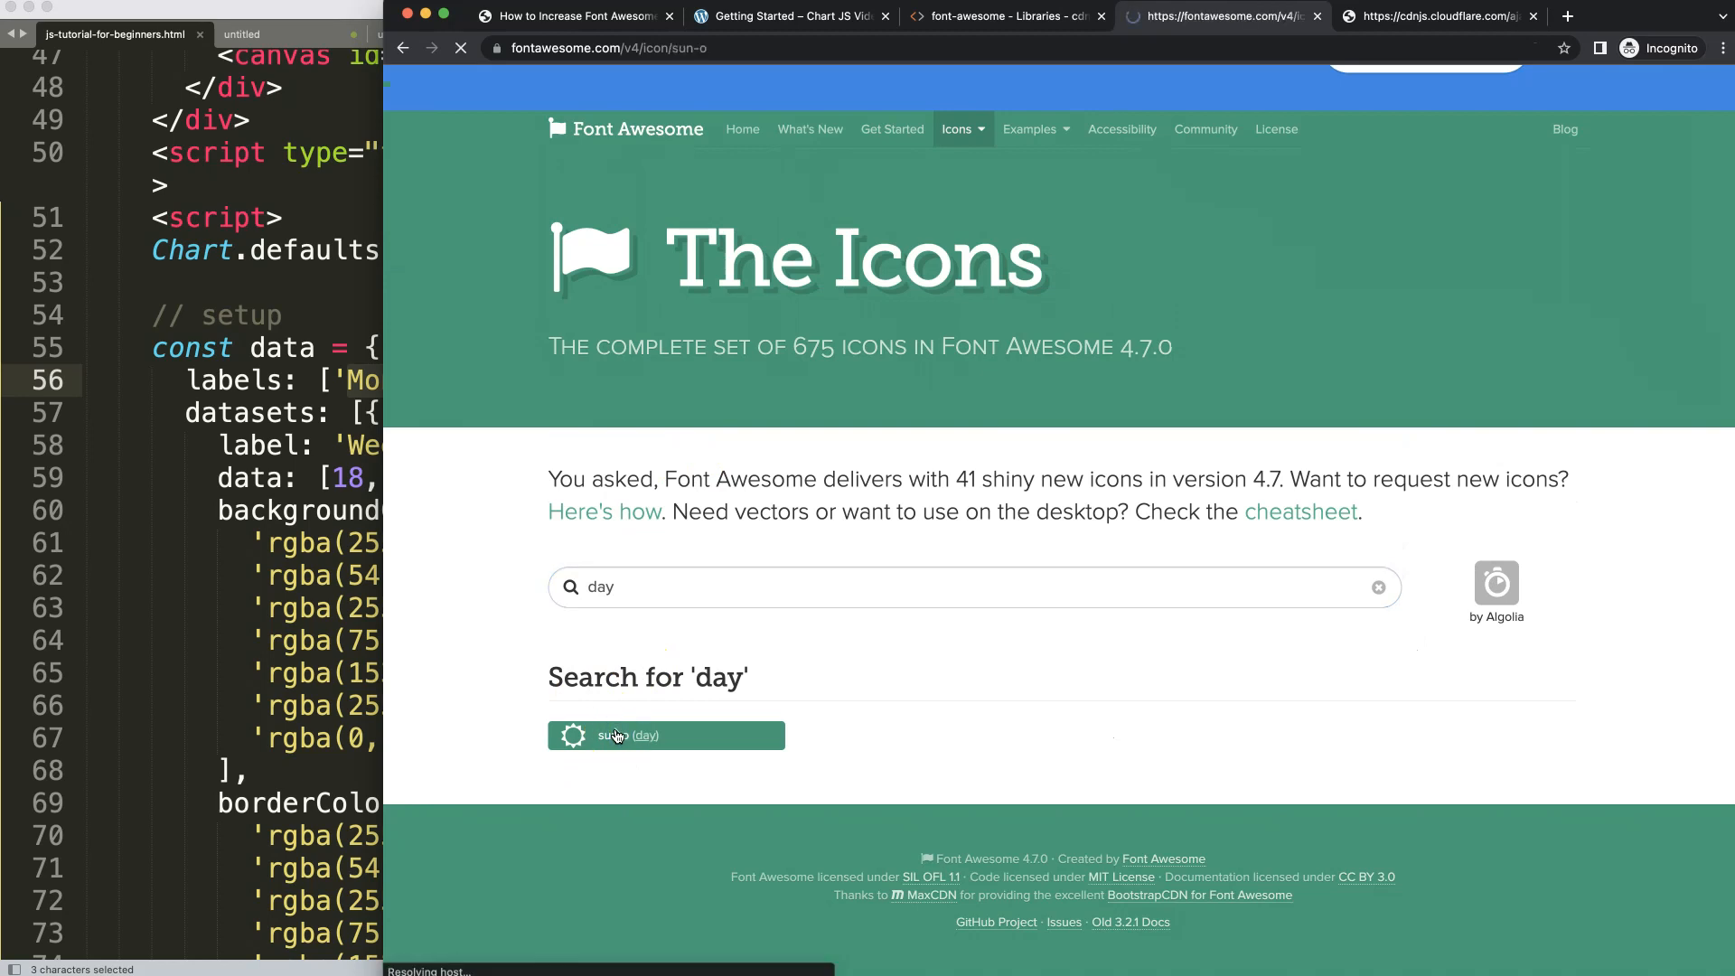
pyautogui.click(627, 736)
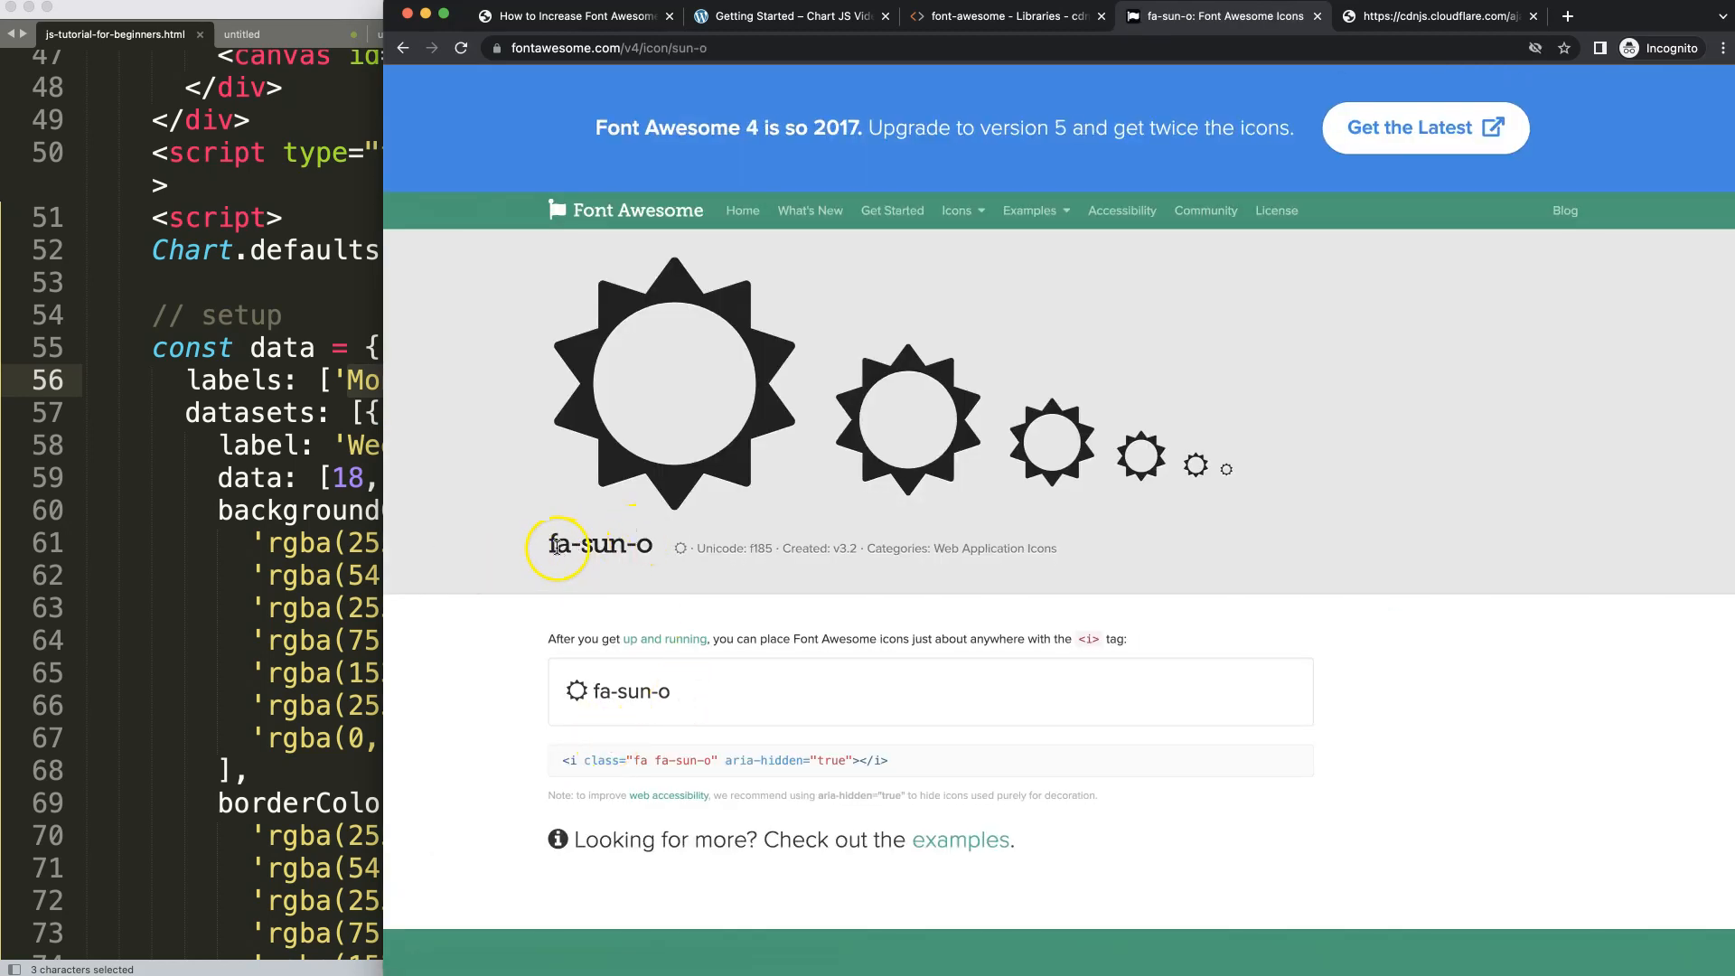
pyautogui.doubleClick(600, 544)
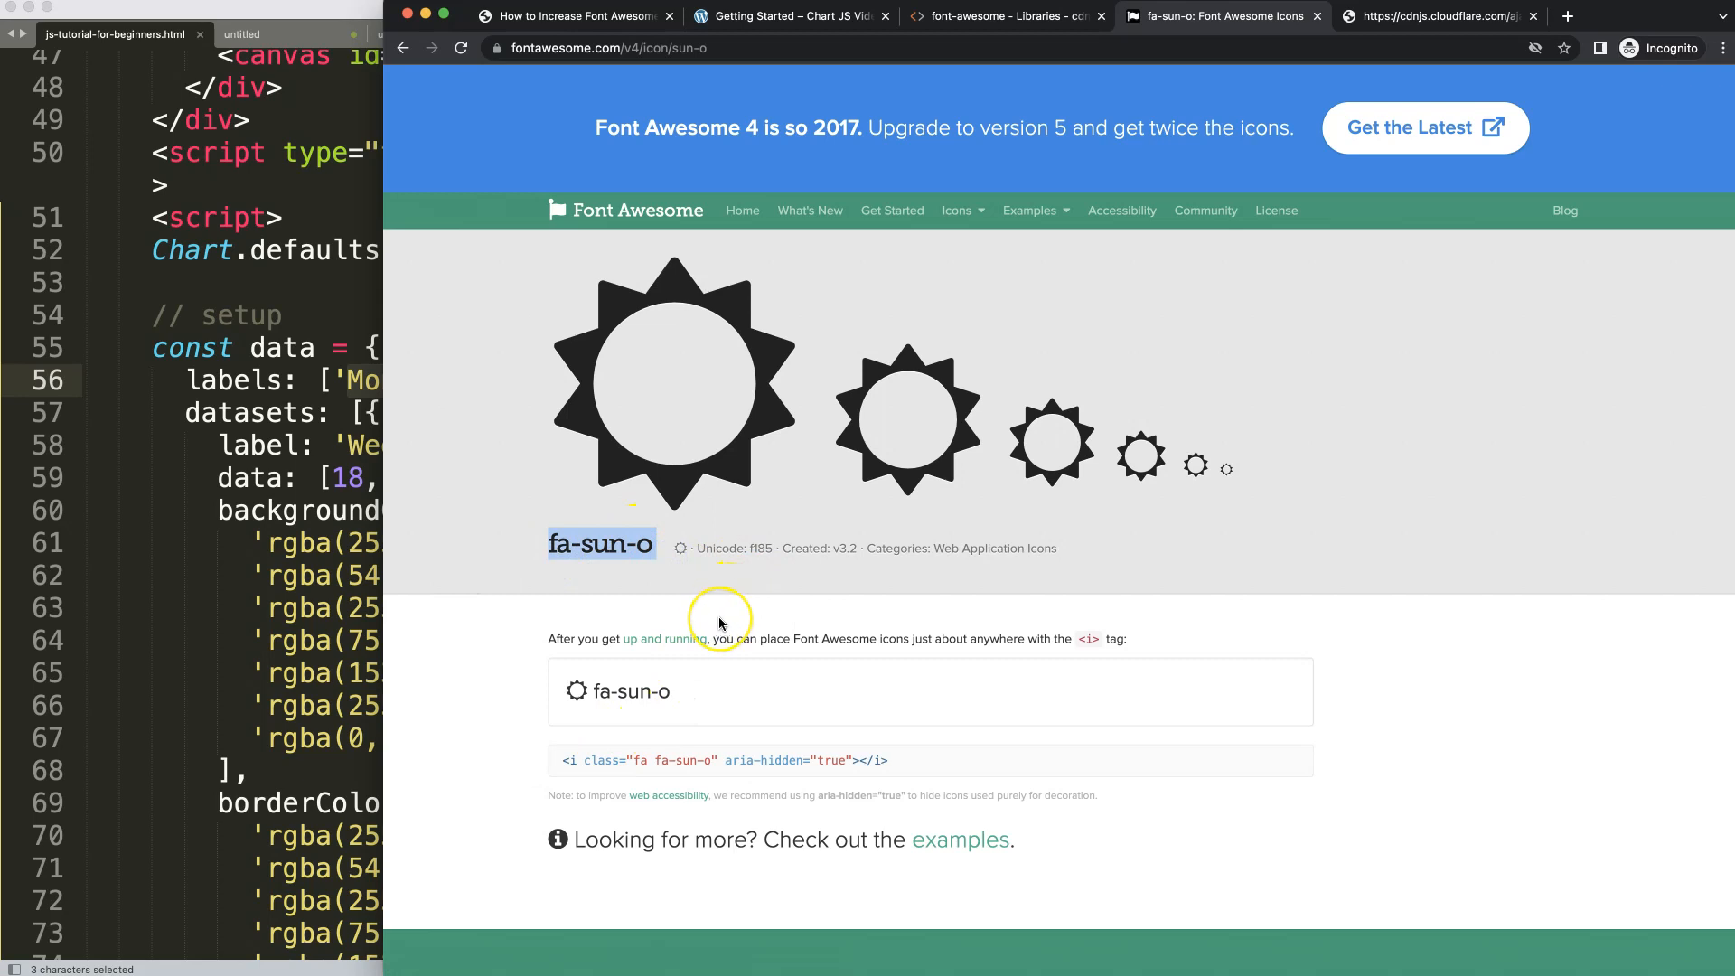
pyautogui.moveTo(719, 624)
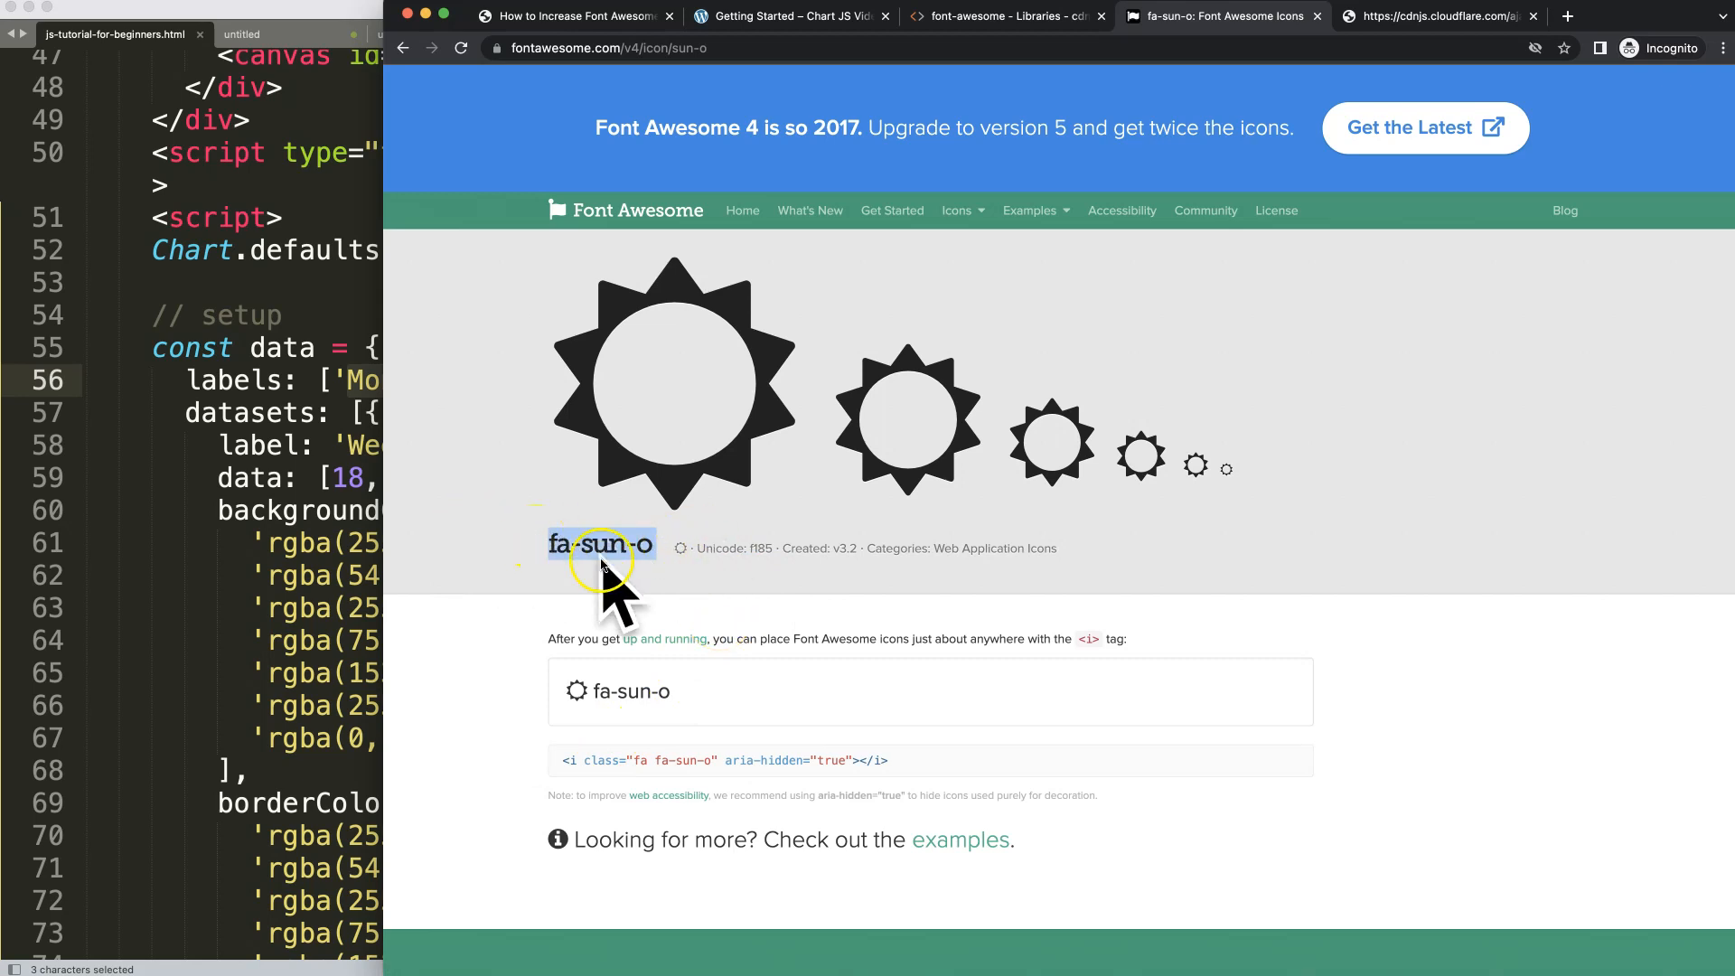
pyautogui.moveTo(761, 553)
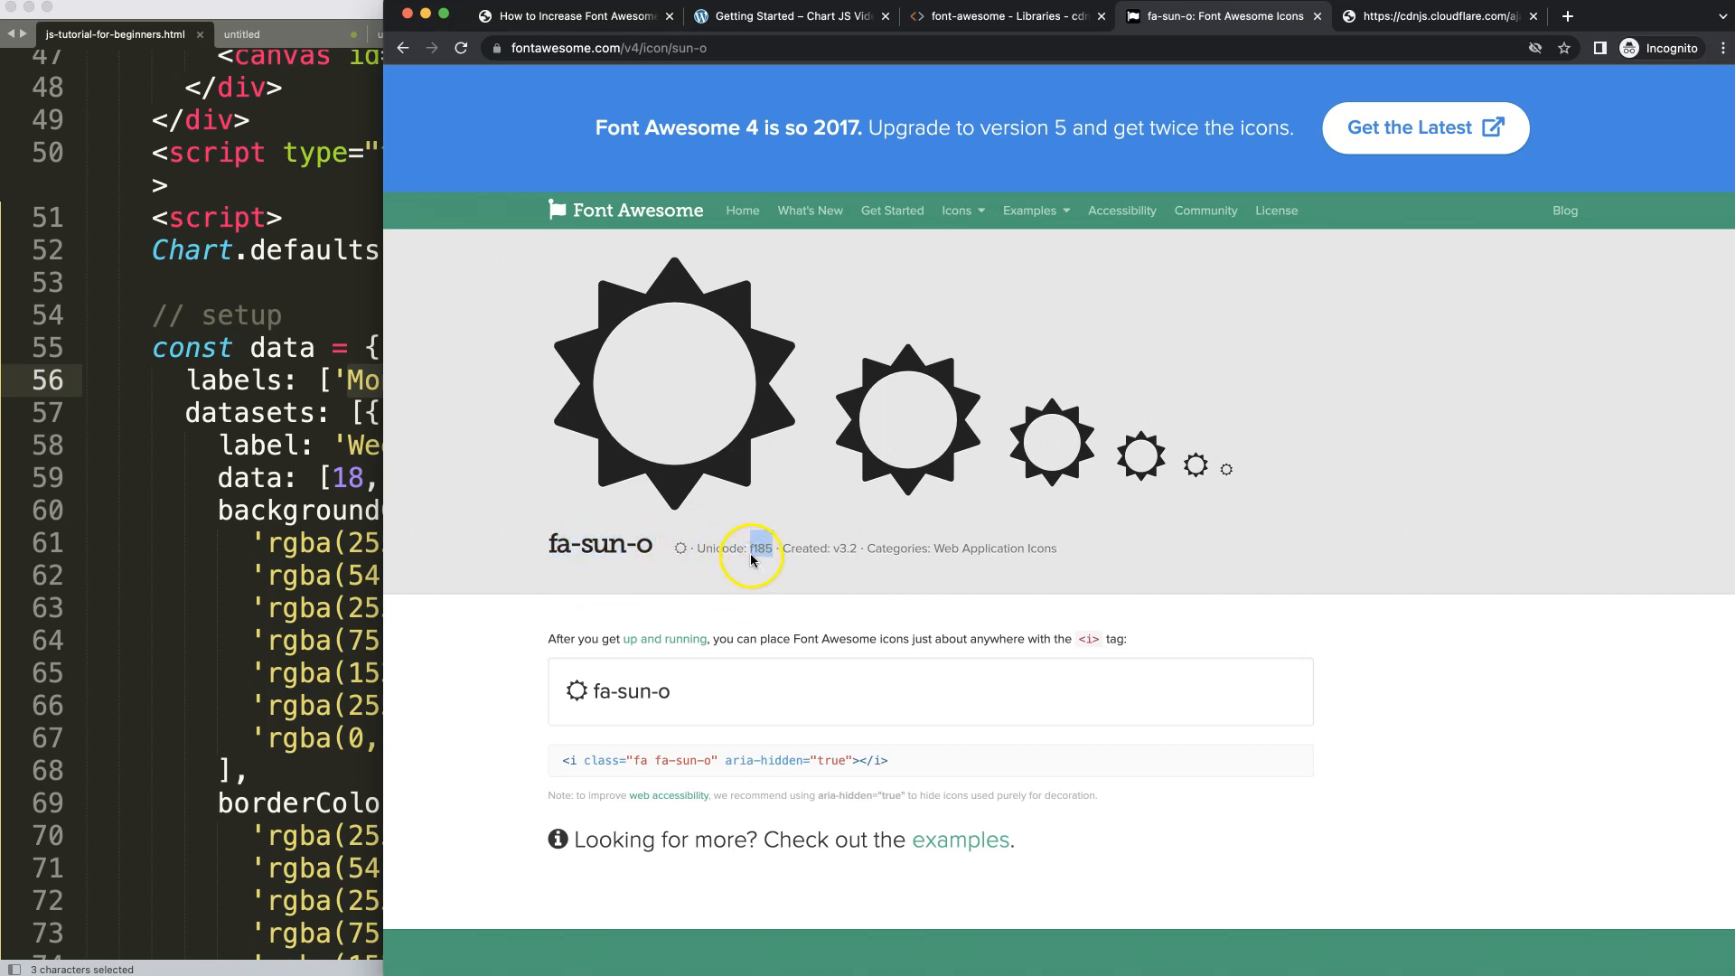
pyautogui.moveTo(219, 581)
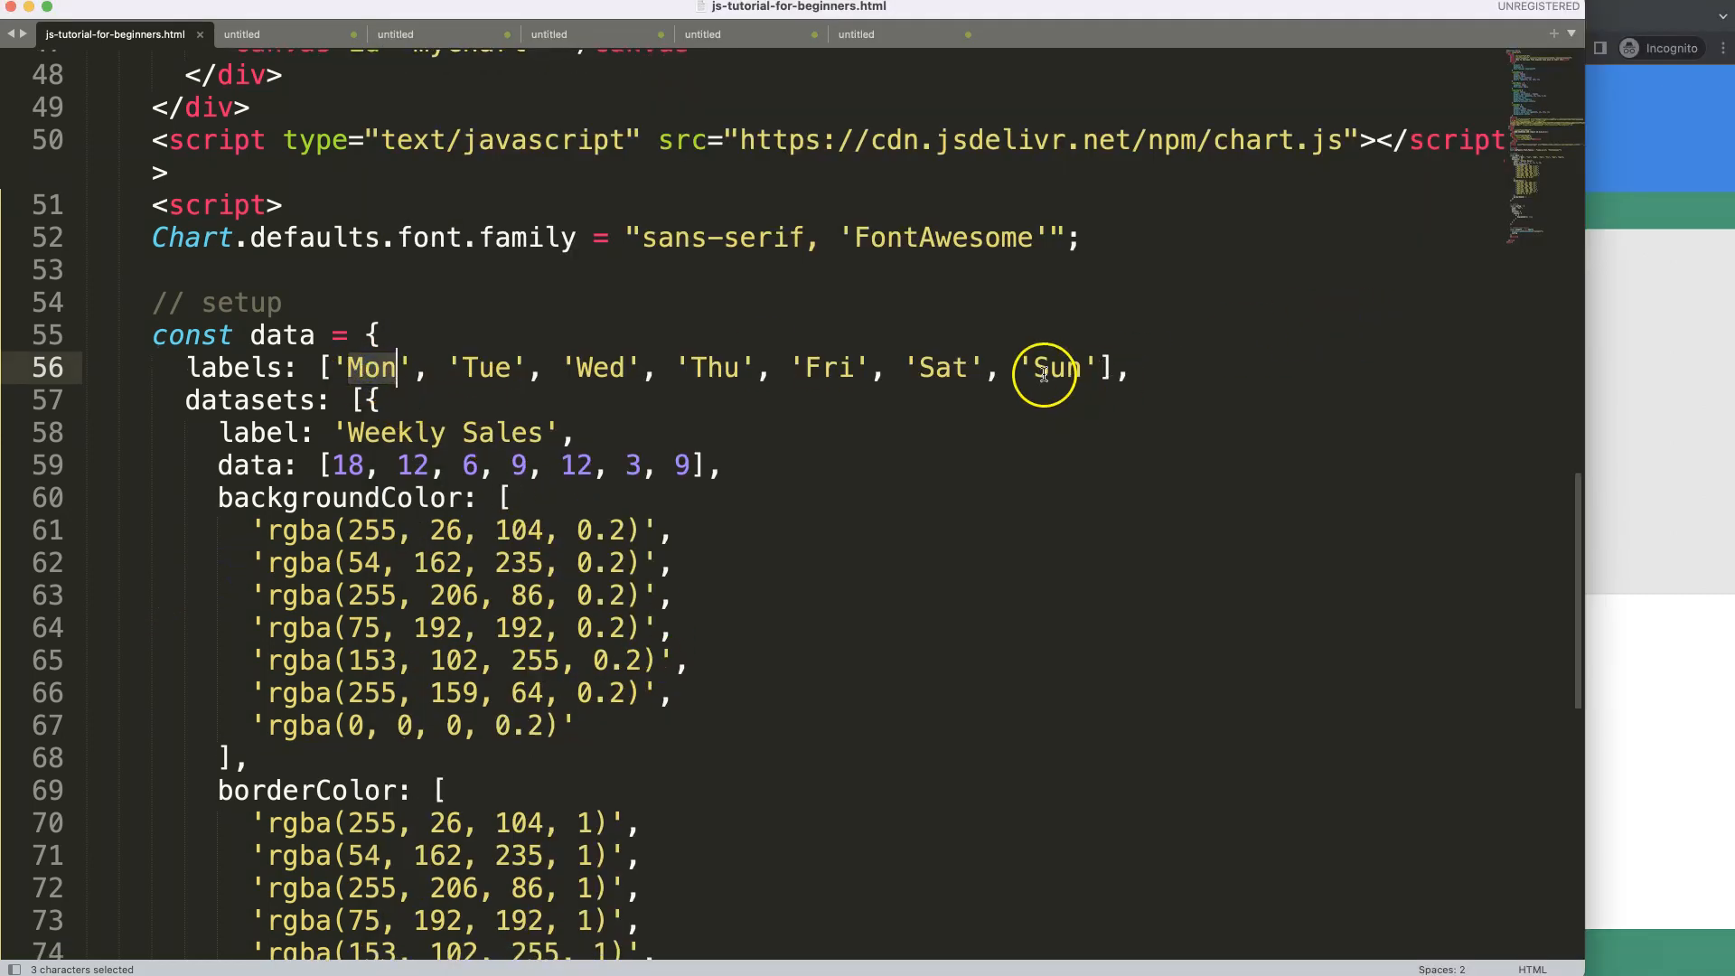
# Step: Change the last day label from 'Sun' to the escape '\uf185' so the chart shows a sun icon
pyautogui.write('185')
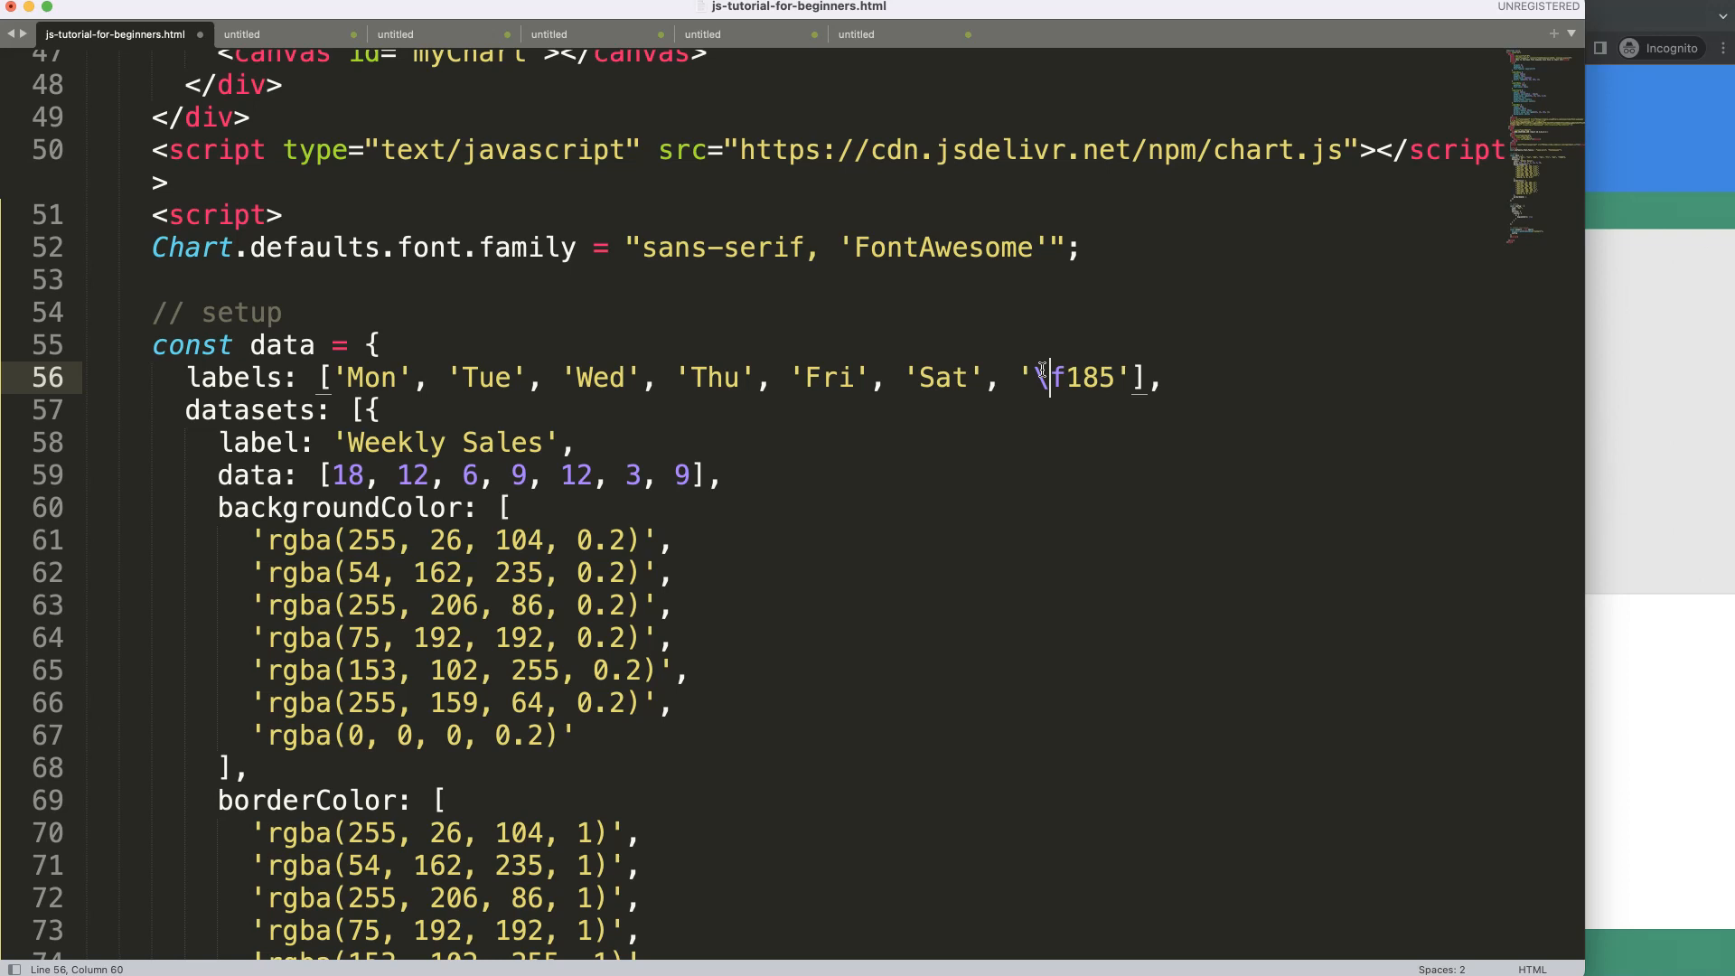
pyautogui.write('u')
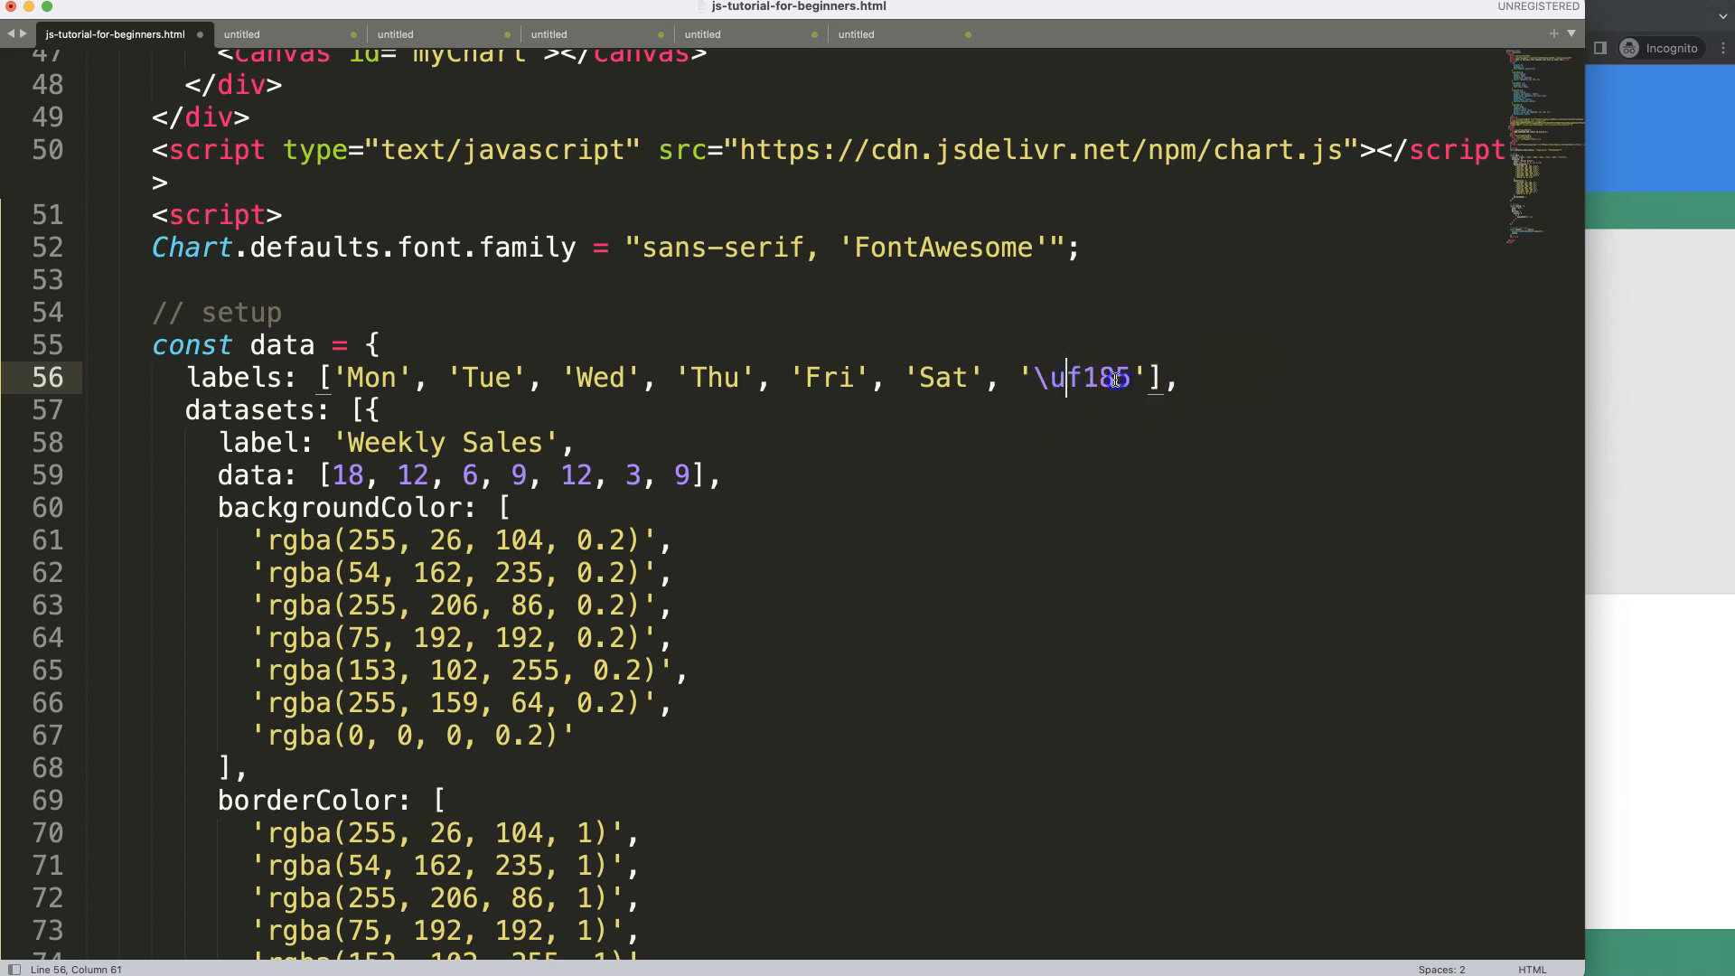
pyautogui.click(379, 410)
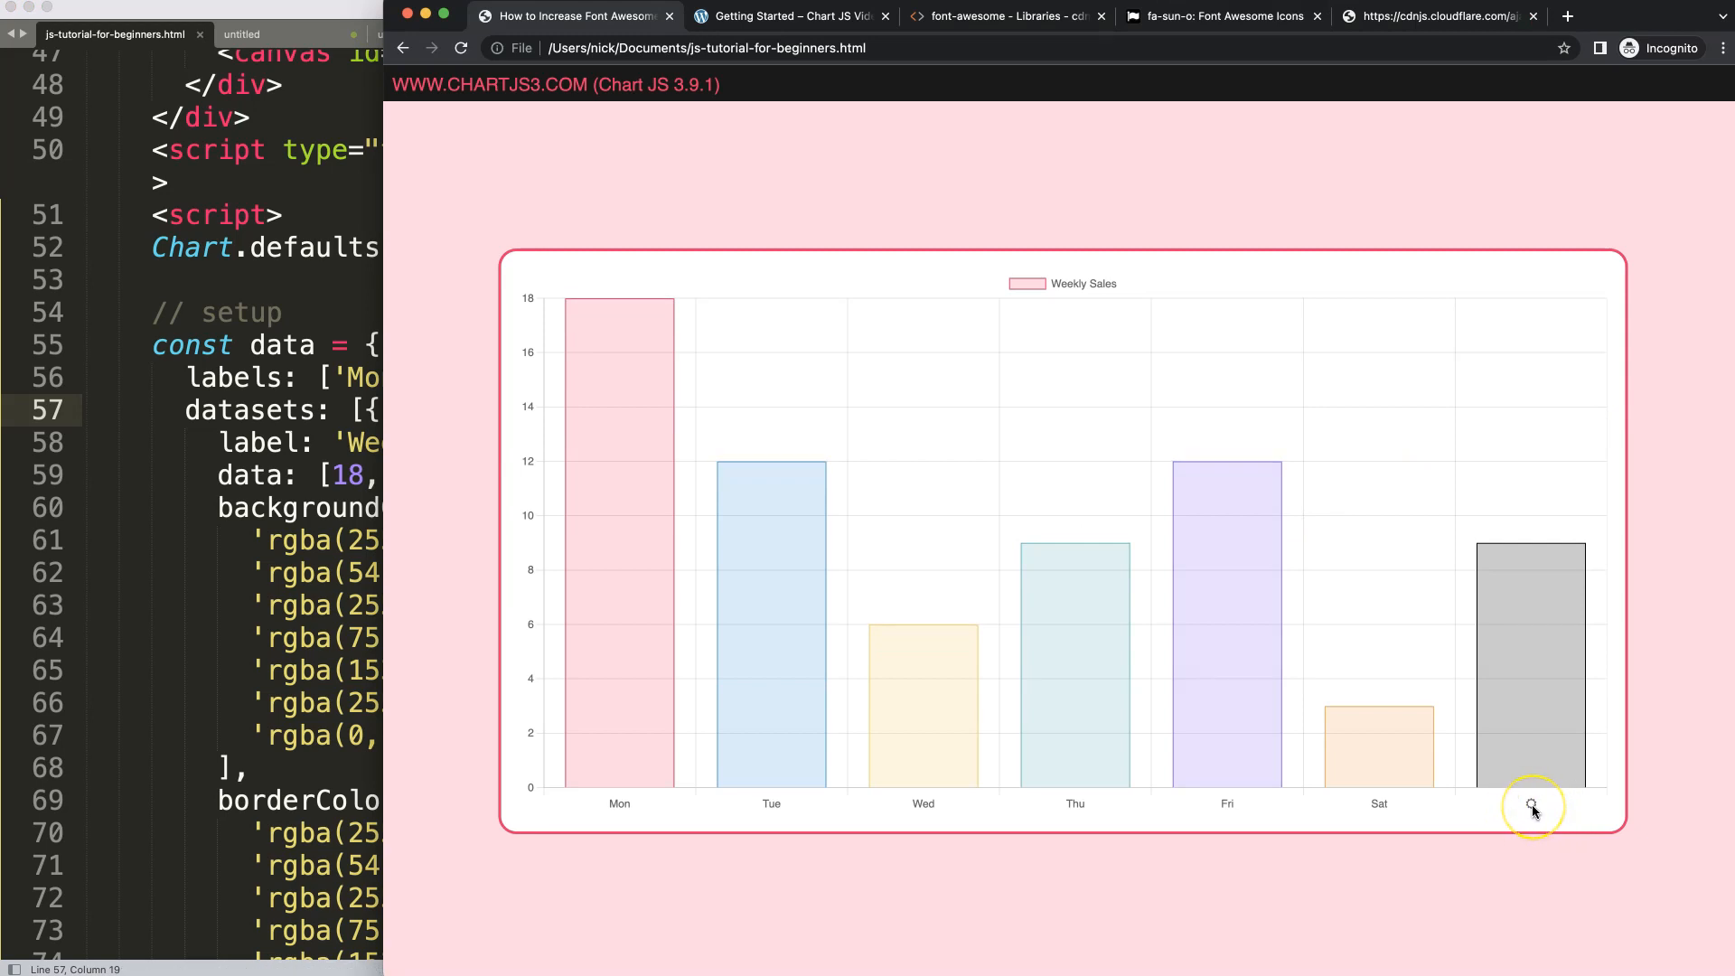
pyautogui.moveTo(1002, 481)
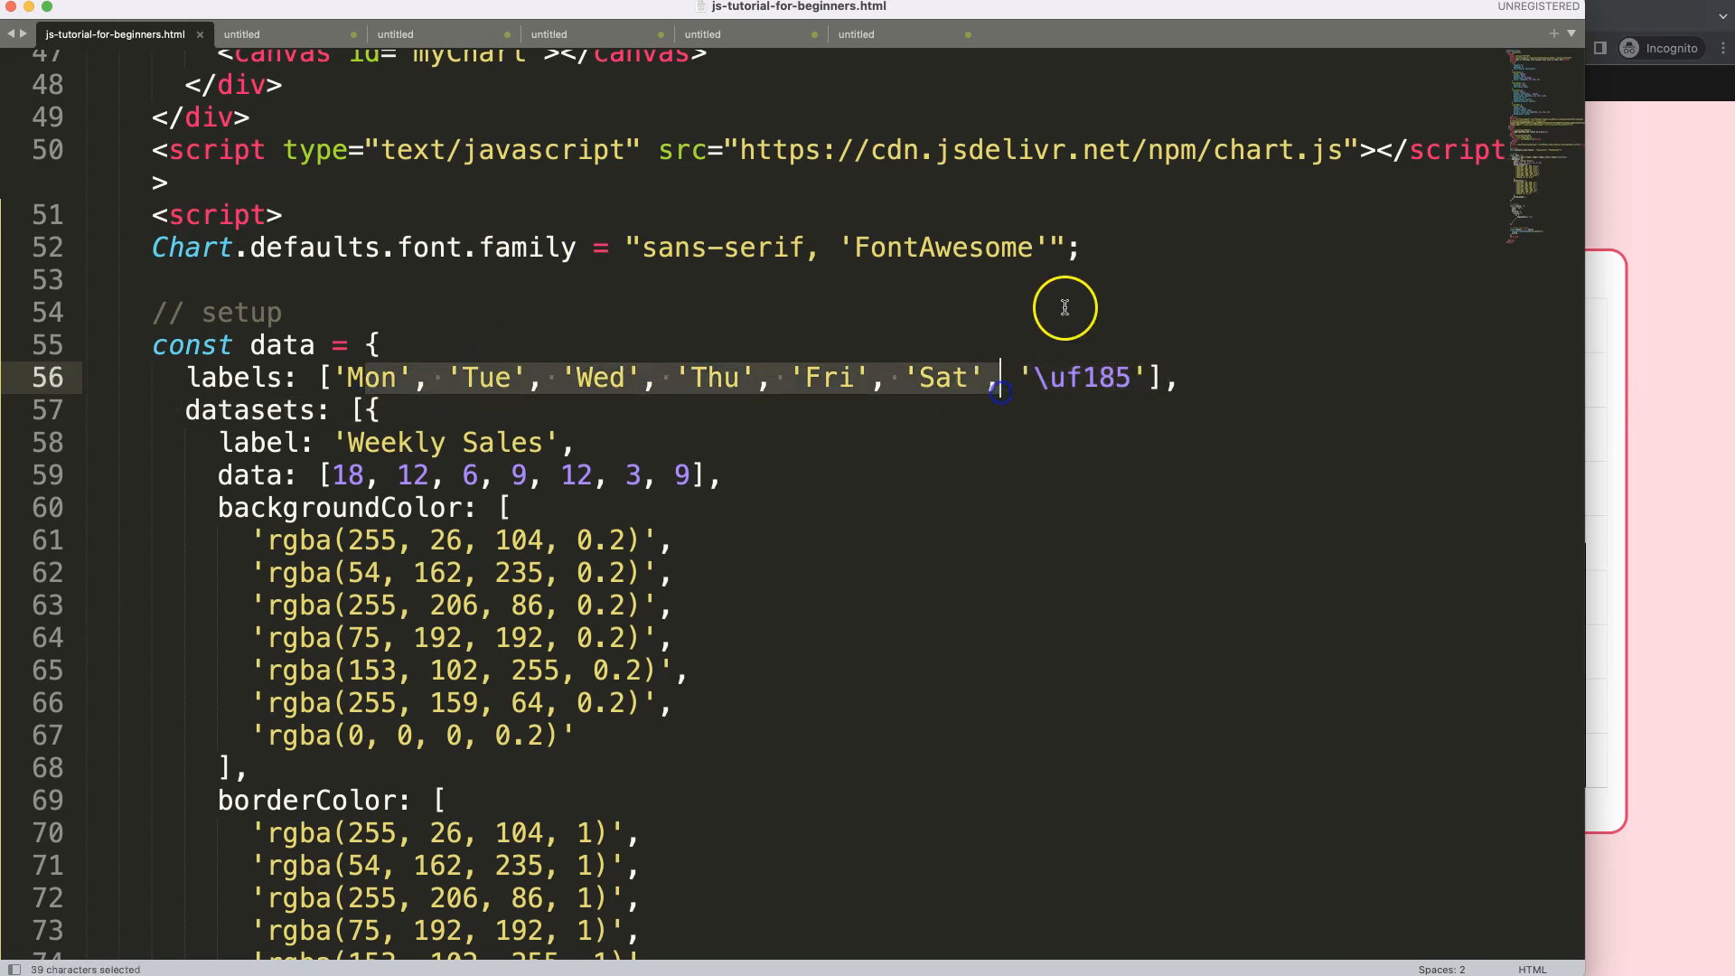
# Step: Add the line Chart.defaults.font.size = 30; below the font family setting
pyautogui.press('enter')
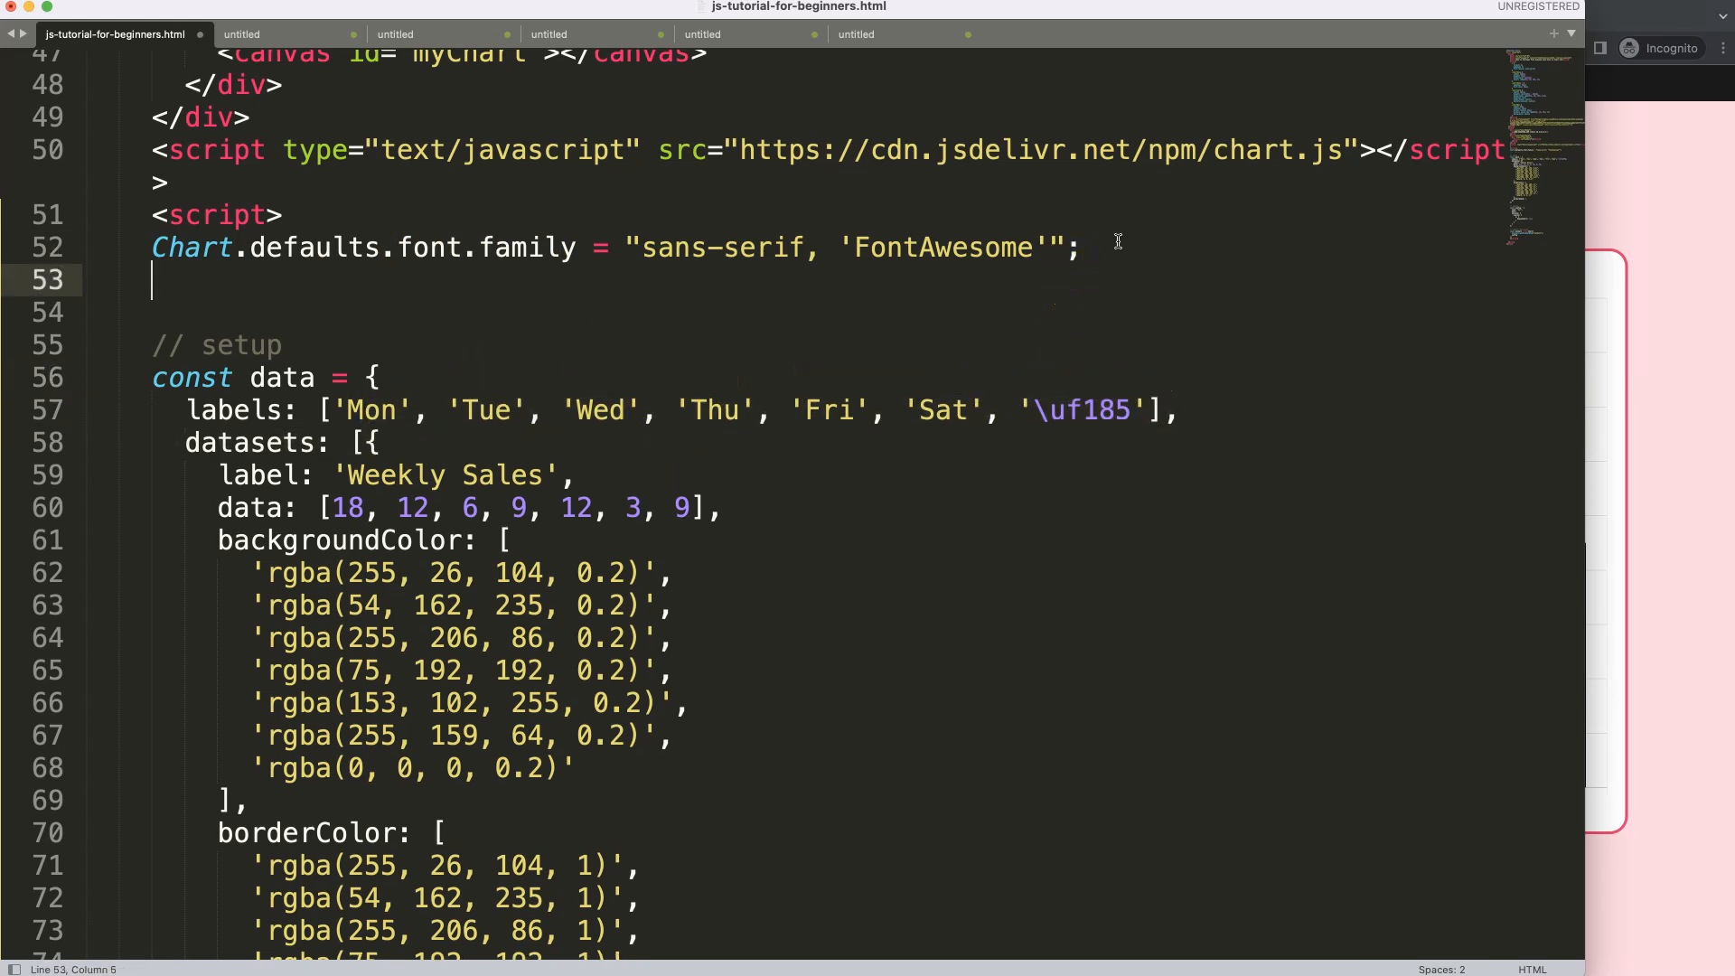
pyautogui.write('Chart')
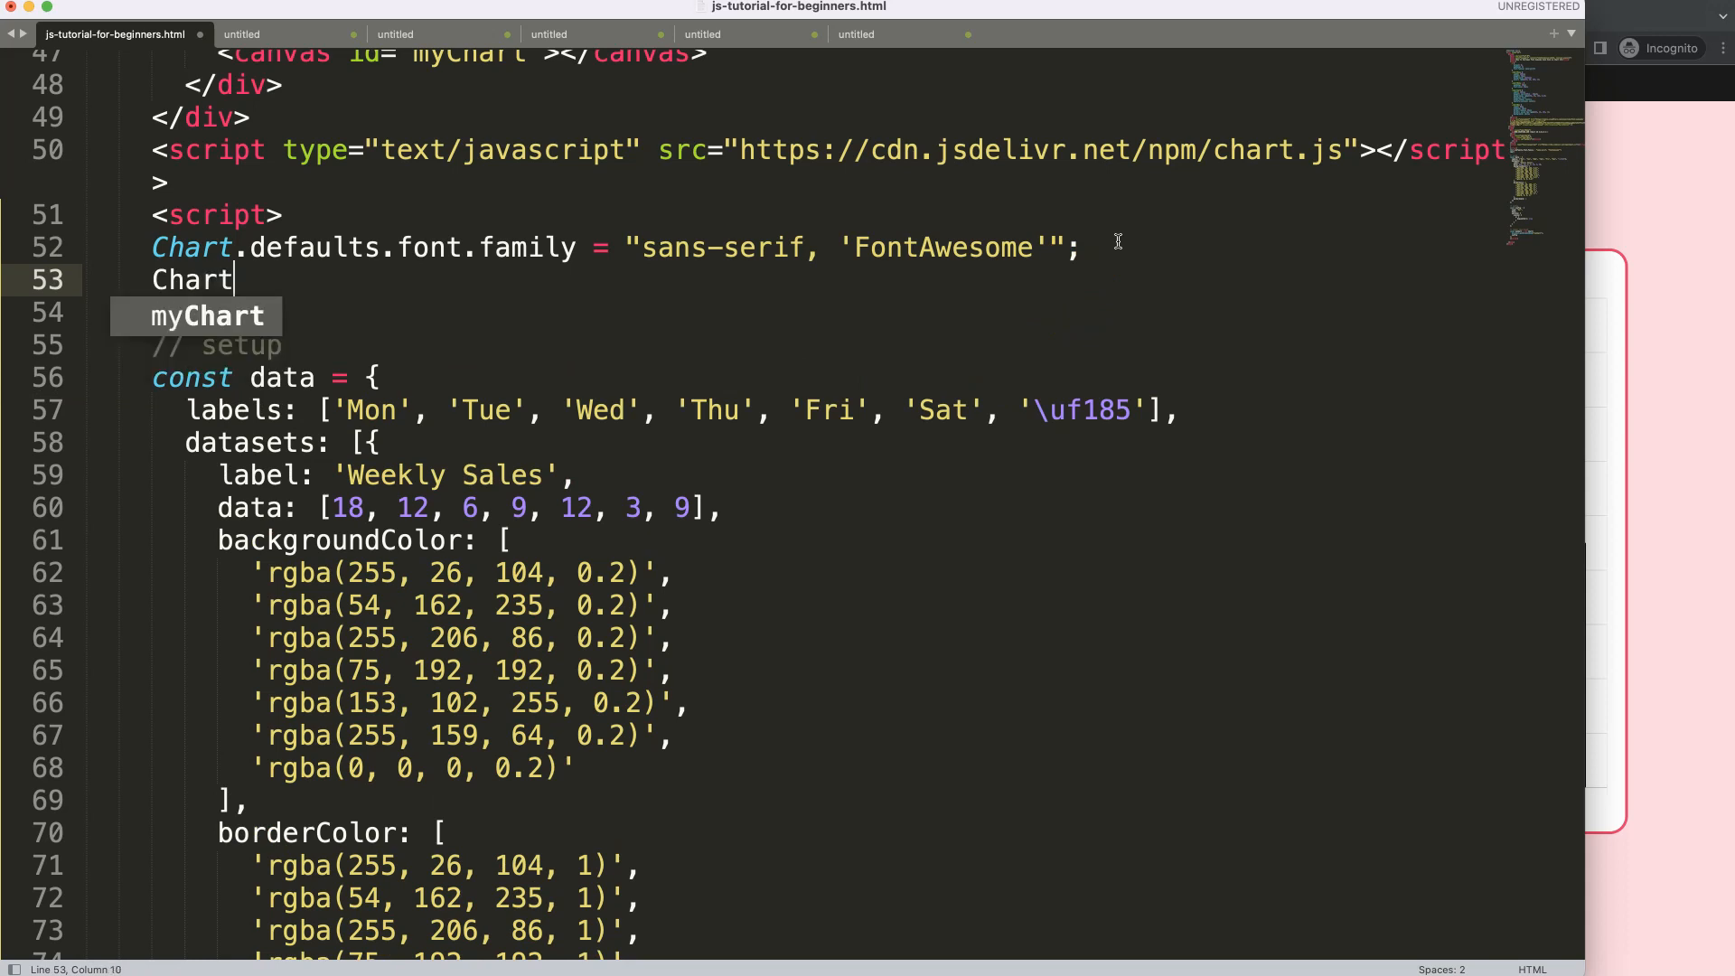
pyautogui.write('.defaults.')
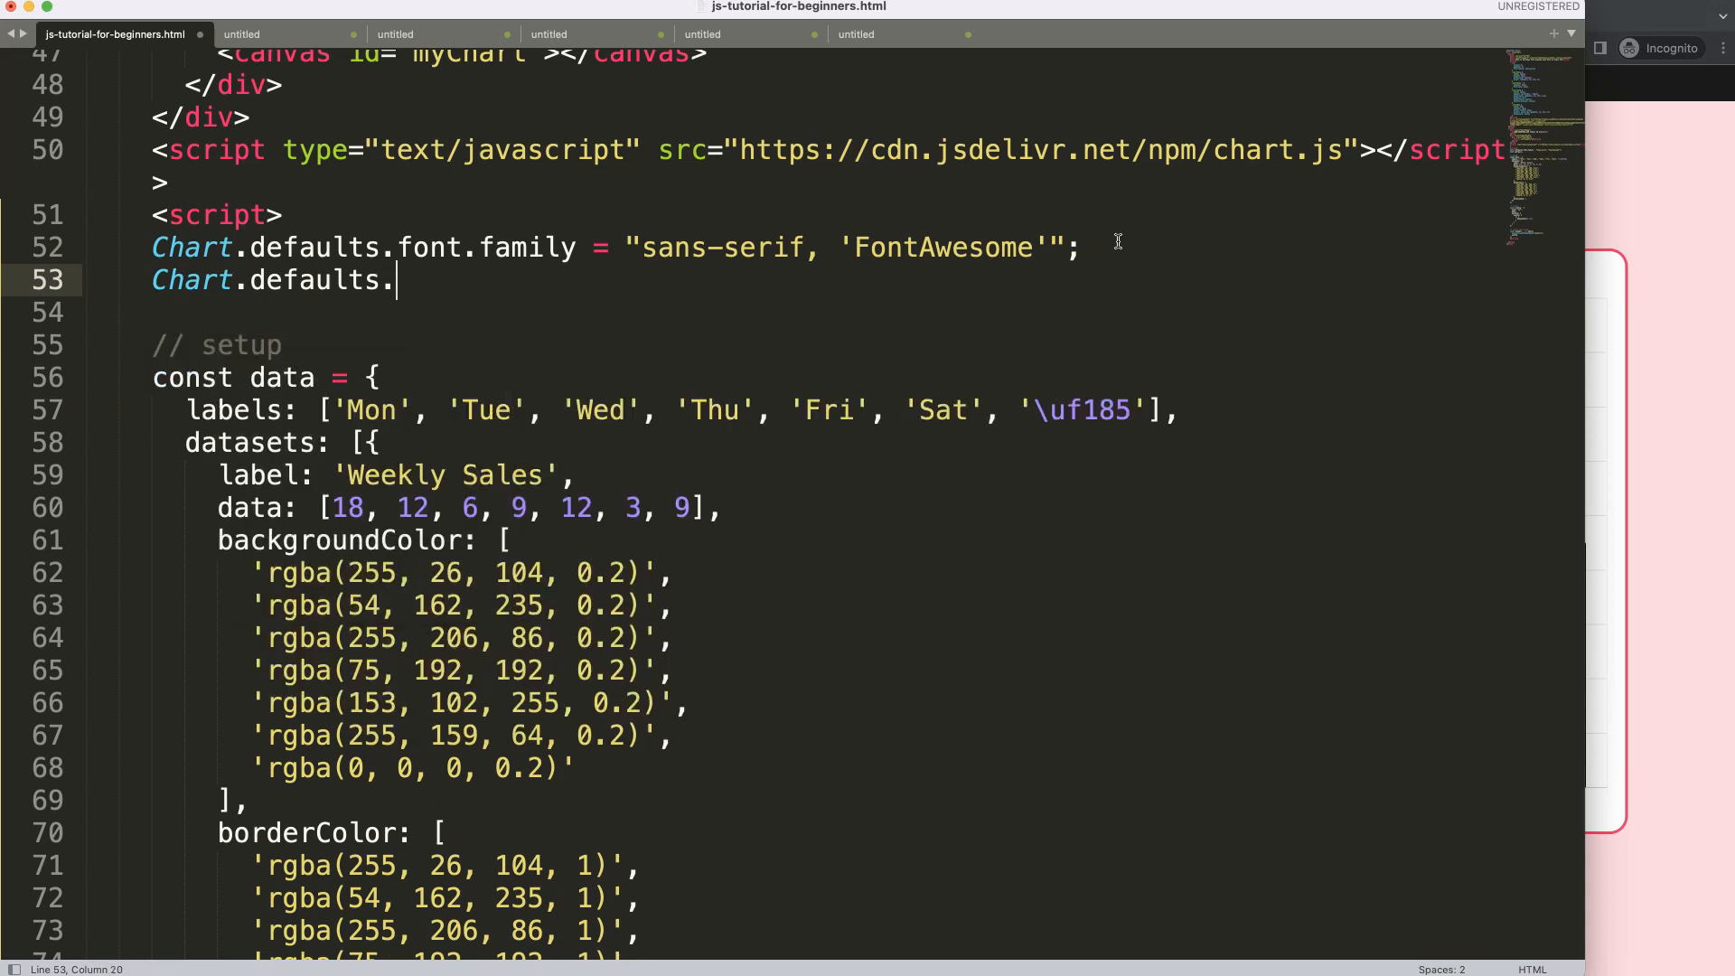
pyautogui.write('.size =')
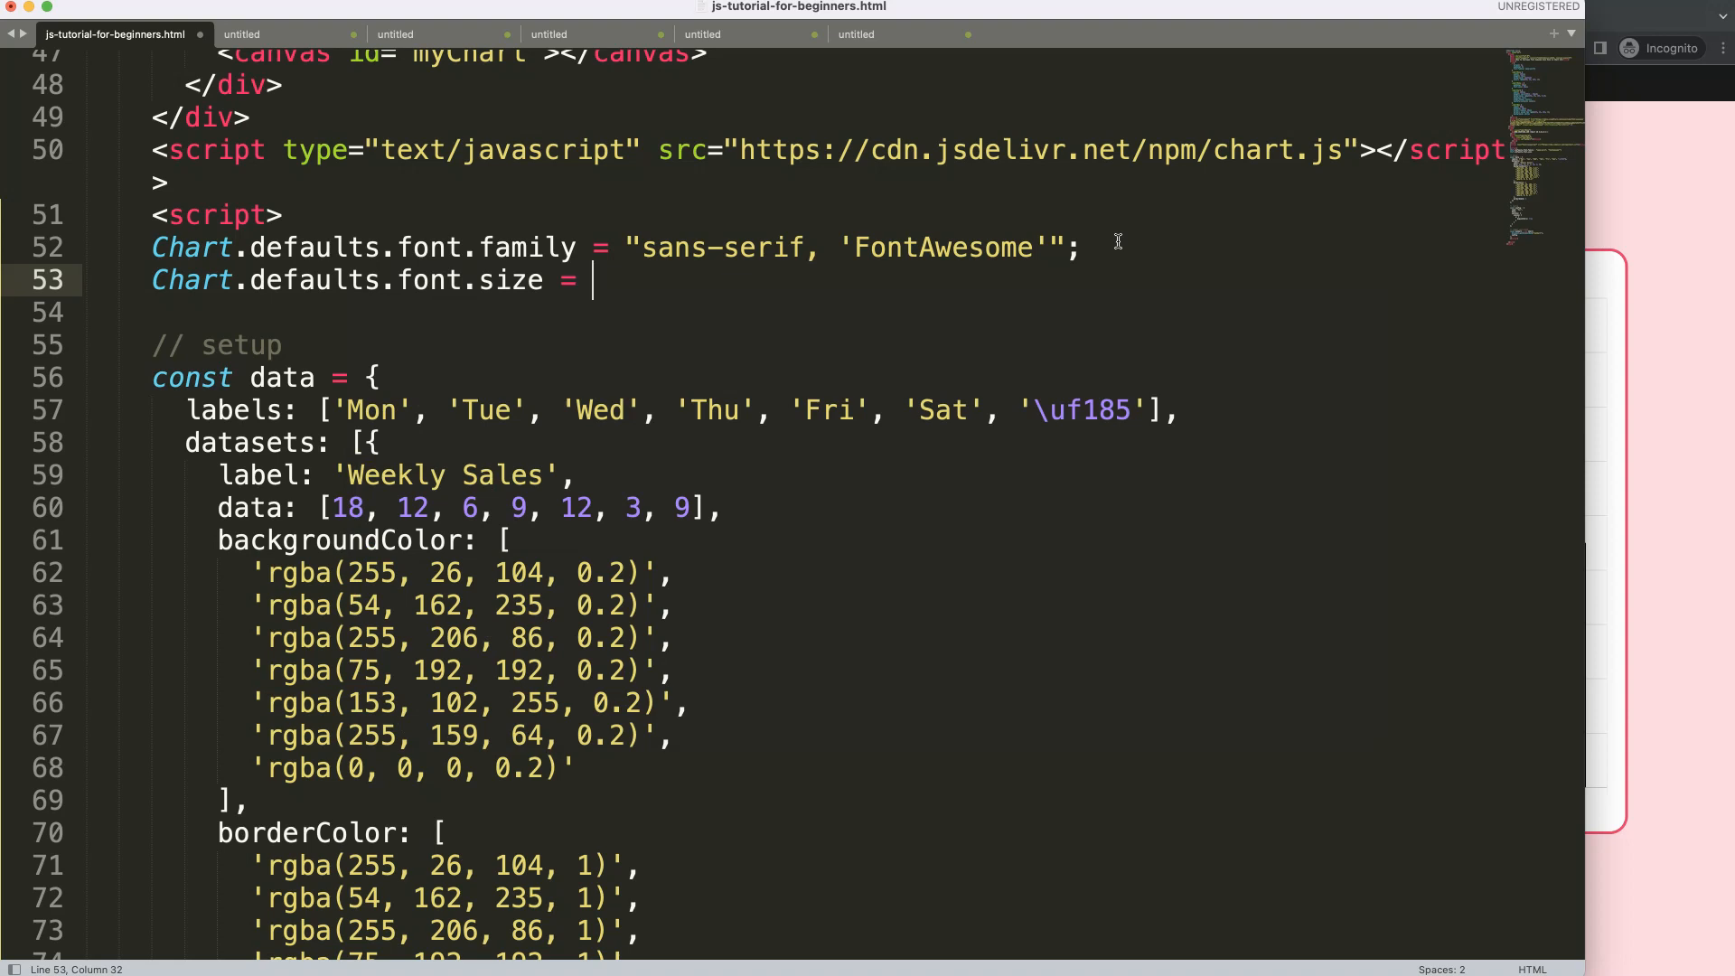
pyautogui.write('30;')
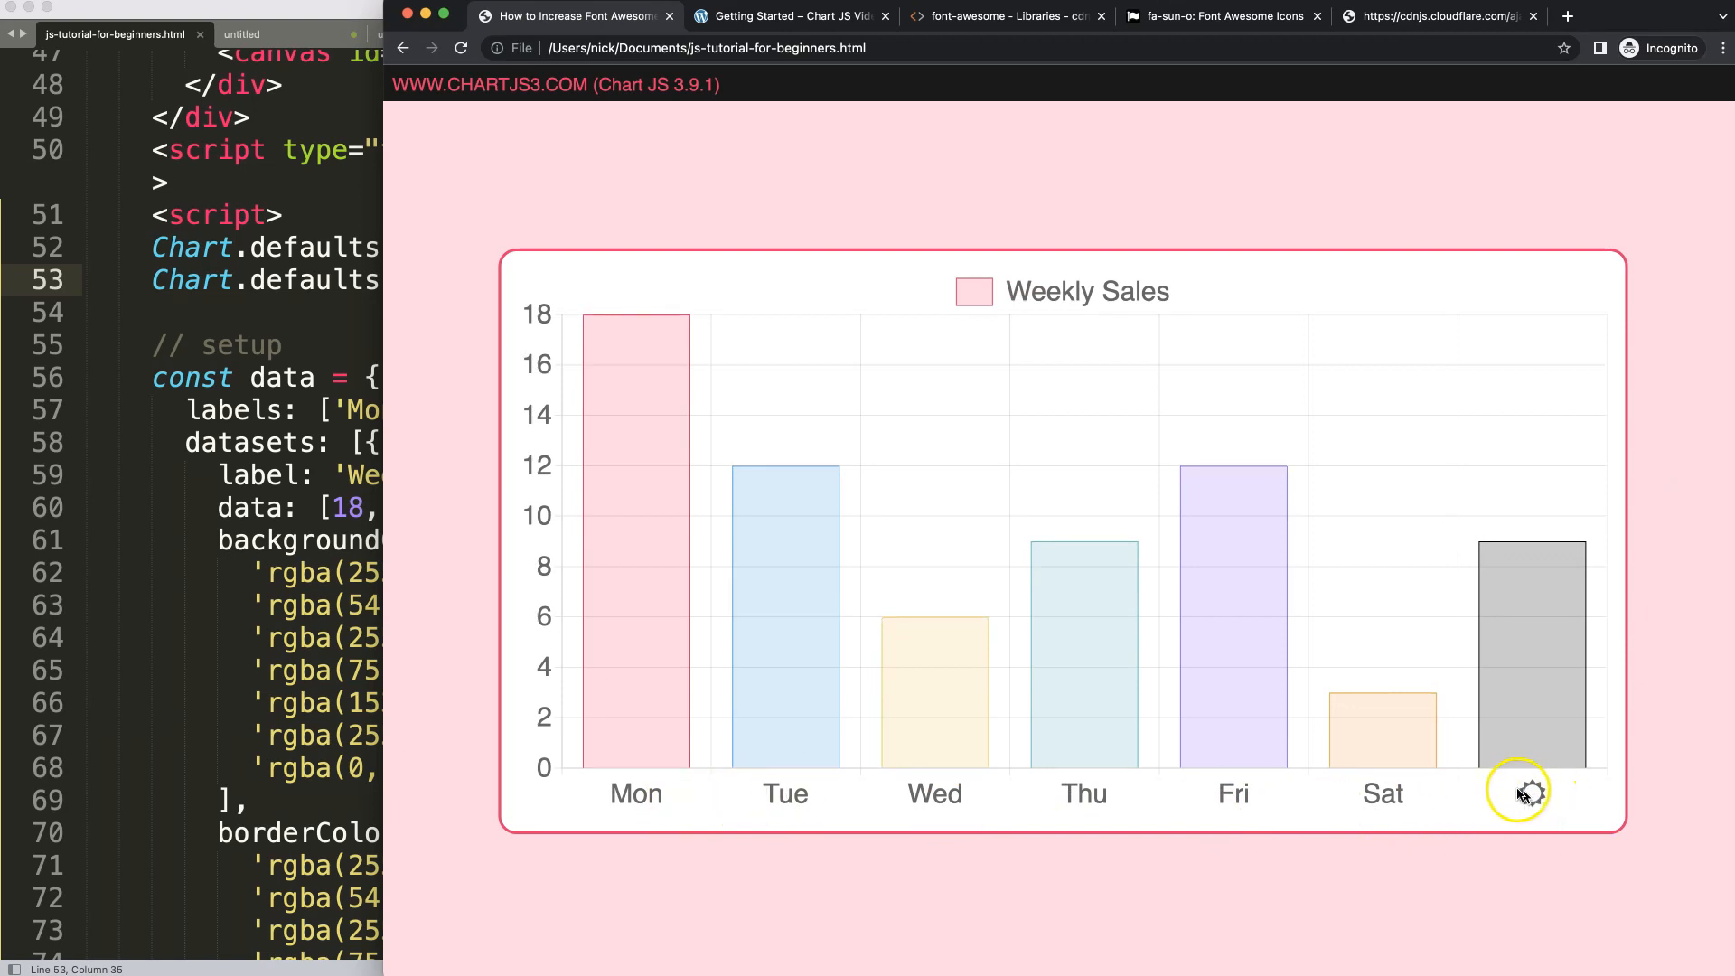
pyautogui.moveTo(1155, 850)
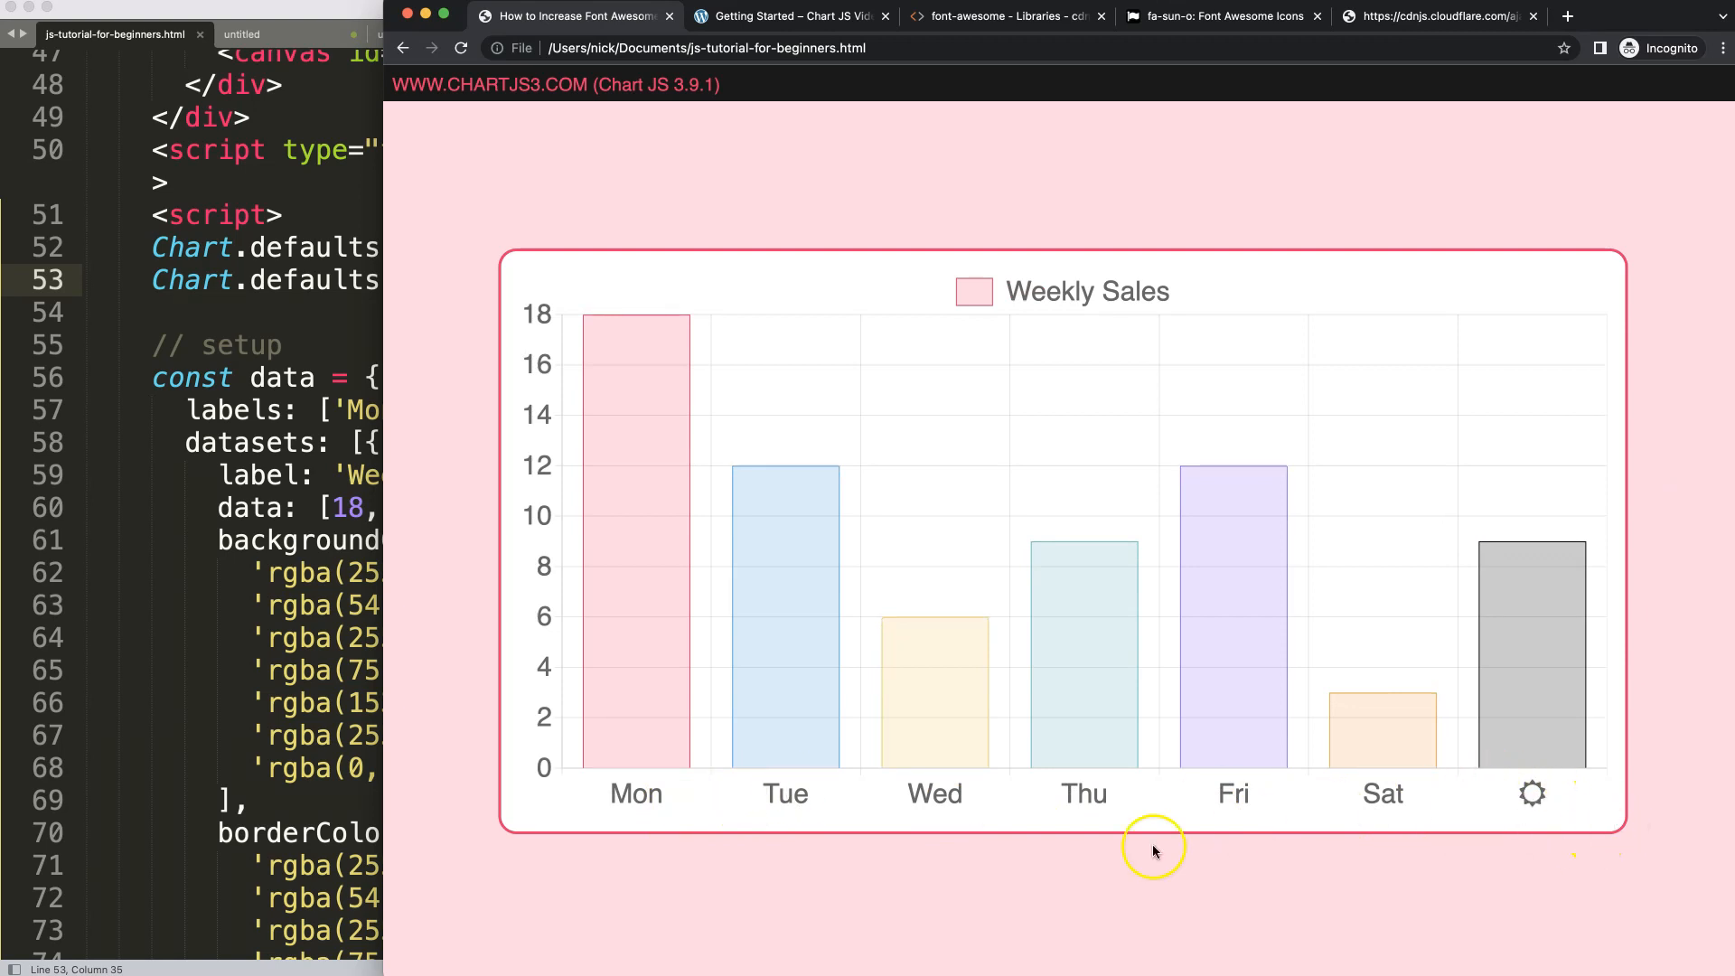
pyautogui.moveTo(172, 761)
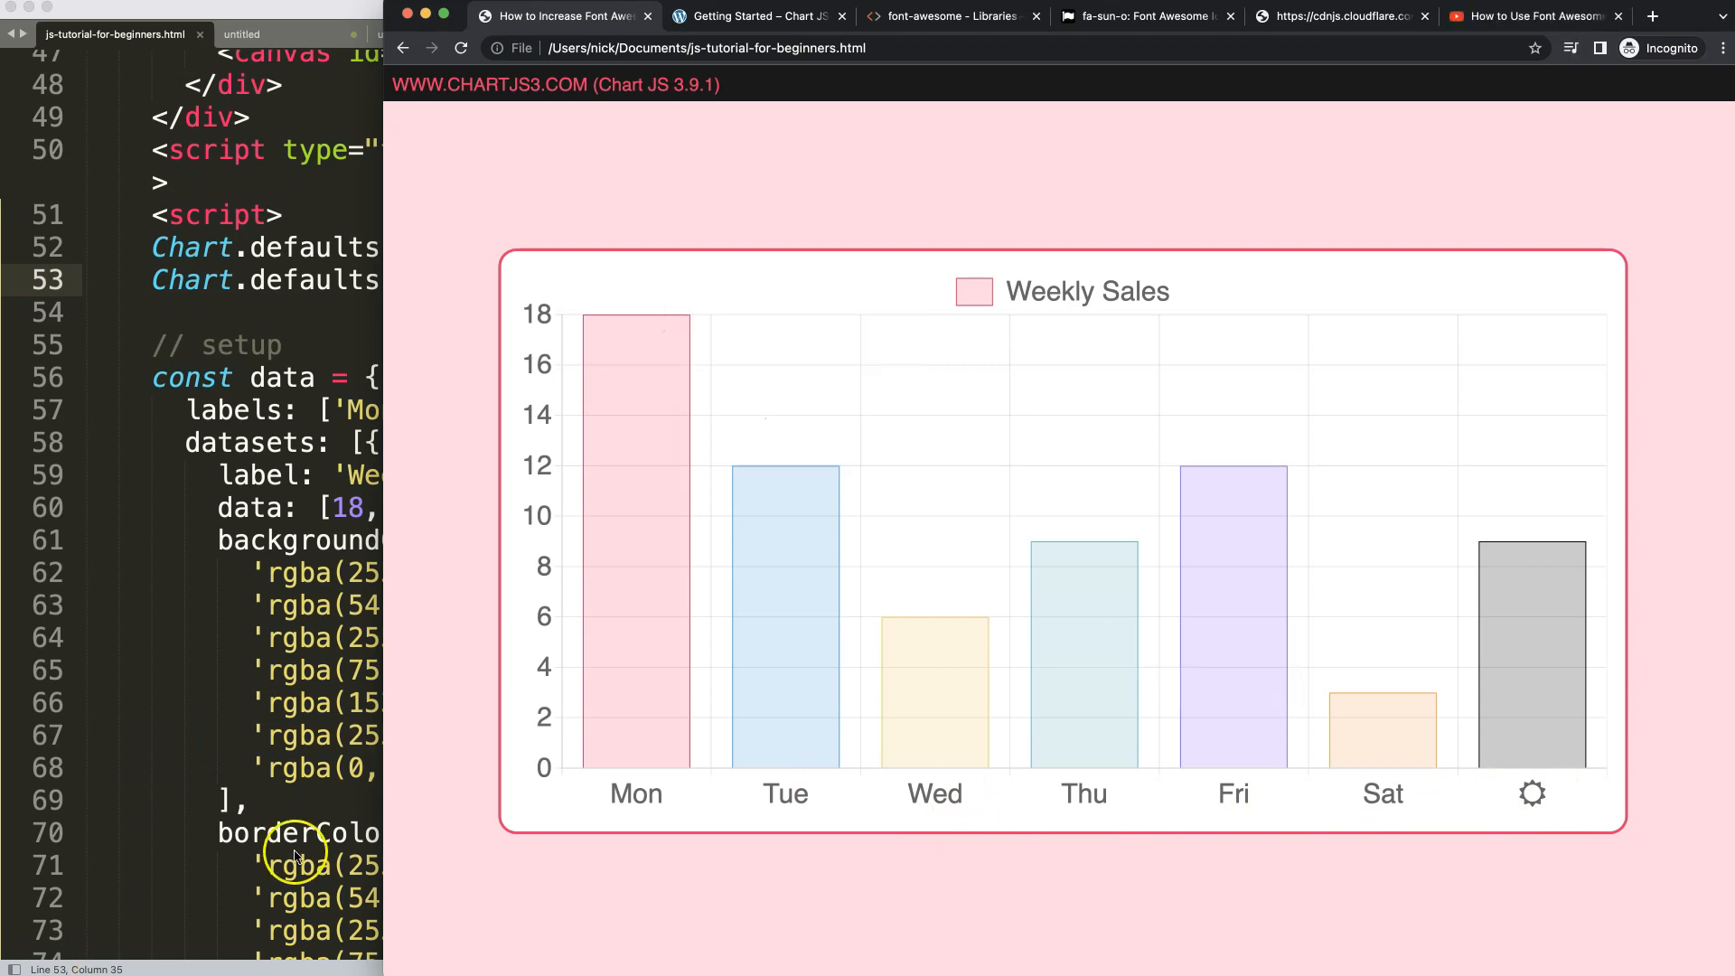
pyautogui.moveTo(689, 692)
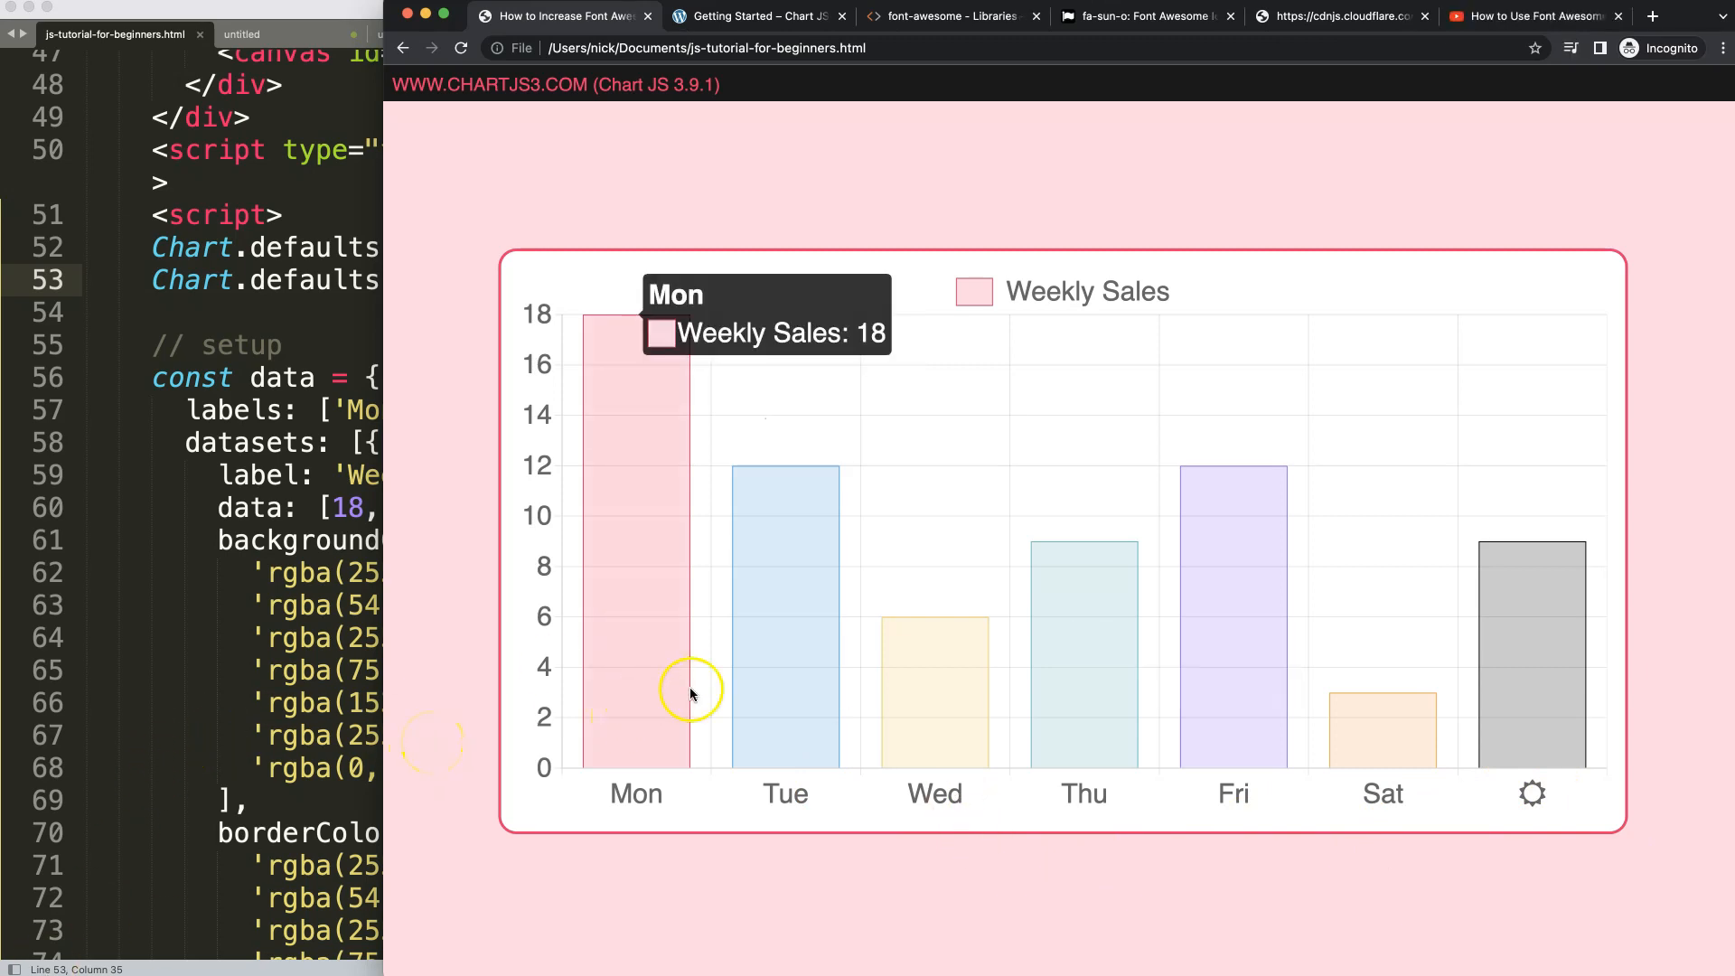
pyautogui.moveTo(1220, 581)
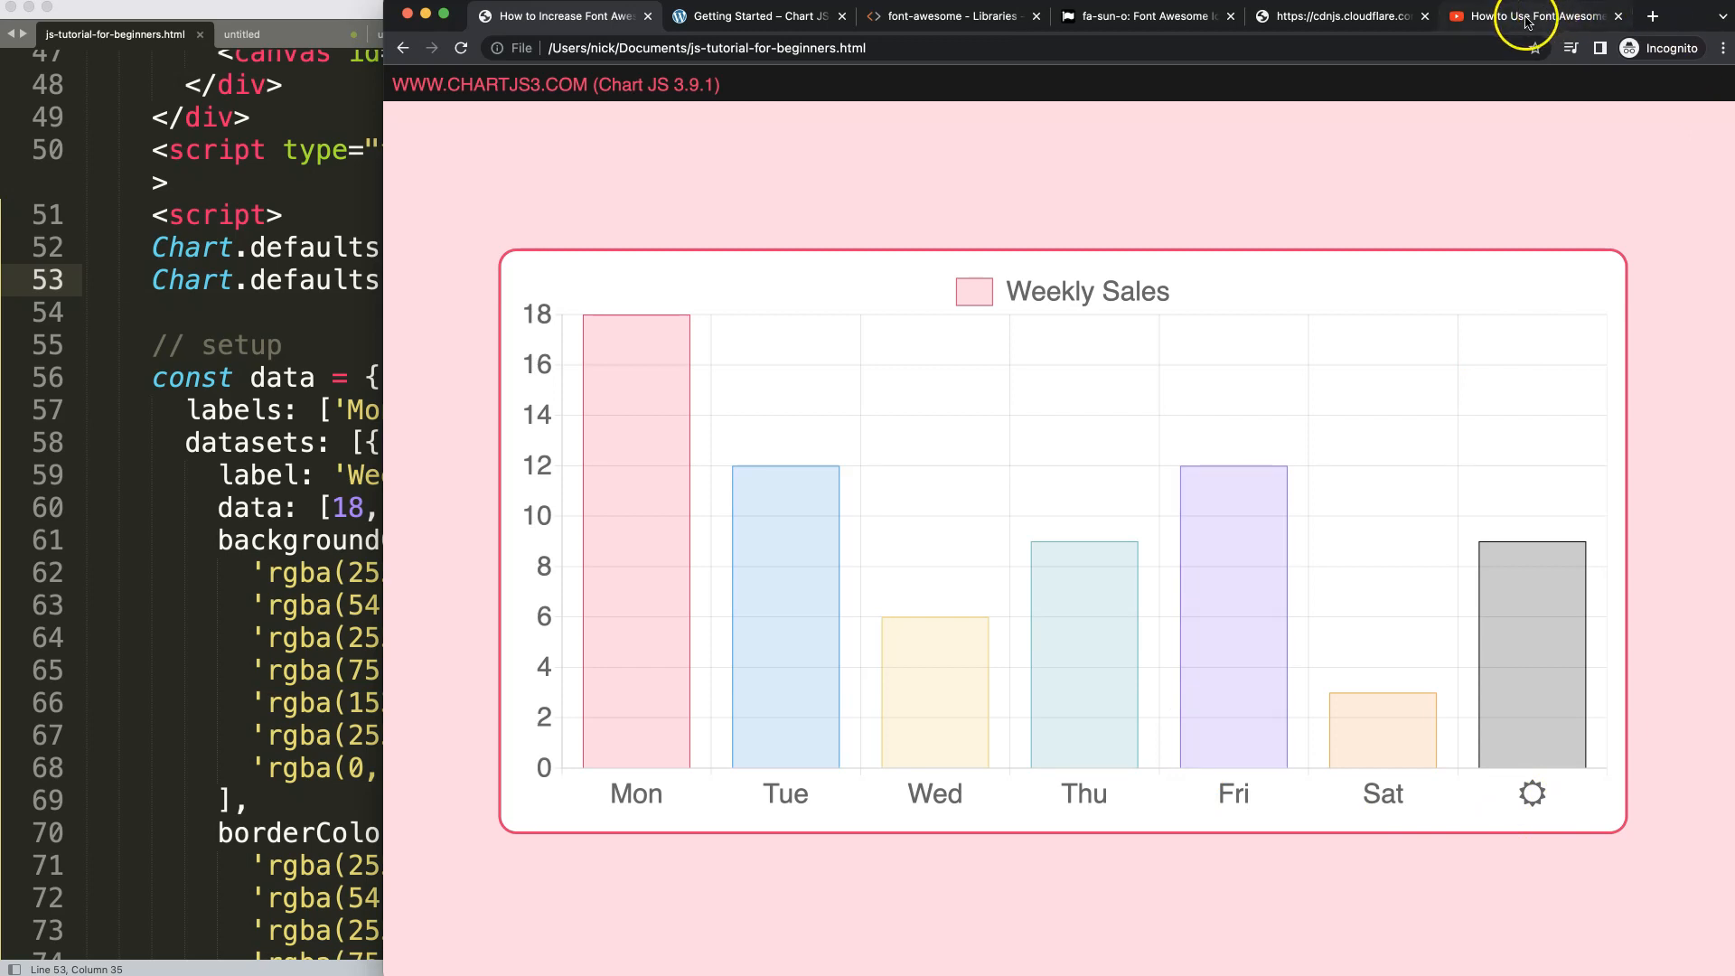
# Step: Switch to the YouTube tab with the 'How to Use Font Awesome in Chart JS' video
pyautogui.click(1533, 16)
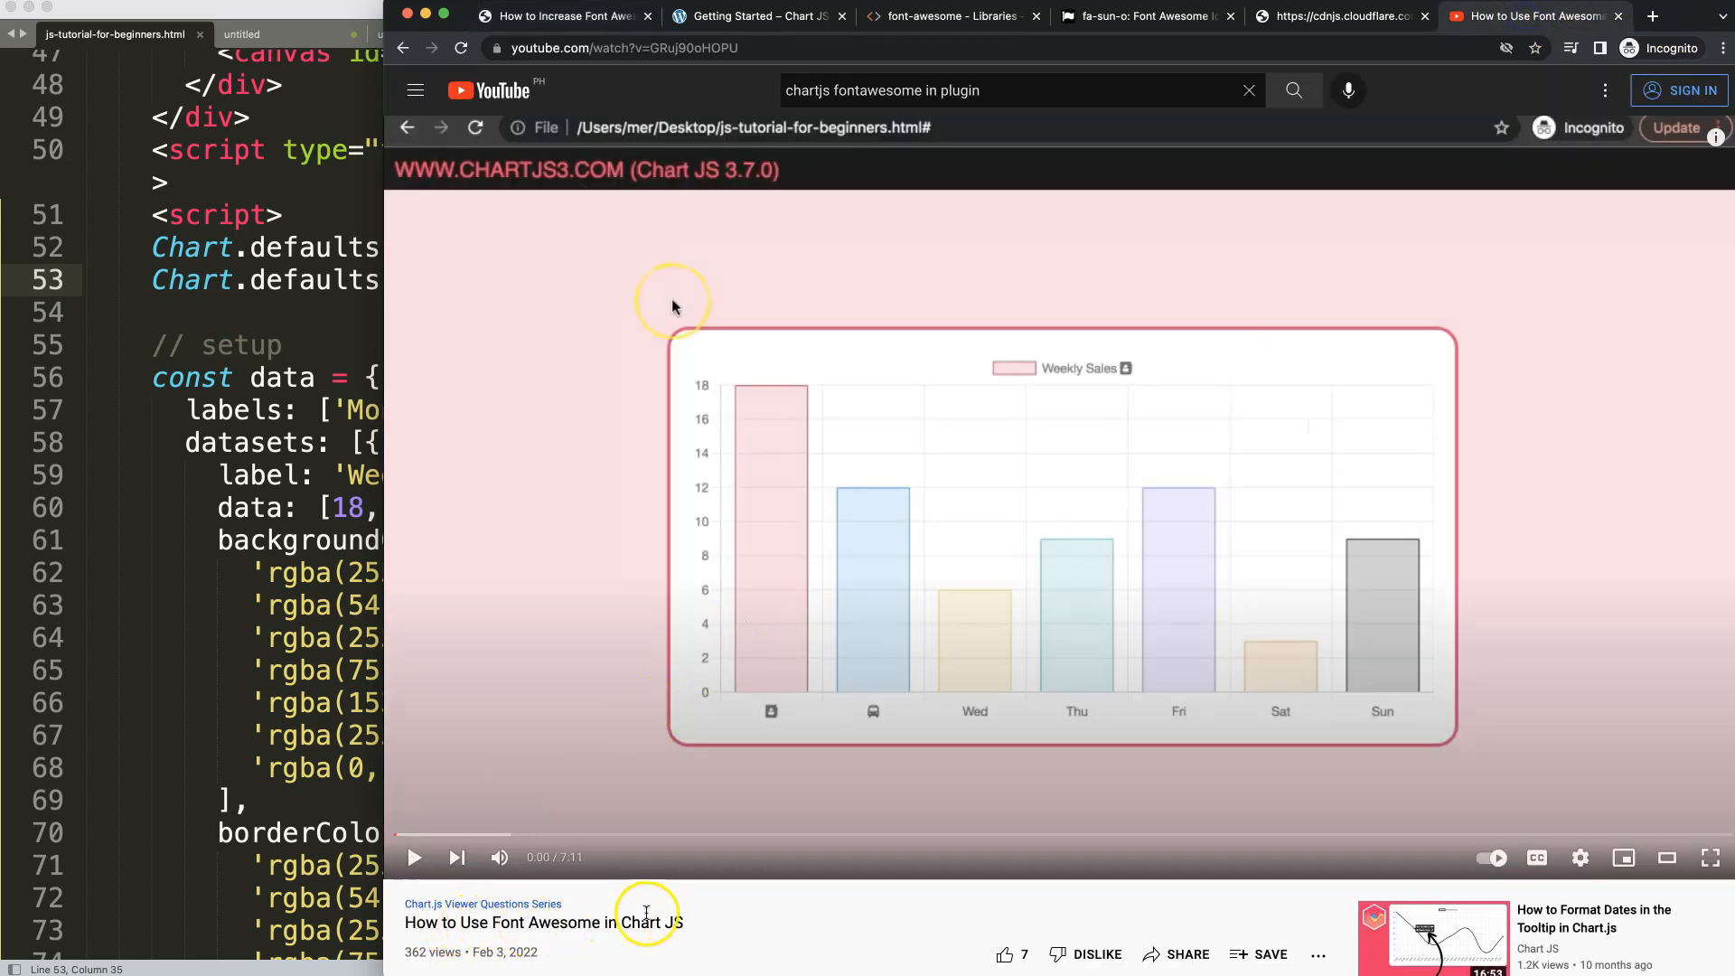
pyautogui.moveTo(846, 566)
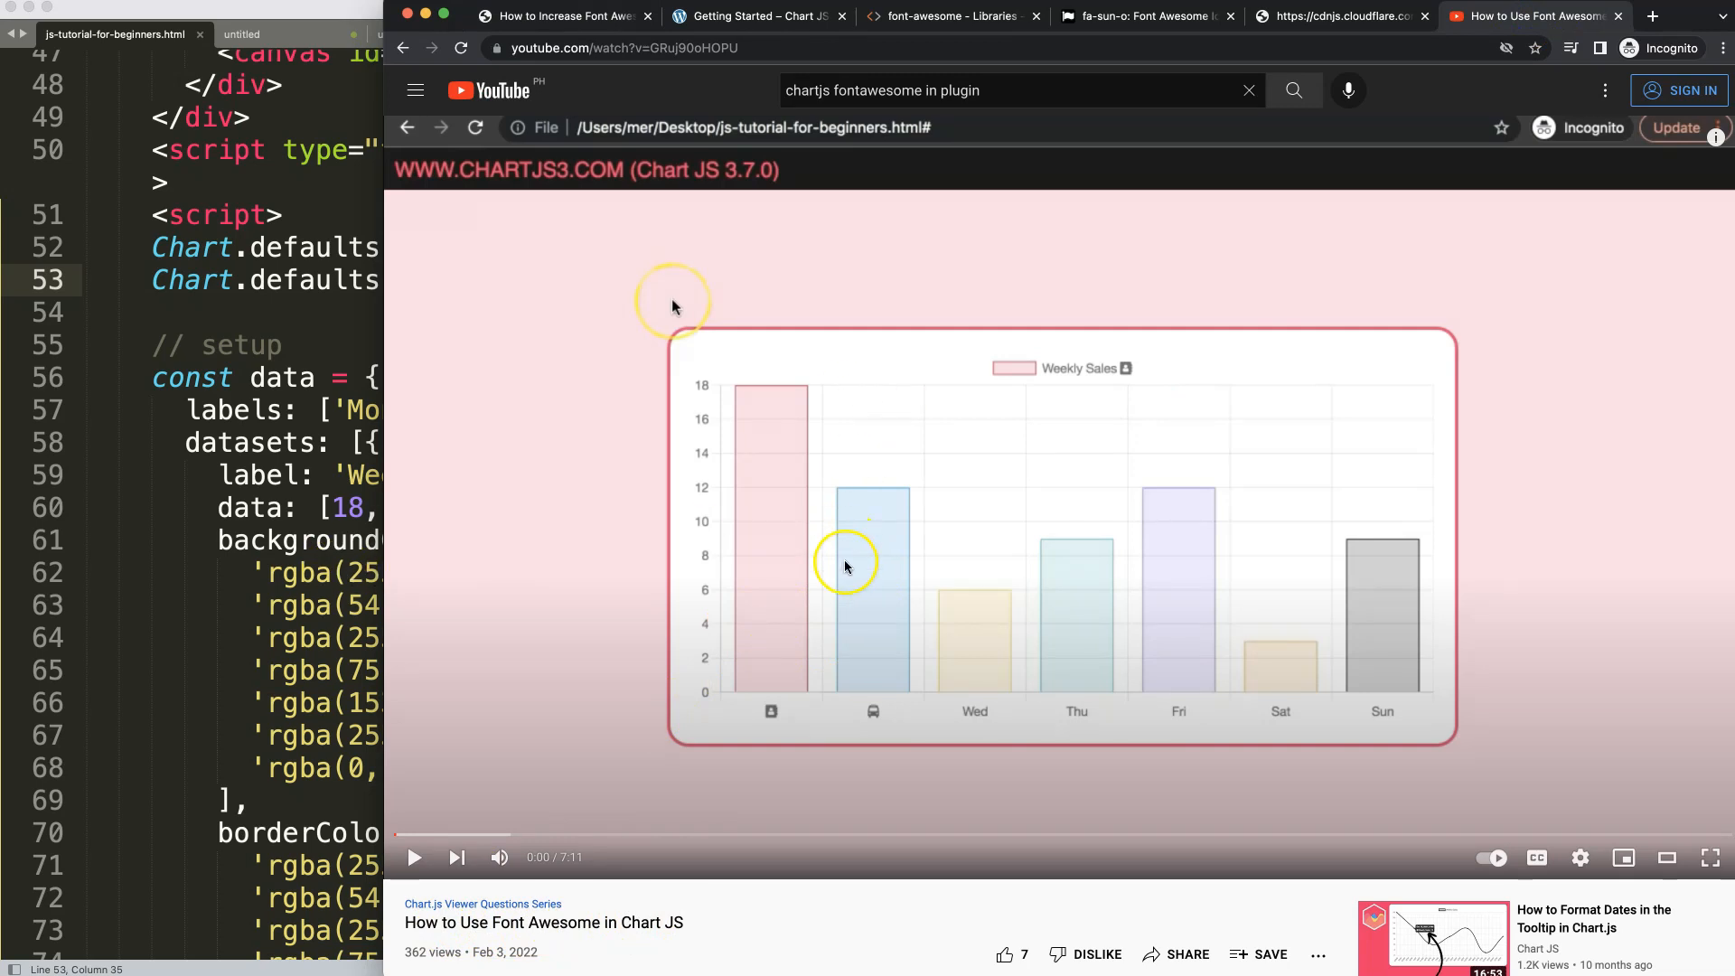
pyautogui.moveTo(897, 721)
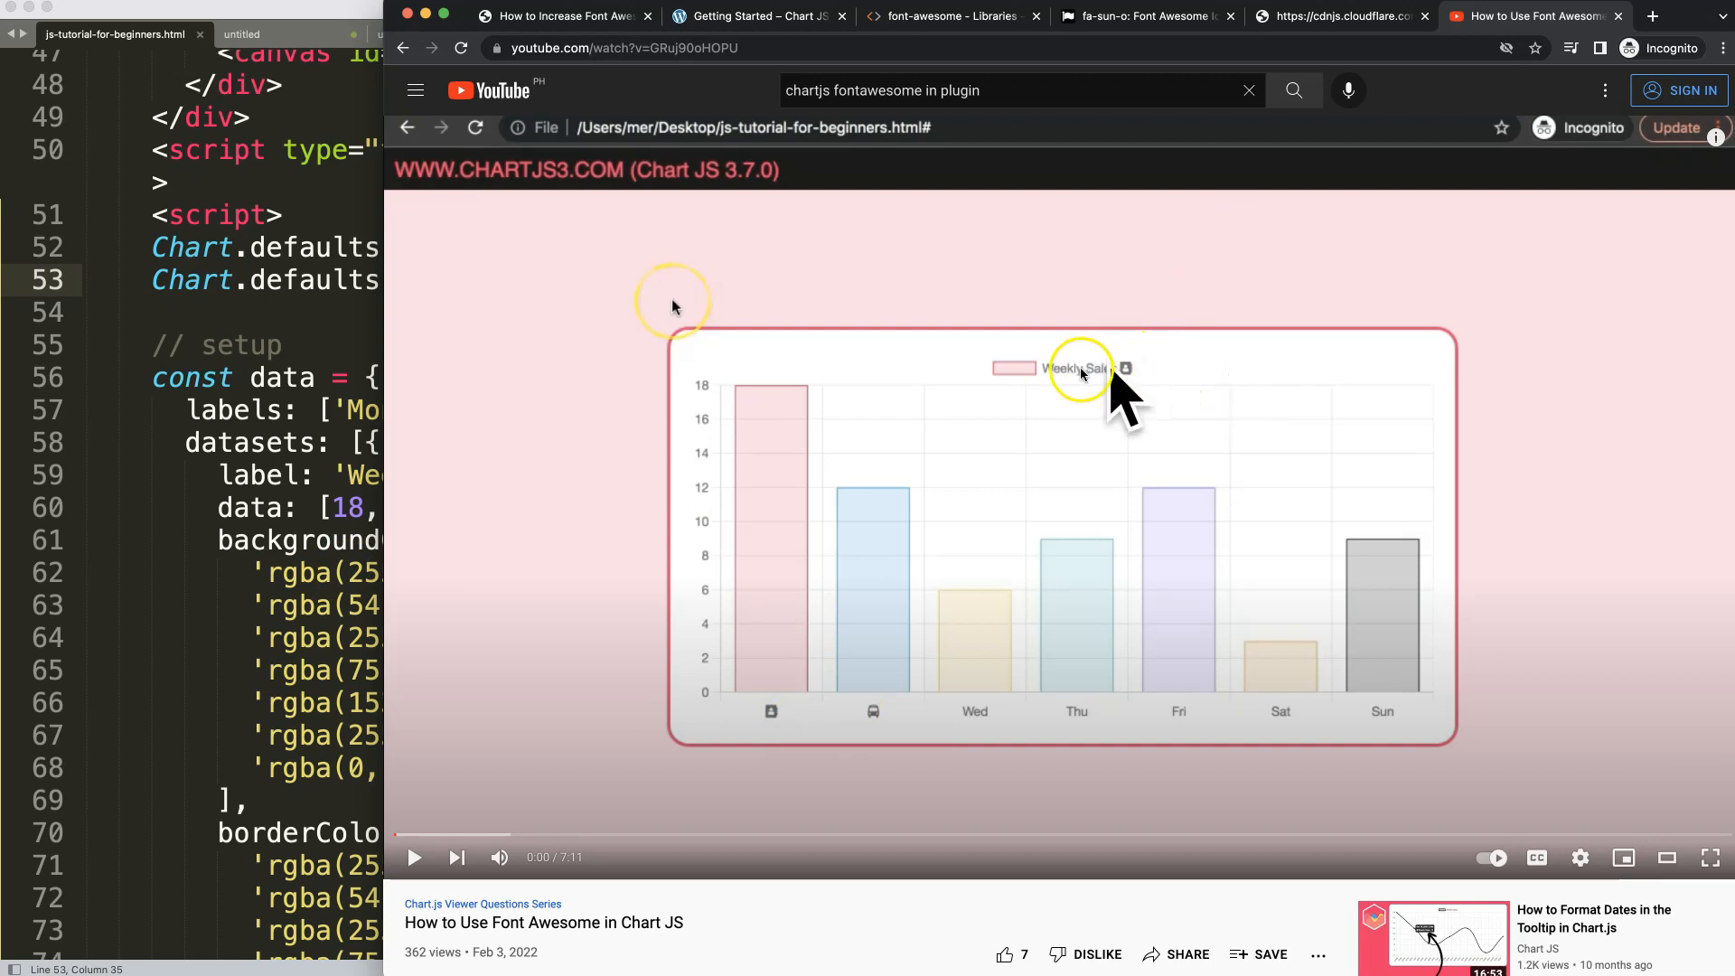
pyautogui.moveTo(618, 674)
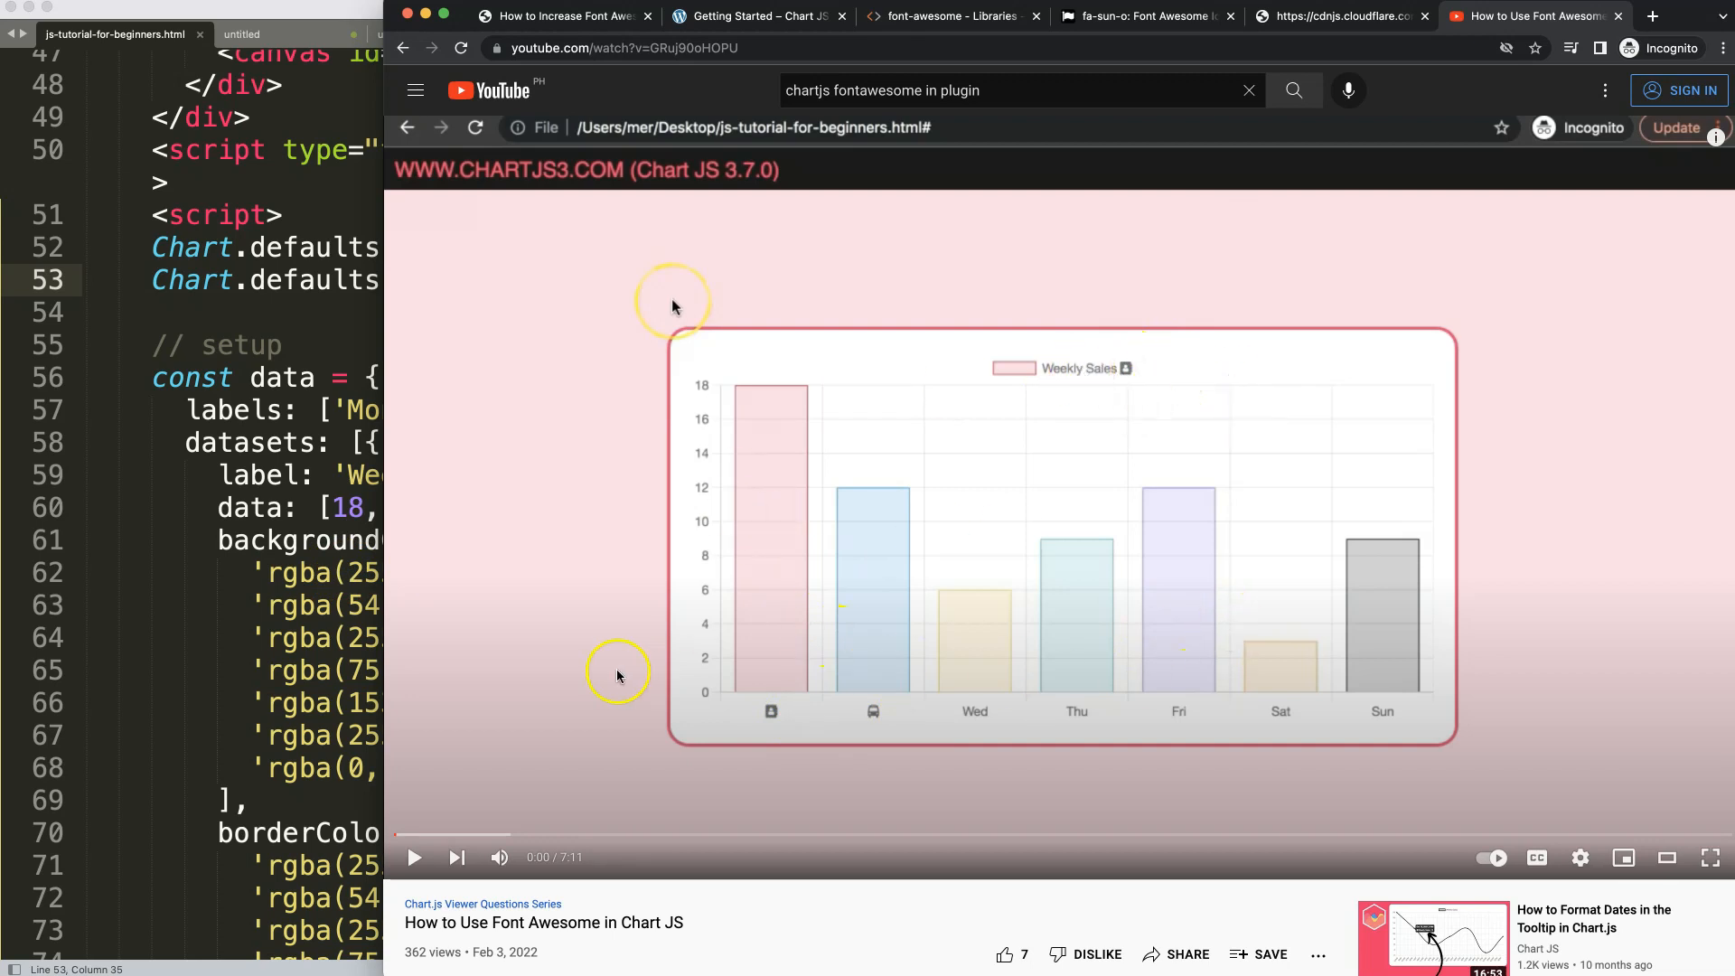